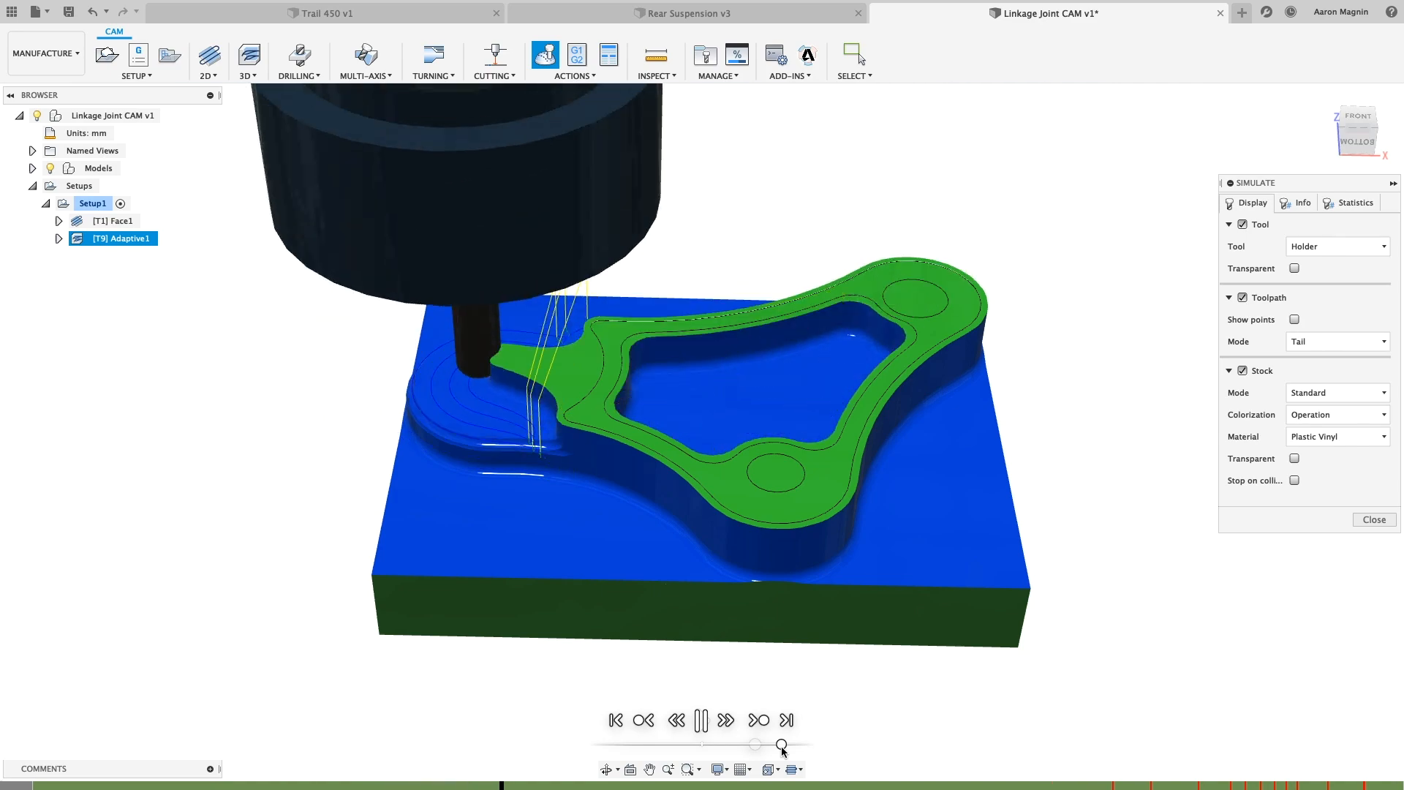
Play the Rear Suspension stress study comparison animation at Fastest speed, then pause it.
{"action": "left_click", "coordinate": [689, 12]}
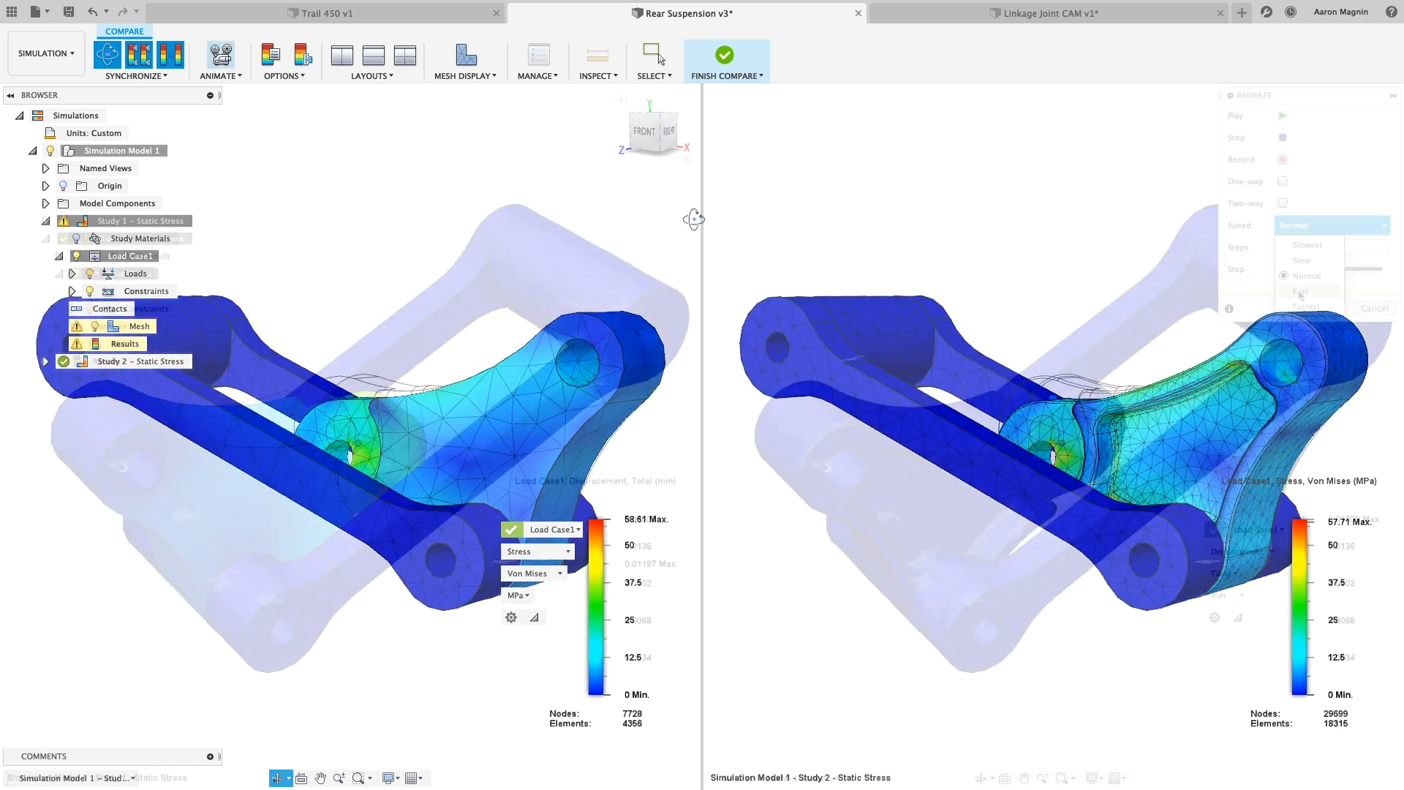
{"action": "left_click", "coordinate": [1281, 115]}
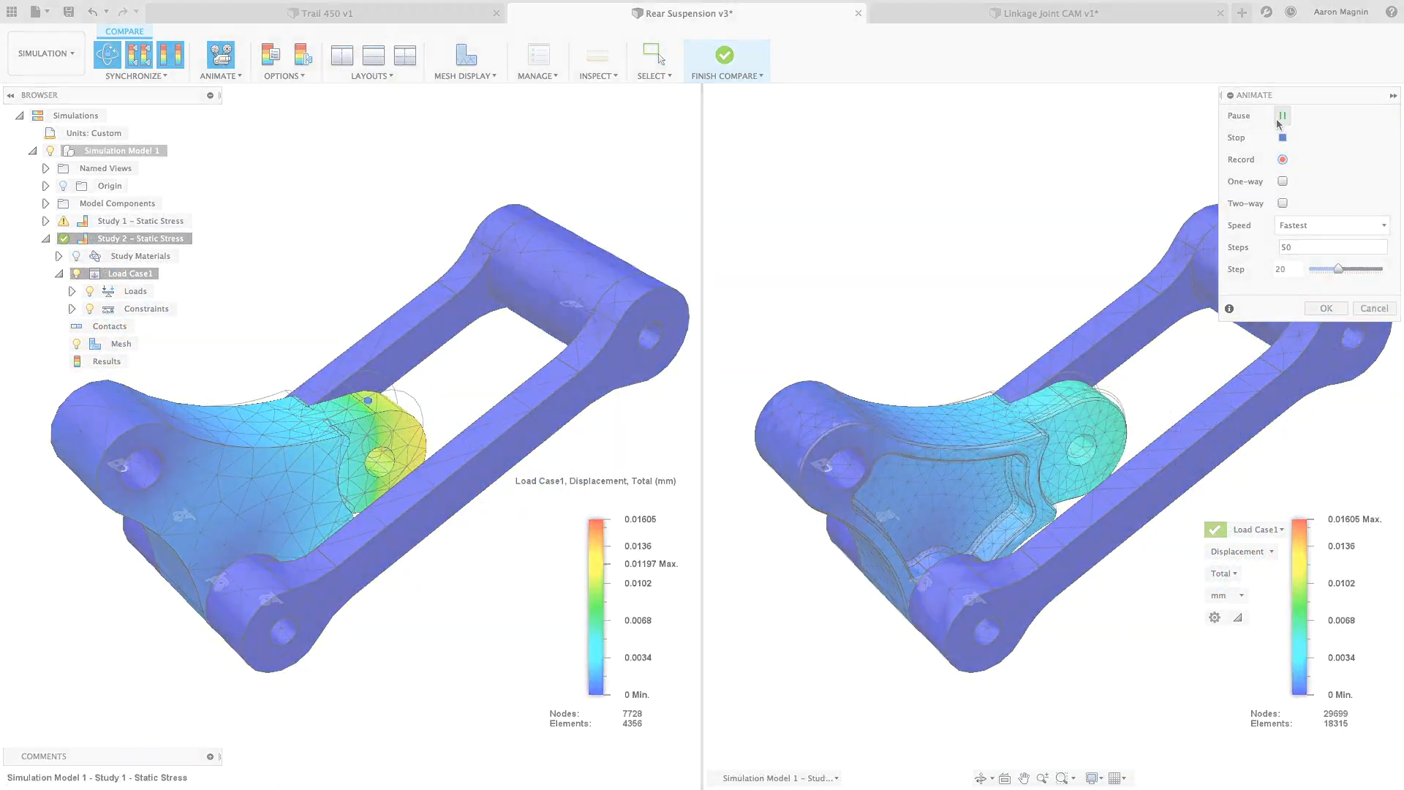
{"action": "left_click", "coordinate": [339, 13]}
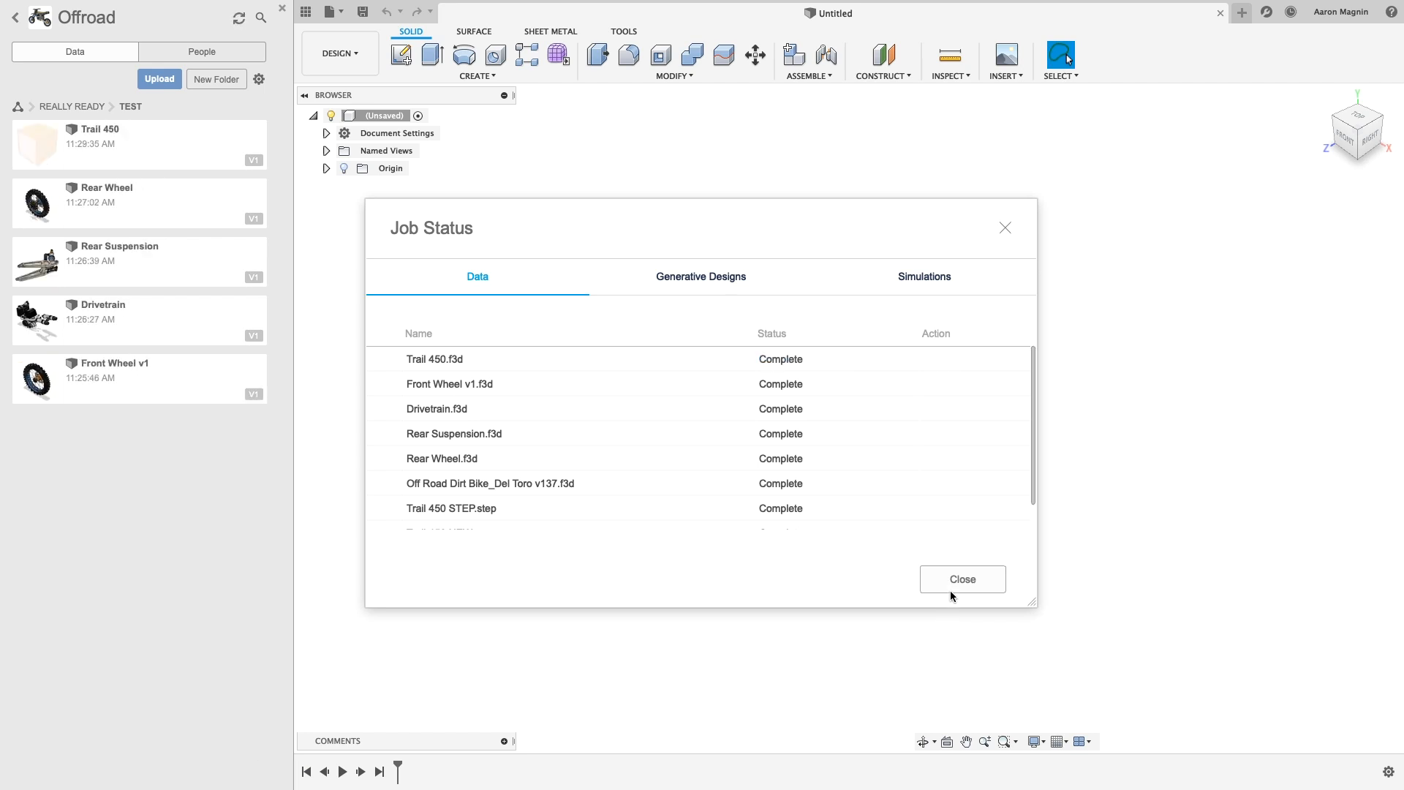
Dismiss Job Status, open Trail 450 from the Offroad project and close the Data Panel.
{"action": "left_click", "coordinate": [962, 578]}
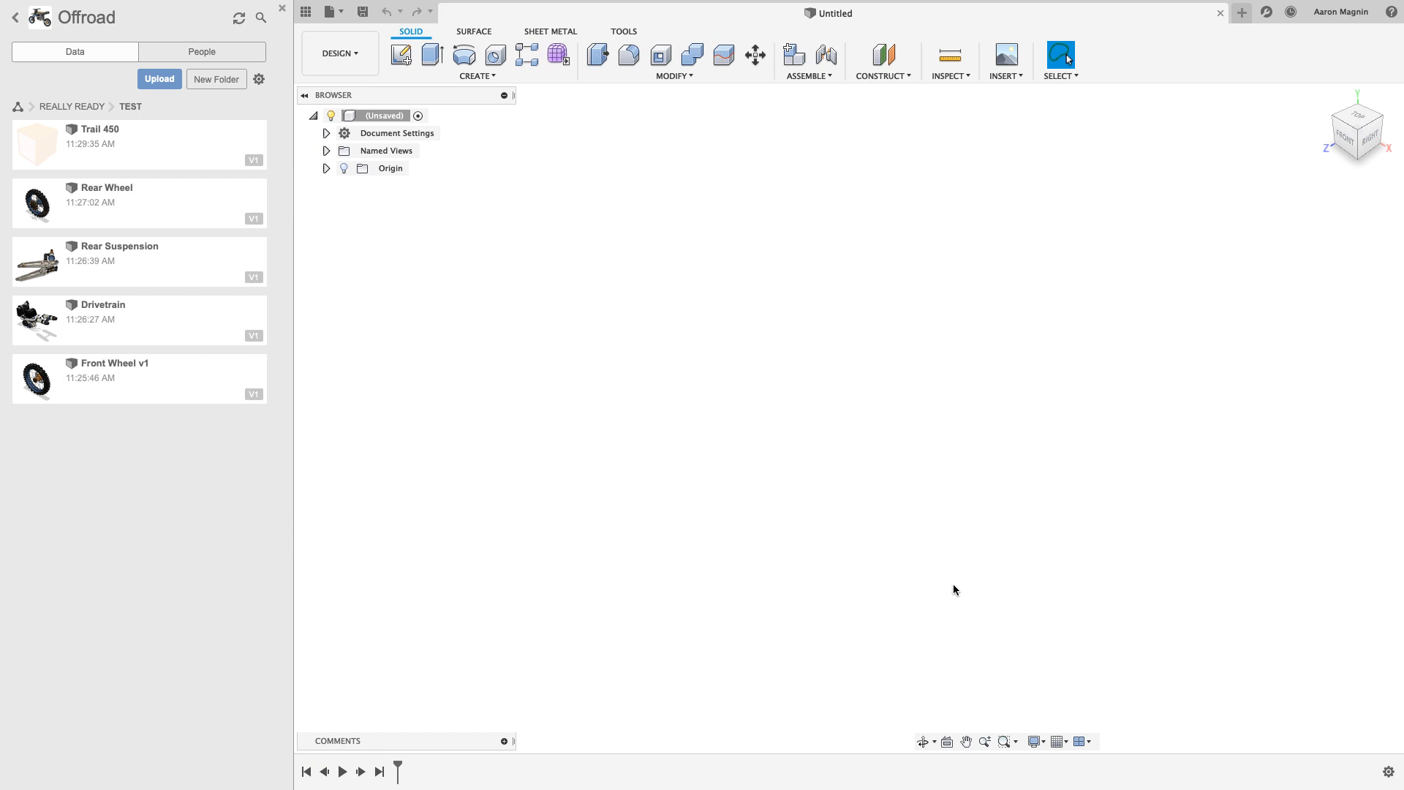
{"action": "mouse_move", "coordinate": [183, 159]}
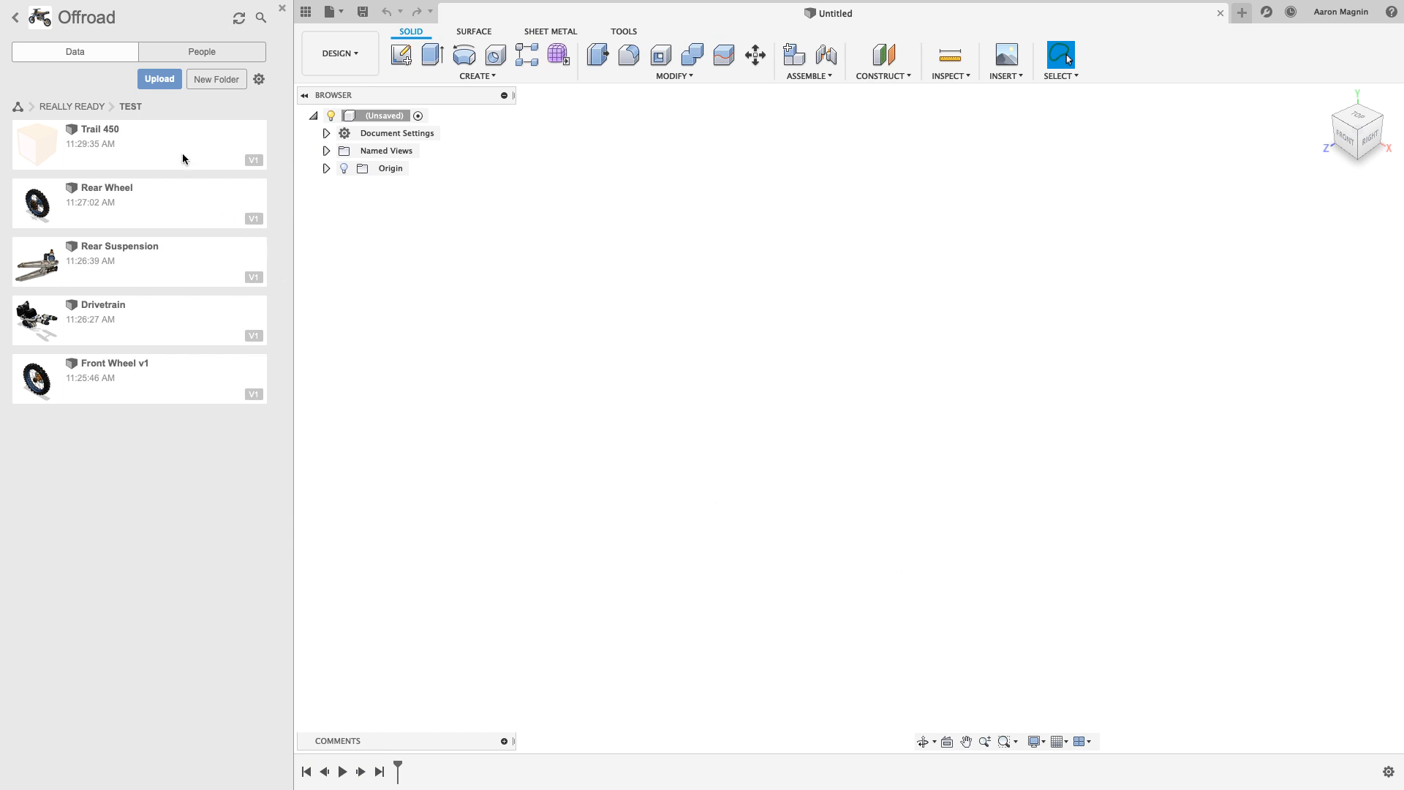
{"action": "double_click", "coordinate": [134, 143]}
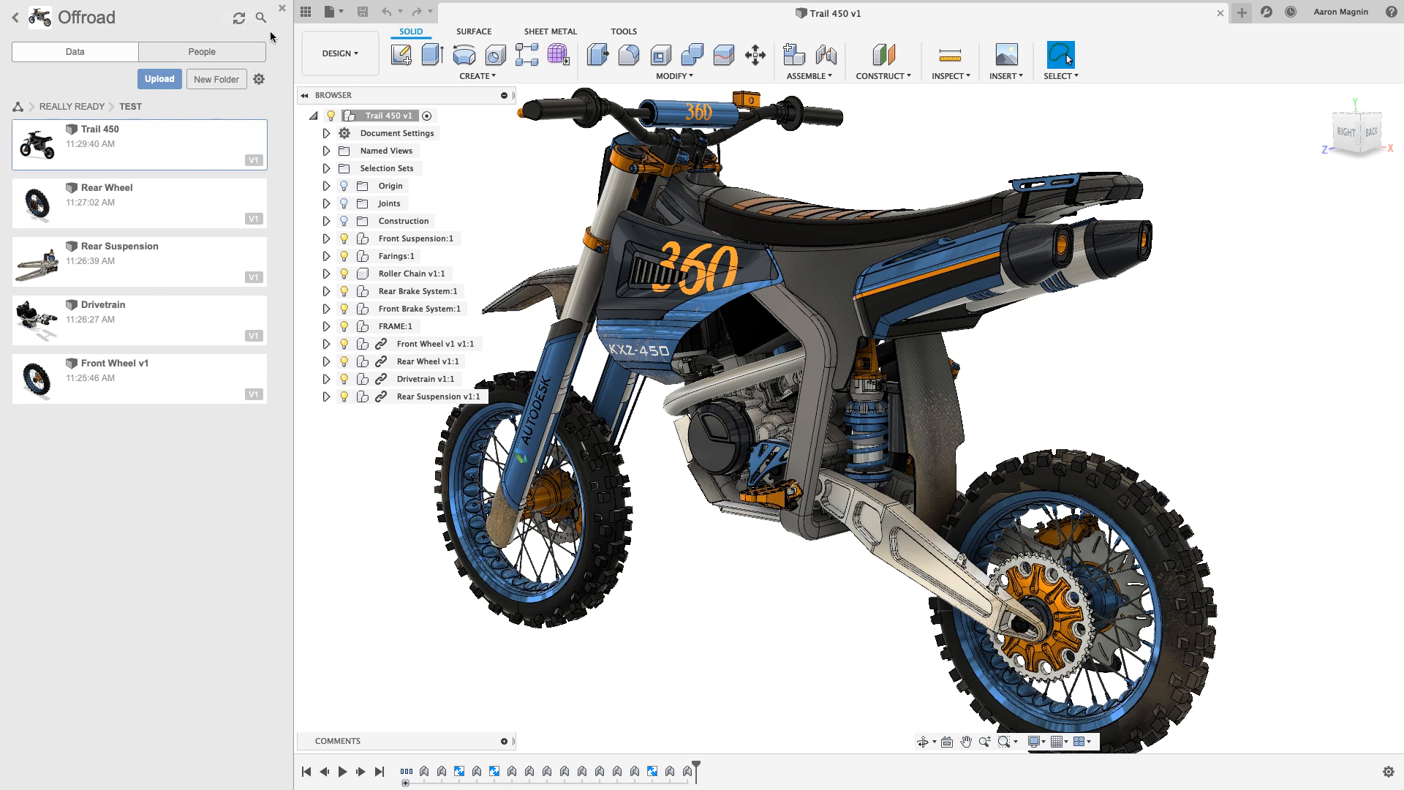
{"action": "mouse_move", "coordinate": [280, 9]}
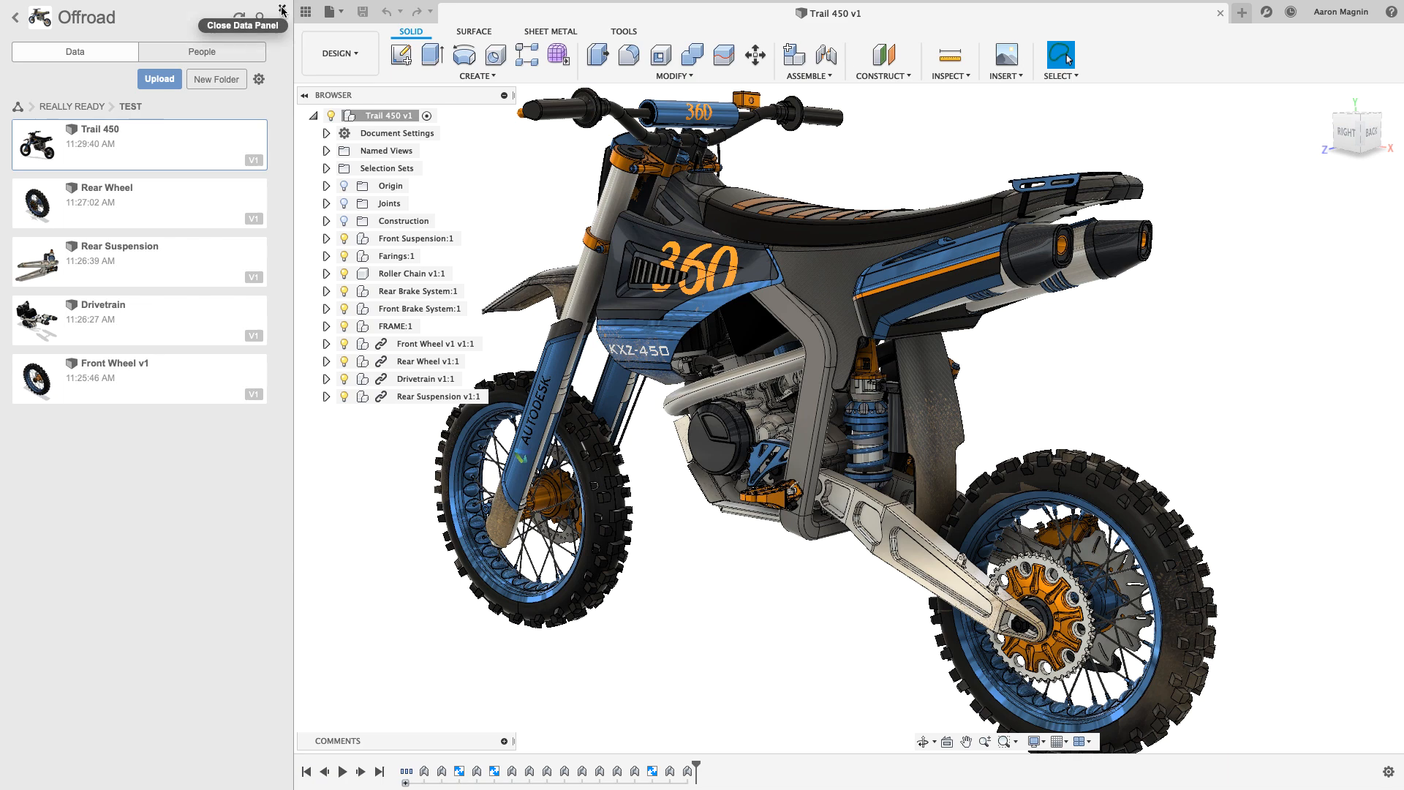
{"action": "left_click", "coordinate": [280, 9]}
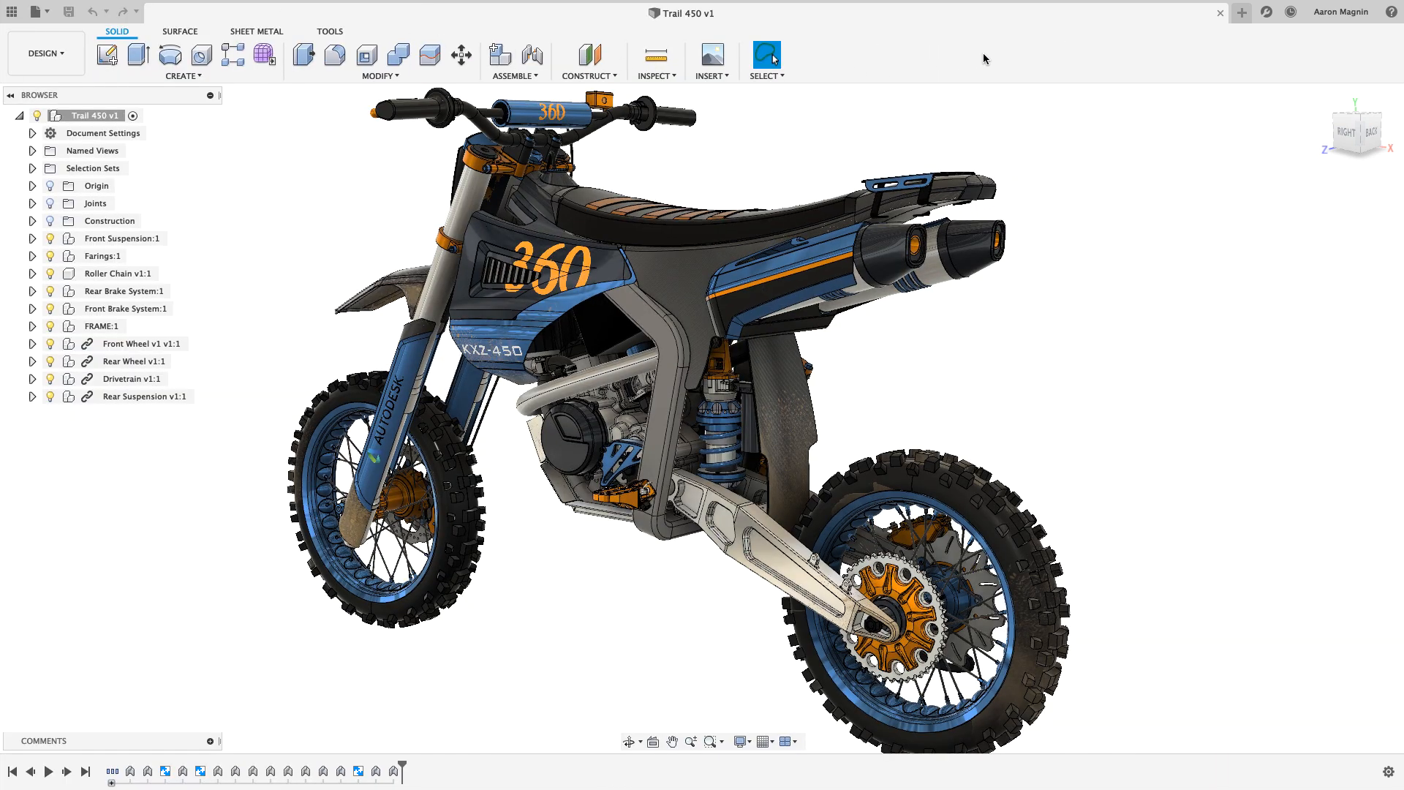
Check online status, expand Named Views and apply Suspension Focus and Front Rendering.
{"action": "left_click", "coordinate": [1291, 12]}
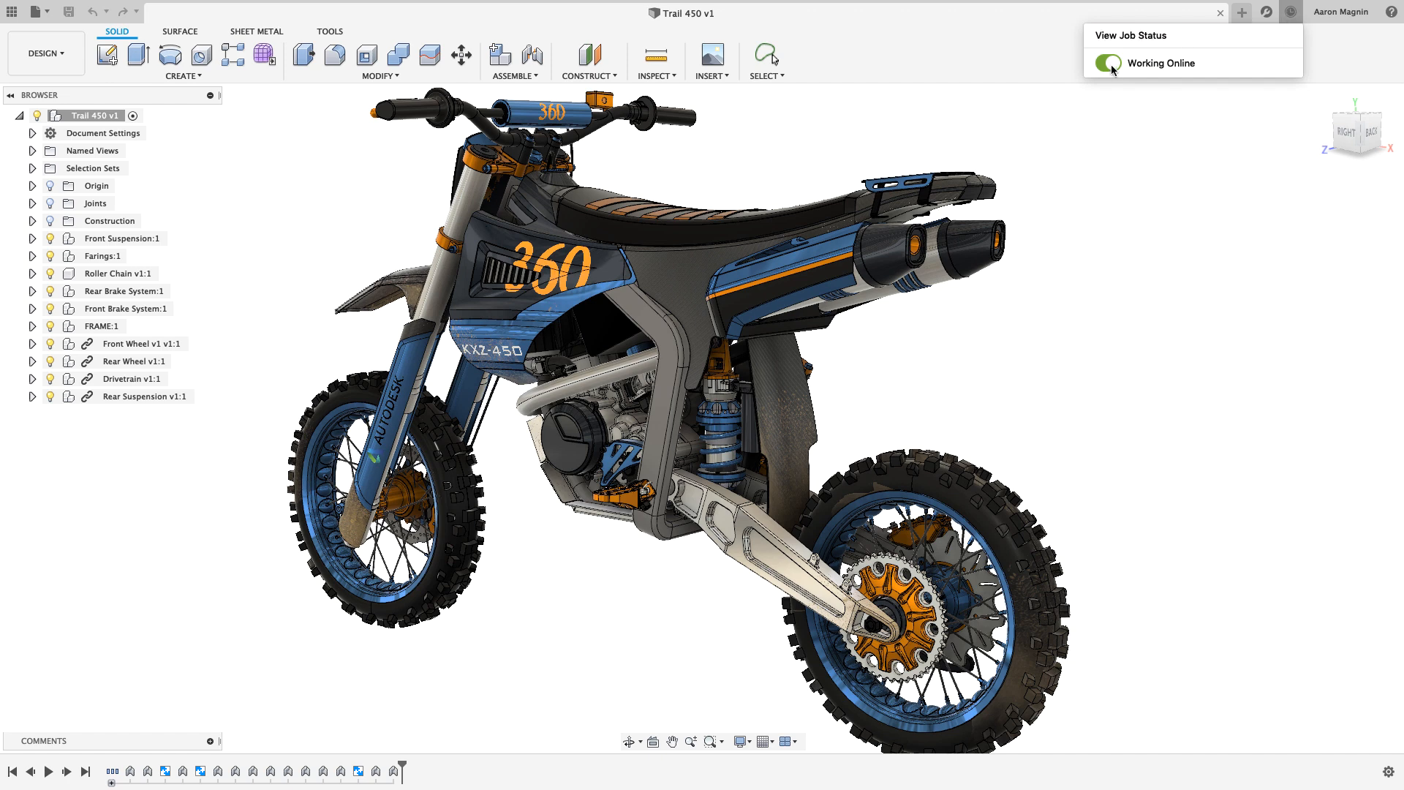
{"action": "left_click", "coordinate": [1106, 64]}
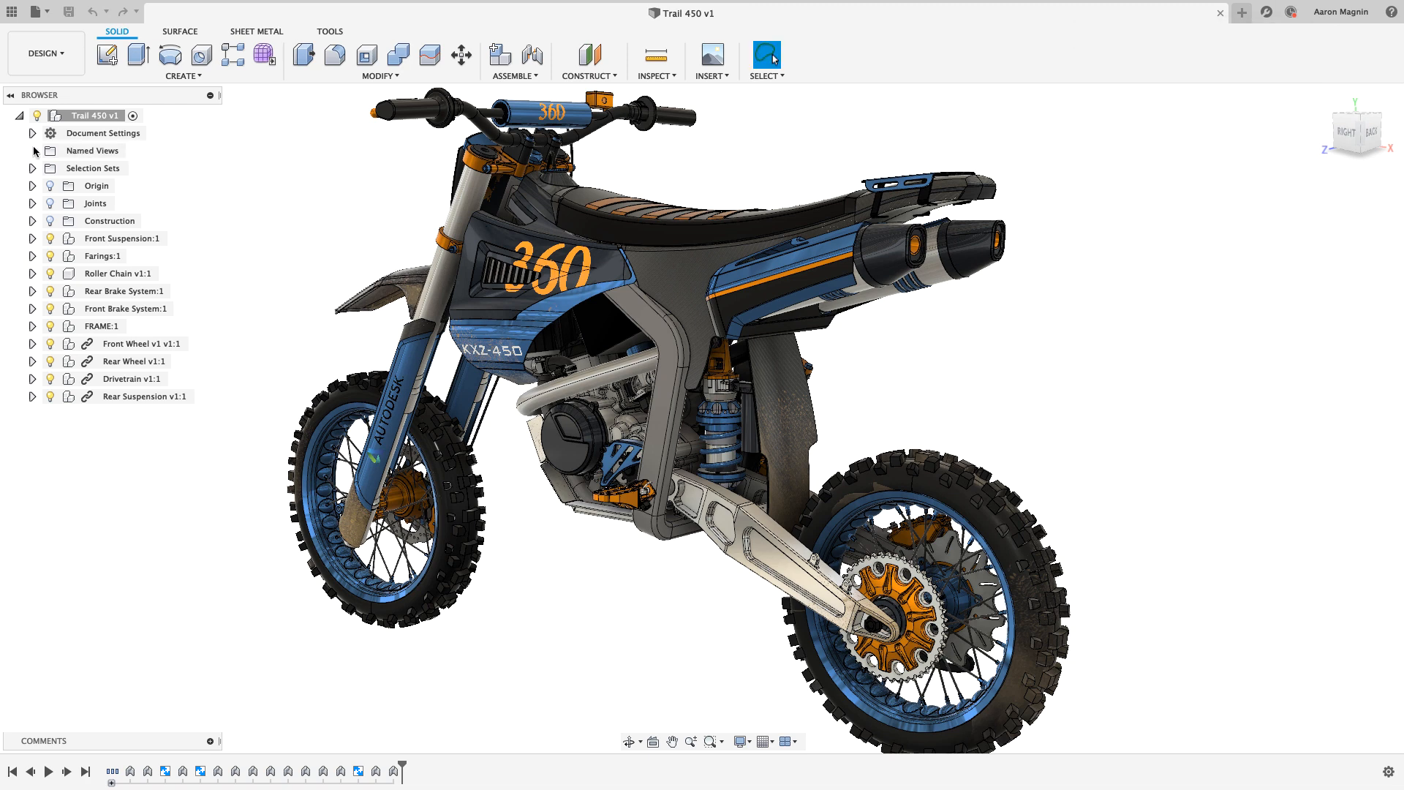
{"action": "left_click", "coordinate": [32, 151]}
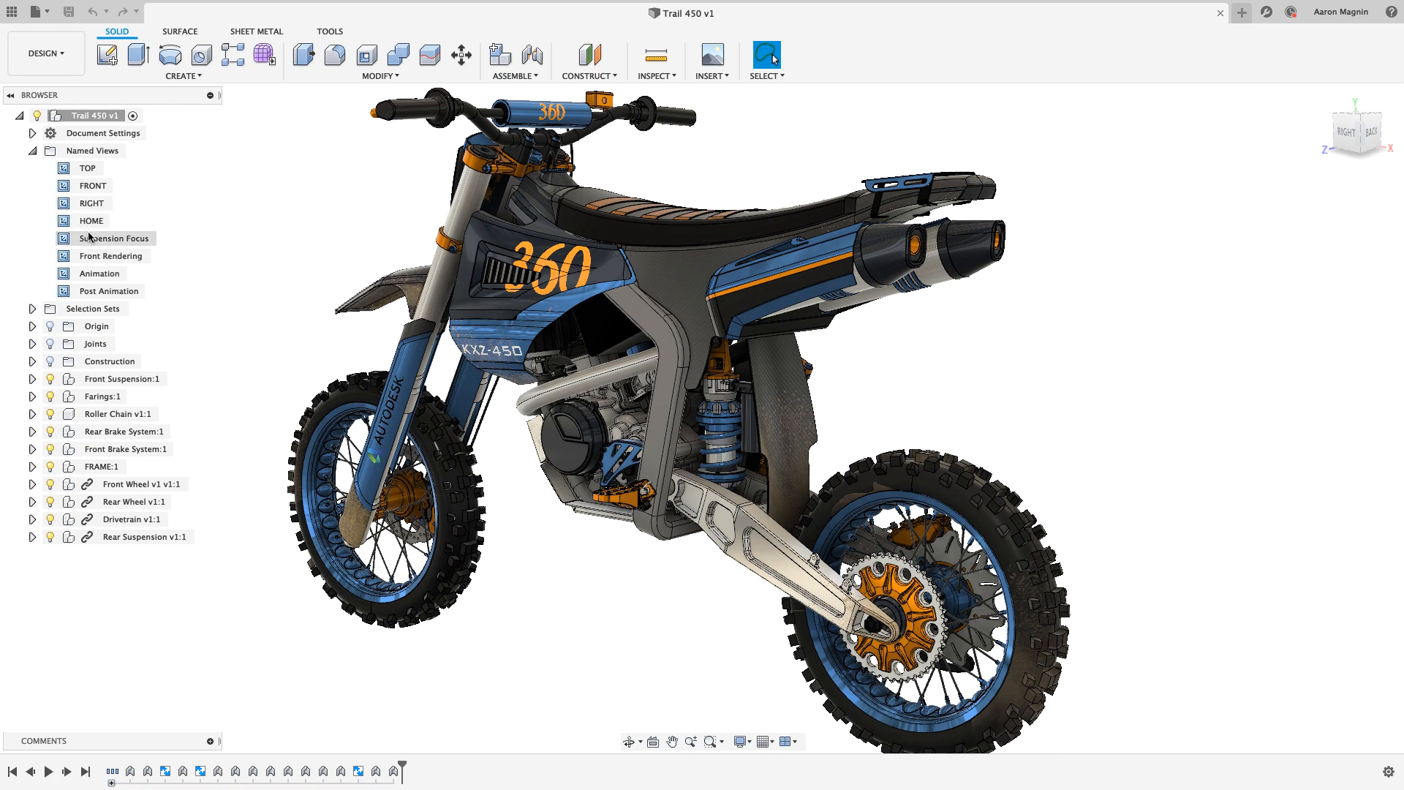
{"action": "left_click", "coordinate": [111, 255]}
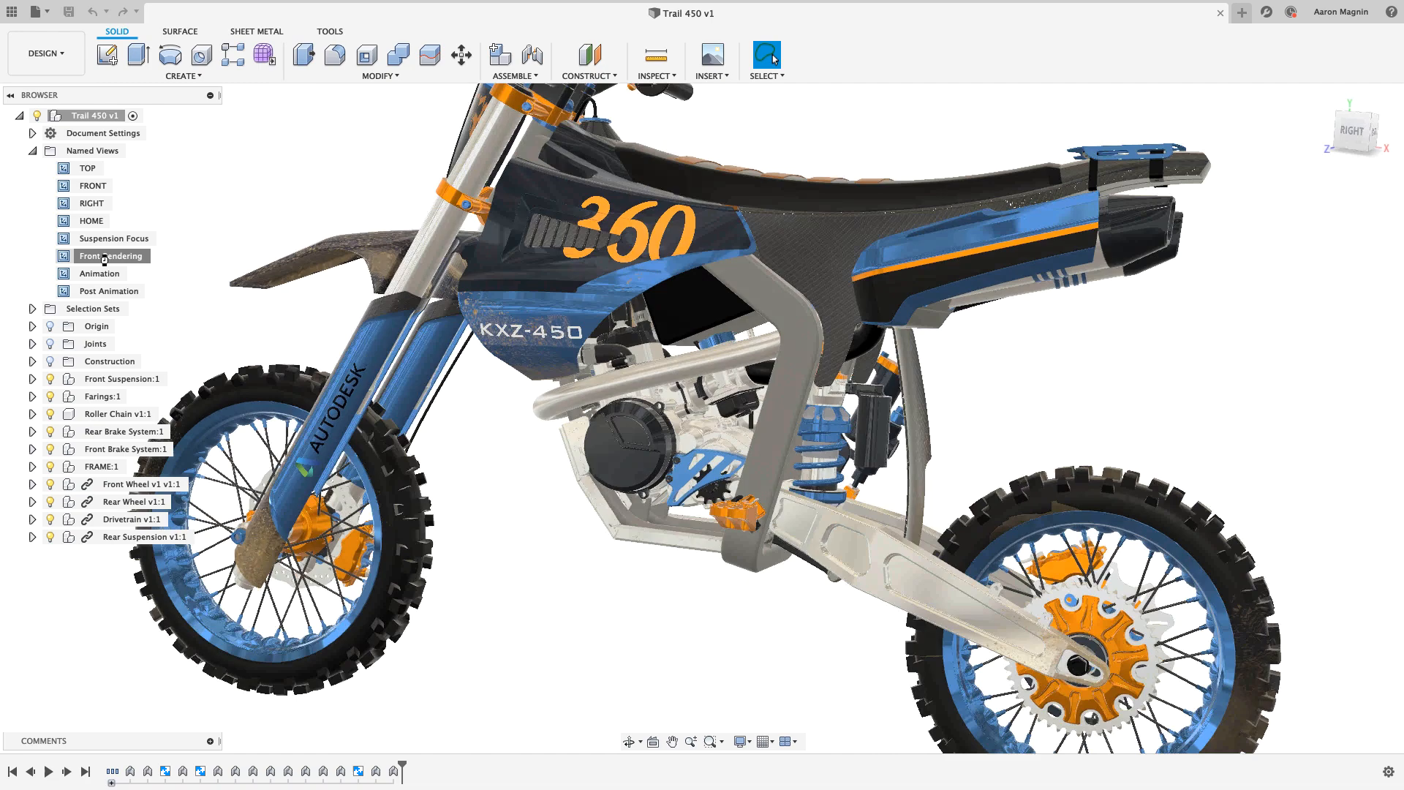
{"action": "double_click", "coordinate": [111, 255]}
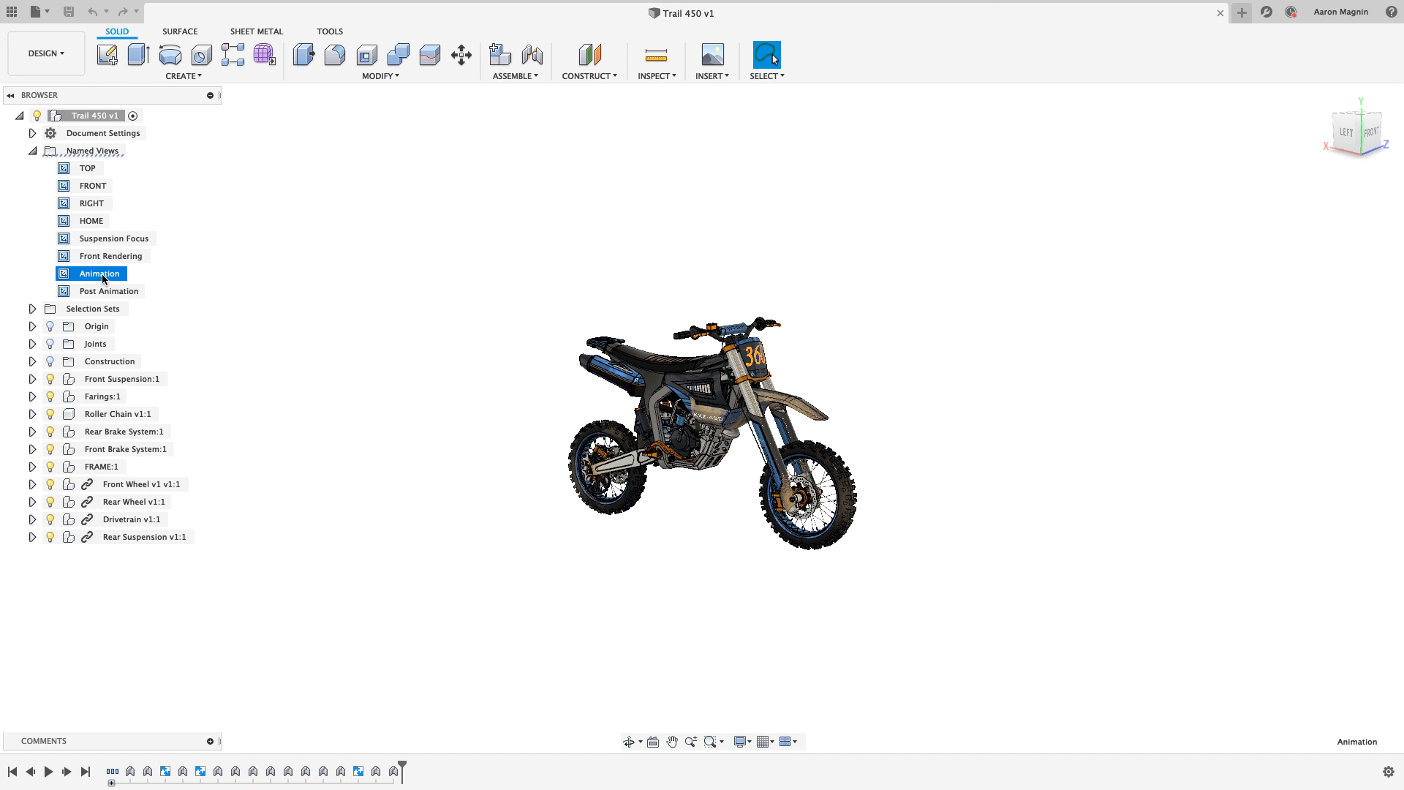
{"action": "mouse_move", "coordinate": [44, 52]}
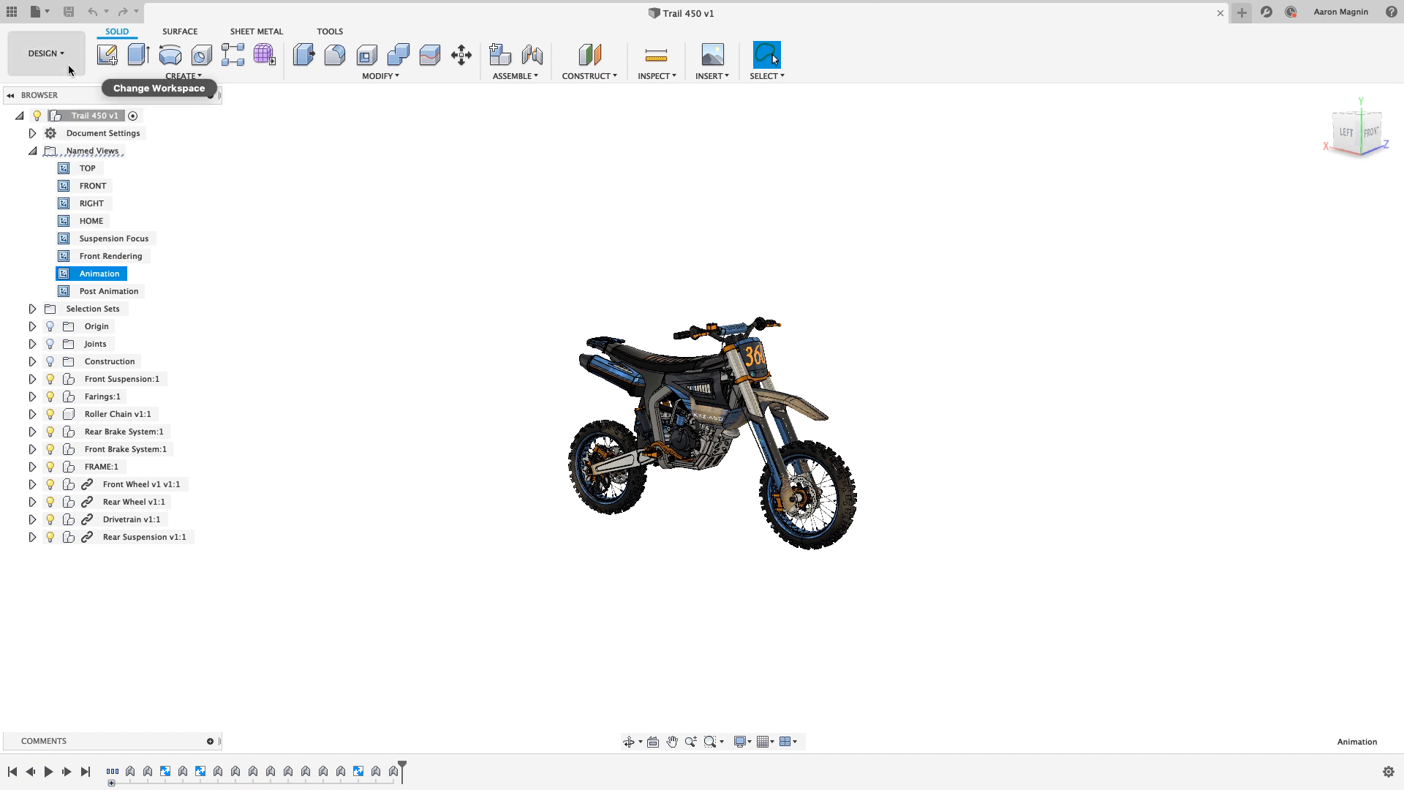
Open the DESIGN workspace dropdown listing Design, Render, Animation, Simulation, Manufacture and Drawing.
{"action": "left_click", "coordinate": [44, 53]}
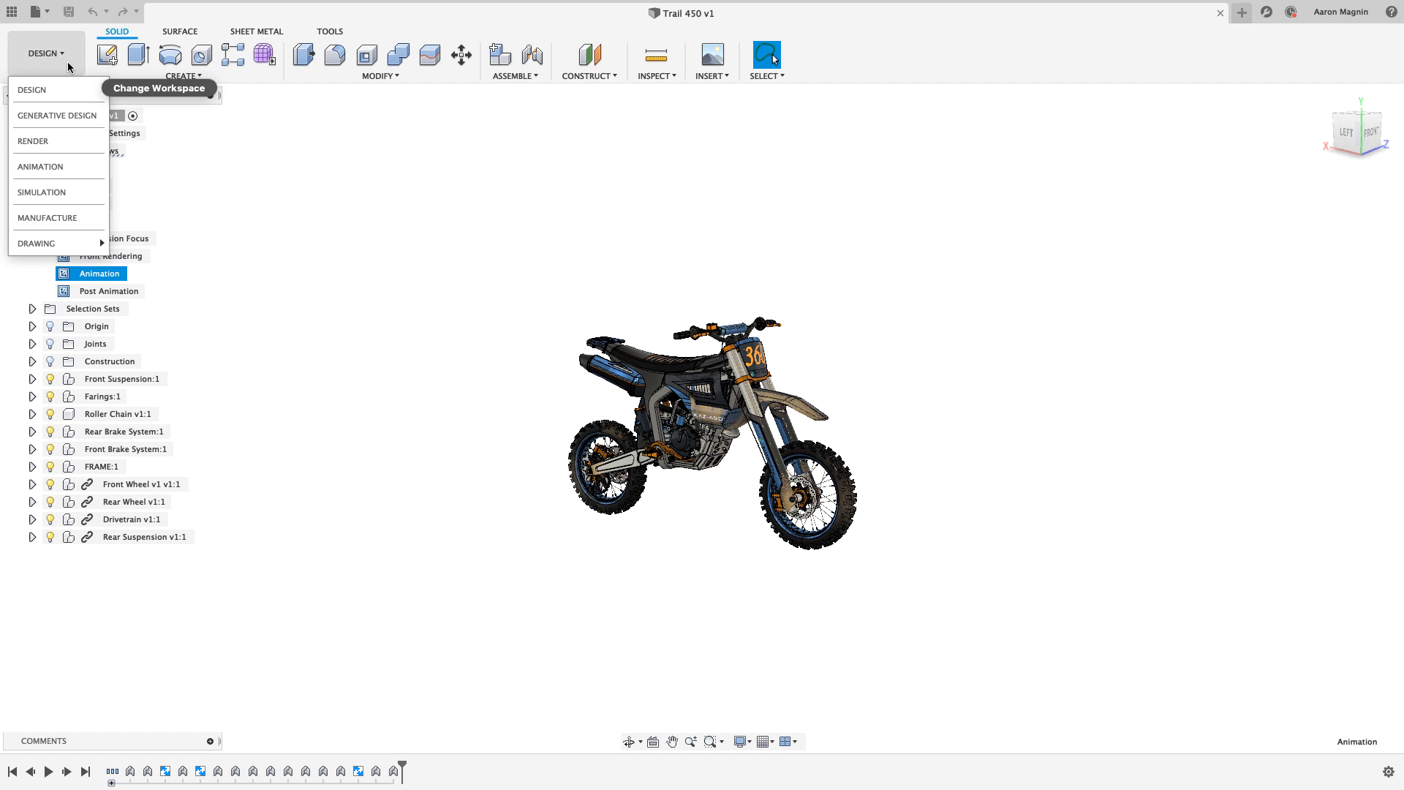
{"action": "mouse_move", "coordinate": [32, 89]}
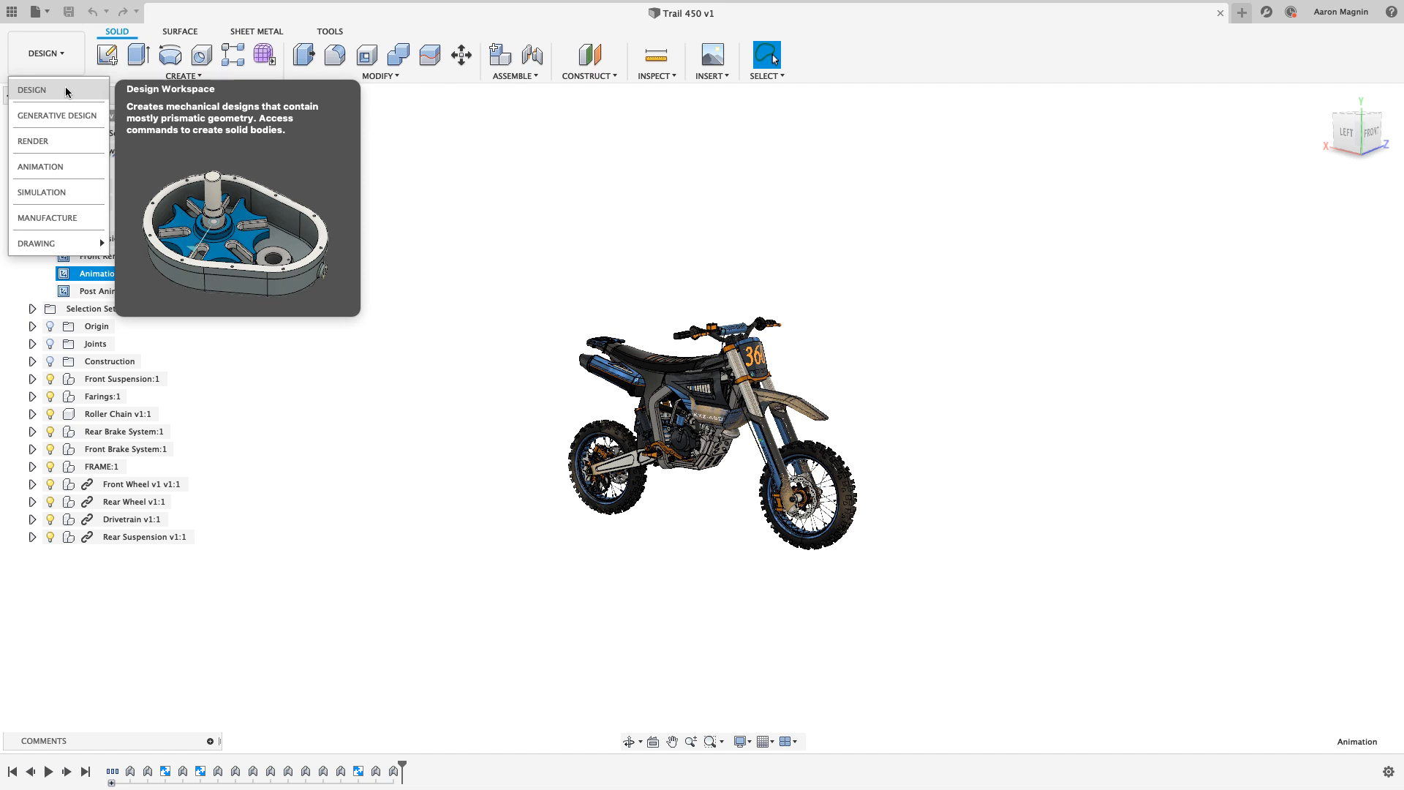
{"action": "mouse_move", "coordinate": [56, 119]}
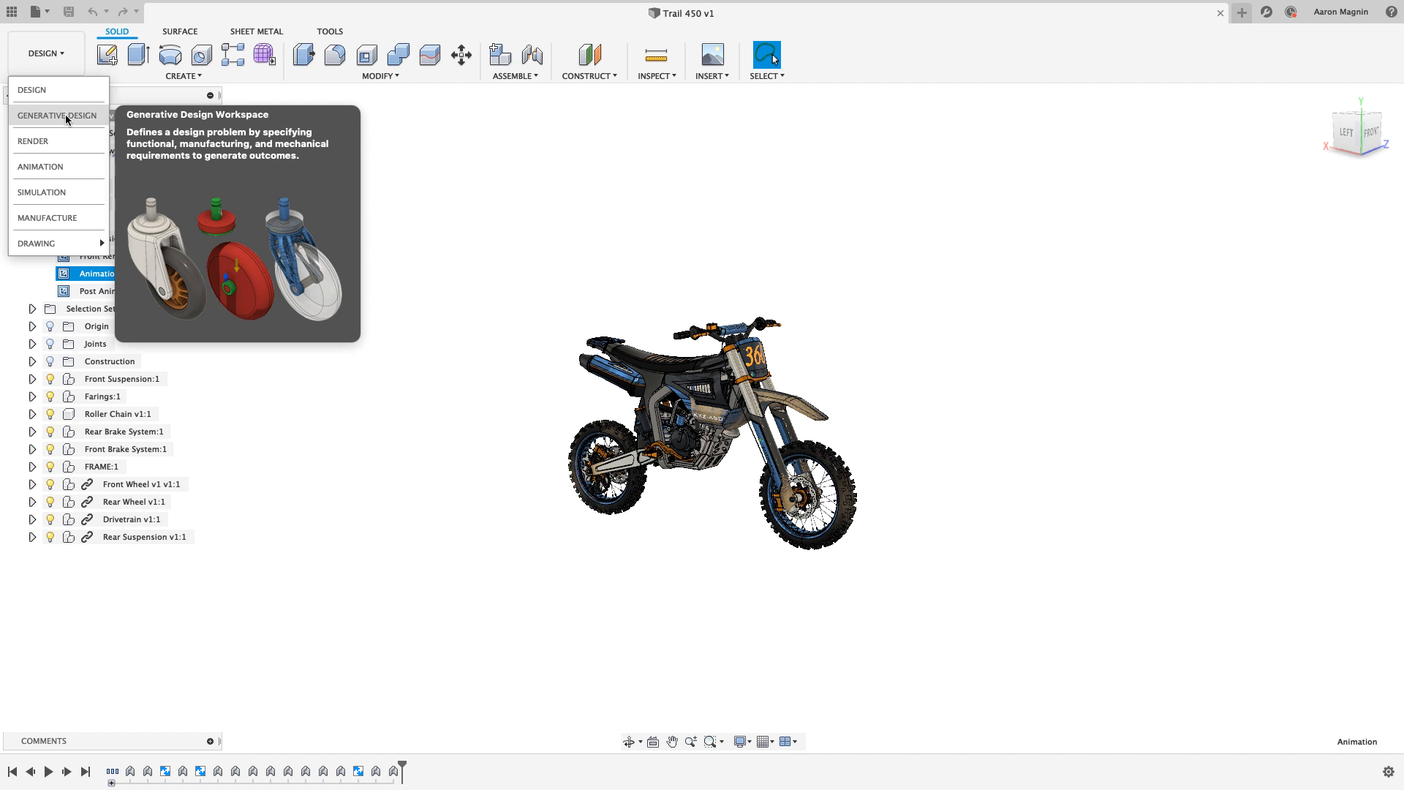
{"action": "mouse_move", "coordinate": [63, 141]}
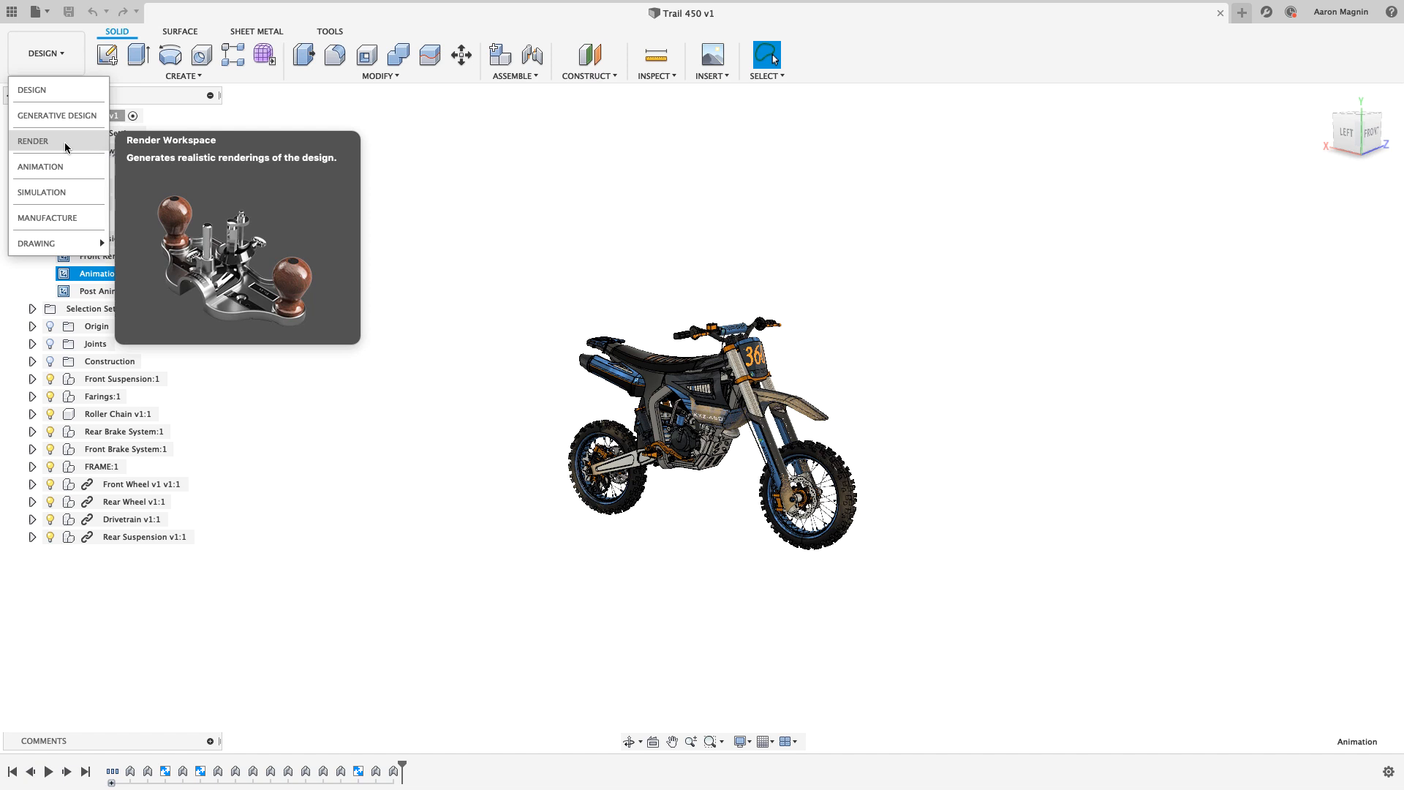
{"action": "mouse_move", "coordinate": [41, 192]}
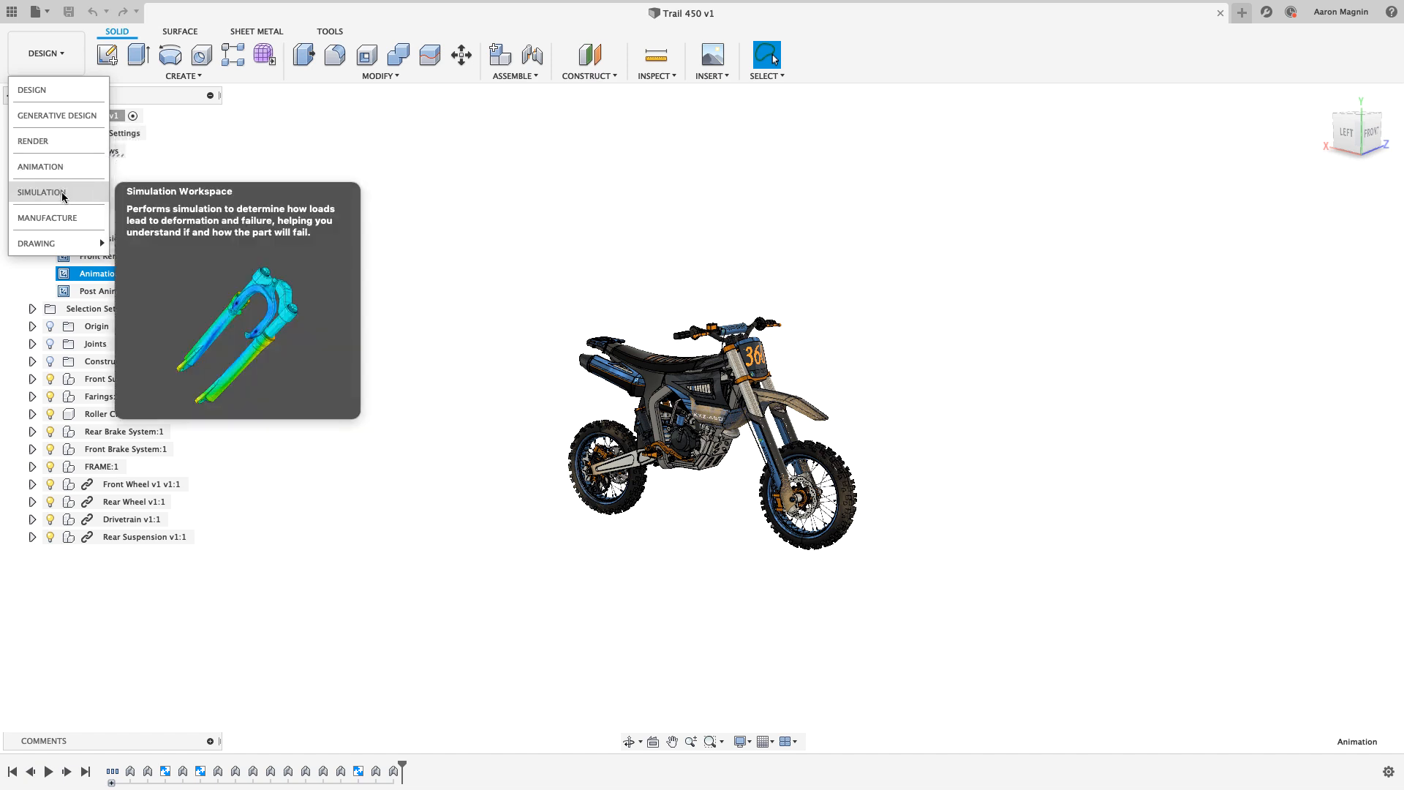
{"action": "mouse_move", "coordinate": [60, 217]}
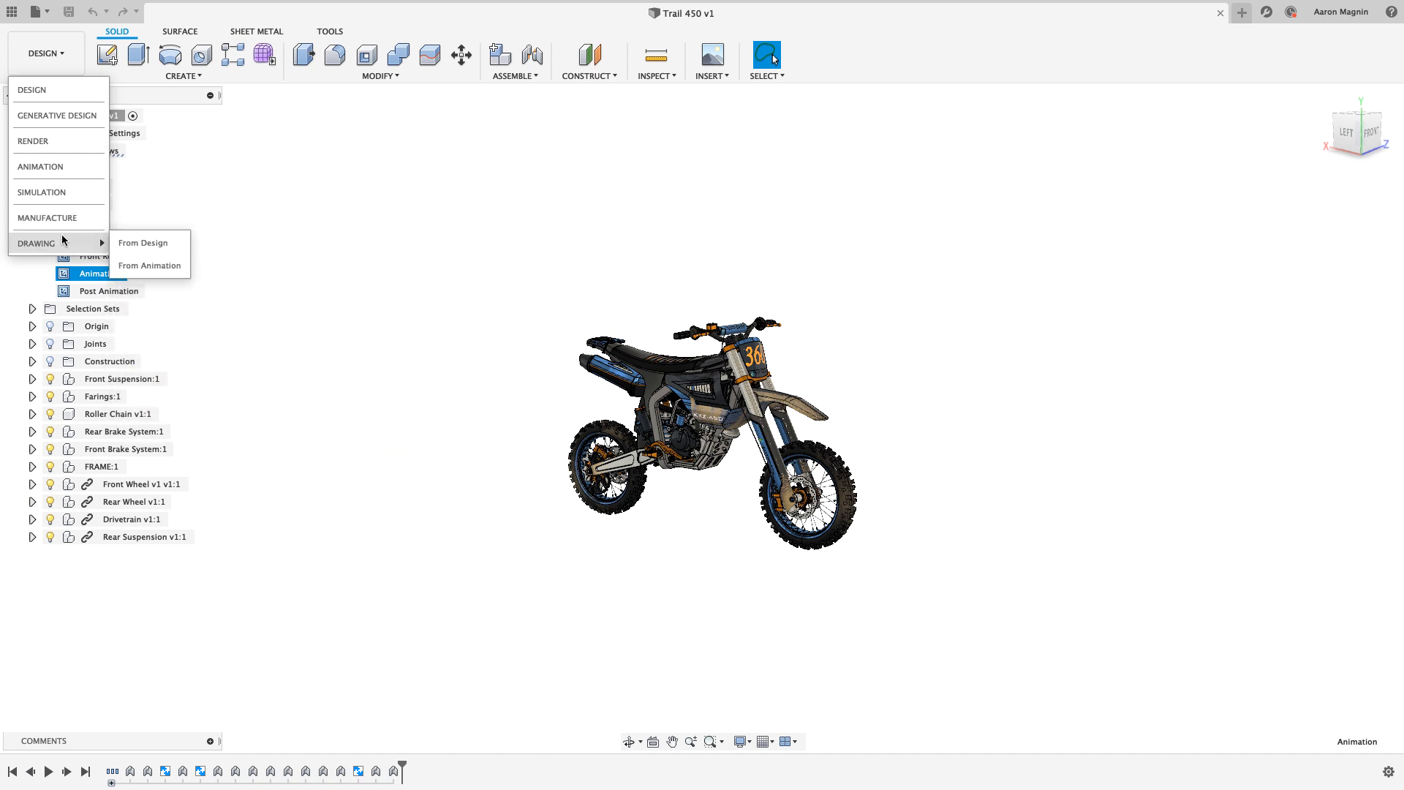
{"action": "mouse_move", "coordinate": [41, 167]}
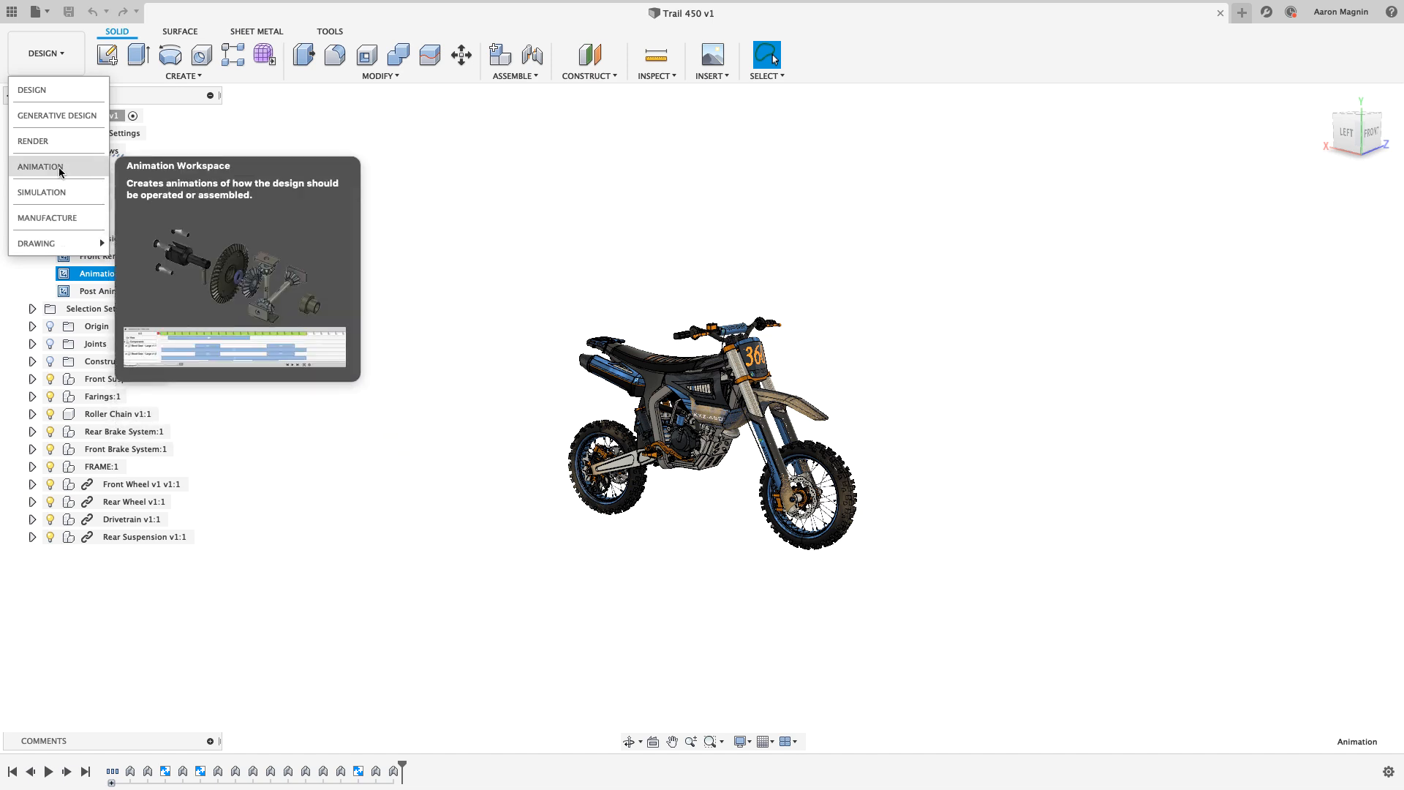
Choose ANIMATION from the workspace dropdown for the Trail 450 assembly.
{"action": "left_click", "coordinate": [40, 167]}
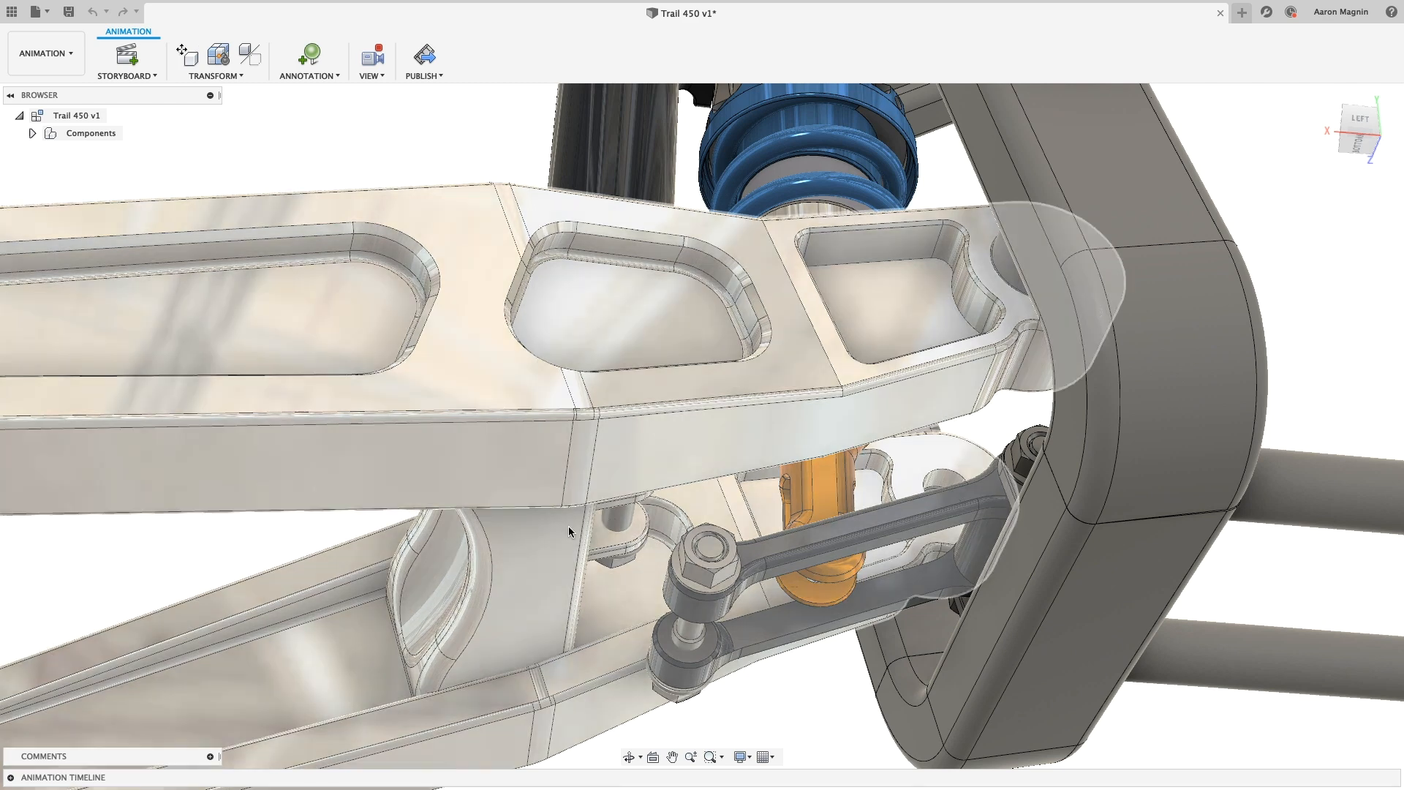
Switch back to DESIGN and open Rear Suspension v1:1 in its own tab.
{"action": "left_click", "coordinate": [45, 52]}
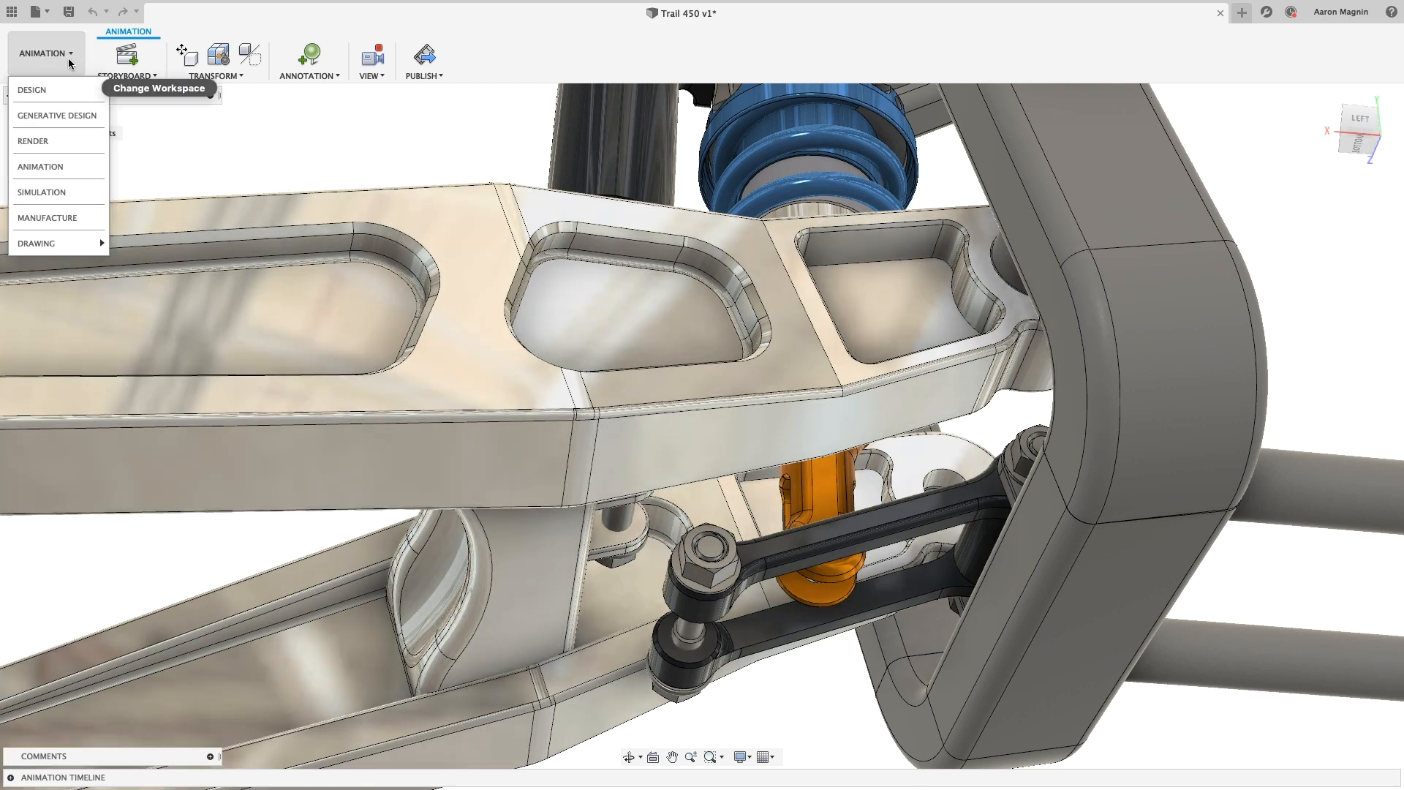
{"action": "left_click", "coordinate": [31, 89]}
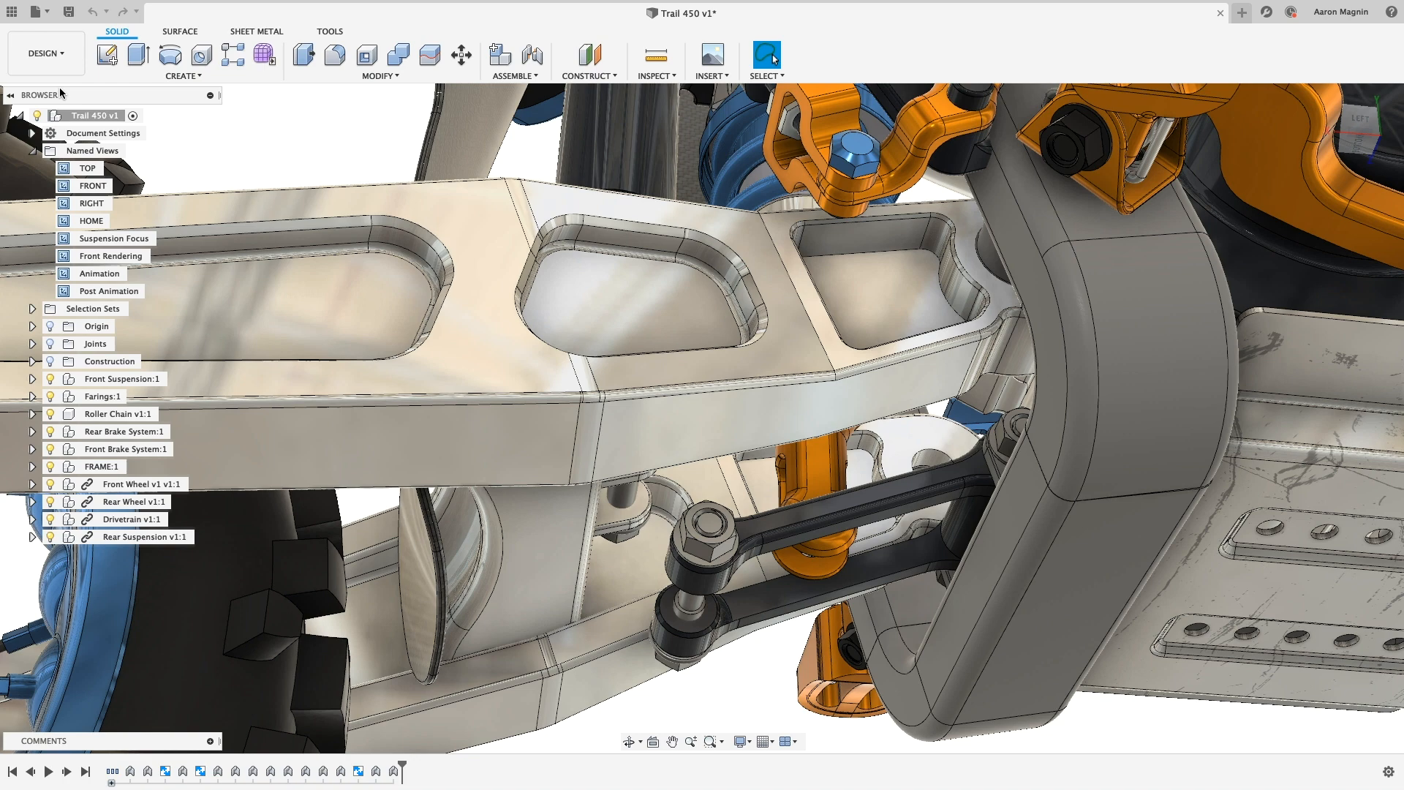
{"action": "left_click", "coordinate": [139, 536]}
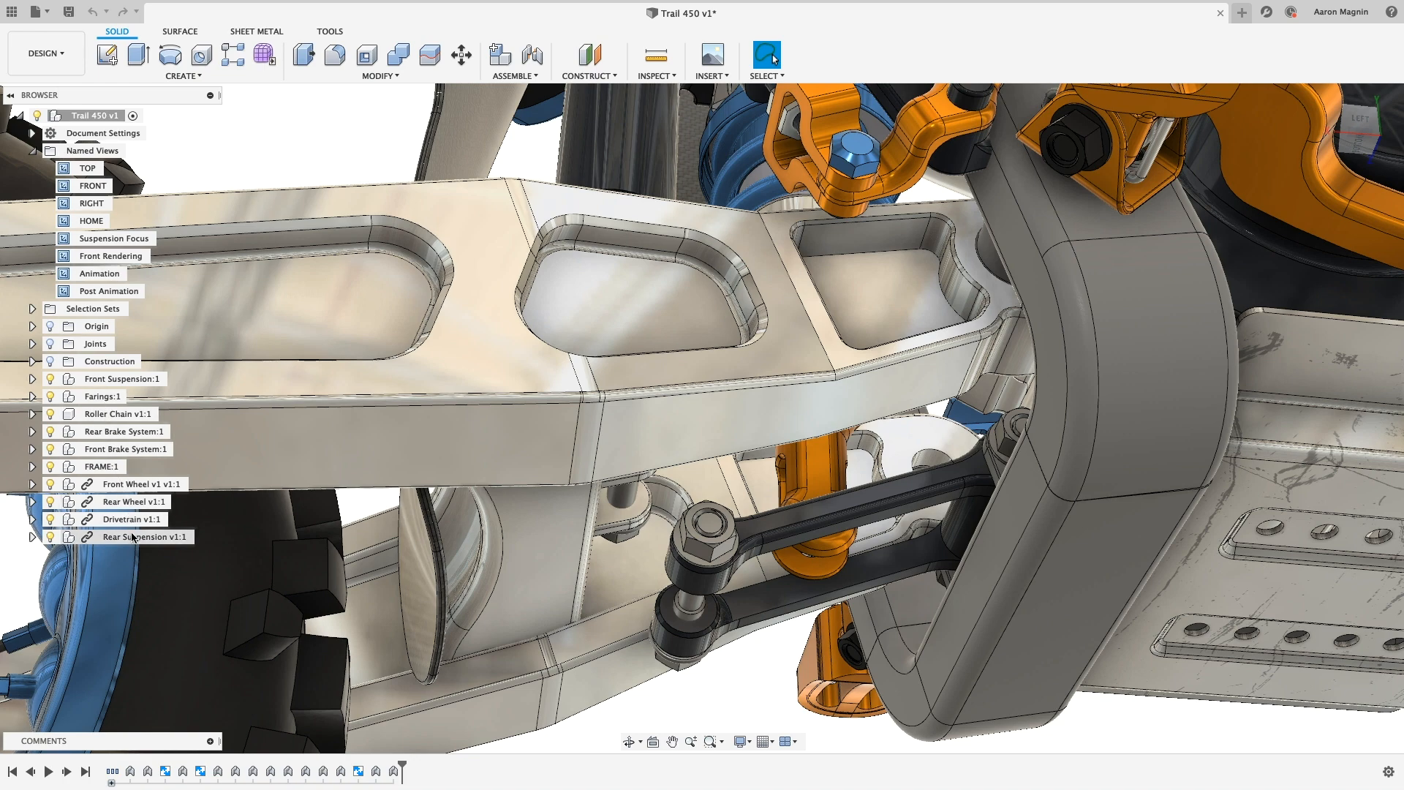
{"action": "right_click", "coordinate": [143, 536]}
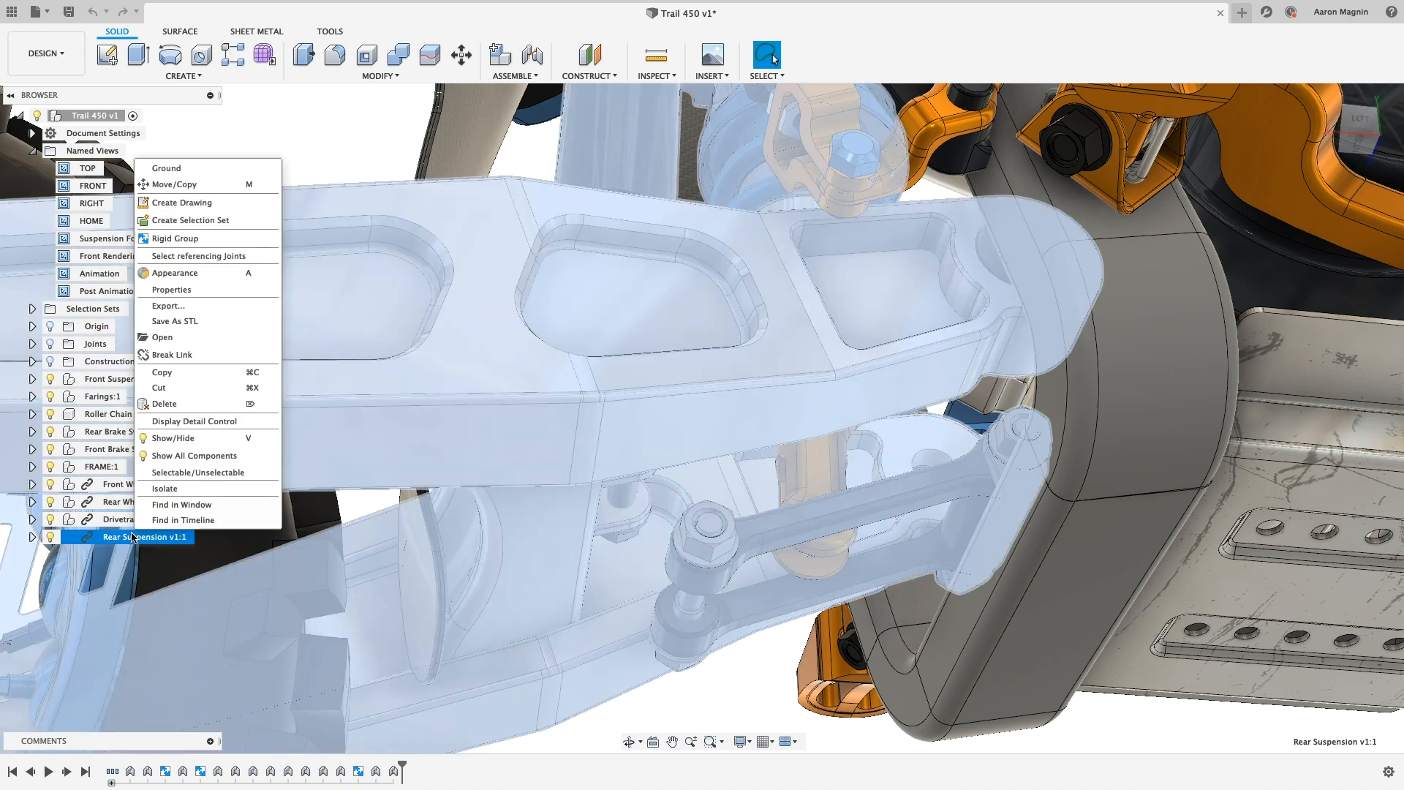
{"action": "left_click", "coordinate": [162, 338]}
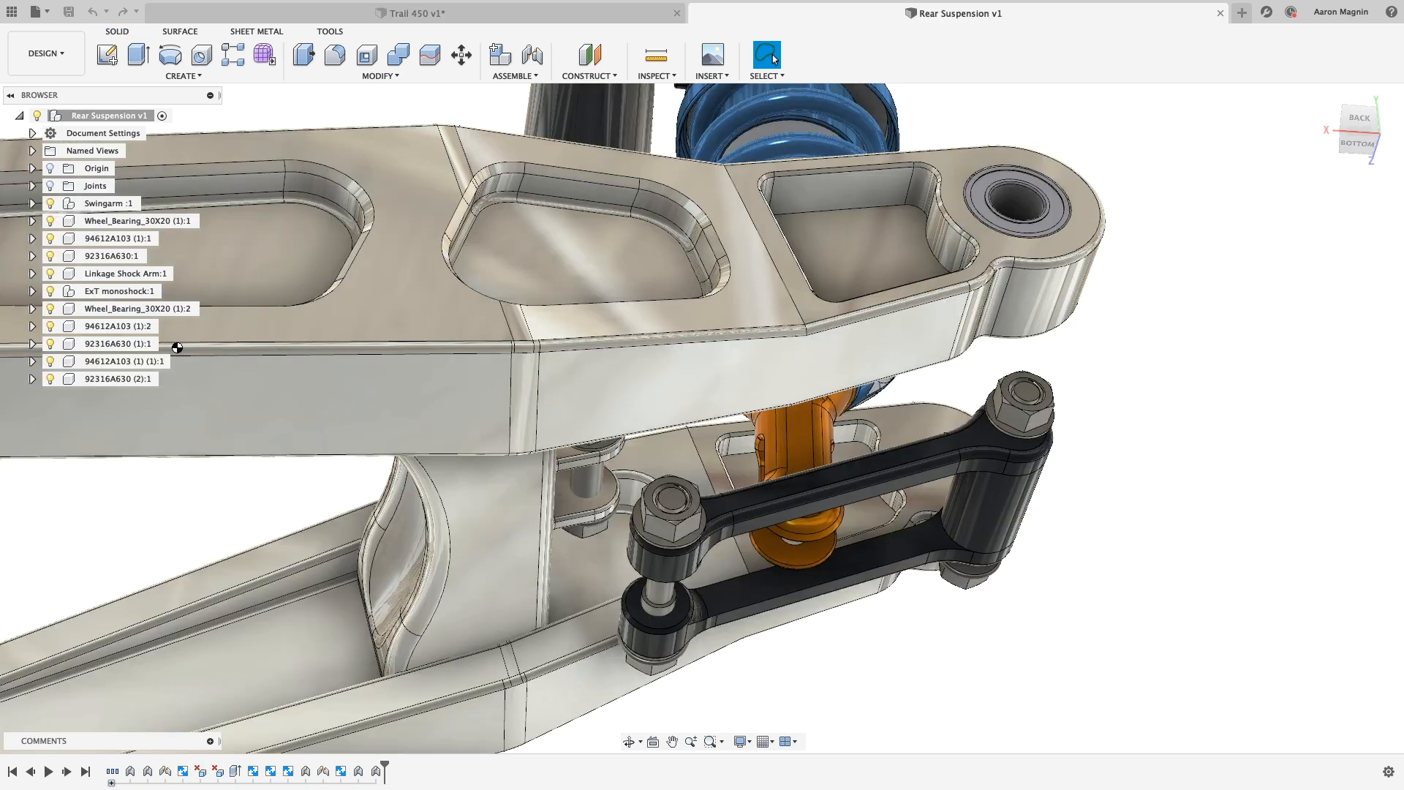
{"action": "mouse_move", "coordinate": [202, 479]}
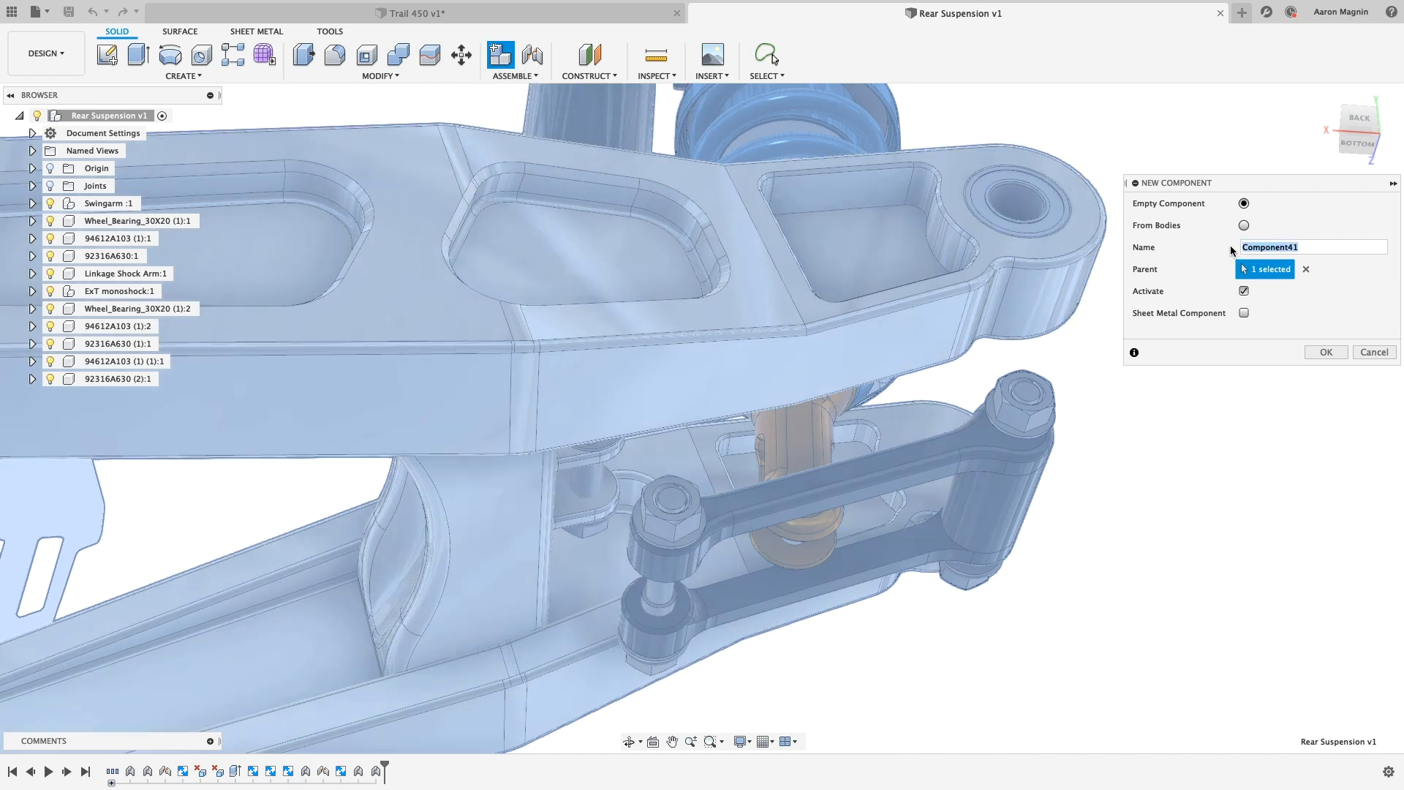
Create the Linkage Joint component and start a midplane between the swingarm's opposite faces.
{"action": "type", "text": "Linkage J"}
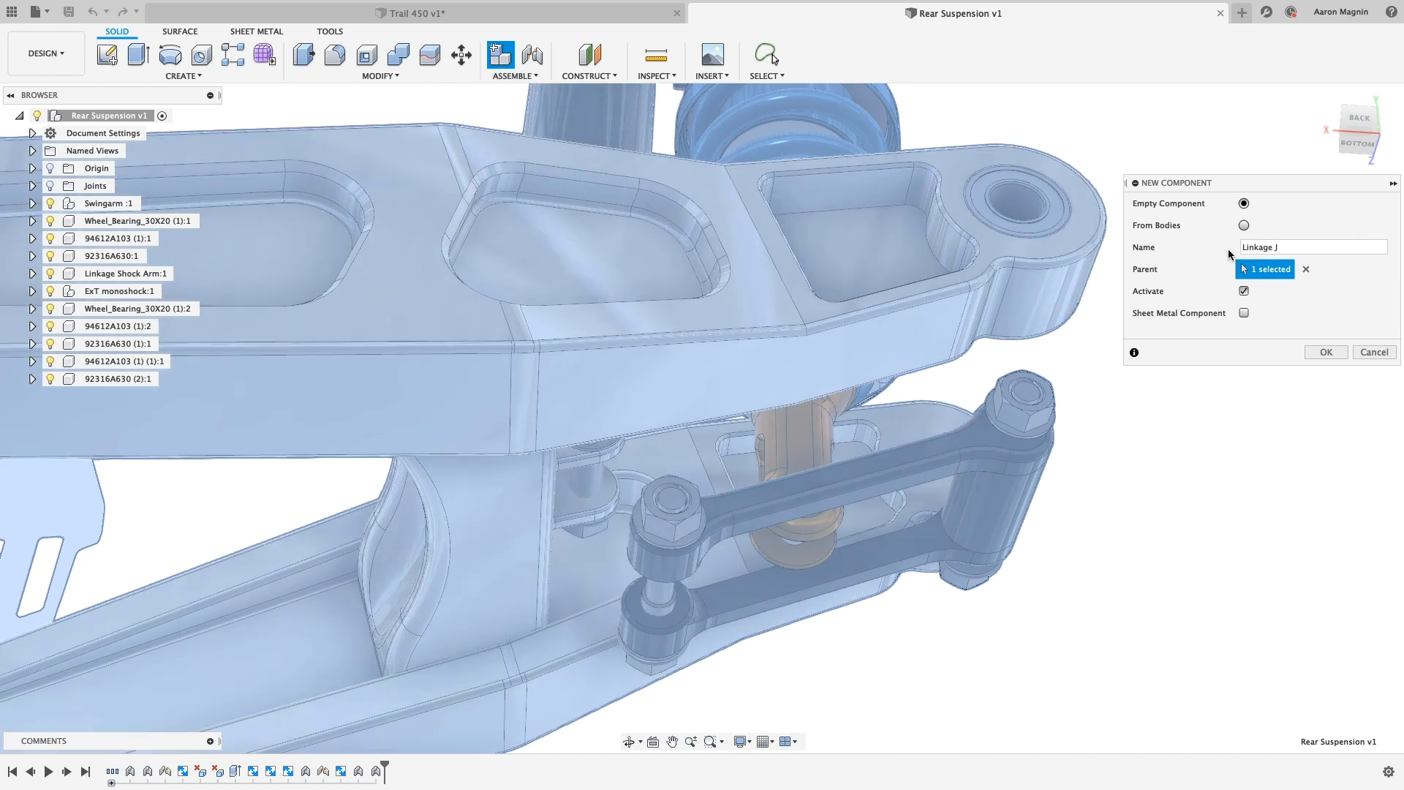
{"action": "left_click", "coordinate": [1324, 351]}
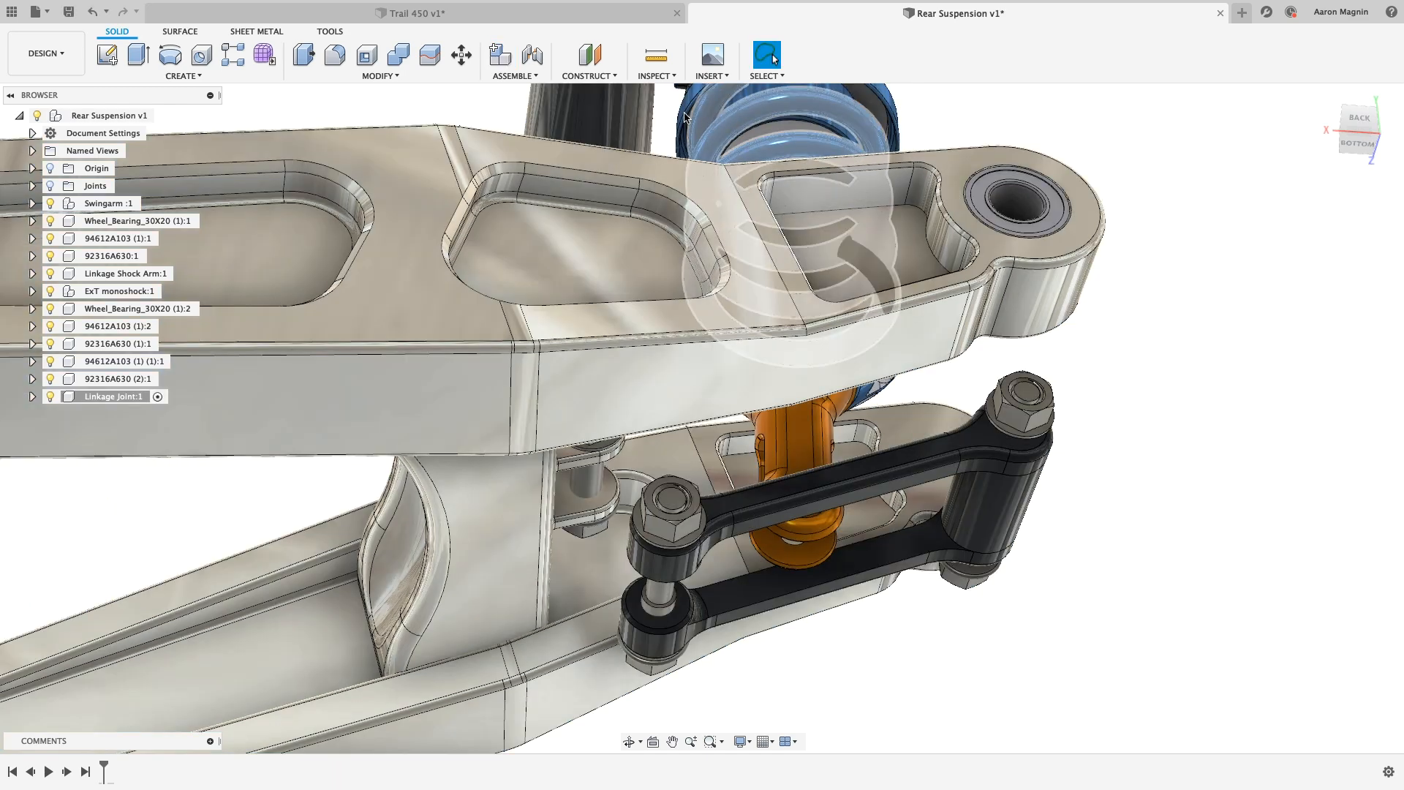
{"action": "left_click", "coordinate": [587, 63]}
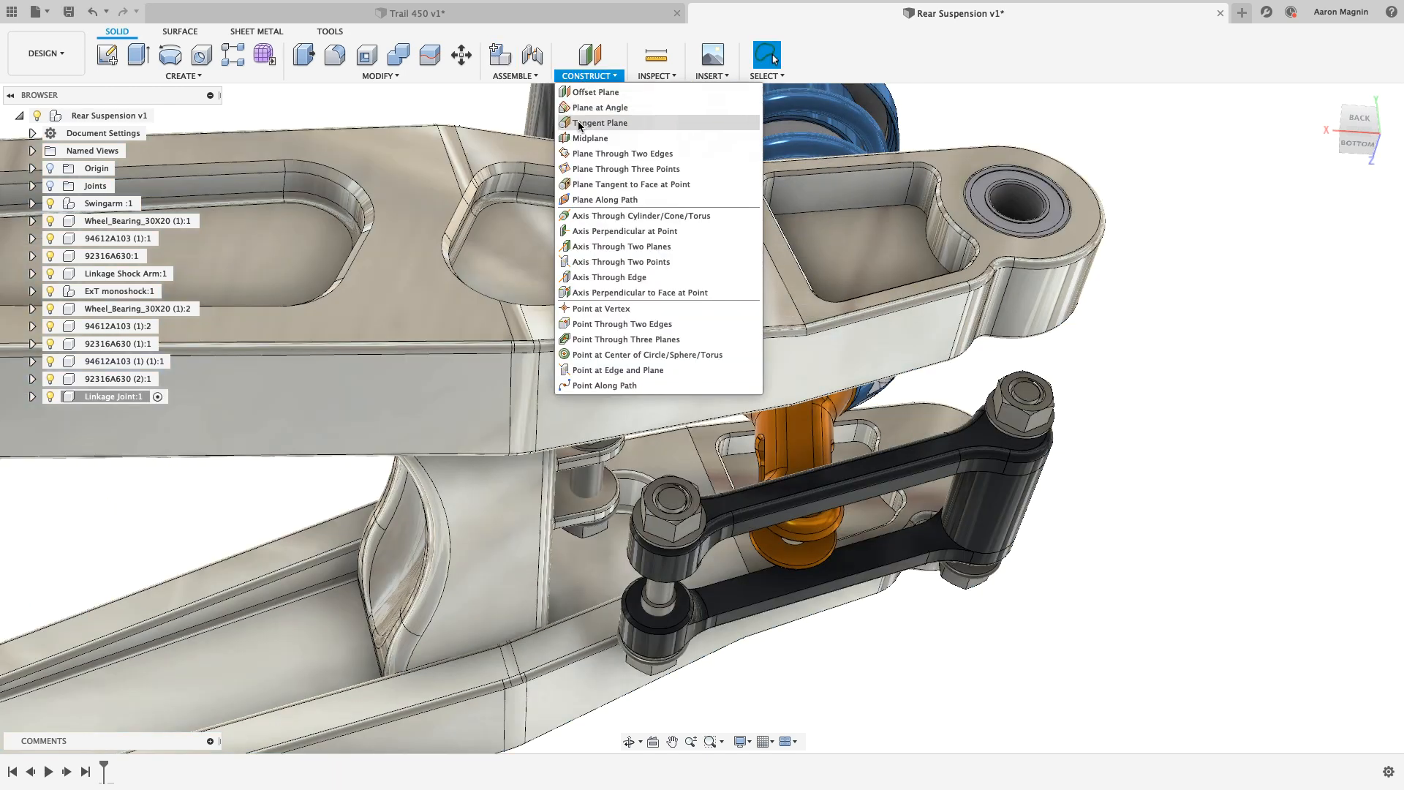
{"action": "left_click", "coordinate": [593, 138]}
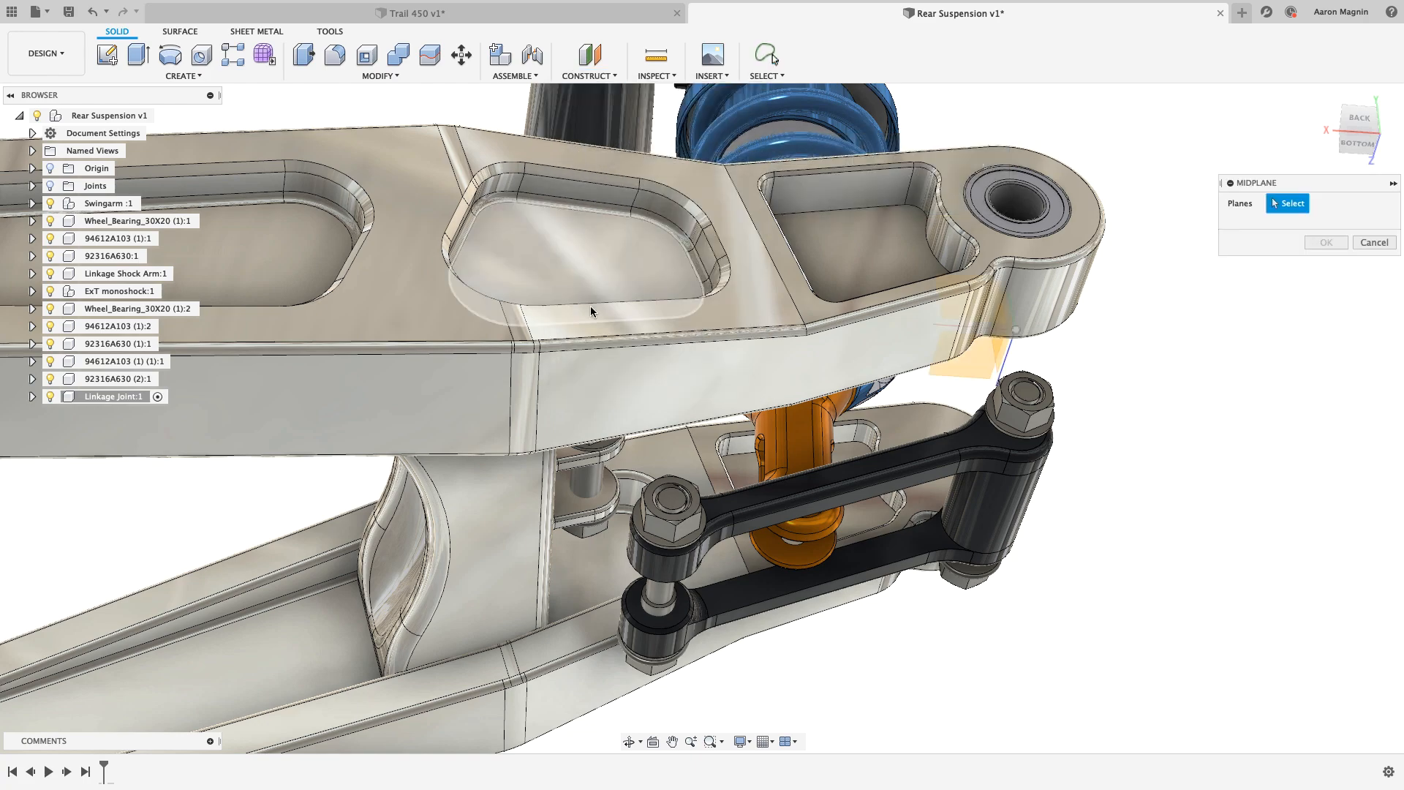
{"action": "left_click", "coordinate": [587, 490]}
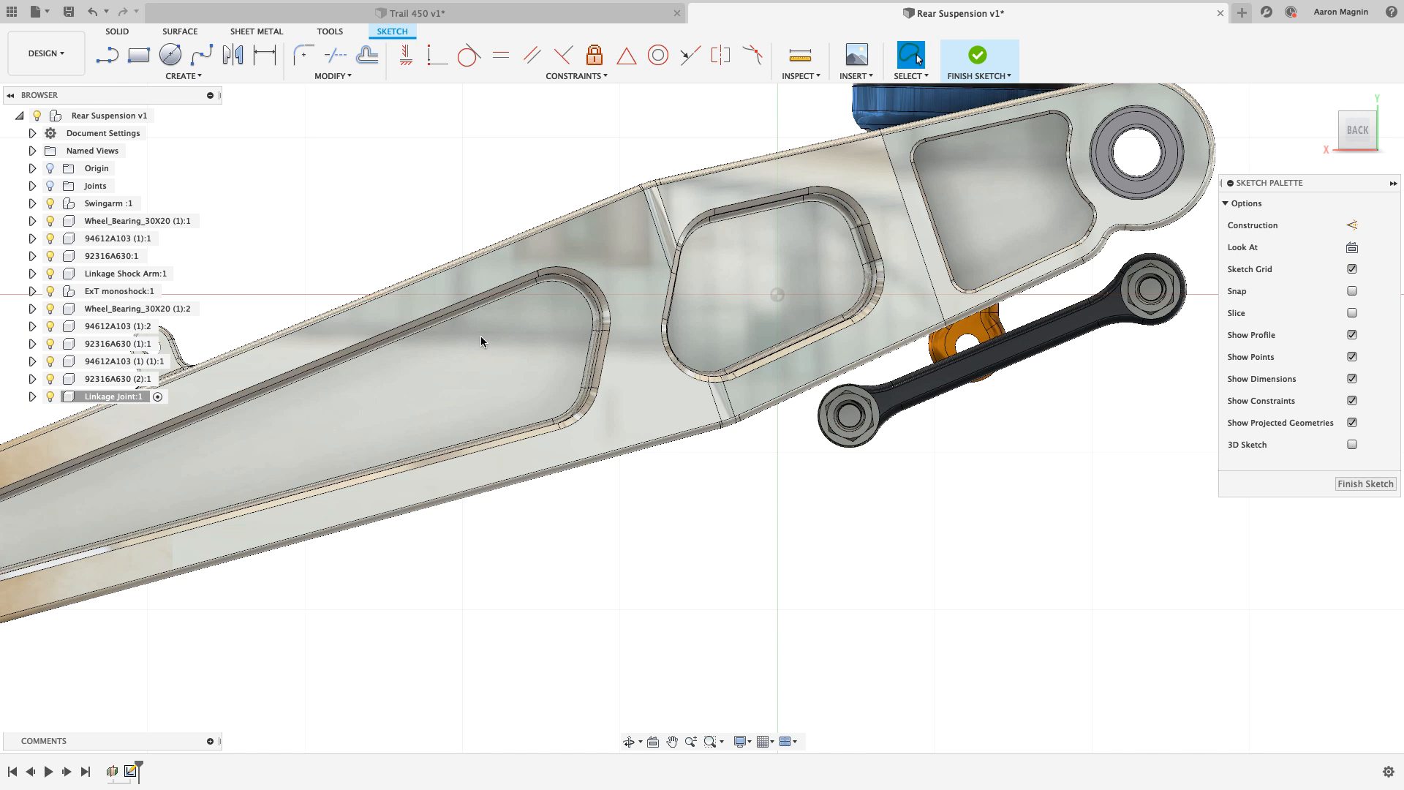
Slice the view at the sketch plane and project the swingarm pivot hole edges.
{"action": "left_click_drag", "start_coordinate": [481, 341], "coordinate": [314, 471]}
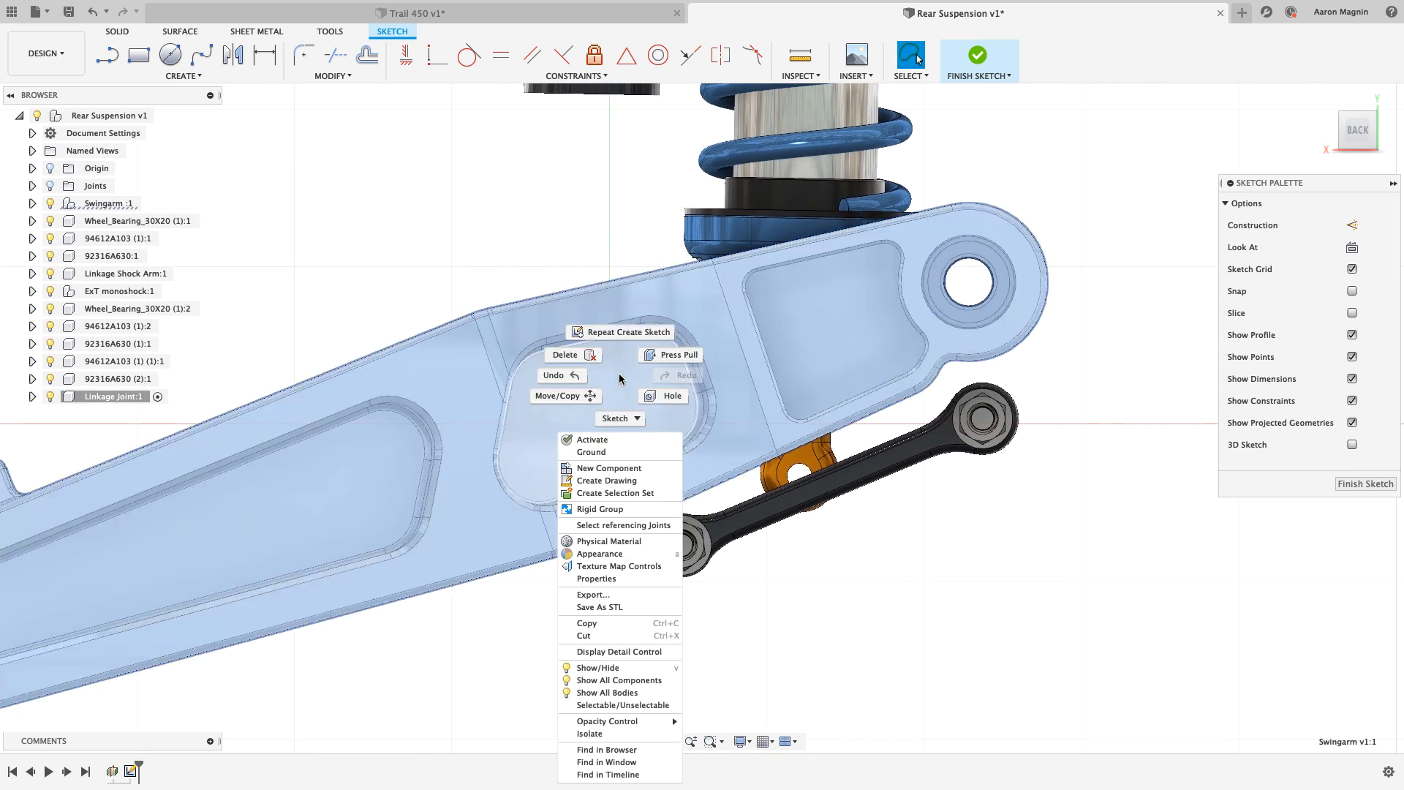
{"action": "mouse_move", "coordinate": [618, 721]}
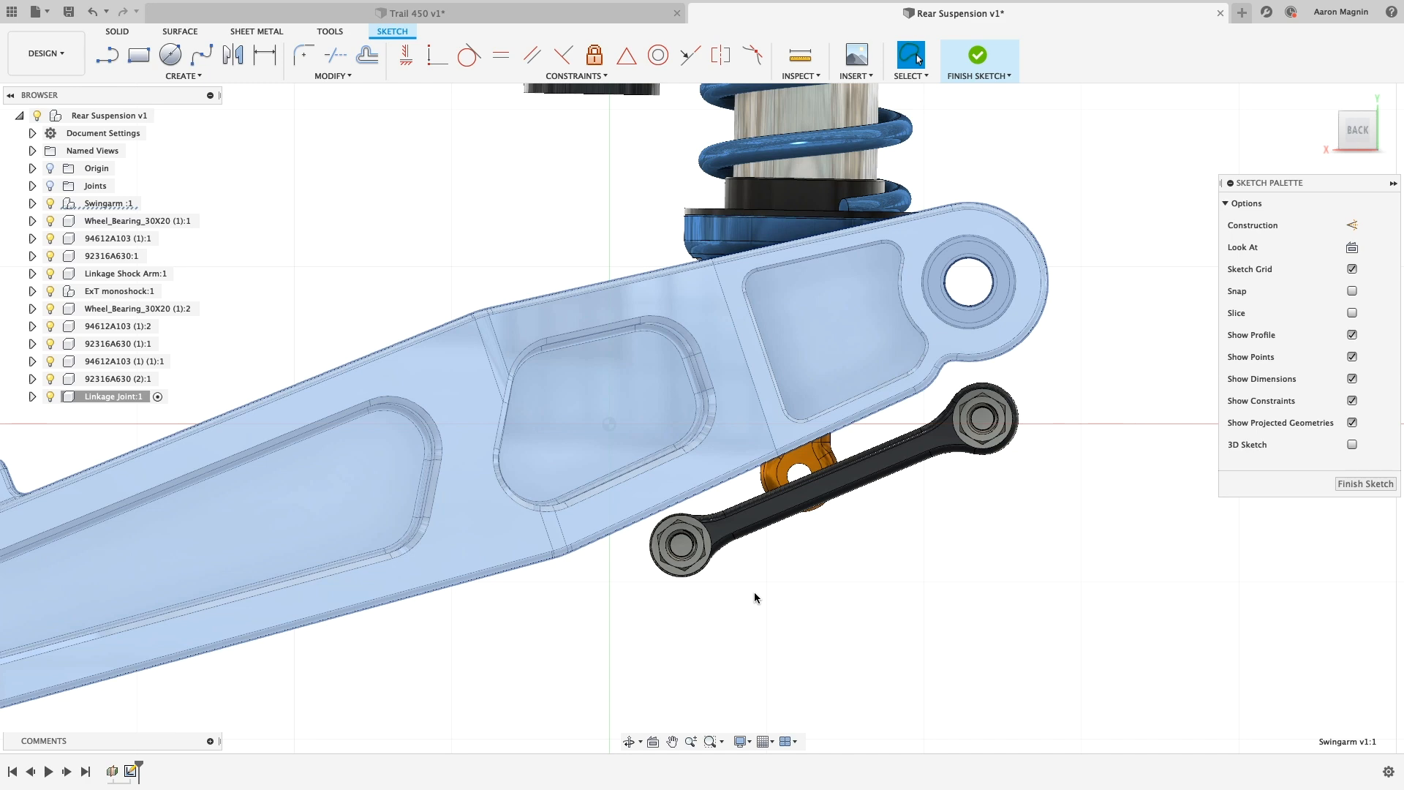
{"action": "mouse_move", "coordinate": [1155, 432]}
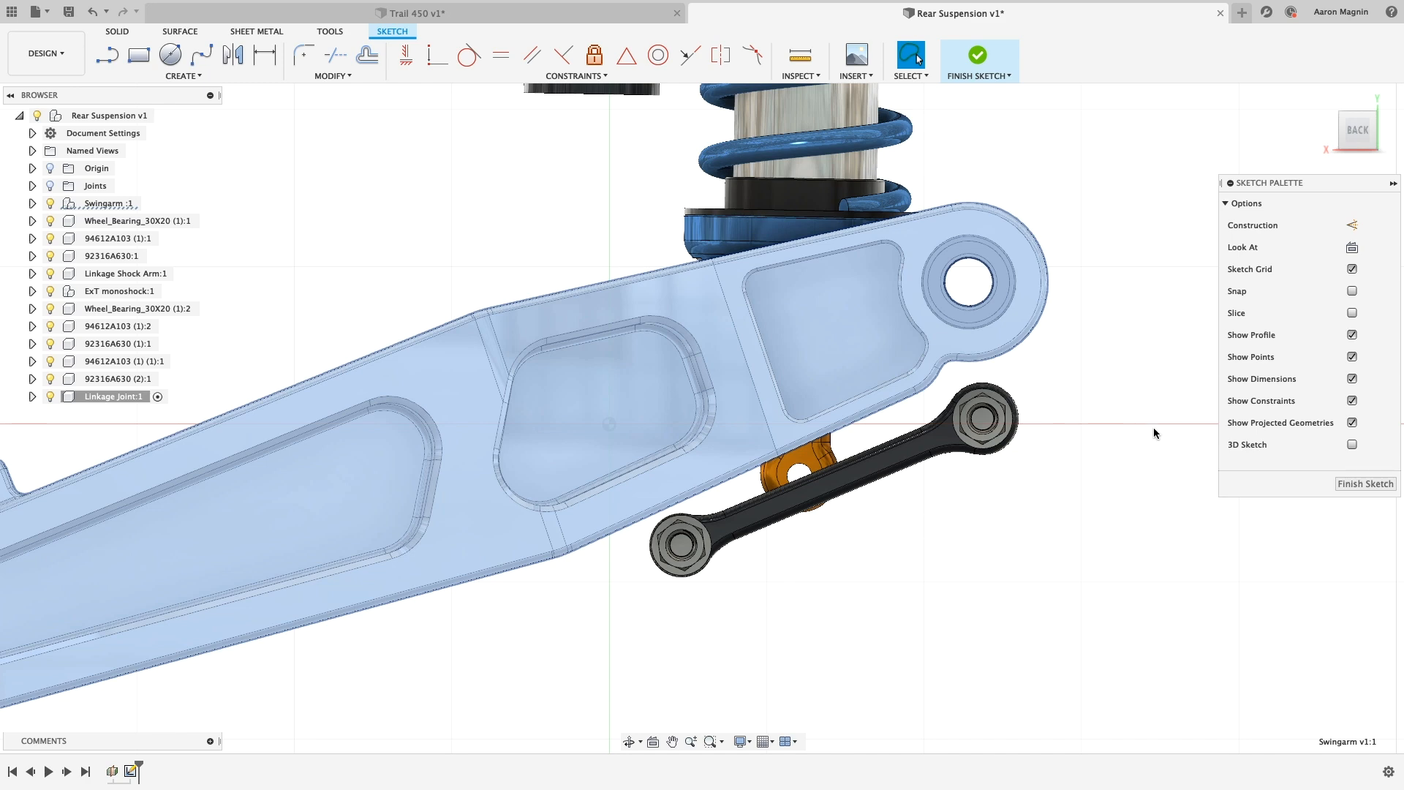
{"action": "left_click", "coordinate": [1352, 312]}
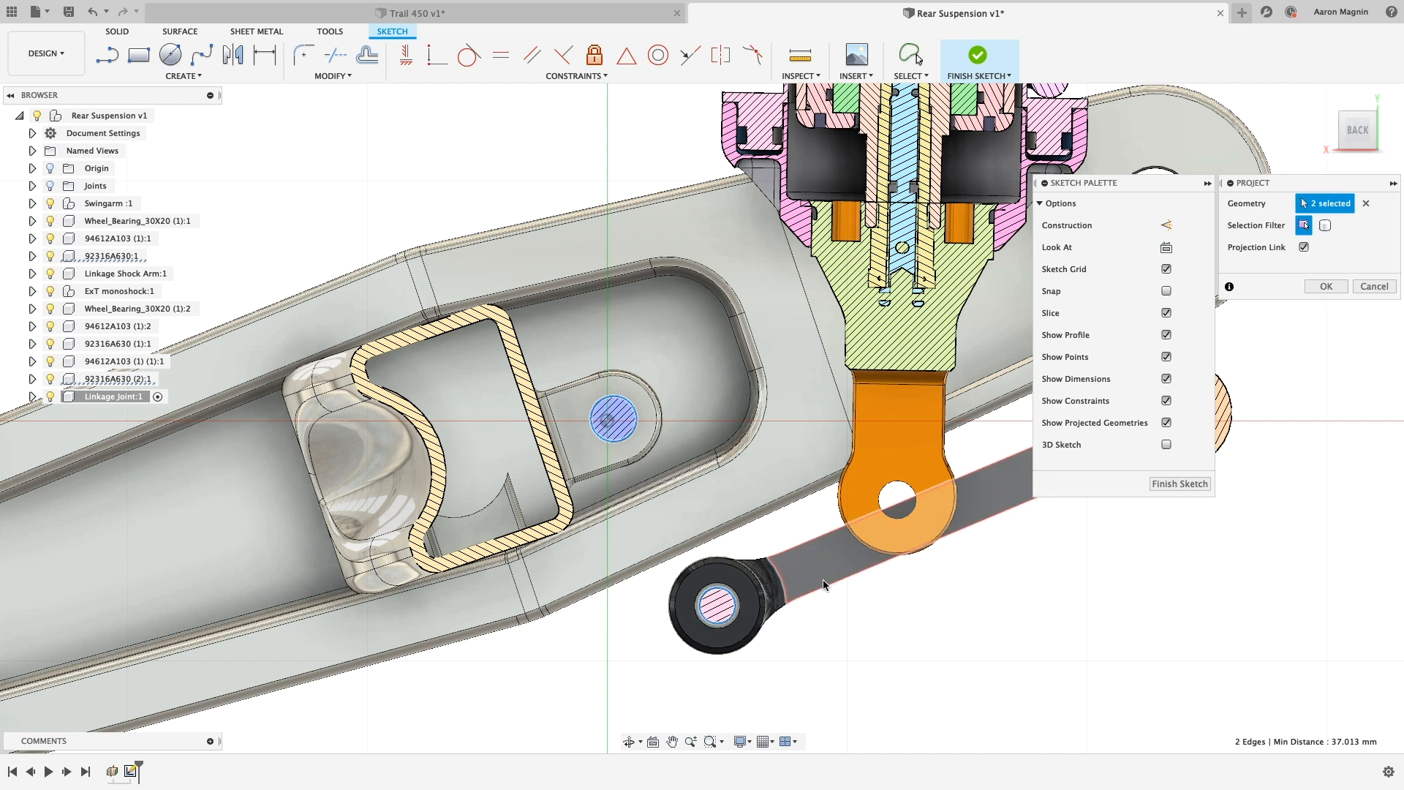
{"action": "left_click", "coordinate": [898, 497]}
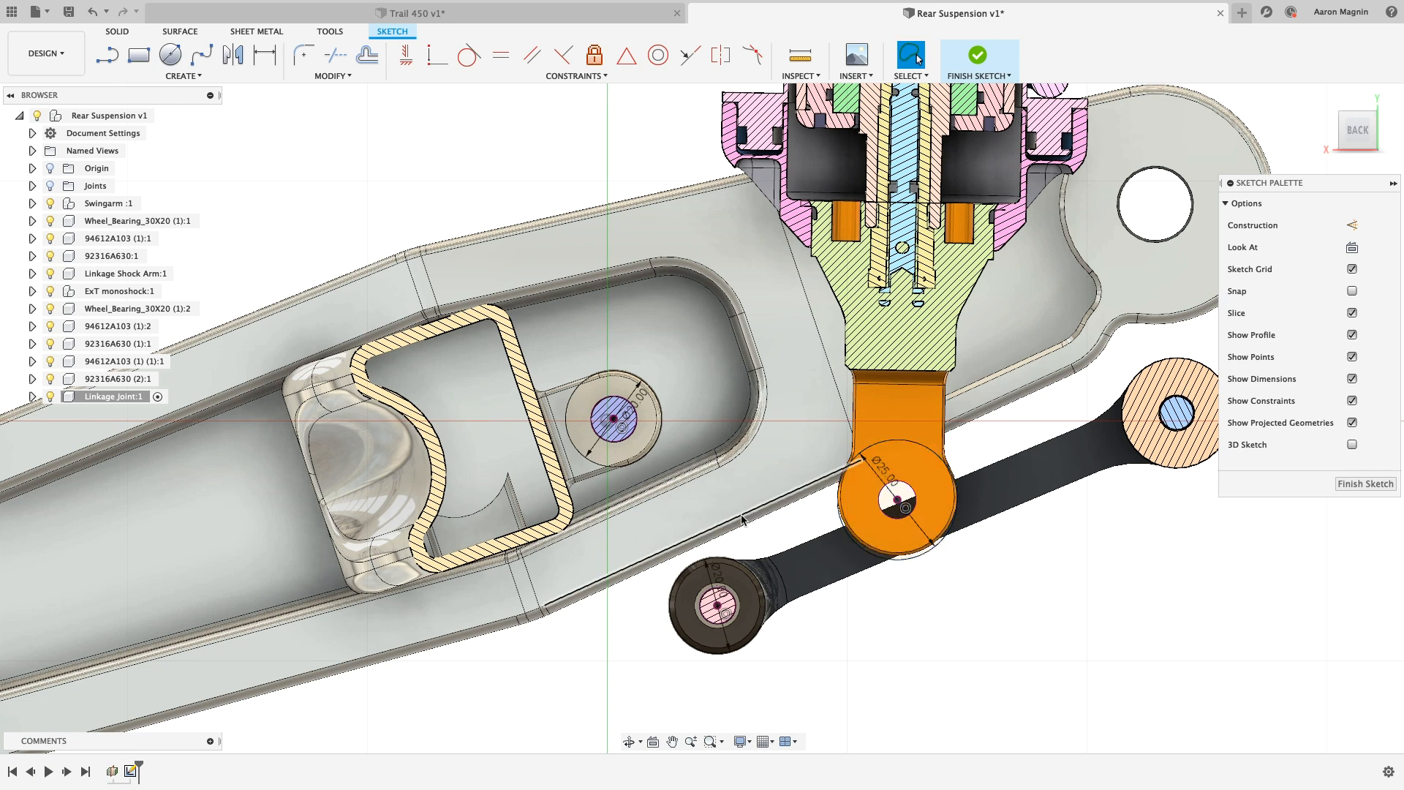
Isolate the Linkage Joint component and draw arcs between the pivot circles.
{"action": "right_click", "coordinate": [108, 396]}
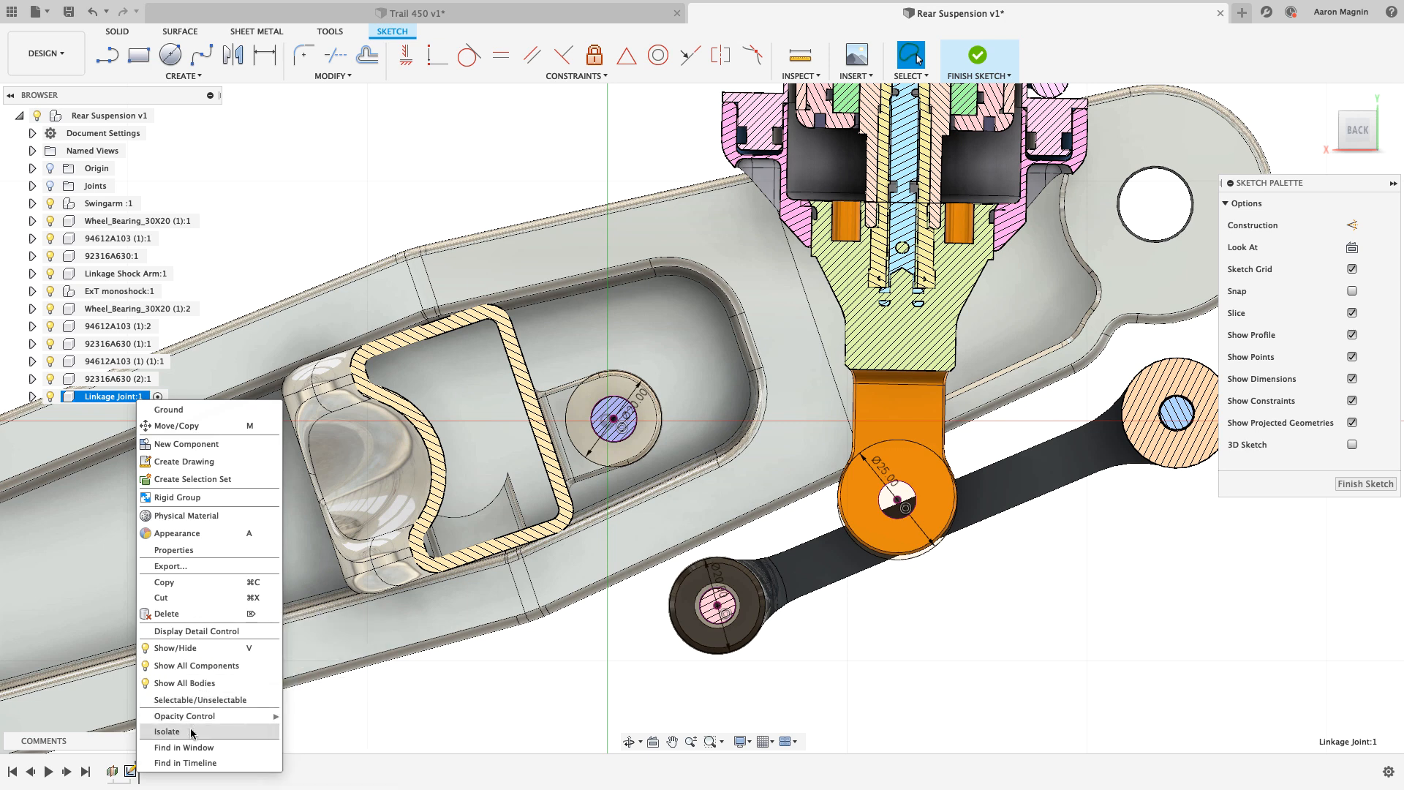
{"action": "left_click", "coordinate": [167, 730]}
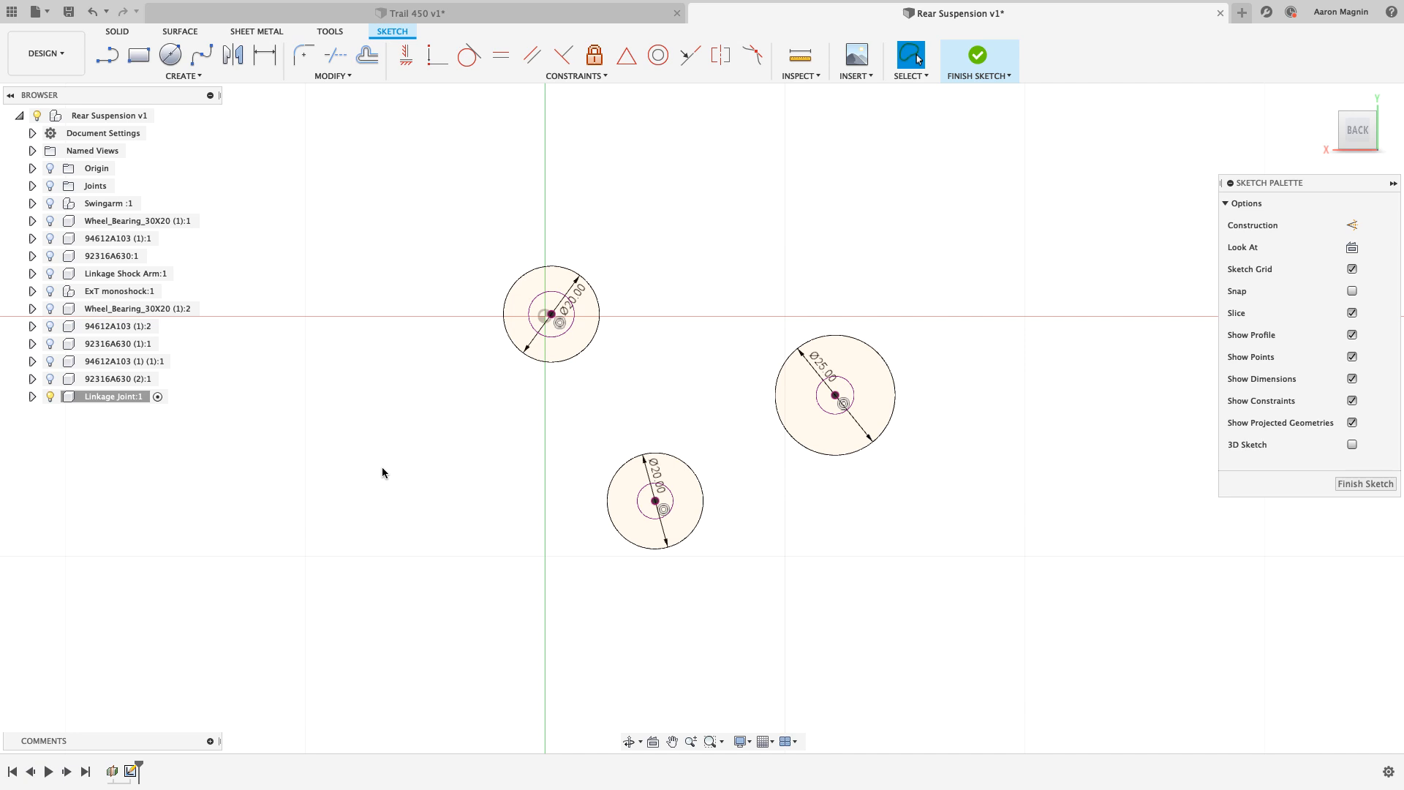
{"action": "right_click", "coordinate": [382, 472]}
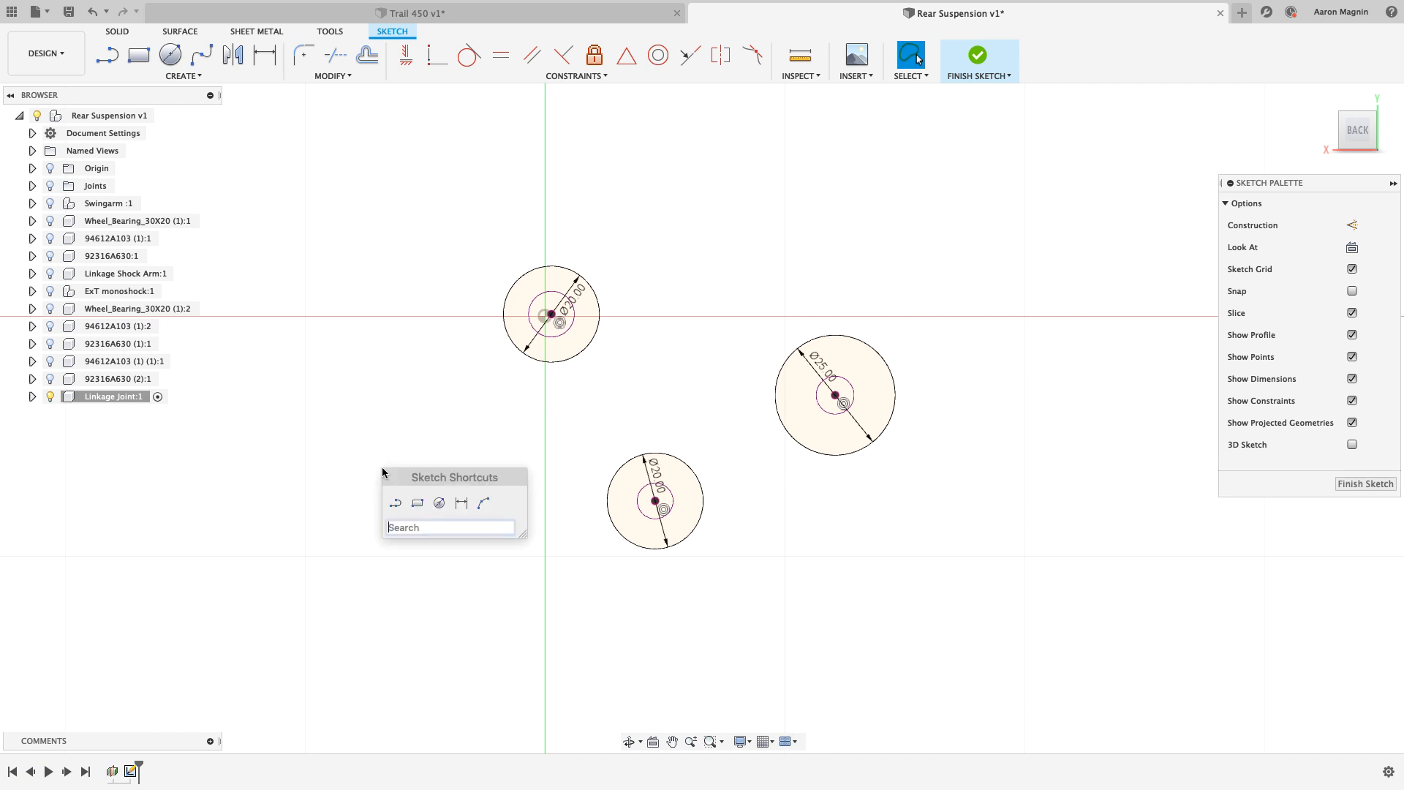
{"action": "type", "text": "a"}
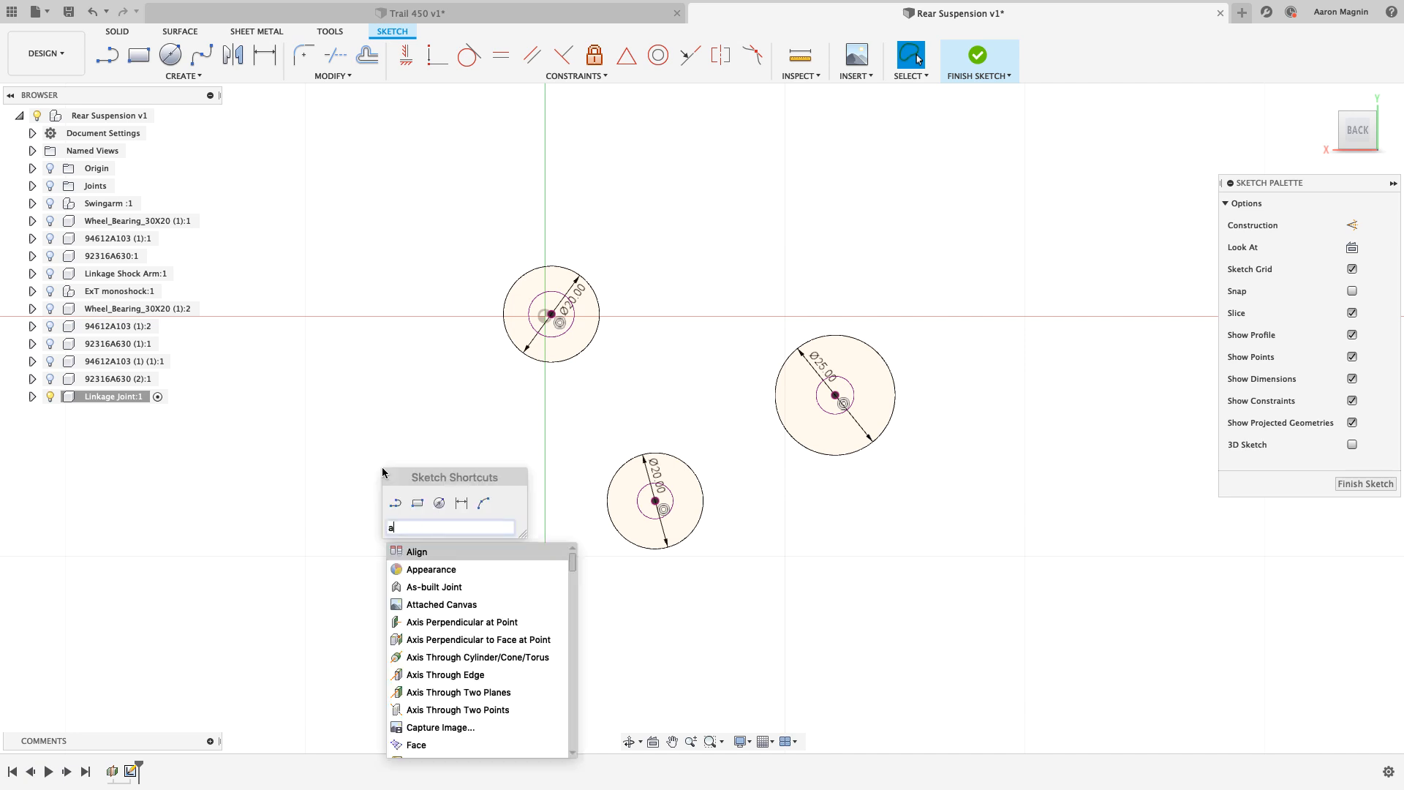
{"action": "type", "text": "r"}
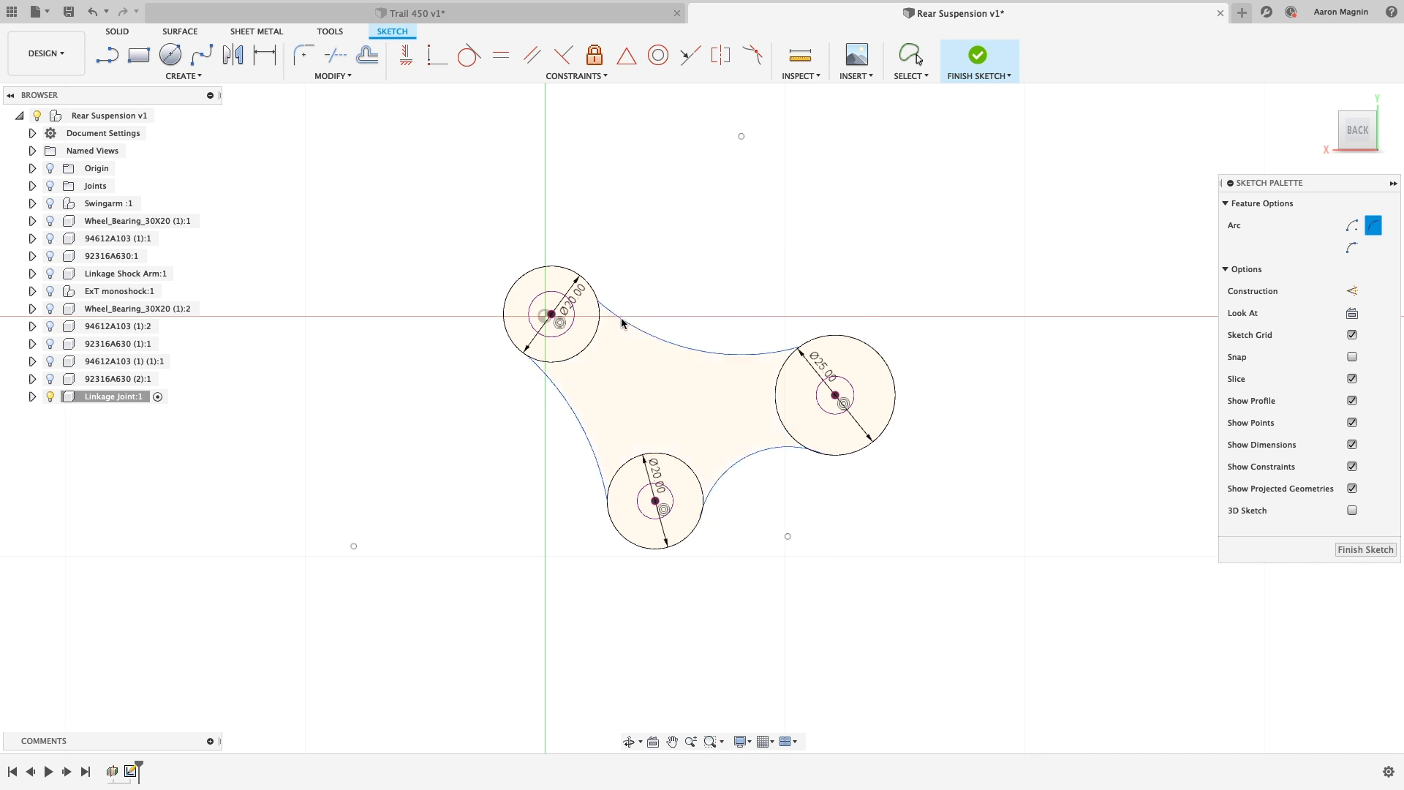
Make the arcs tangent to the circles and dimension the left arc at R20.
{"action": "left_click", "coordinate": [468, 55]}
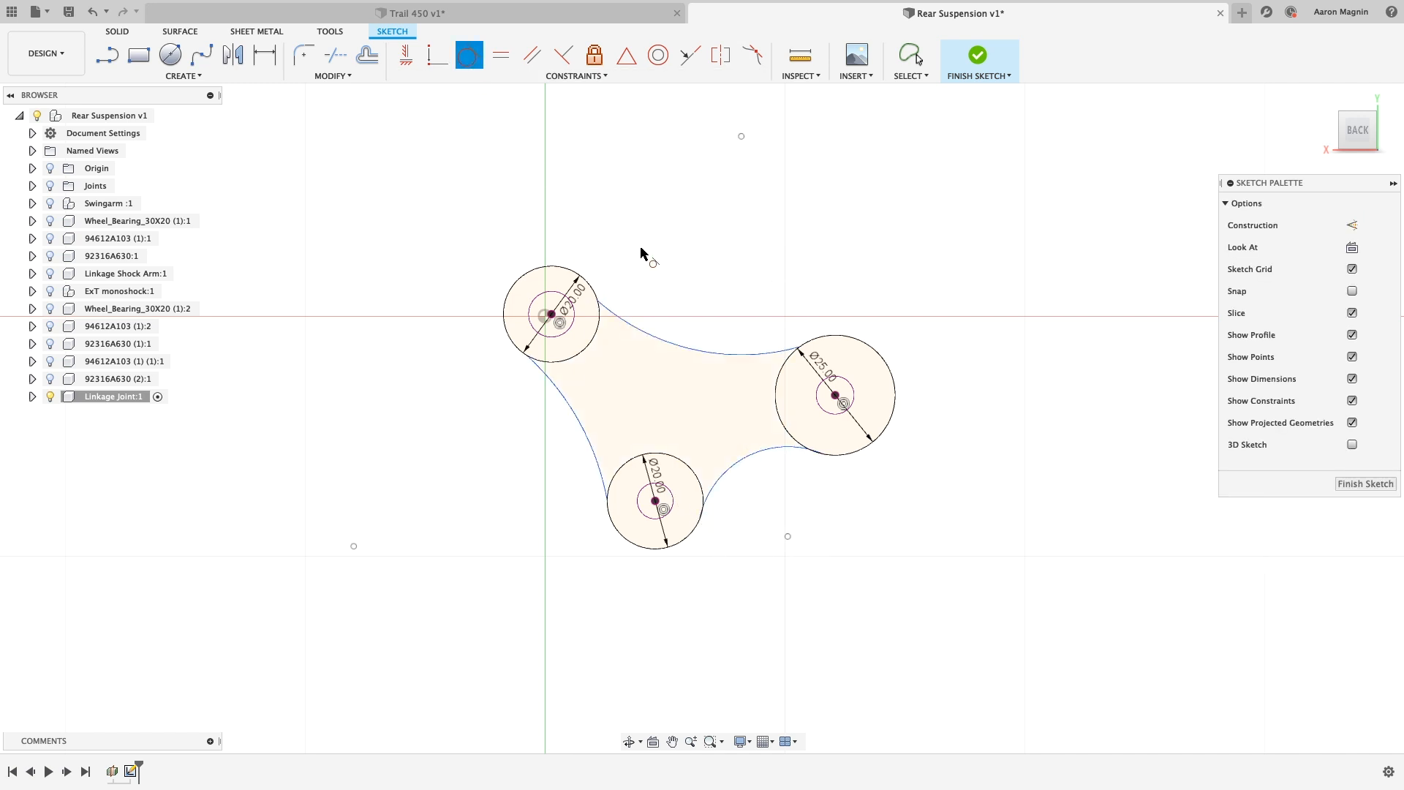
{"action": "mouse_move", "coordinate": [581, 294]}
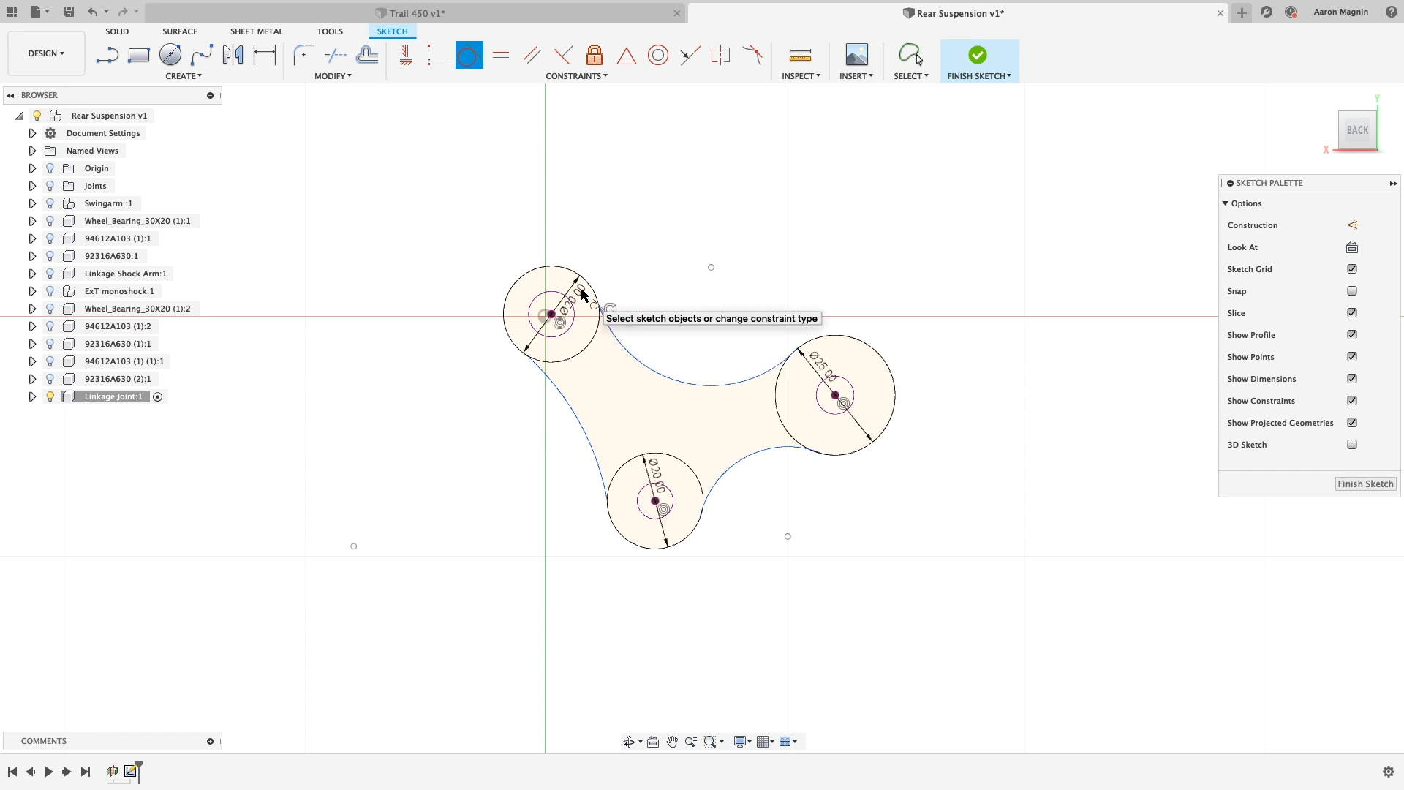
{"action": "mouse_move", "coordinate": [910, 55]}
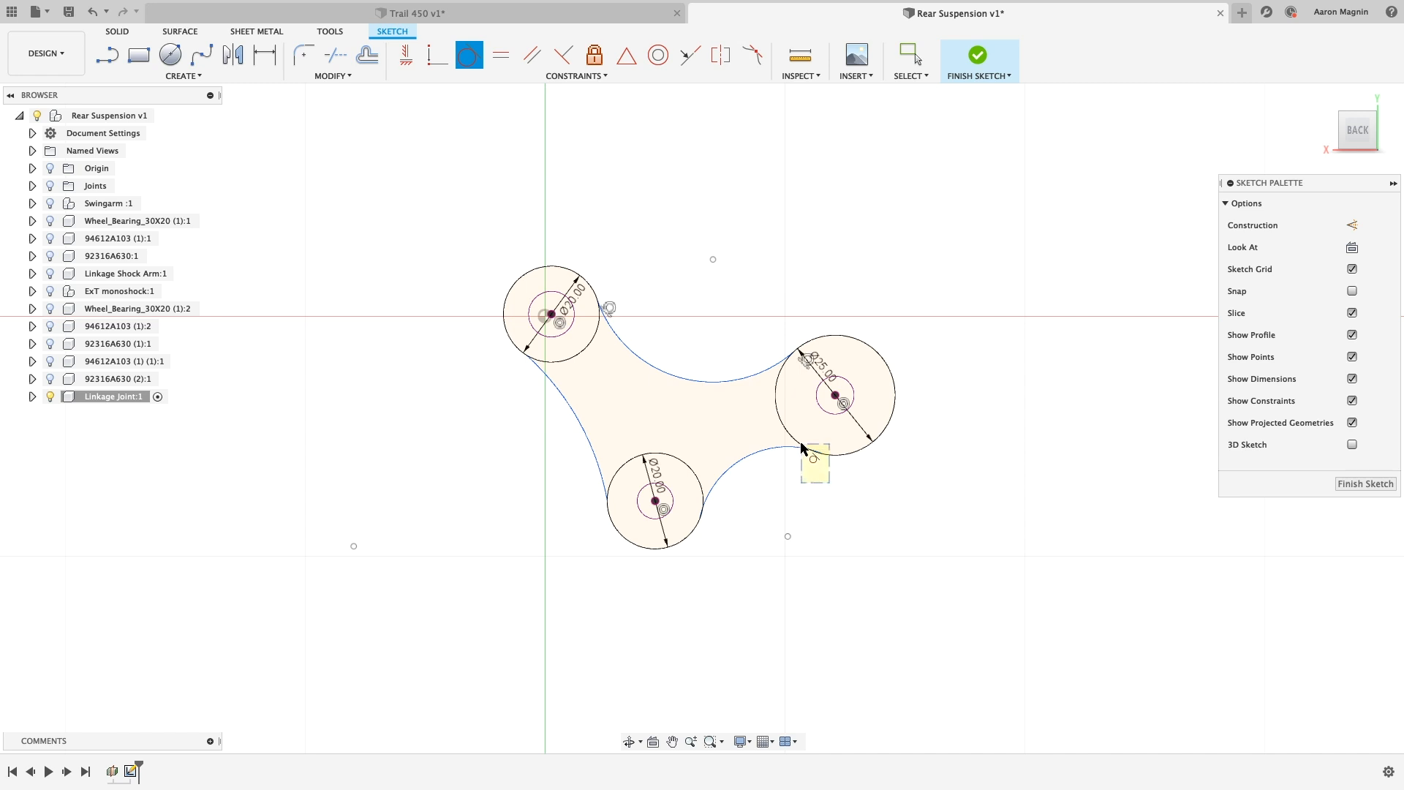
{"action": "mouse_move", "coordinate": [583, 447]}
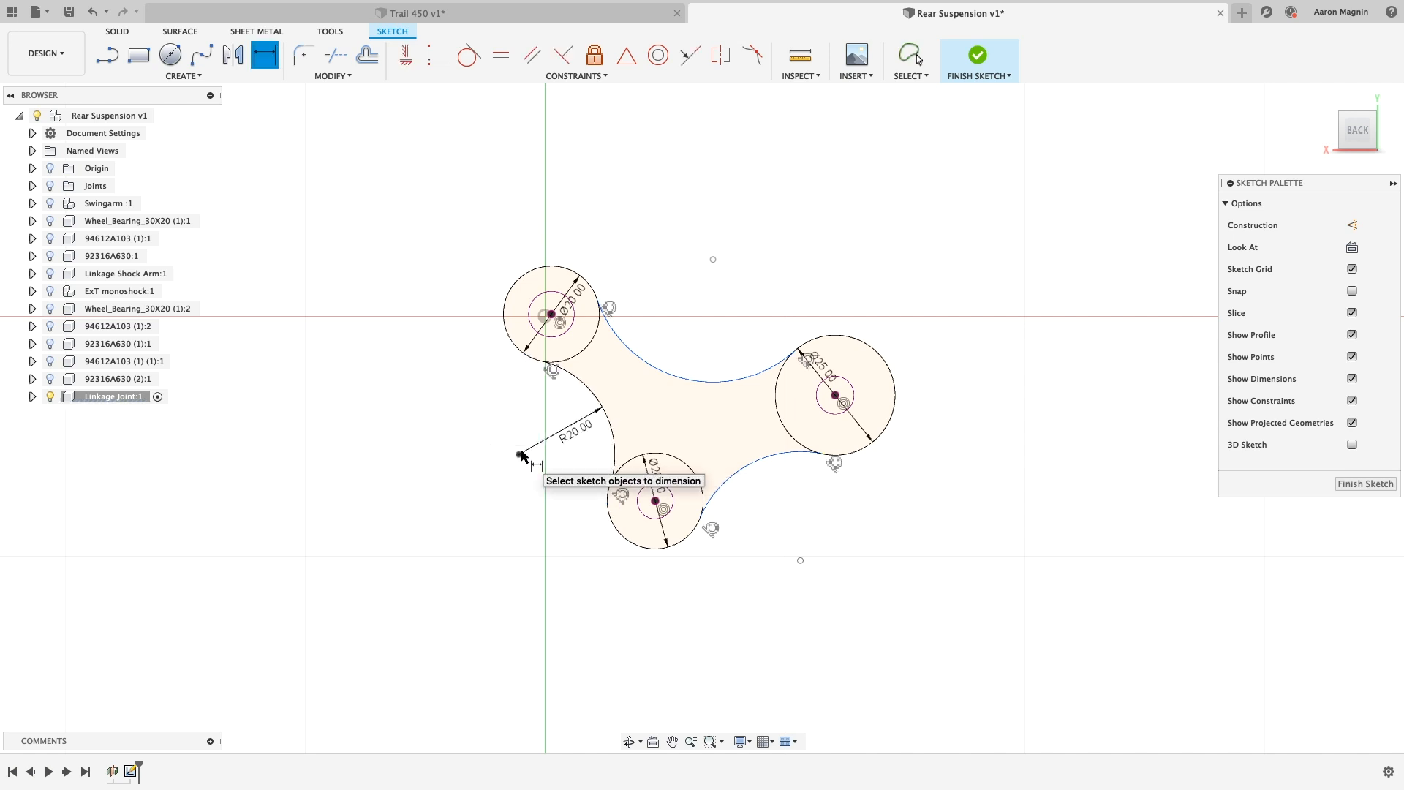
{"action": "left_click", "coordinate": [717, 380]}
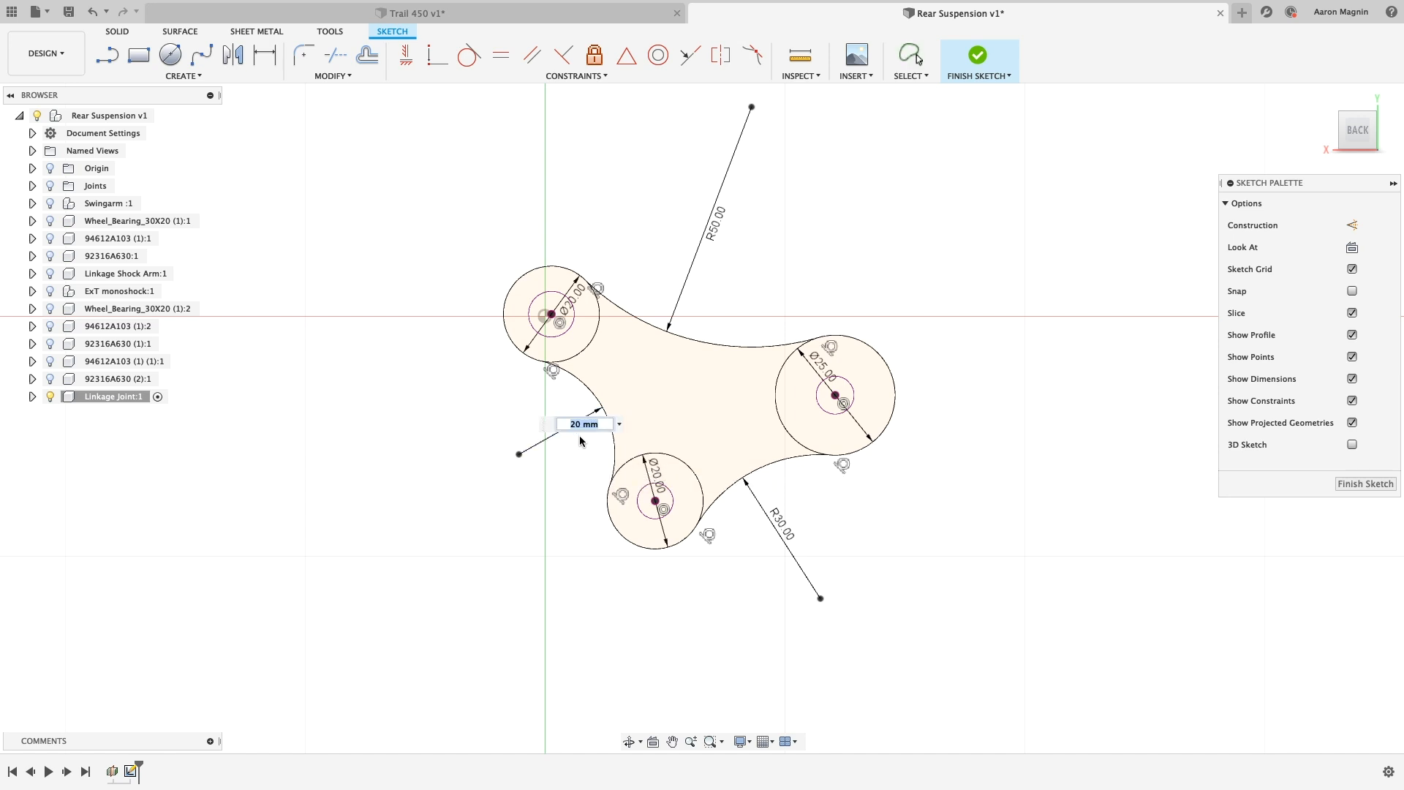
{"action": "left_click", "coordinate": [977, 54]}
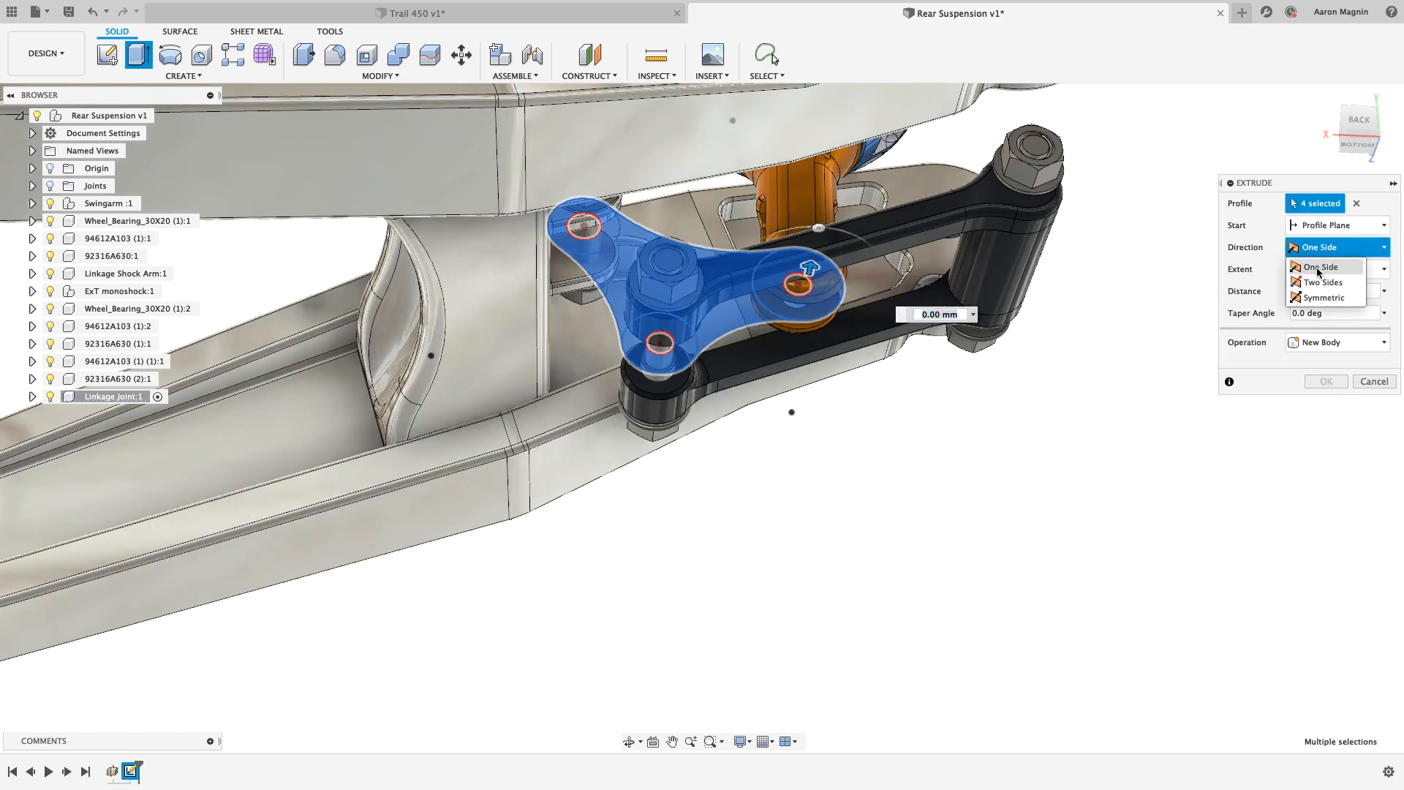
Extrude the four profiles One Side, then cut a dimensioned 5 mm circular recess into the plate.
{"action": "left_click", "coordinate": [1324, 297]}
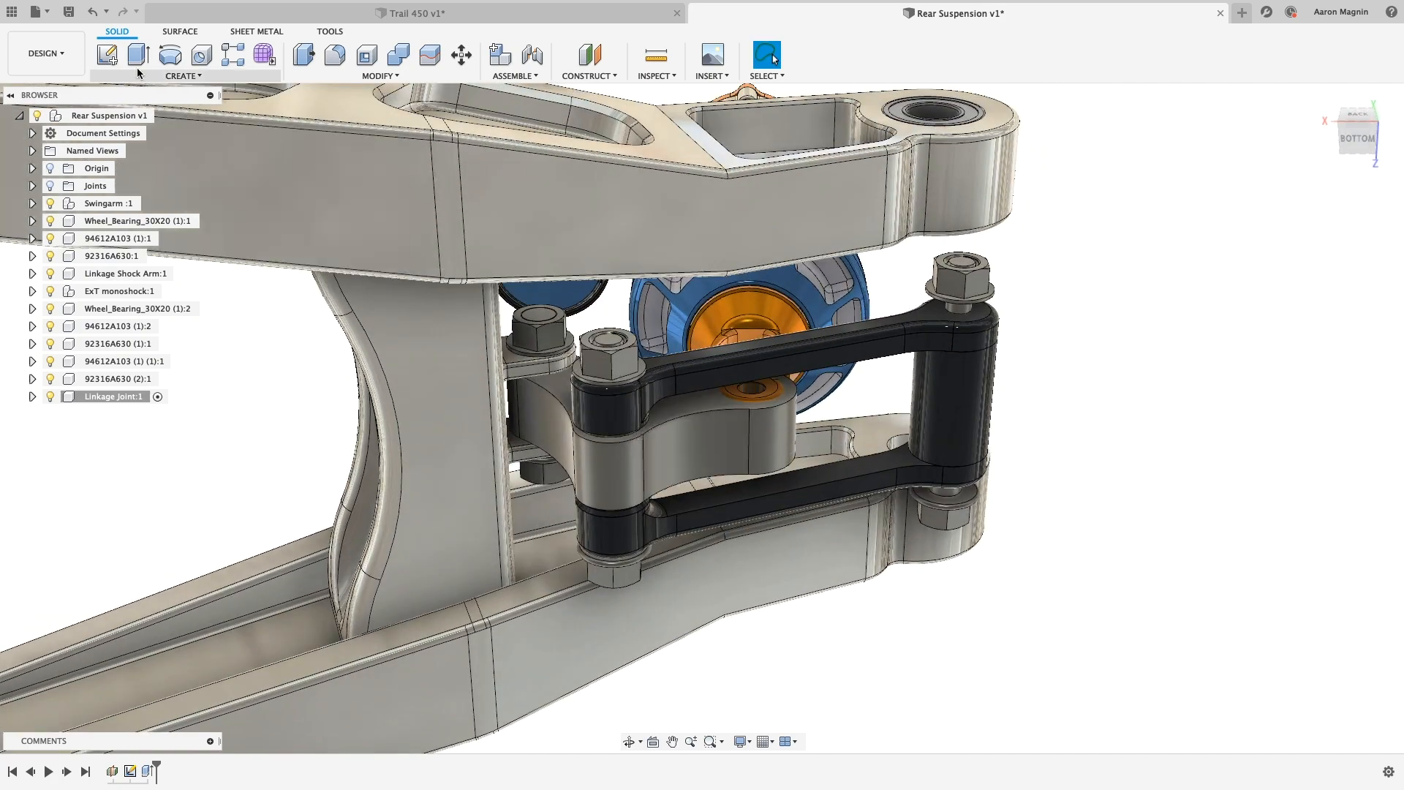
{"action": "left_click", "coordinate": [107, 54]}
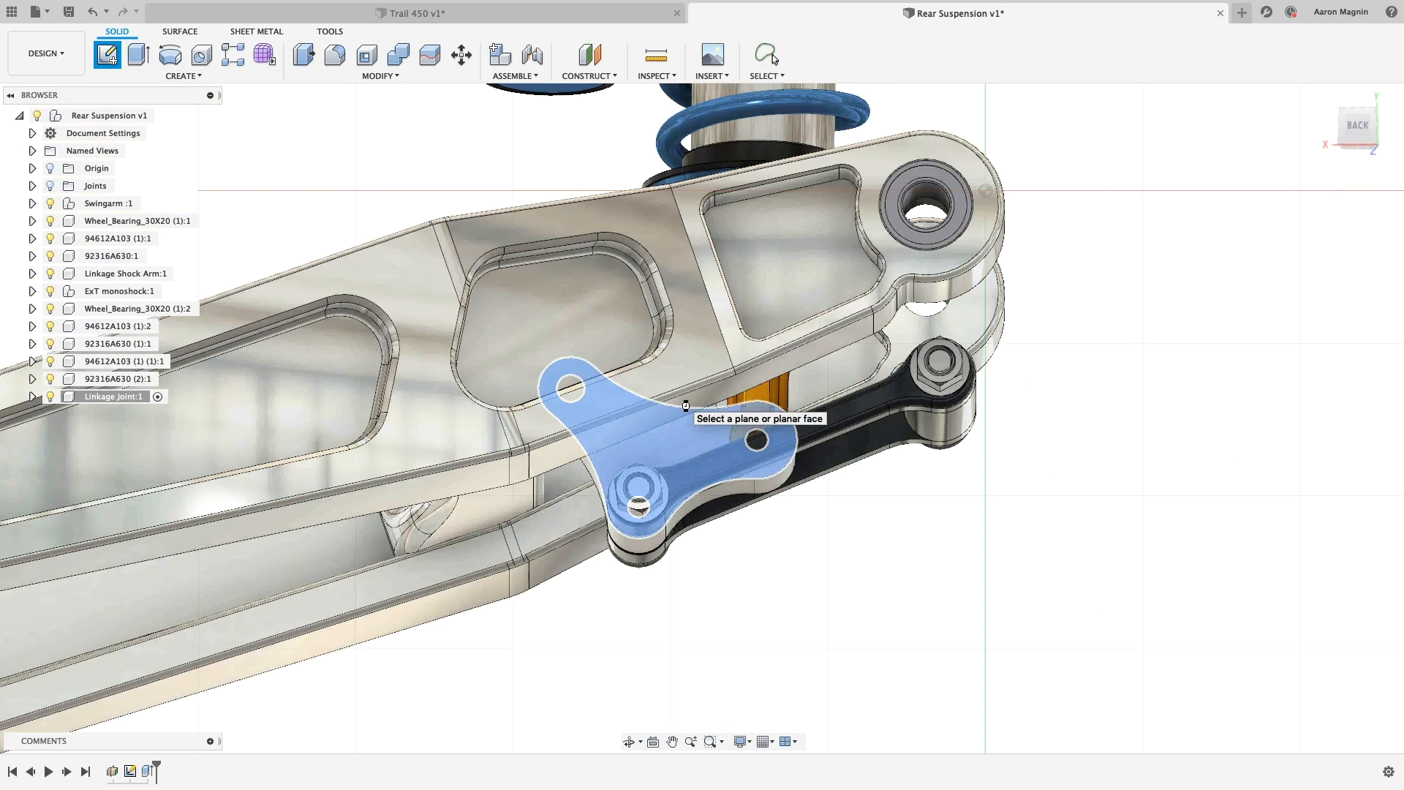
{"action": "left_click", "coordinate": [681, 385]}
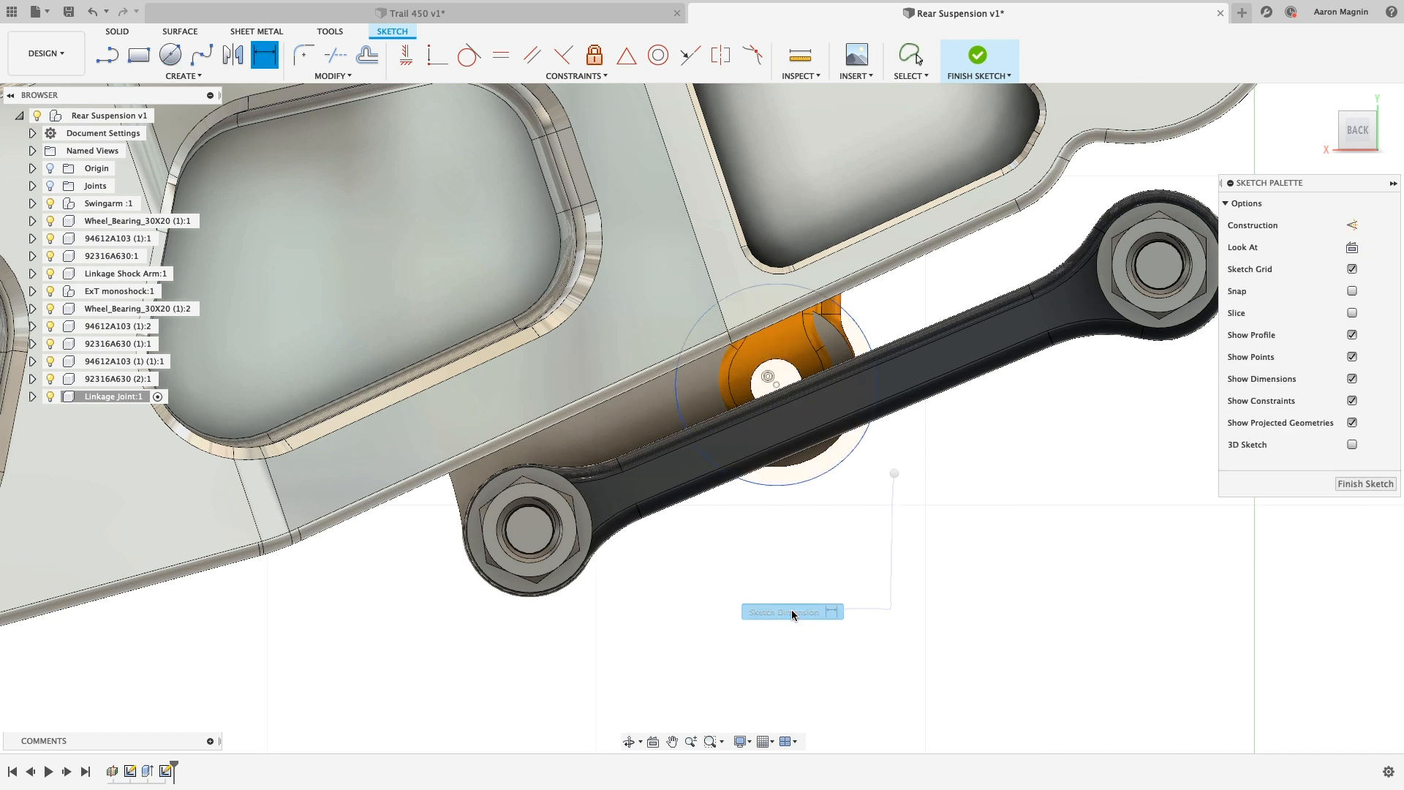
{"action": "left_click", "coordinate": [791, 611]}
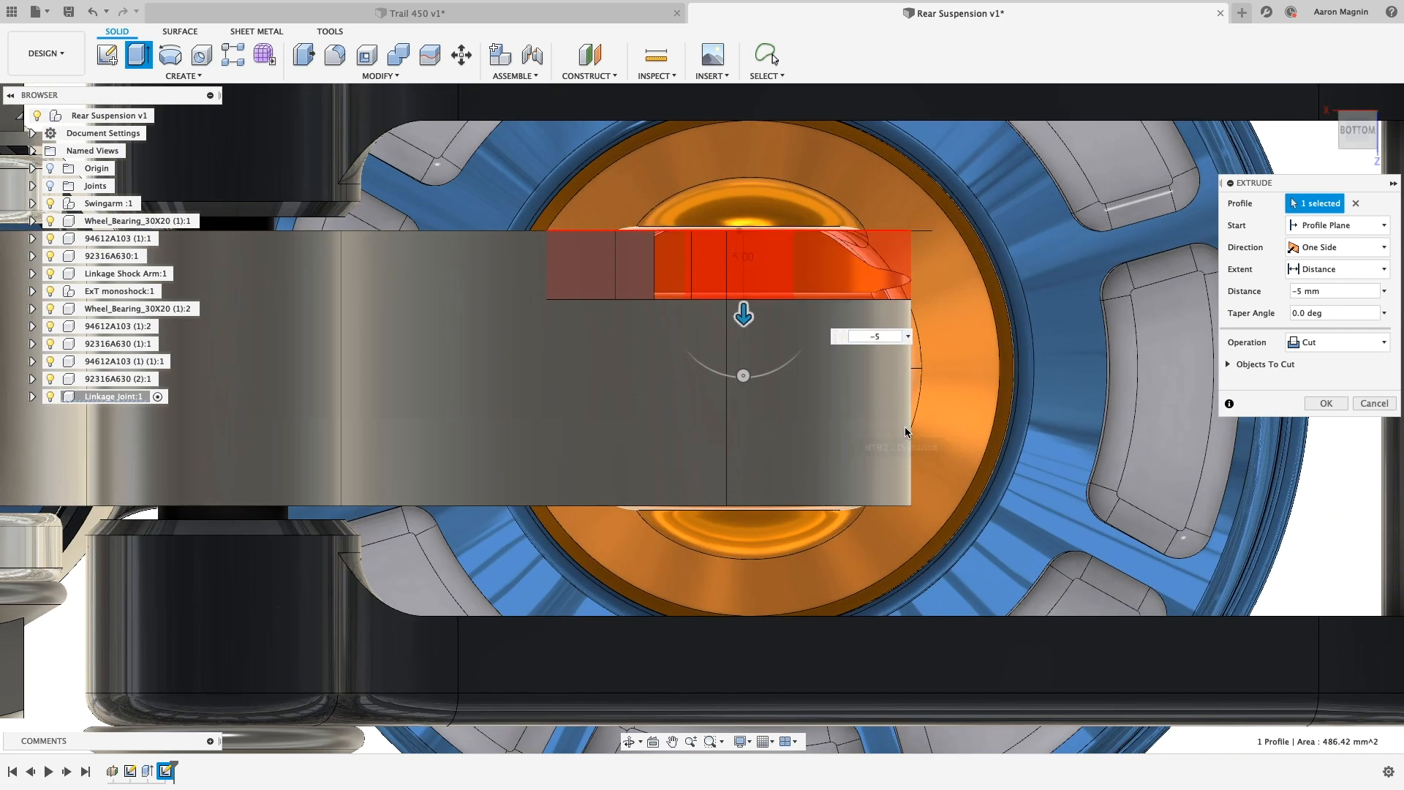
{"action": "left_click", "coordinate": [1228, 364]}
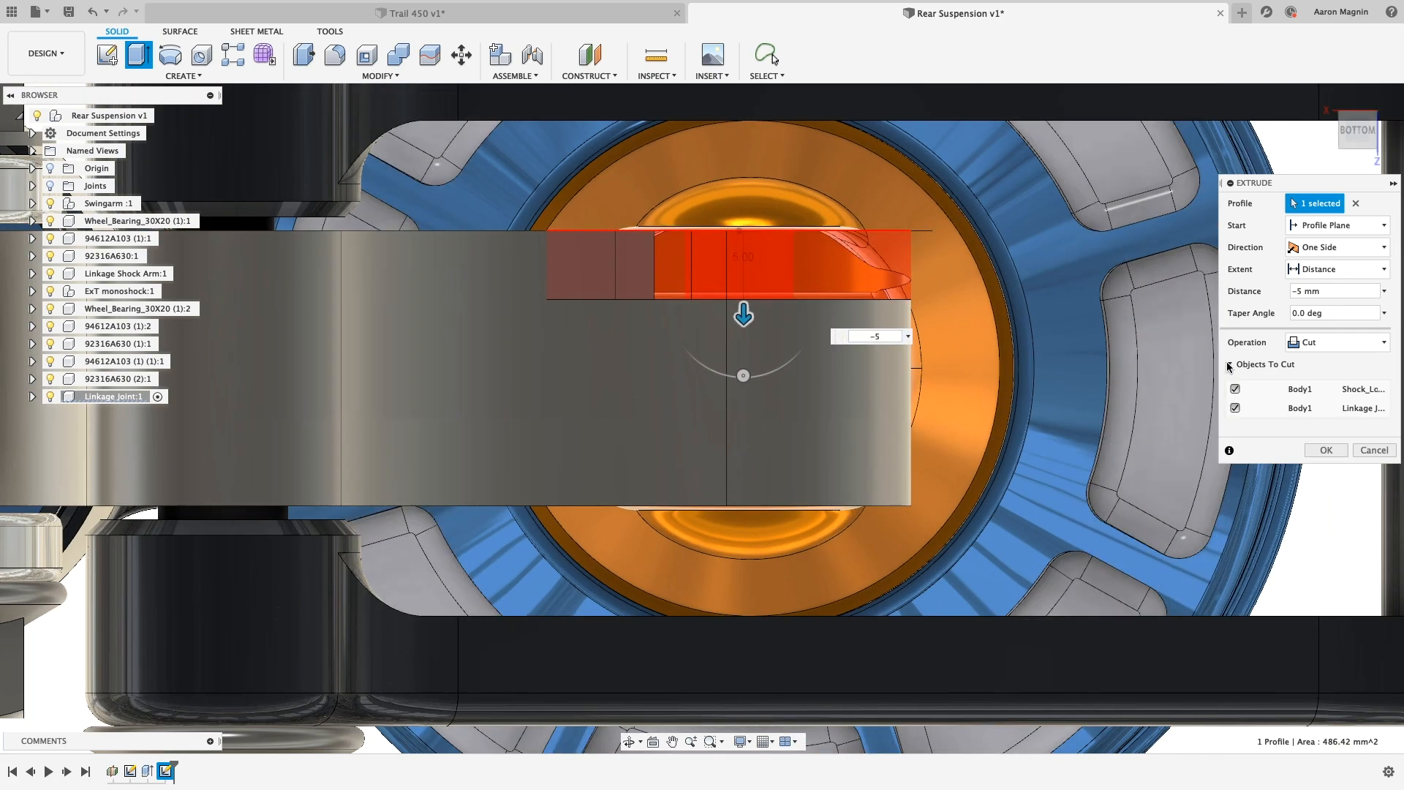
{"action": "left_click", "coordinate": [1233, 388]}
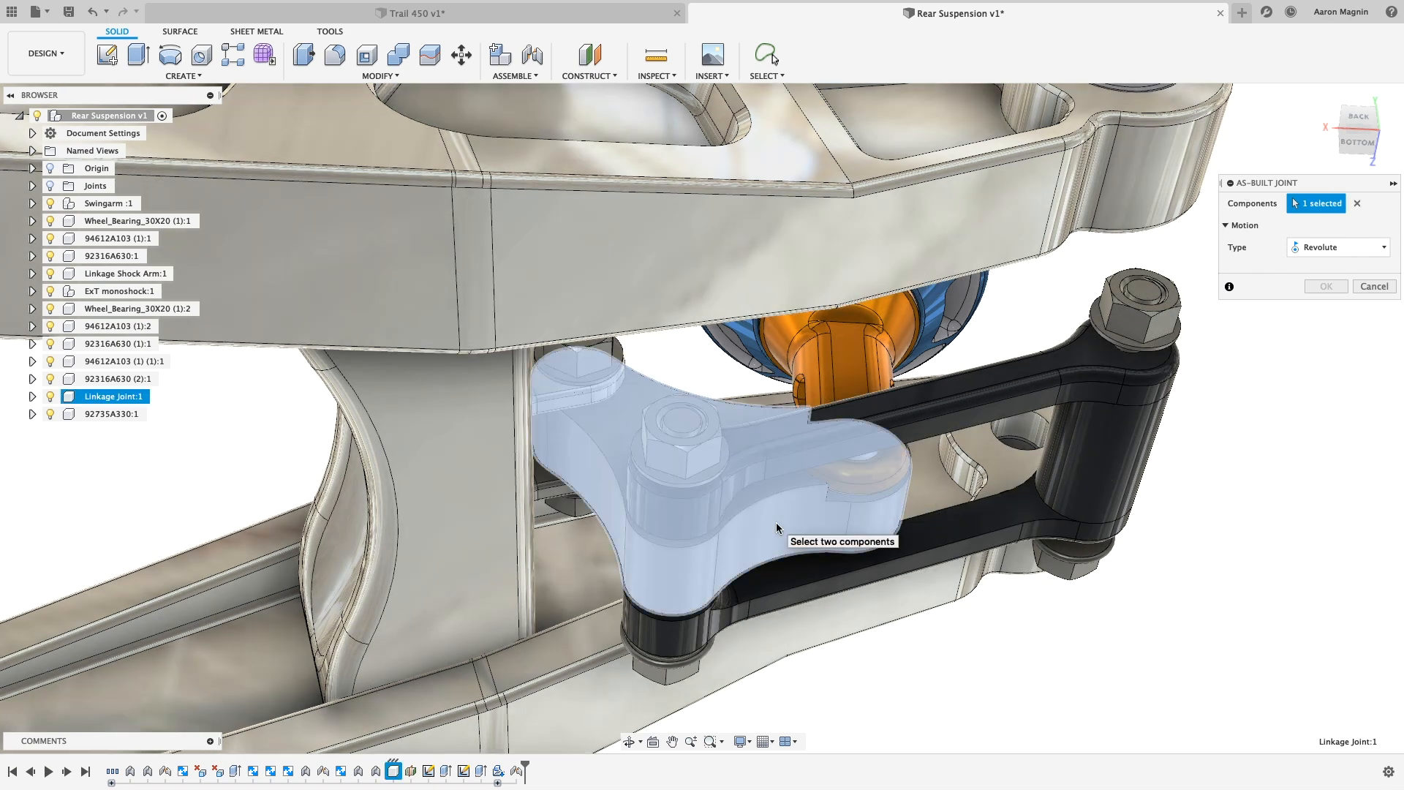
Connect the Linkage Joint to its pivot with a revolute as-built joint about the Z axis.
{"action": "left_click", "coordinate": [858, 438]}
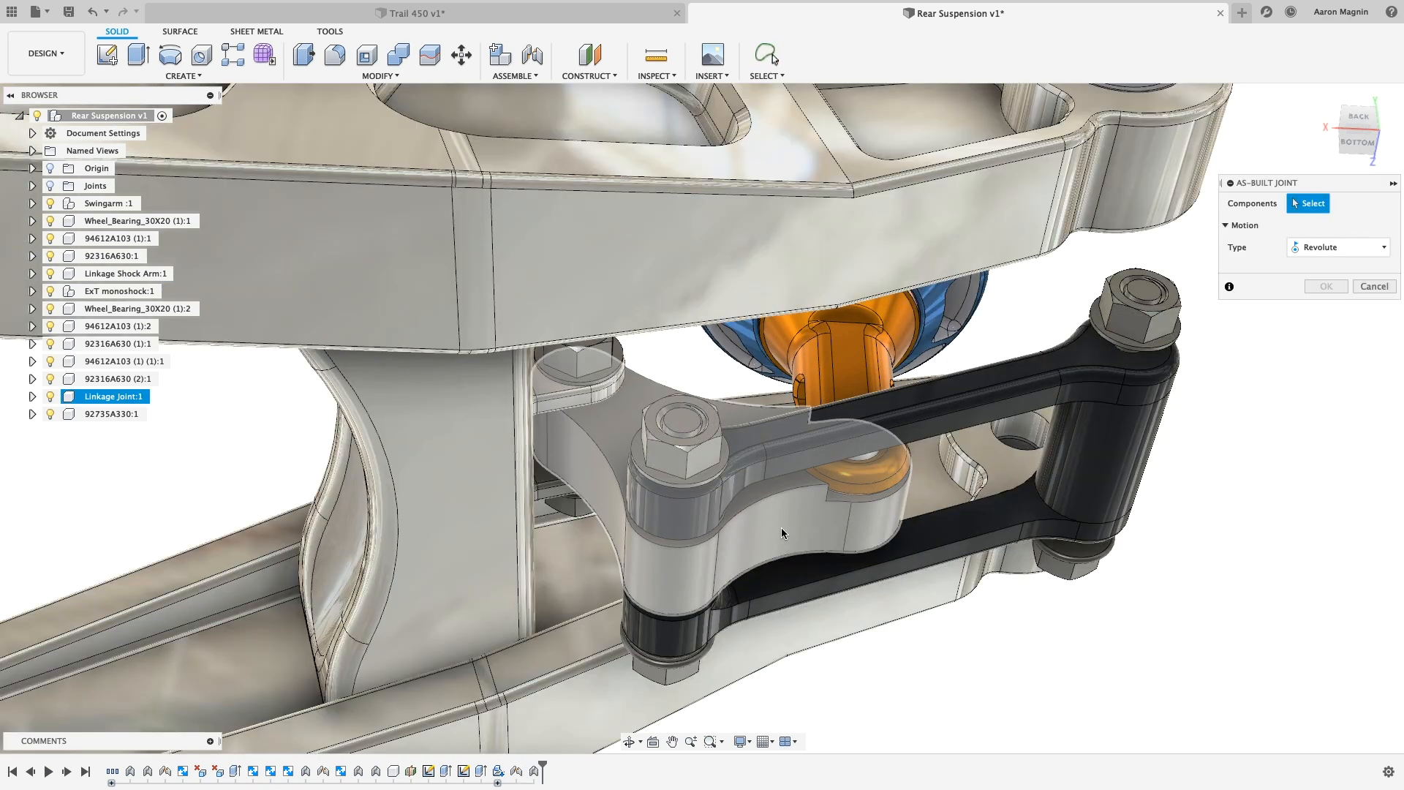
{"action": "left_click", "coordinate": [664, 507]}
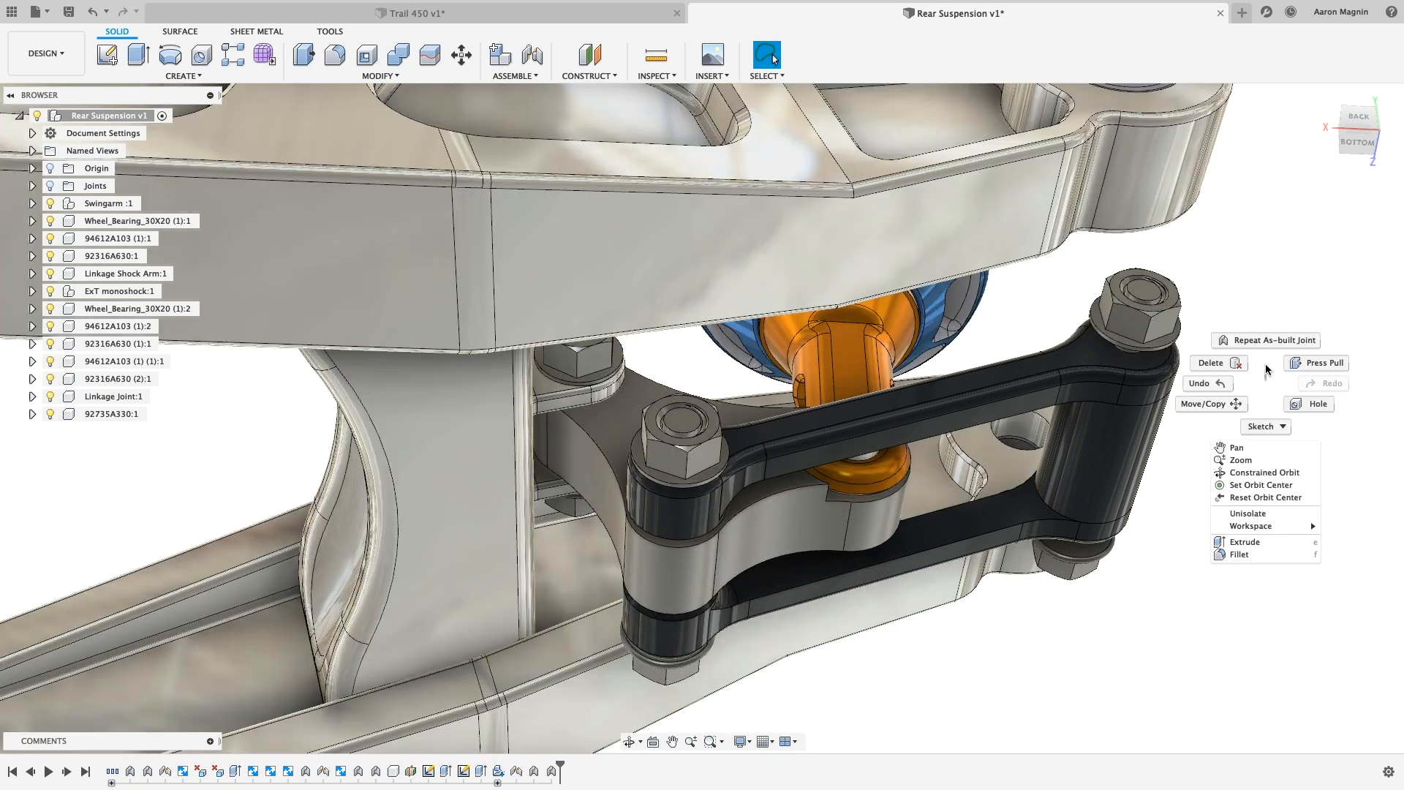
{"action": "left_click", "coordinate": [1270, 340]}
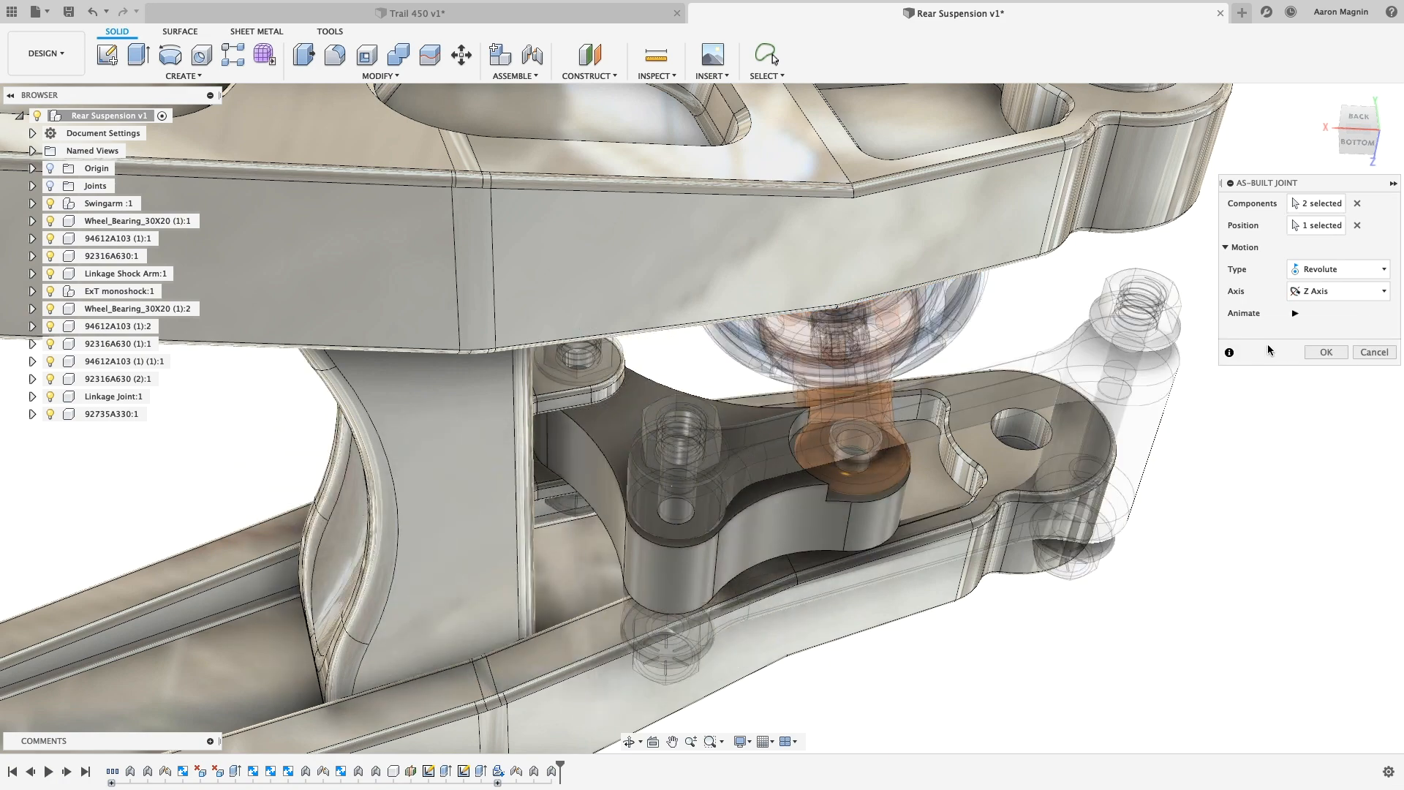
{"action": "left_click", "coordinate": [1325, 351]}
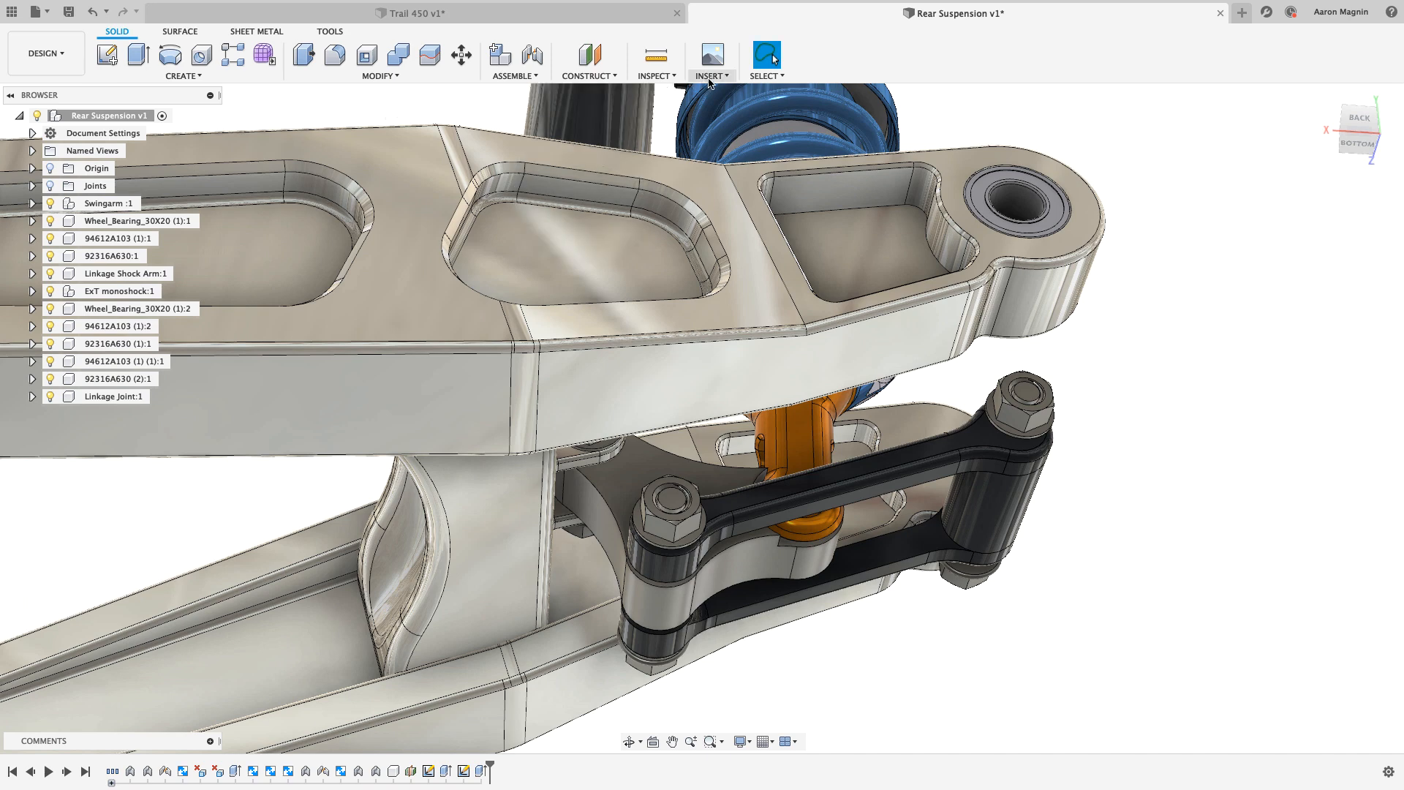
Search the McMaster-Carr catalog for 'pin'.
{"action": "left_click", "coordinate": [711, 61]}
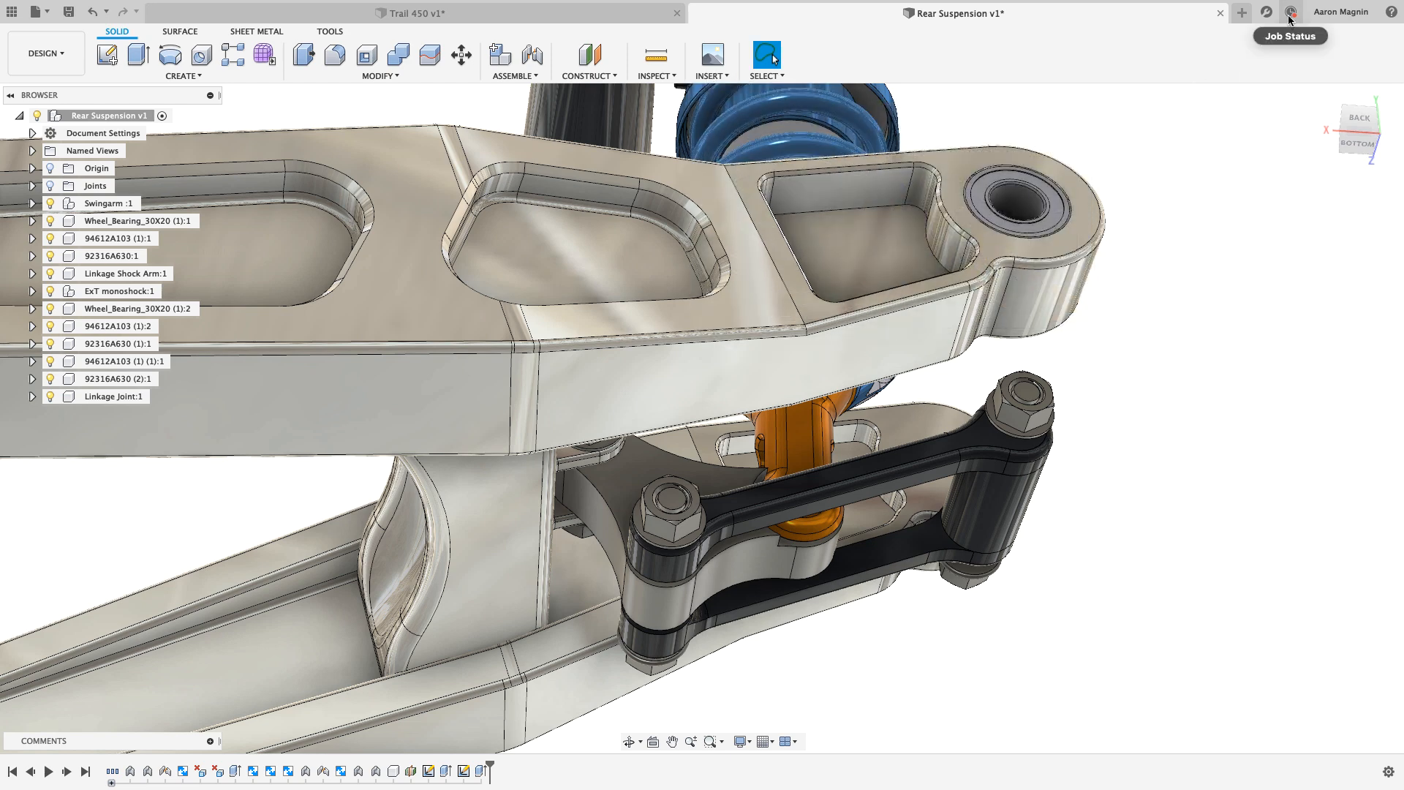
{"action": "left_click", "coordinate": [1290, 11]}
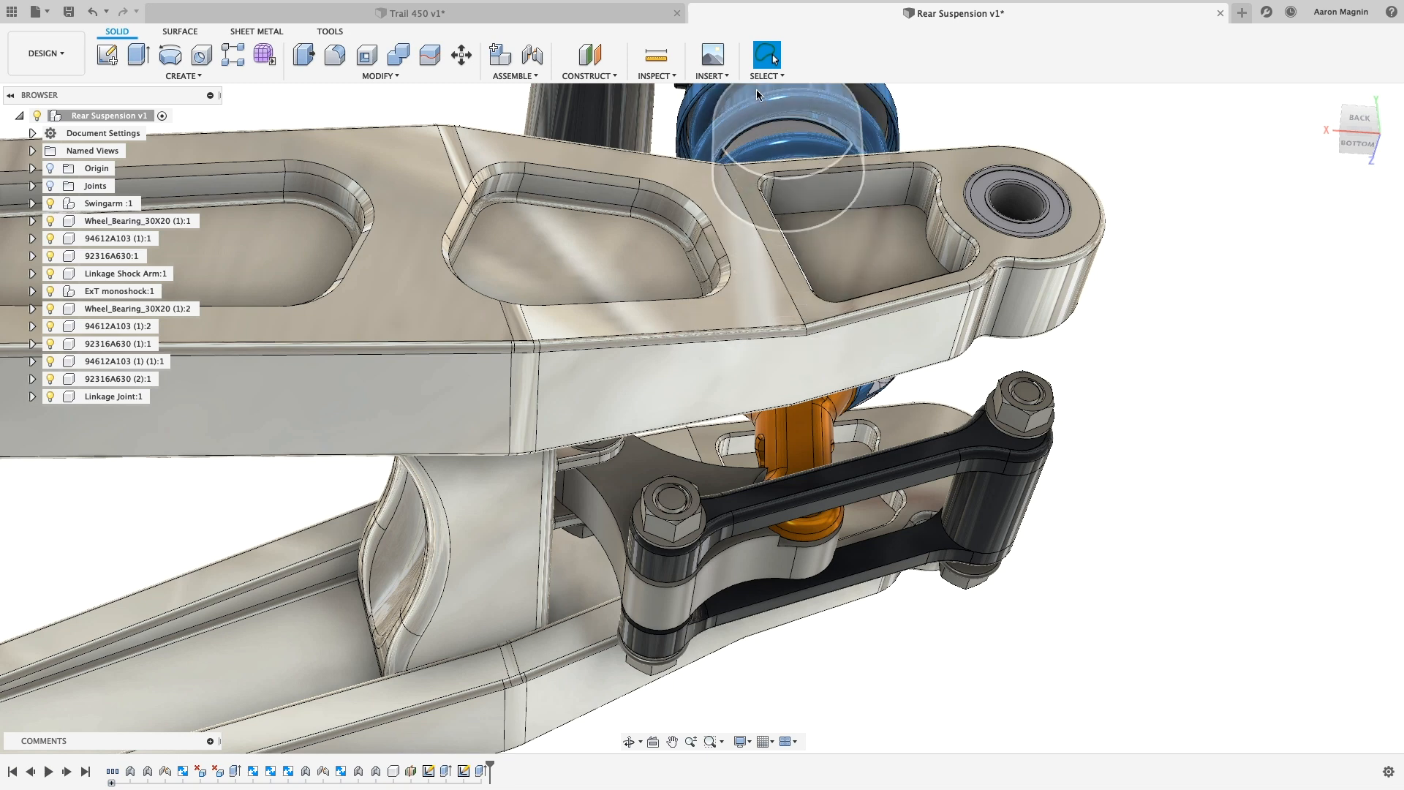
{"action": "left_click", "coordinate": [710, 61]}
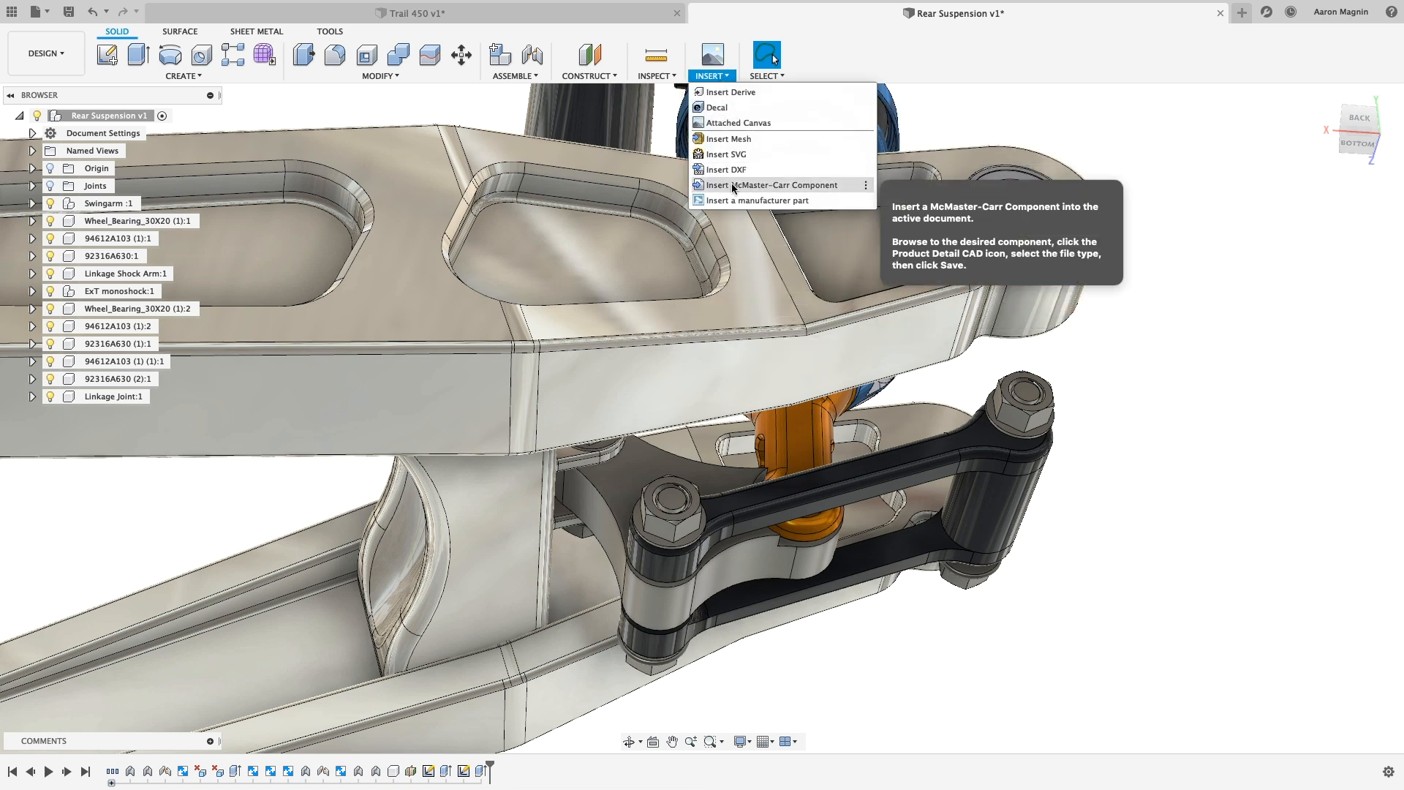
{"action": "left_click", "coordinate": [773, 185]}
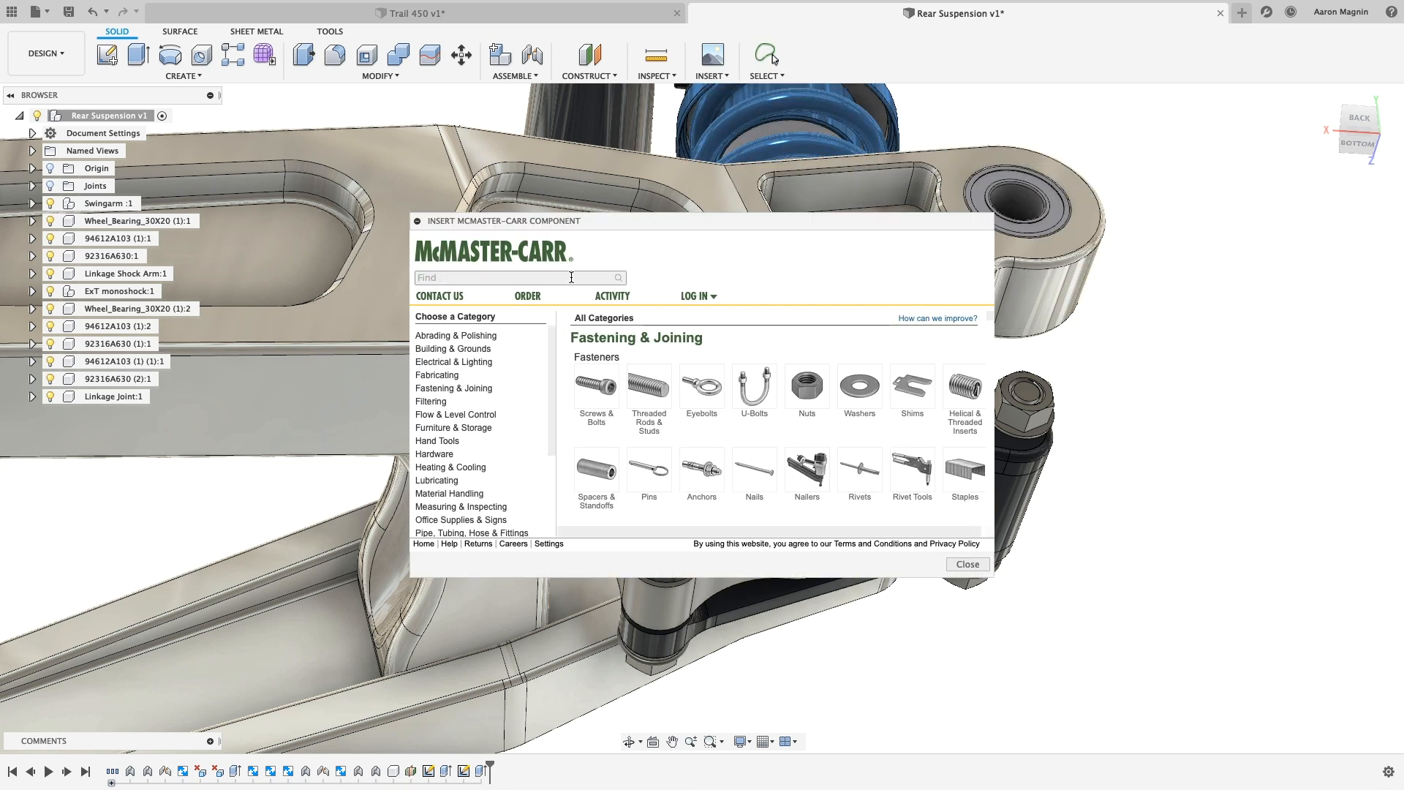
{"action": "type", "text": "pin"}
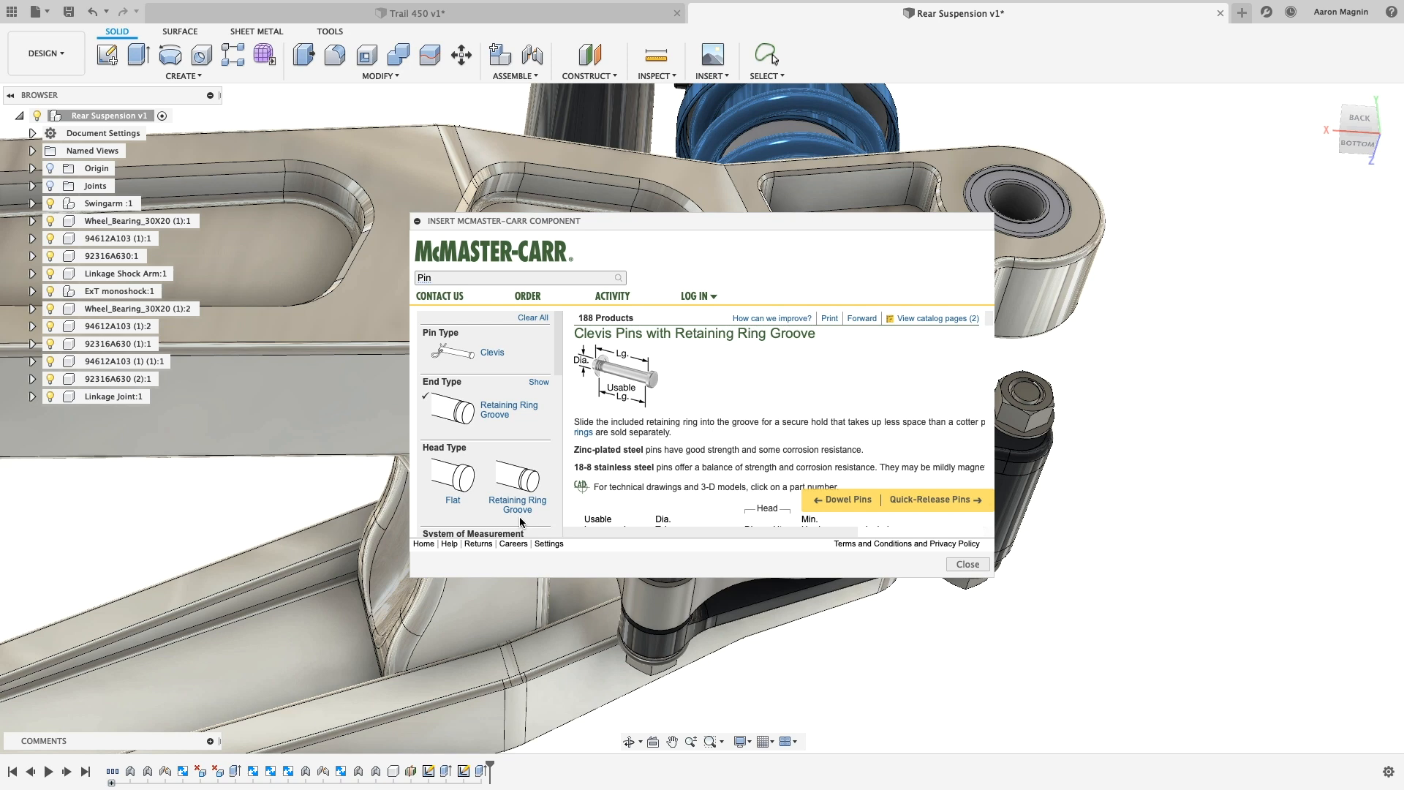
Filter to flat-head, retaining-ring-groove, 1" pins and insert the stainless clevis pin 92735A330.
{"action": "left_click", "coordinate": [451, 470]}
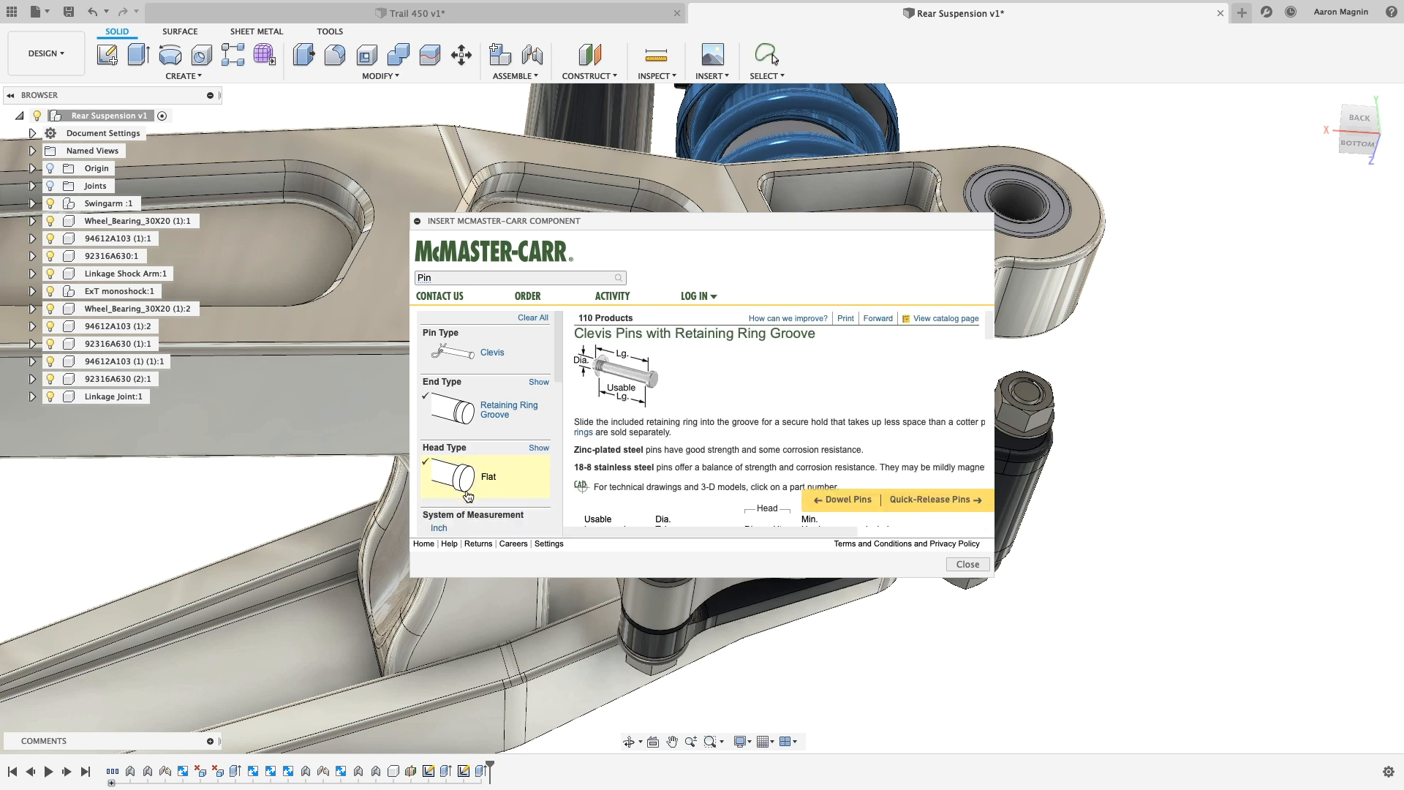
{"action": "left_click", "coordinate": [488, 476]}
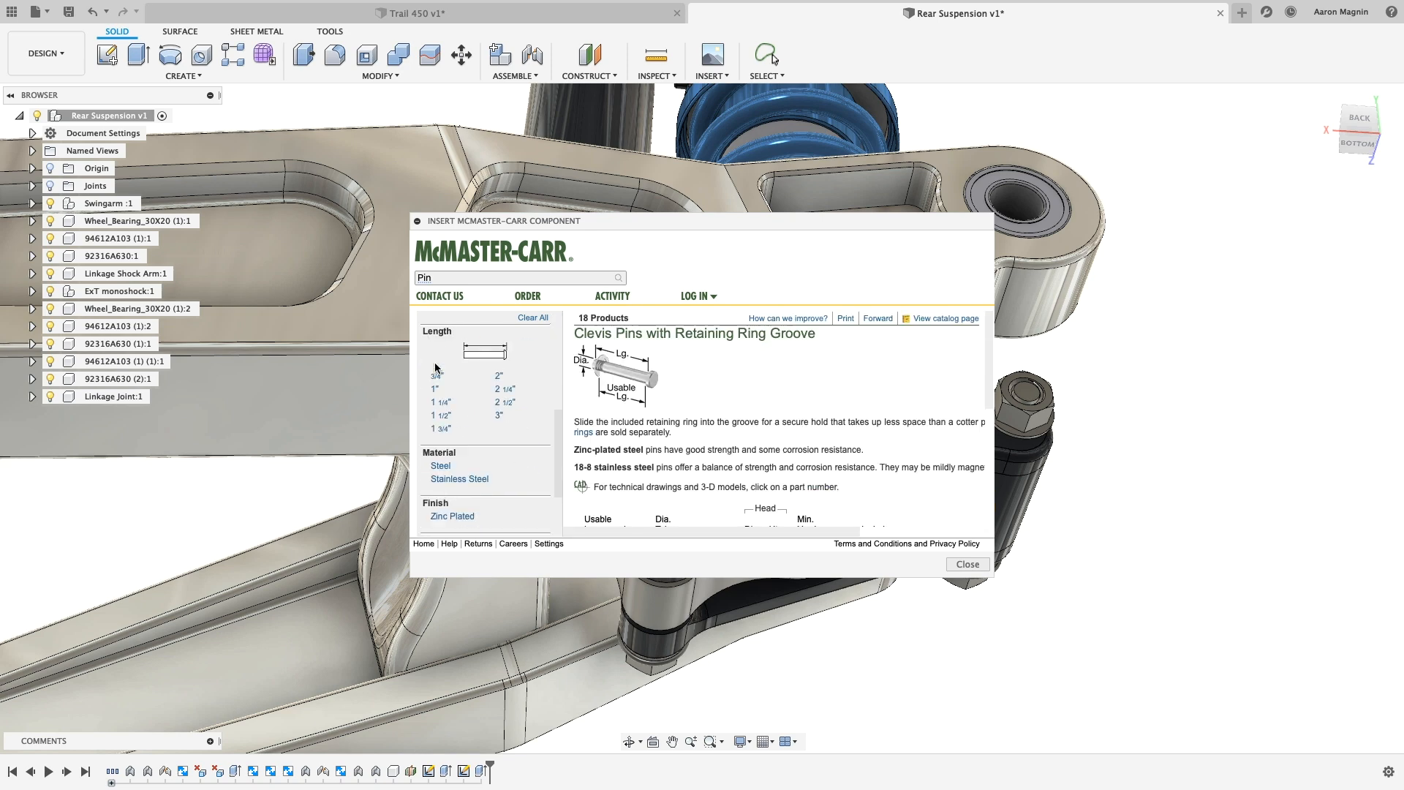
{"action": "left_click", "coordinate": [434, 388]}
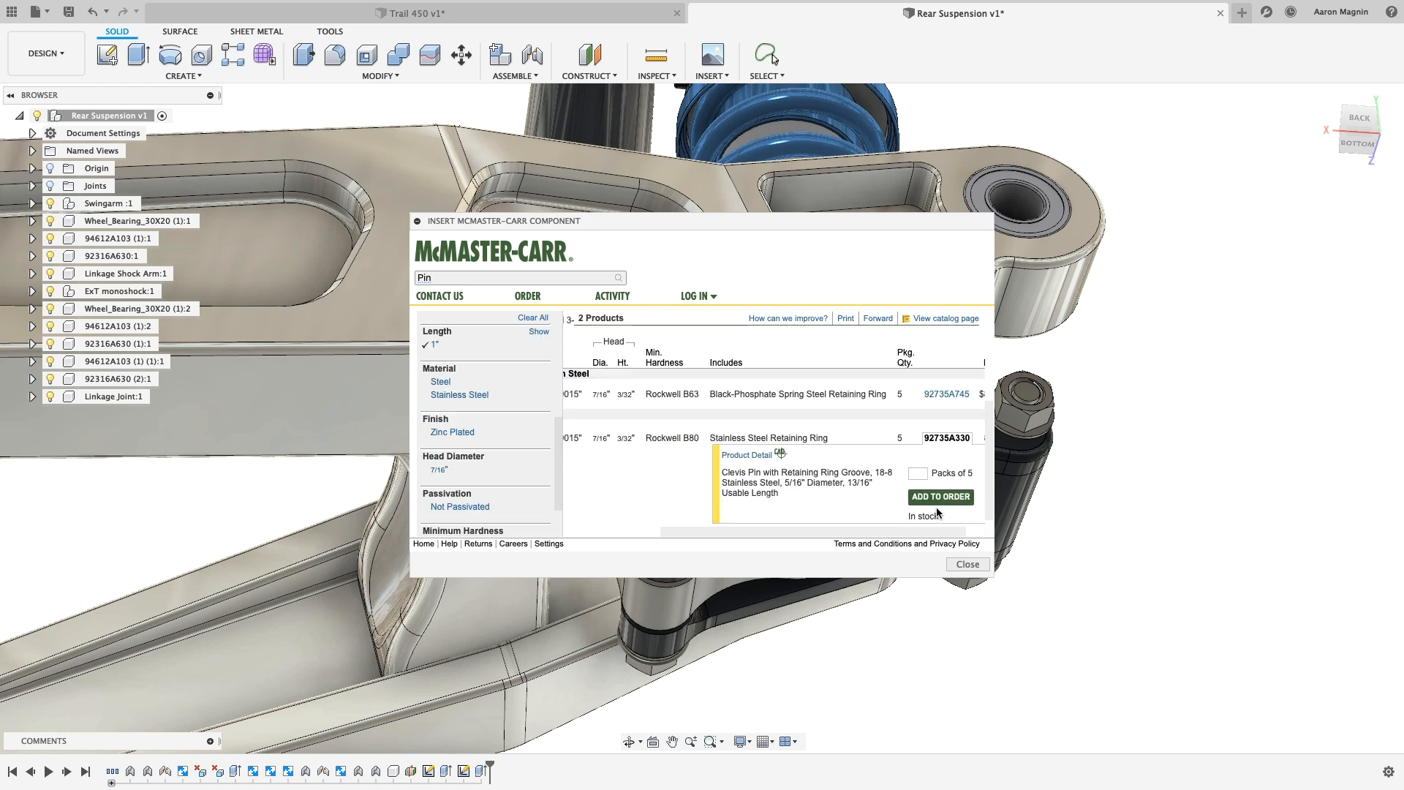
{"action": "left_click", "coordinate": [745, 454]}
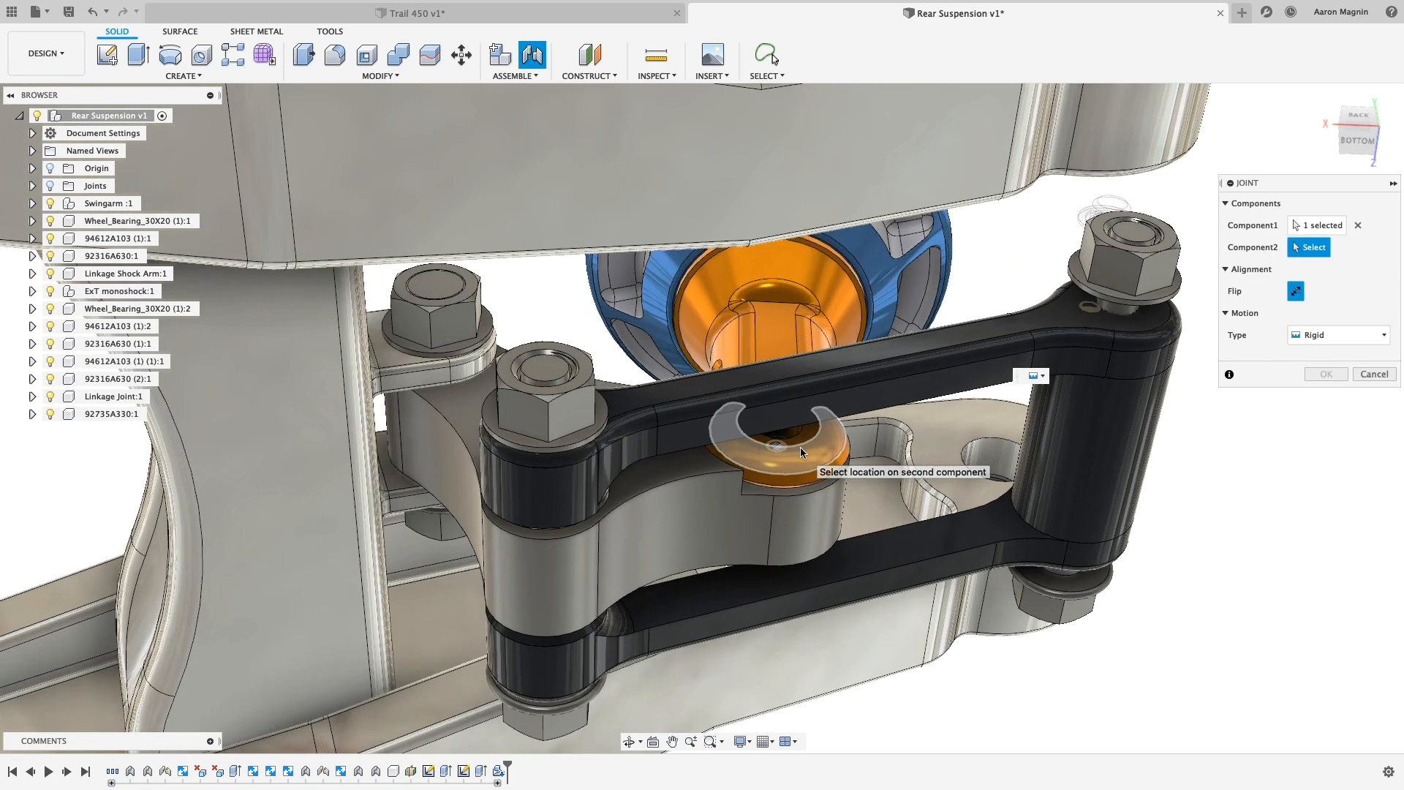
Rigidly joint the clevis pin, flipped, into the linkage pivot hole.
{"action": "left_click", "coordinate": [783, 447]}
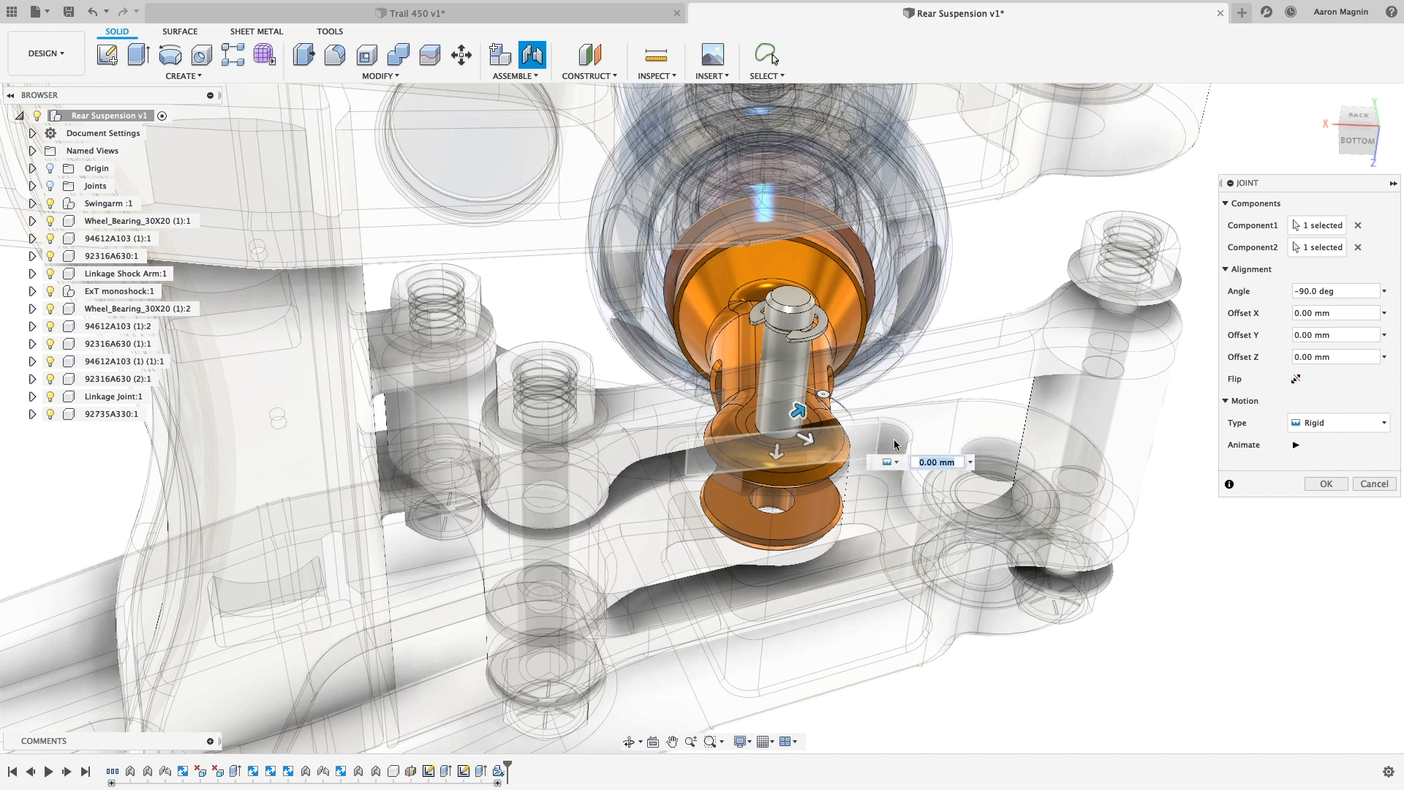
{"action": "left_click", "coordinate": [1295, 378]}
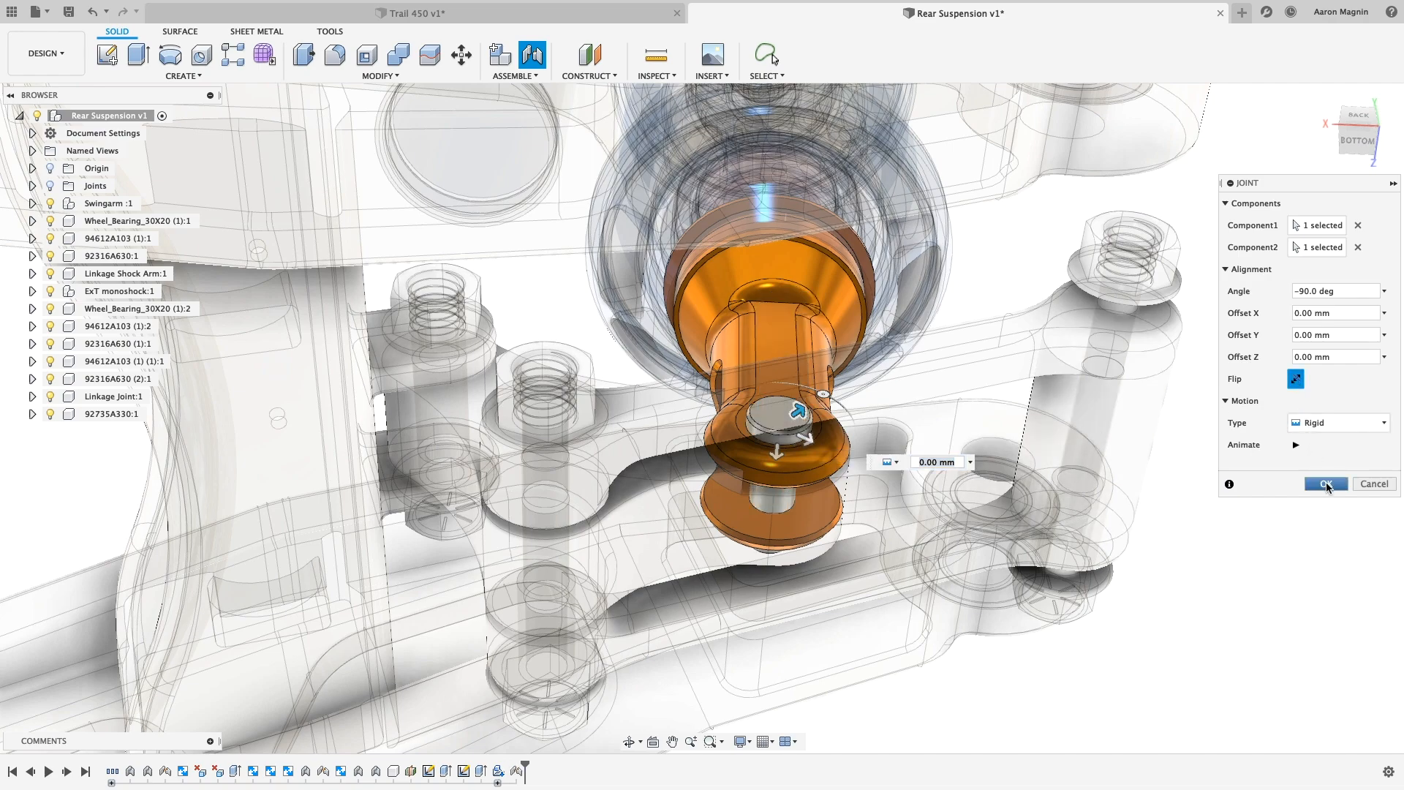
{"action": "left_click", "coordinate": [1325, 483]}
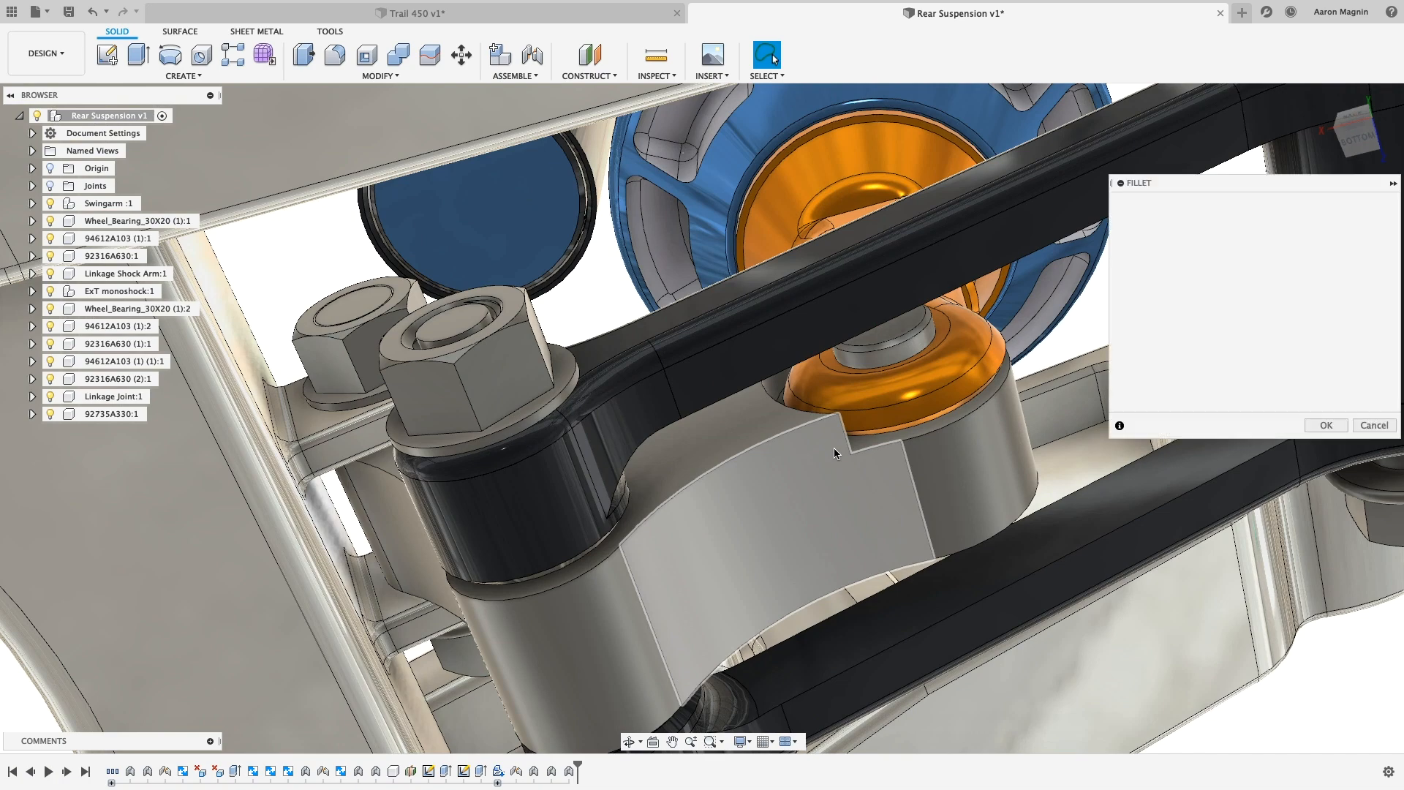
Start and cancel a fillet, then expand the Linkage Joint component in the browser.
{"action": "left_click", "coordinate": [833, 387]}
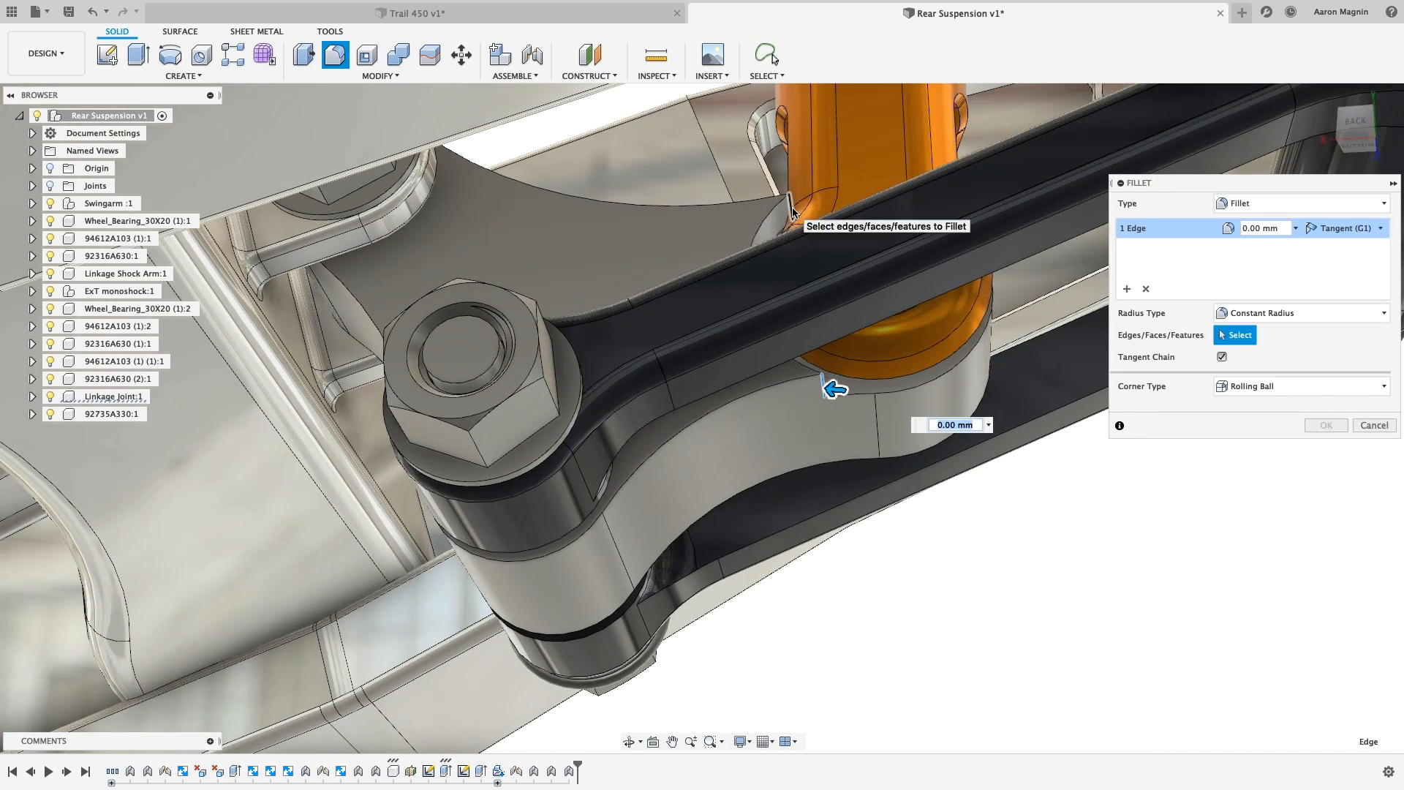
{"action": "left_click", "coordinate": [755, 223]}
{"action": "type", "text": "mirror"}
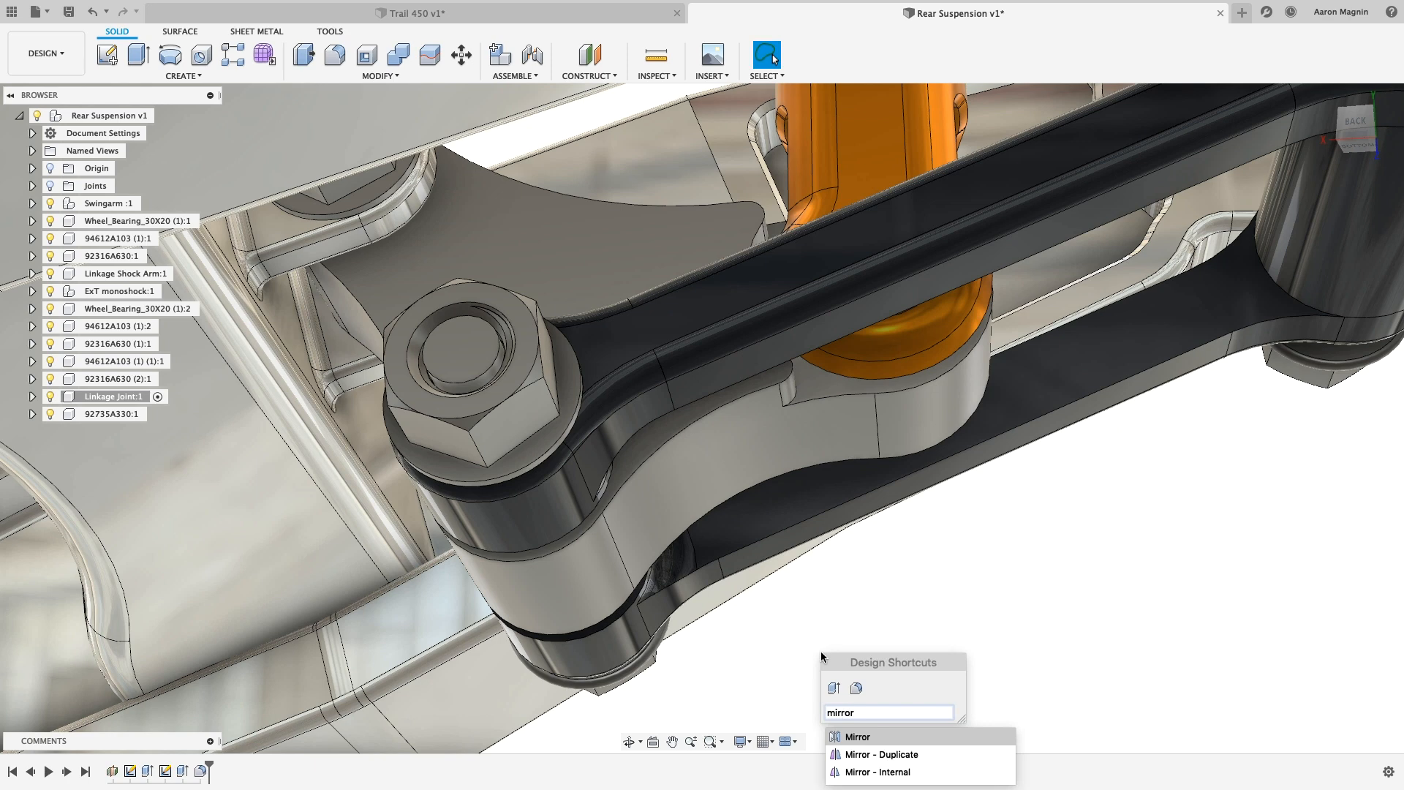
{"action": "left_click", "coordinate": [857, 736]}
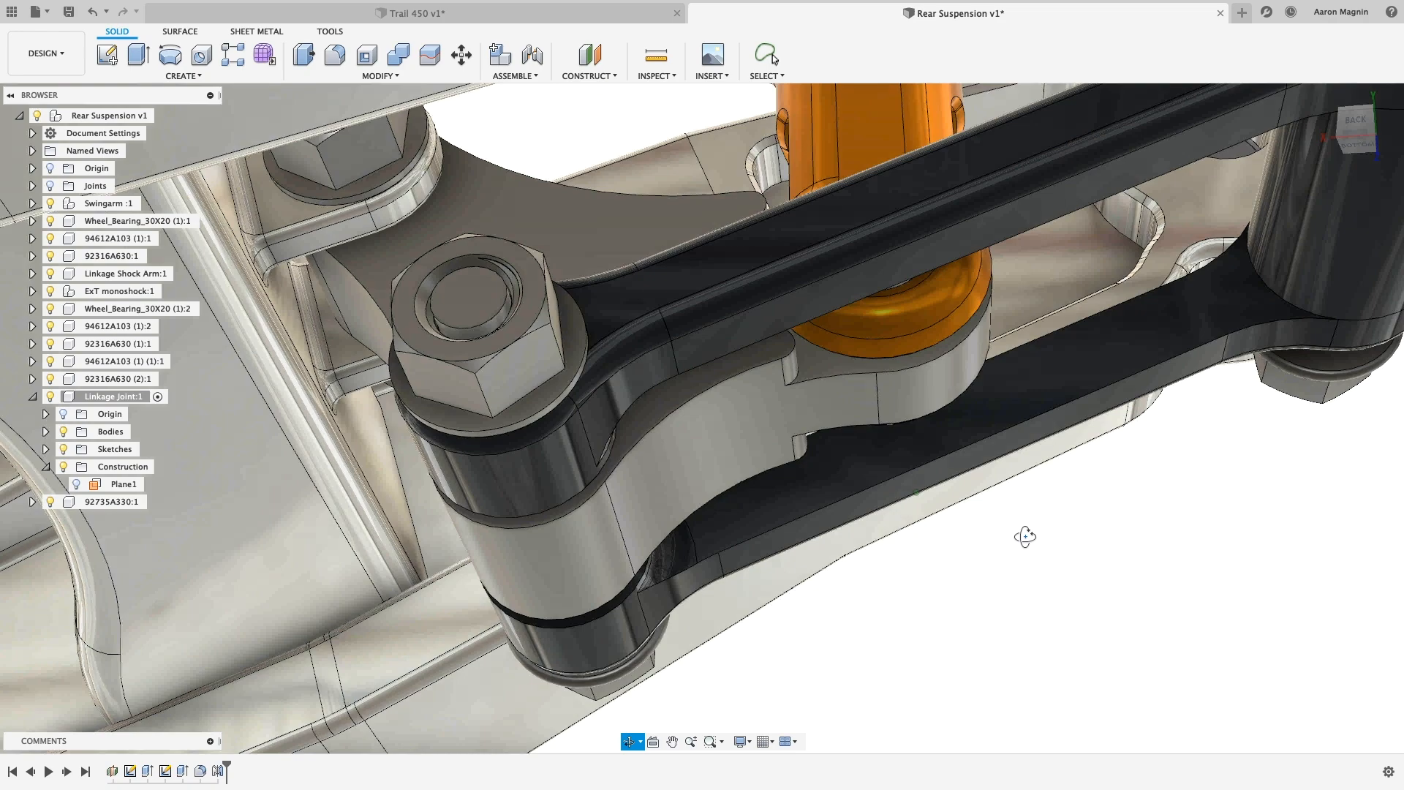
{"action": "left_click_drag", "start_coordinate": [1025, 535], "coordinate": [1041, 564]}
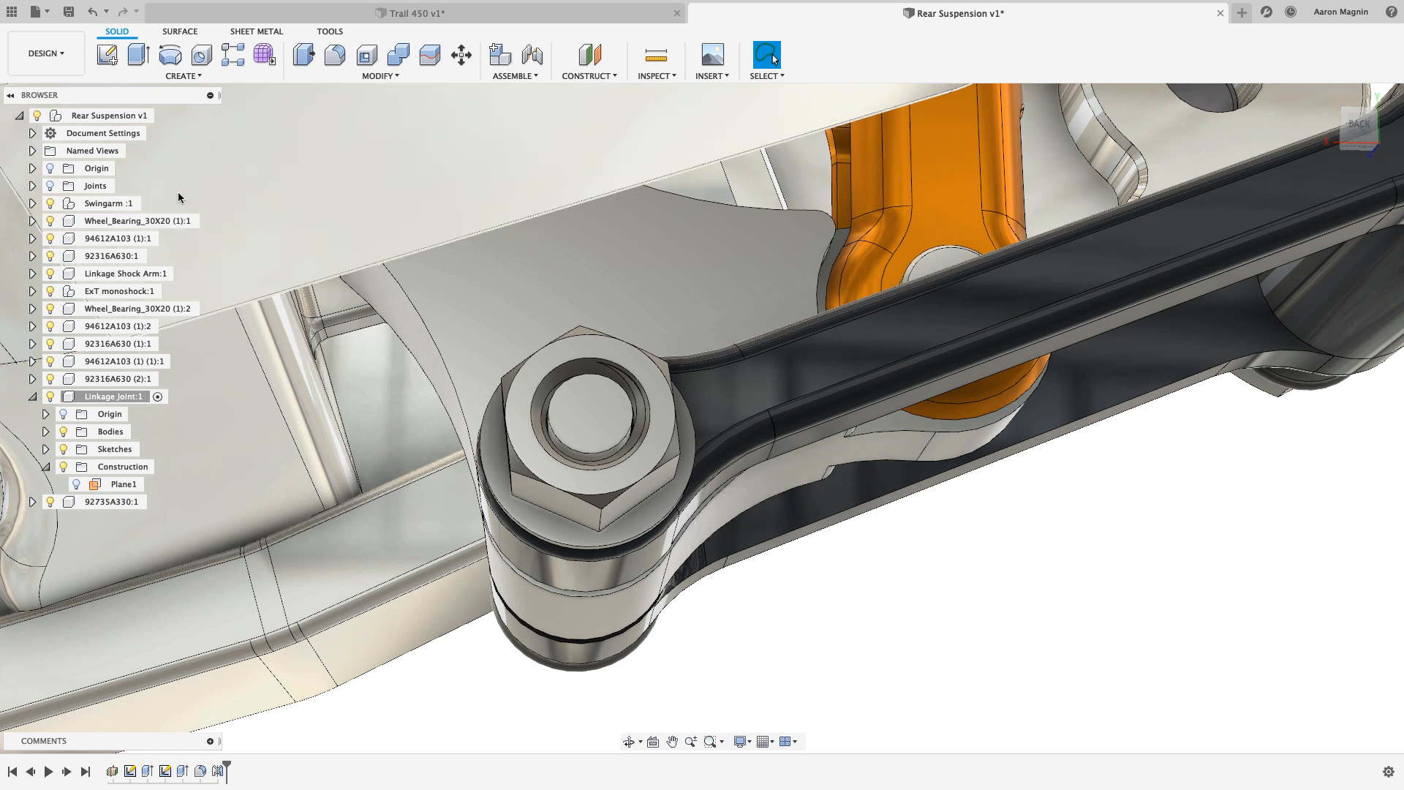
Switch to the Simulation workspace and create a Static Stress study.
{"action": "left_click", "coordinate": [44, 53]}
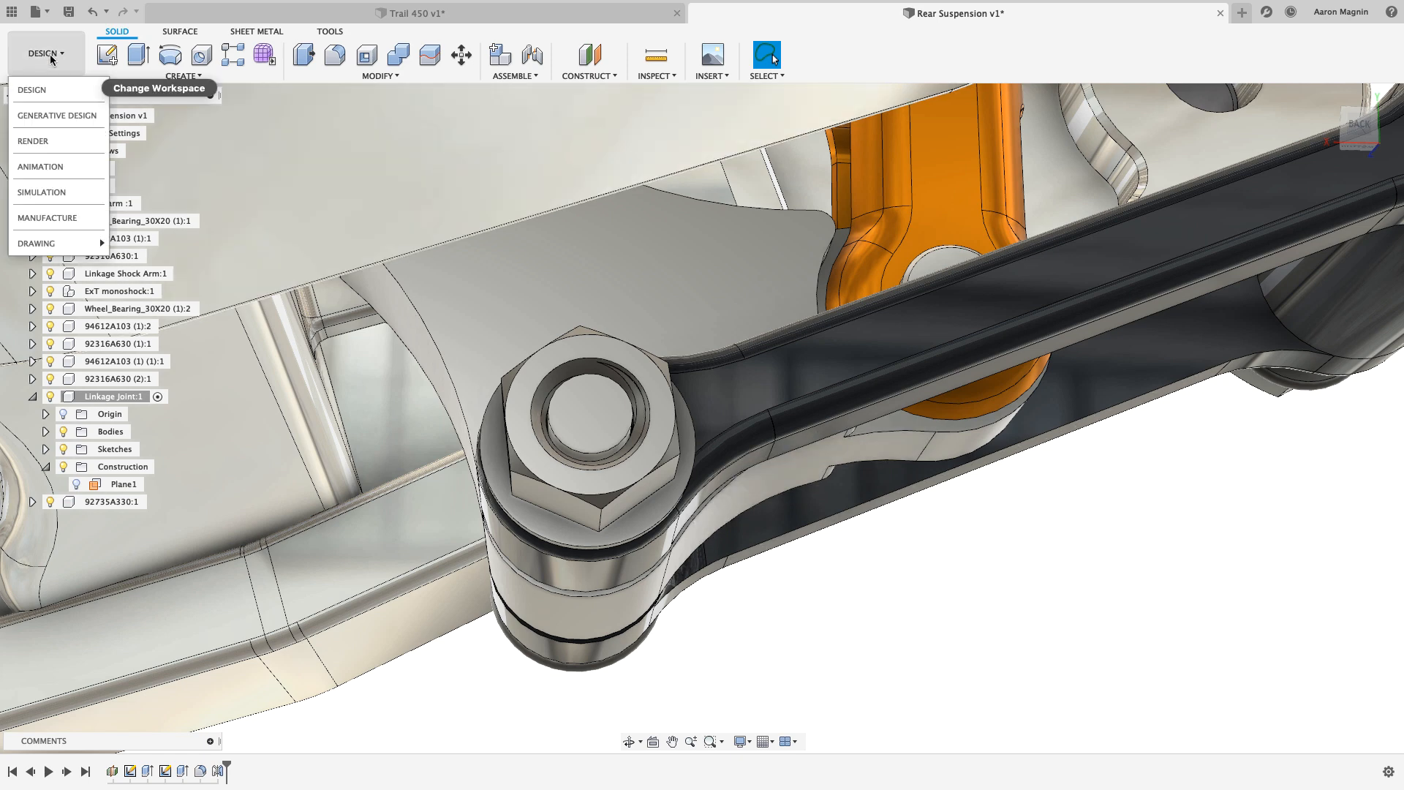
{"action": "mouse_move", "coordinate": [54, 193]}
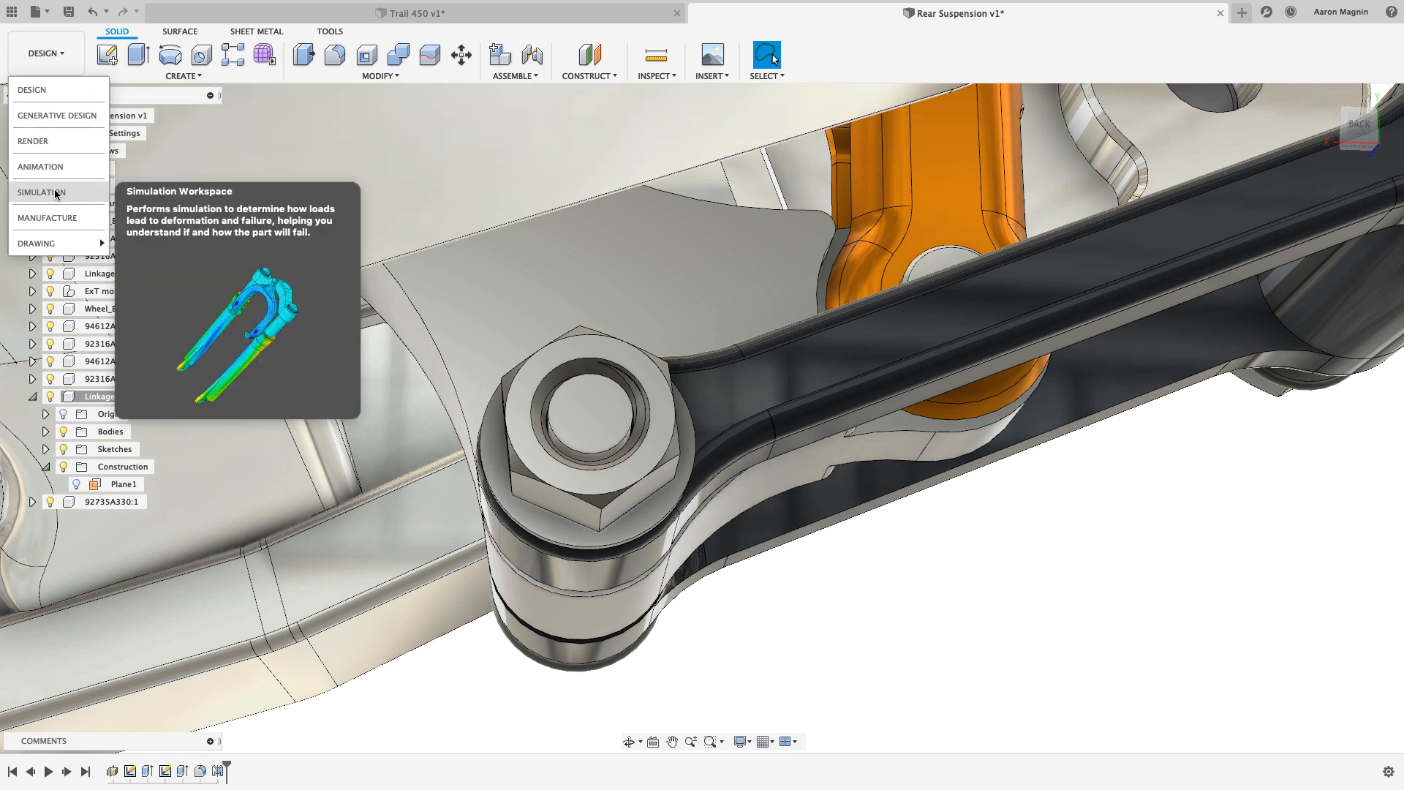
{"action": "left_click", "coordinate": [44, 53]}
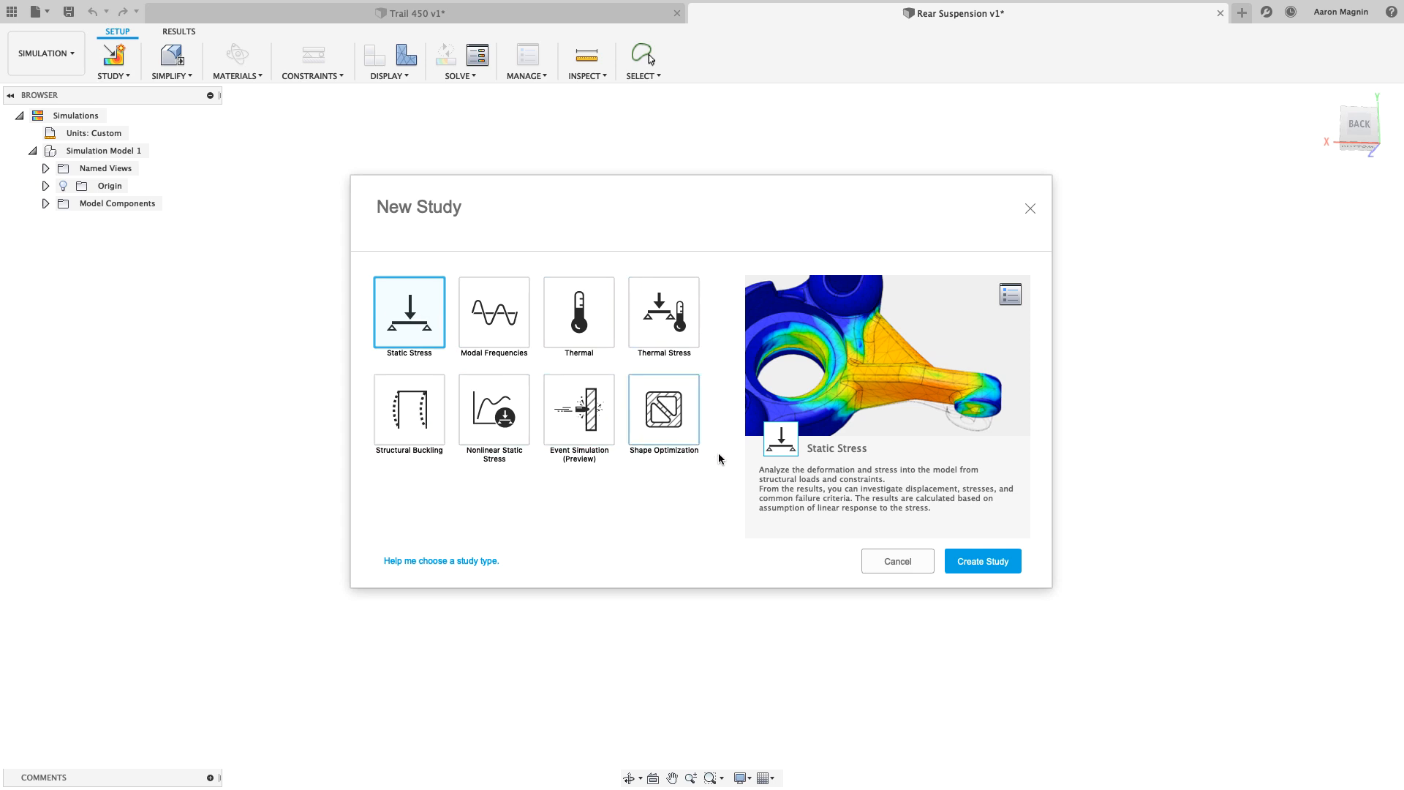
{"action": "left_click", "coordinate": [981, 561]}
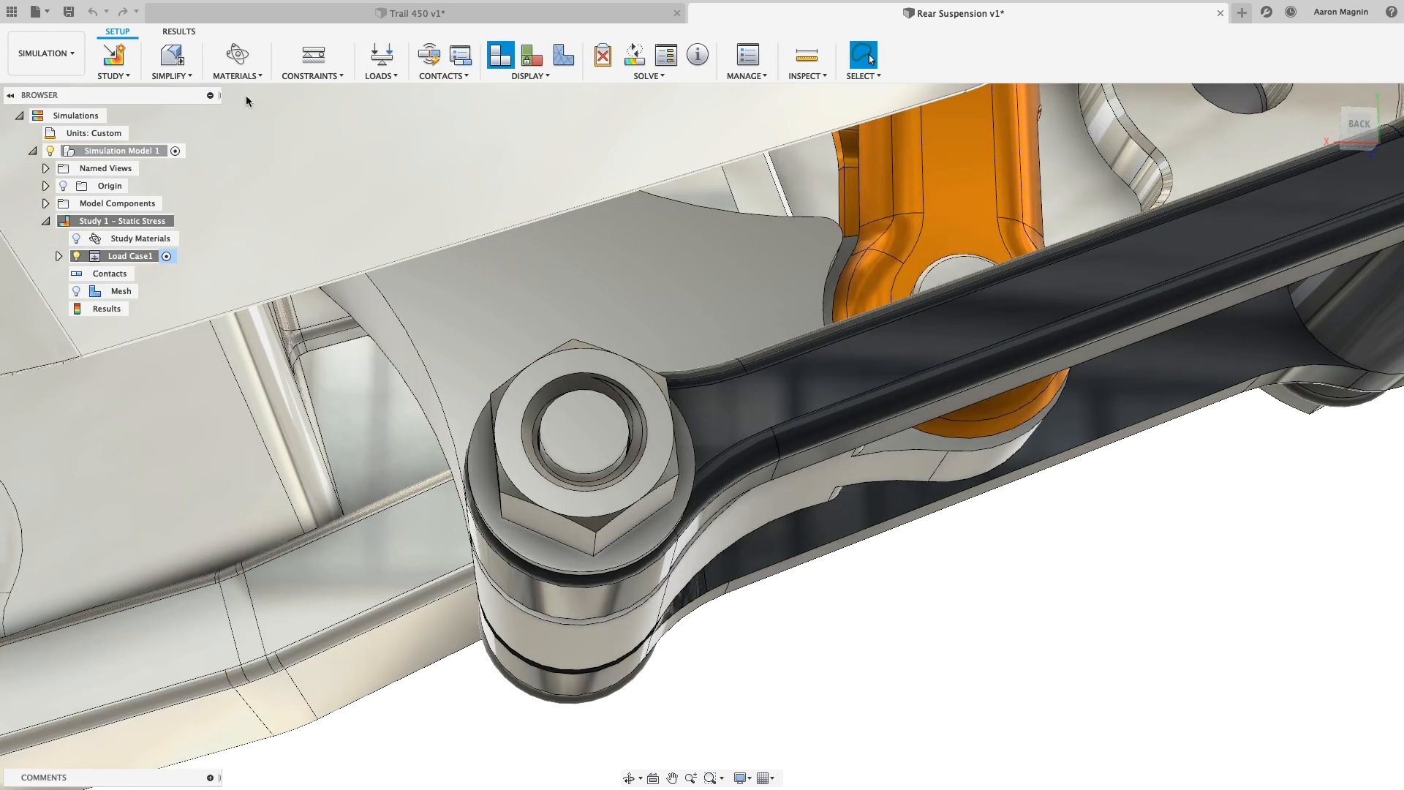
{"action": "mouse_move", "coordinate": [171, 56]}
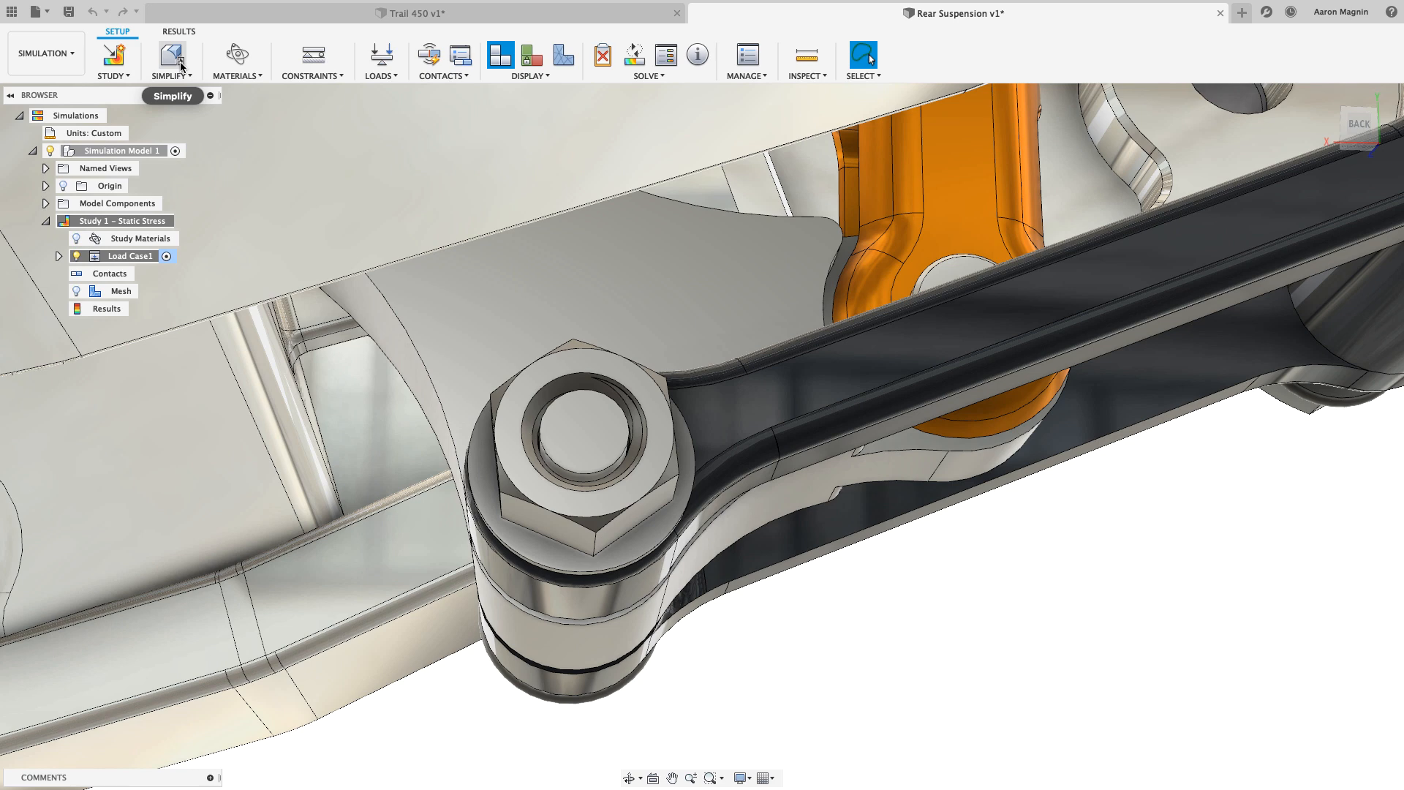
Simplify the model, isolating the linkage components and closing Remove Features.
{"action": "left_click", "coordinate": [169, 56]}
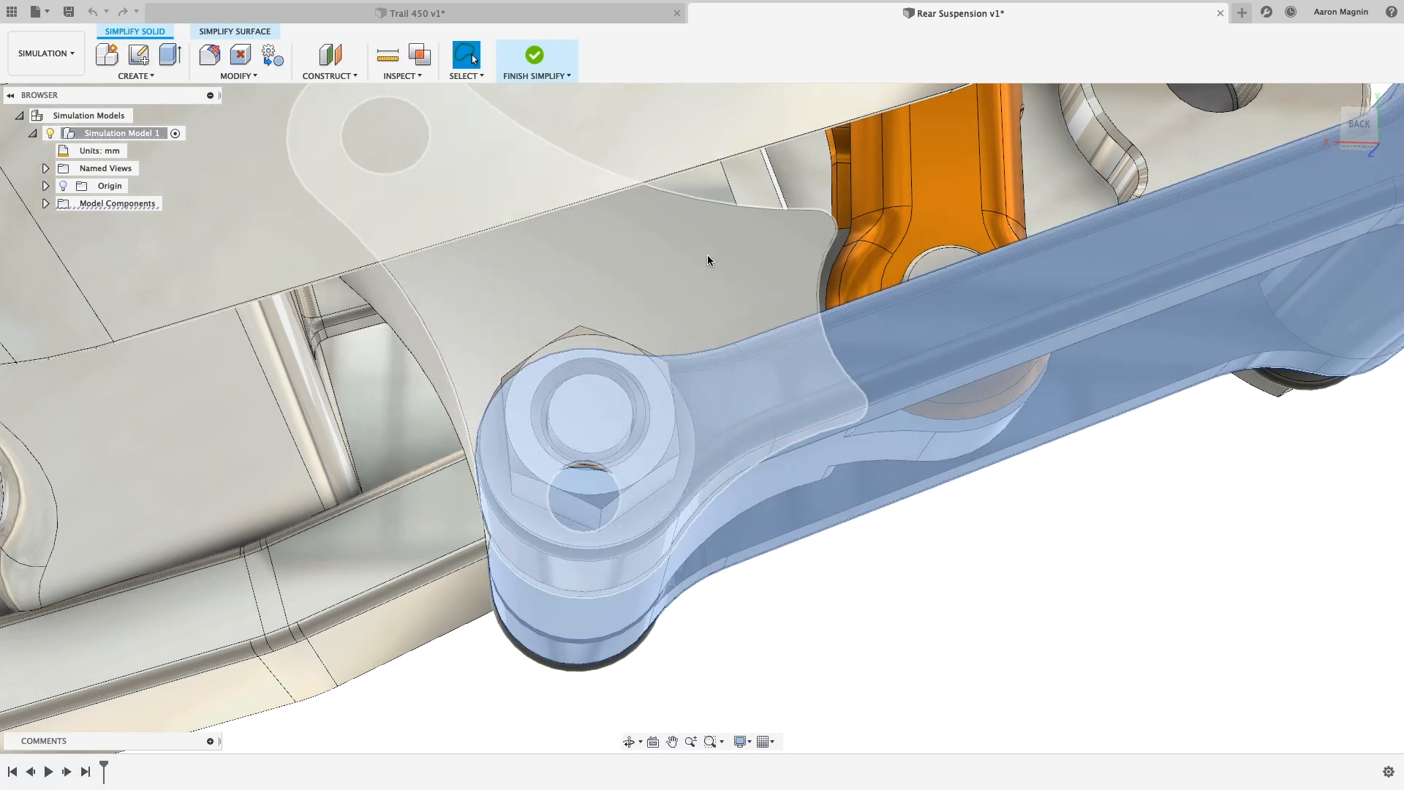
{"action": "right_click", "coordinate": [707, 260]}
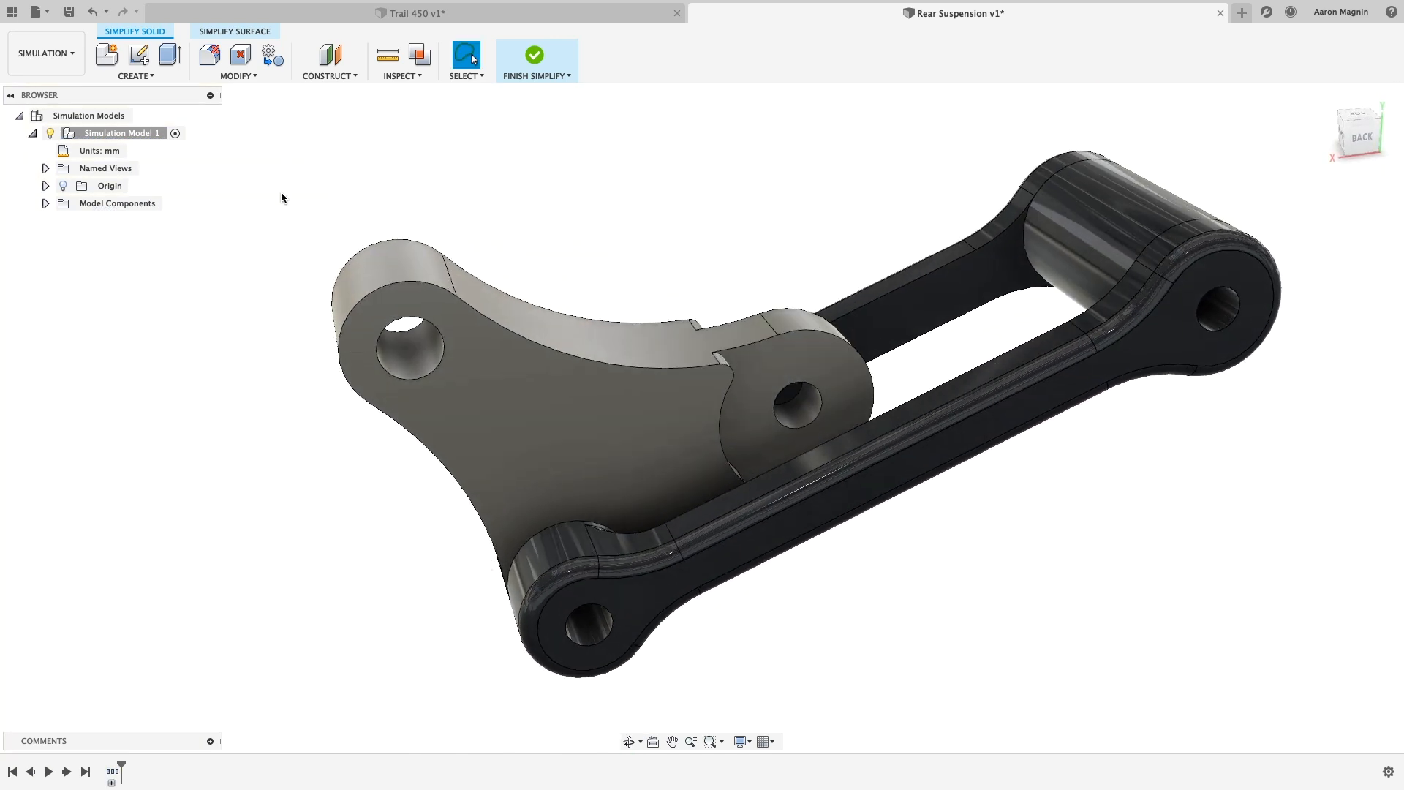
{"action": "left_click", "coordinate": [209, 53]}
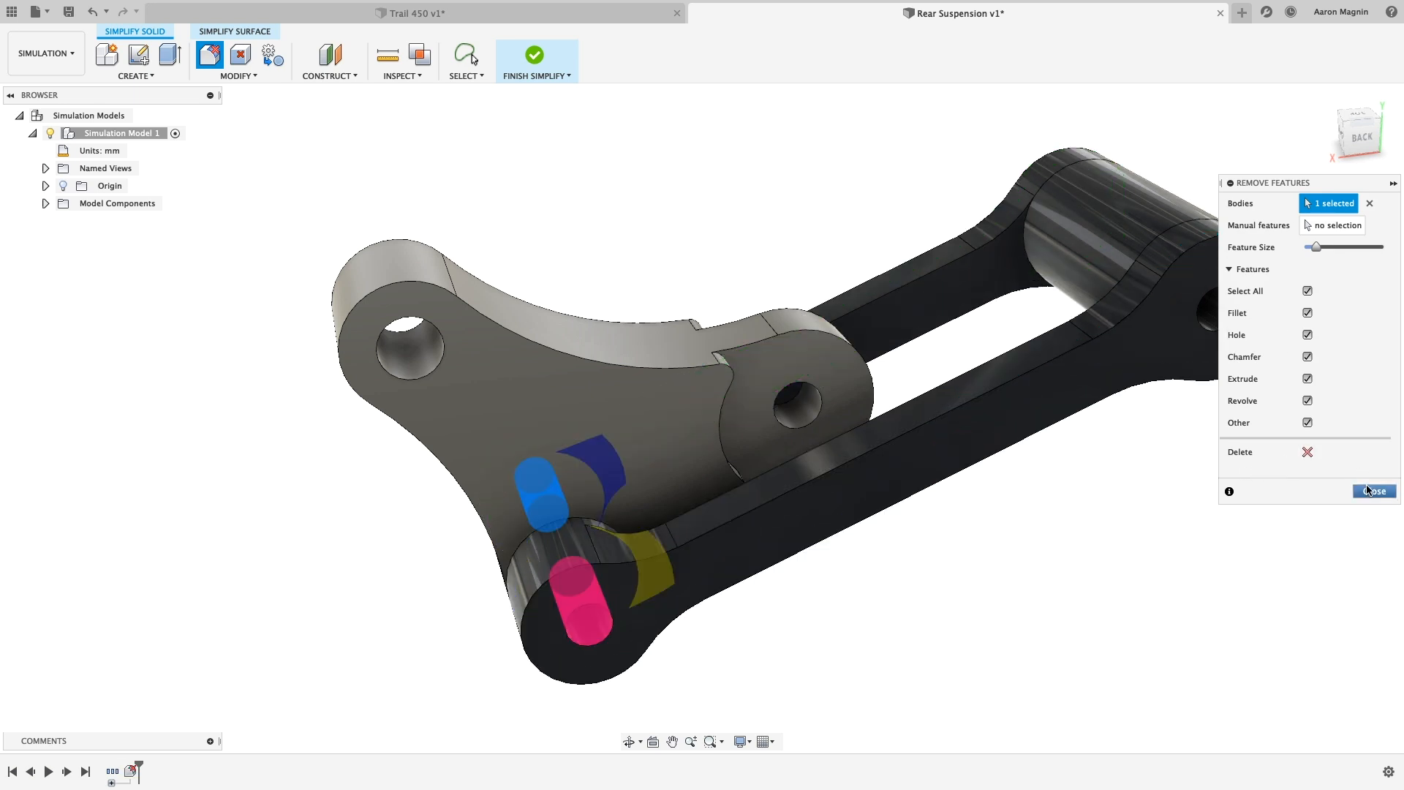
{"action": "left_click", "coordinate": [1373, 490]}
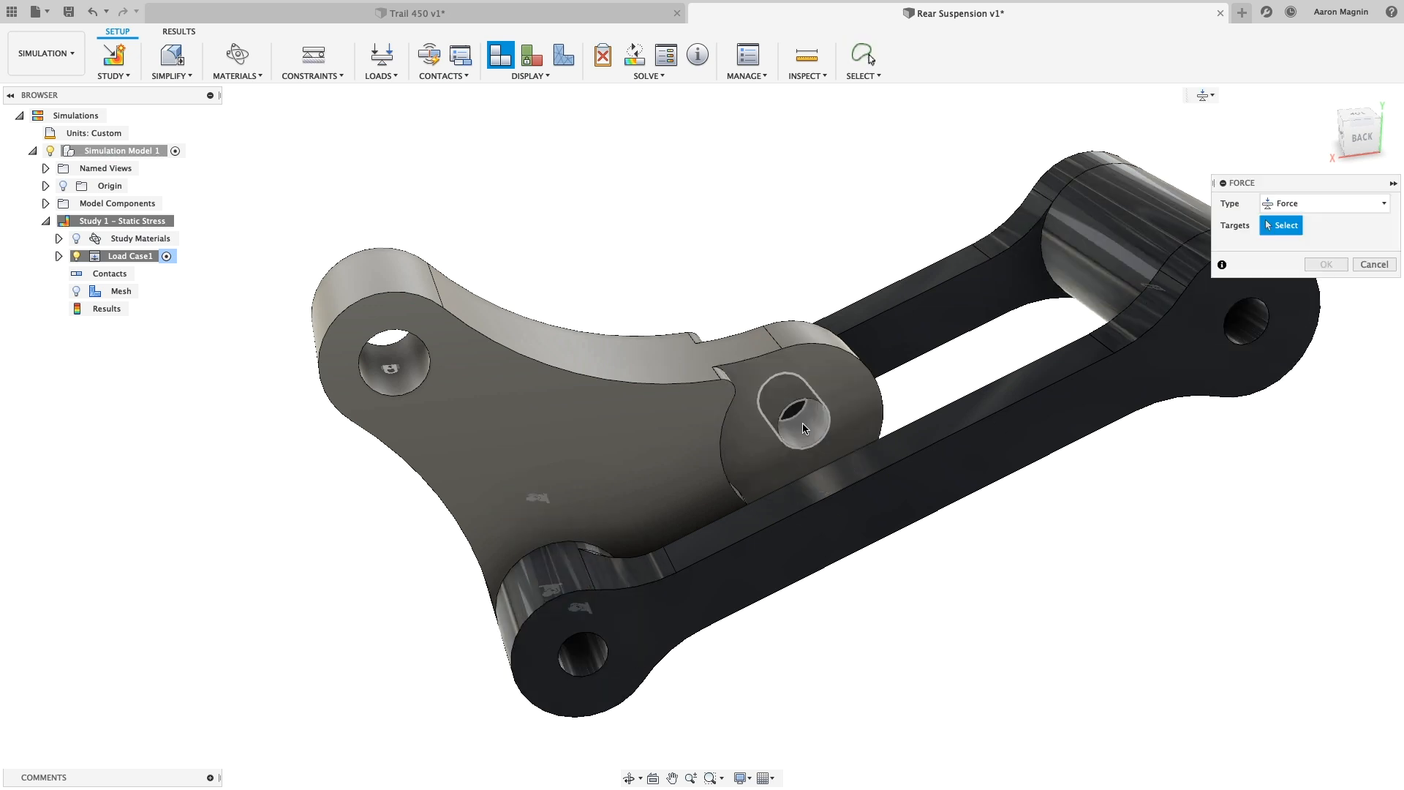
Apply a 500 force to the pin hole face and accept the study materials.
{"action": "left_click", "coordinate": [797, 416]}
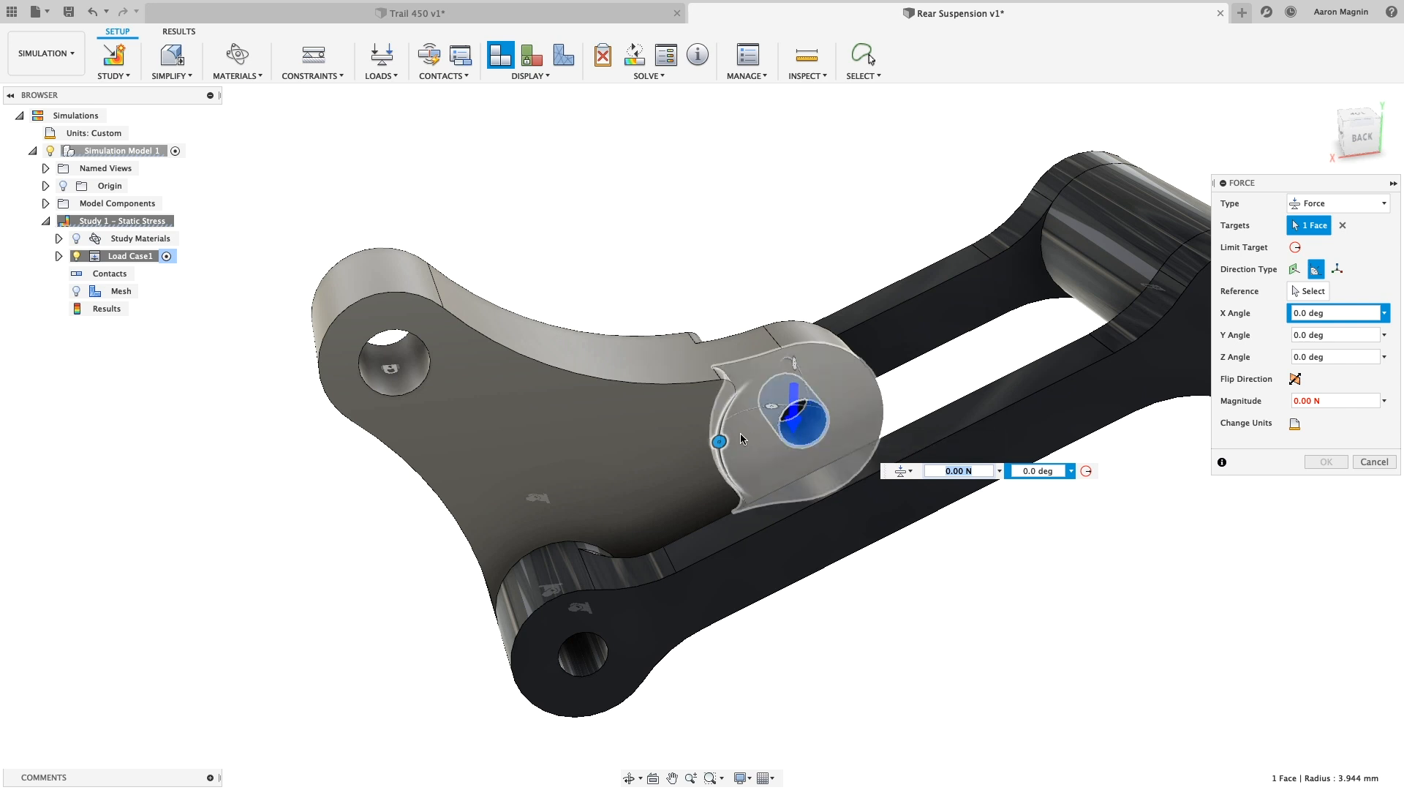
{"action": "left_click_drag", "start_coordinate": [717, 440], "coordinate": [721, 431]}
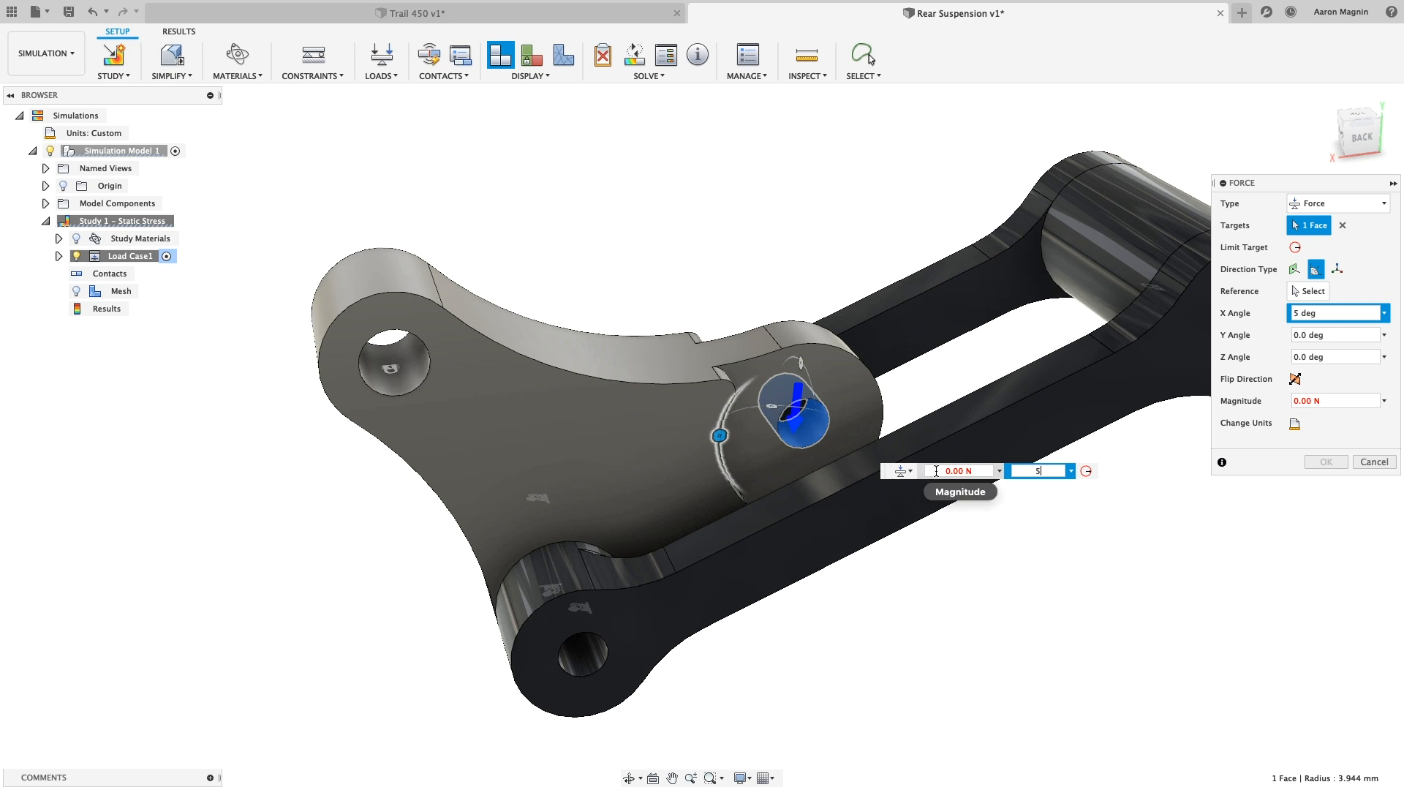
{"action": "type", "text": "500"}
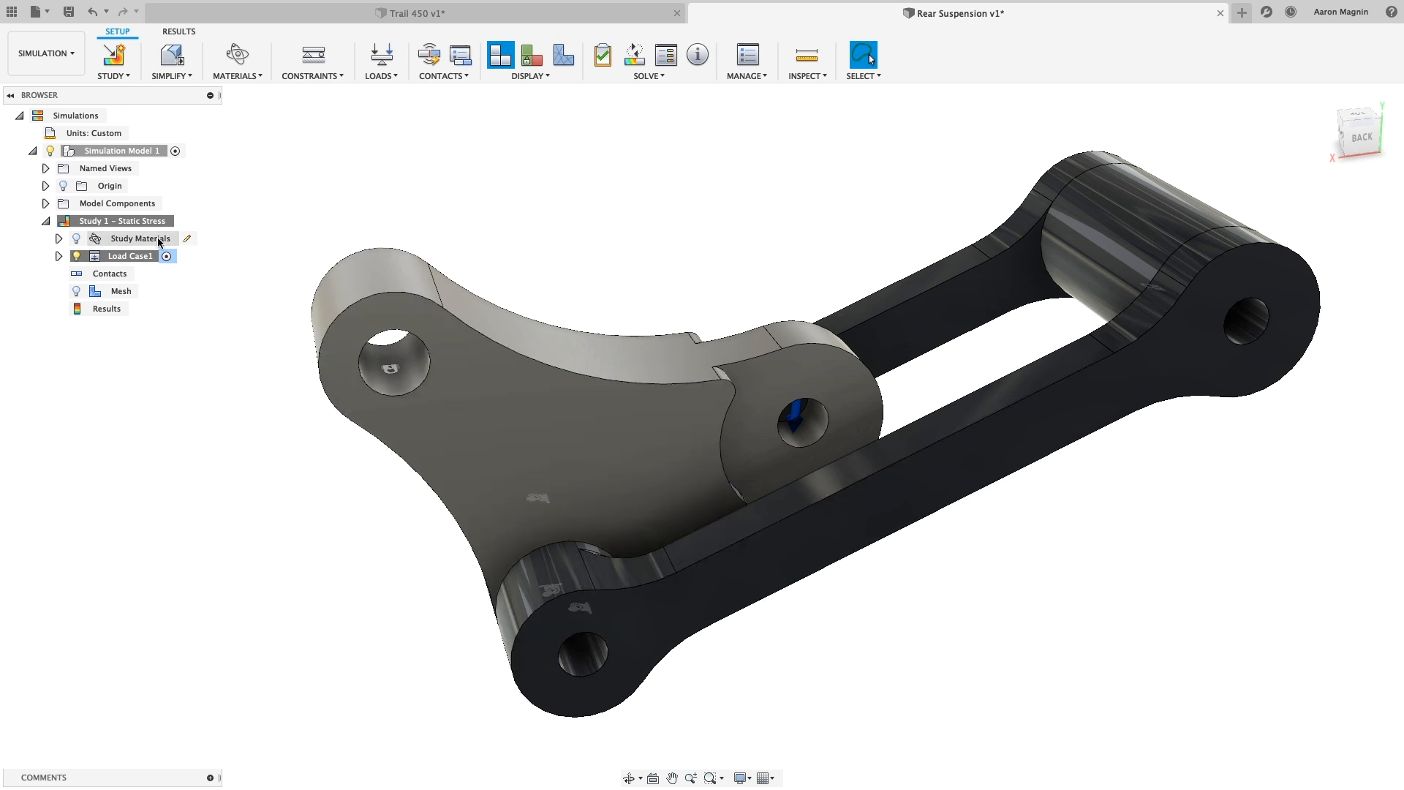
{"action": "double_click", "coordinate": [144, 239]}
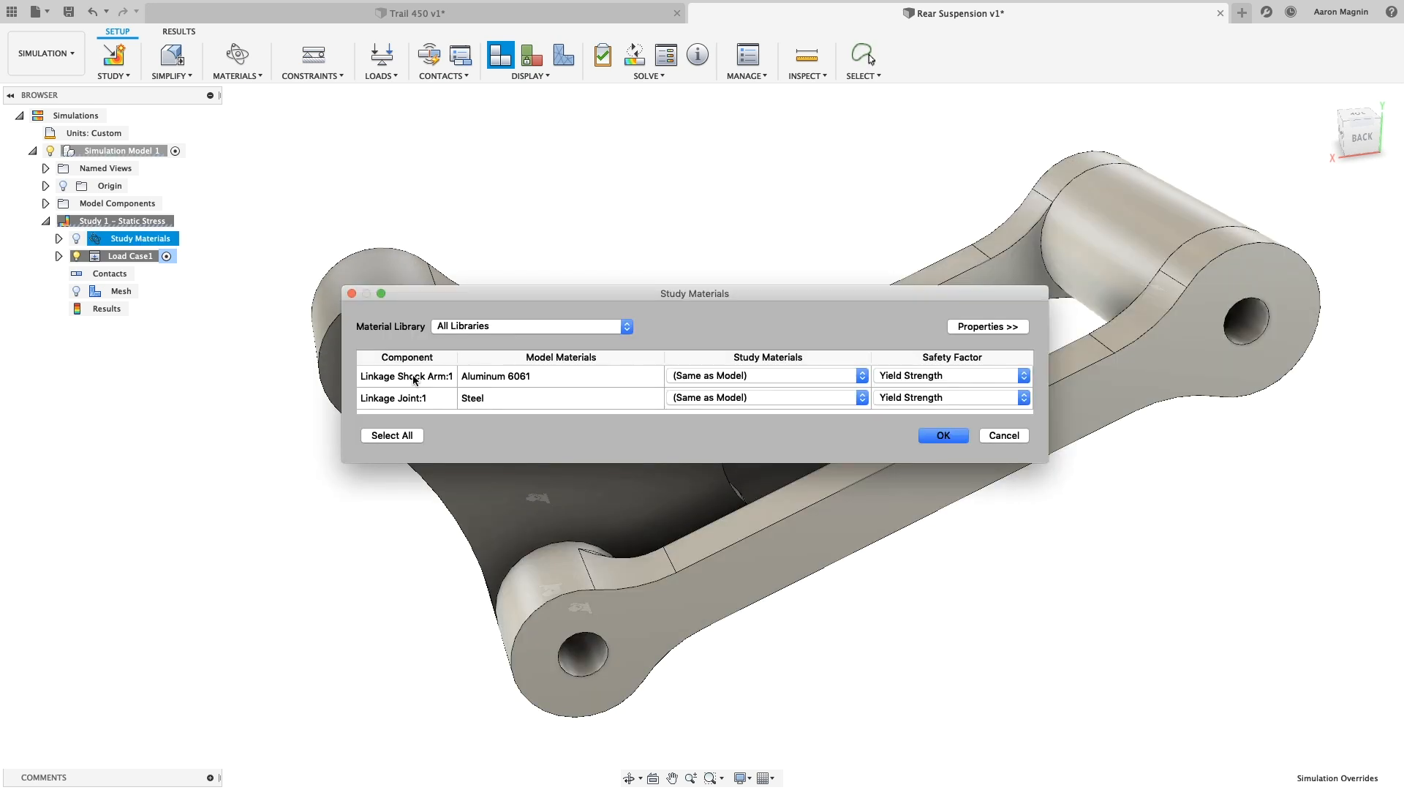
{"action": "left_click", "coordinate": [941, 435]}
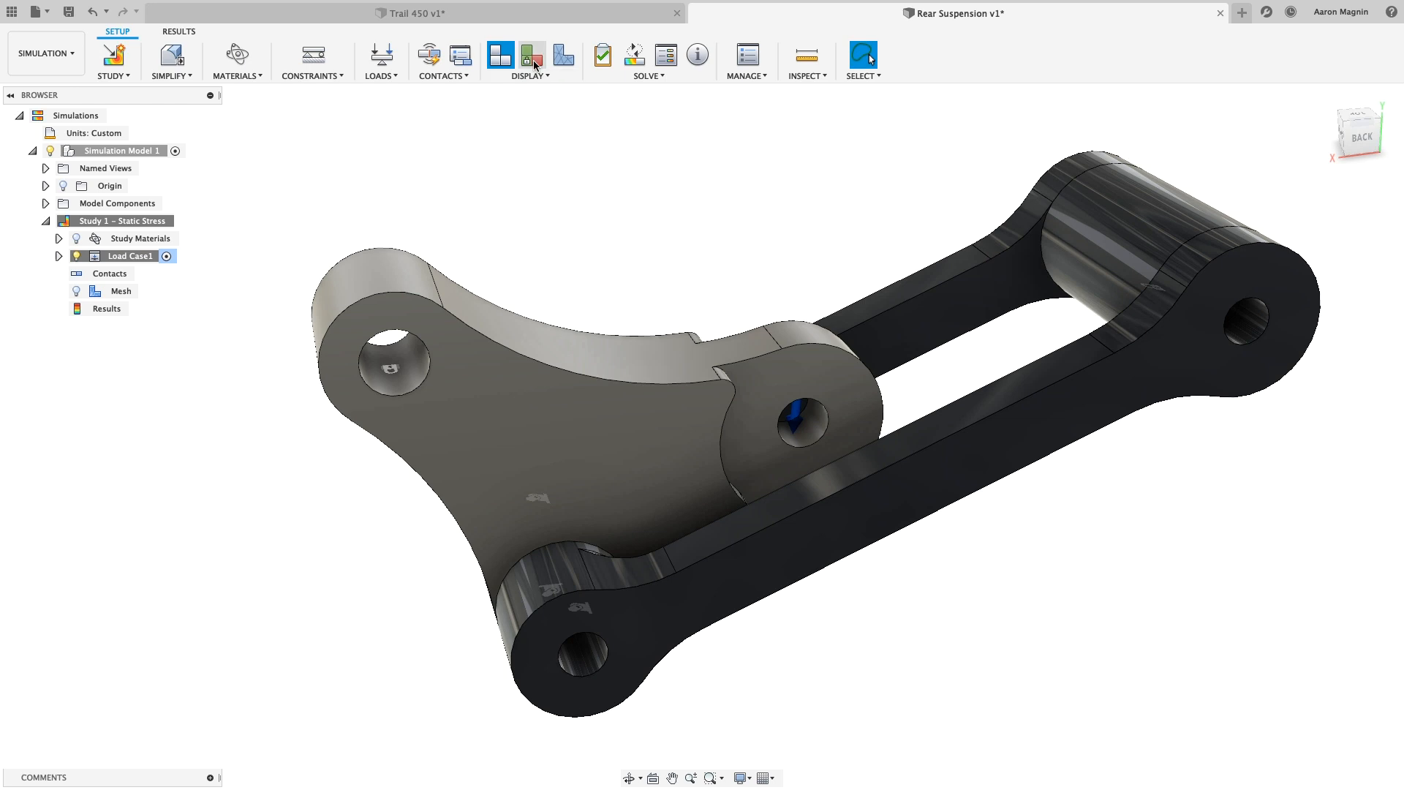
Solve the stress study on the cloud and dismiss the Job Status window.
{"action": "left_click", "coordinate": [531, 56]}
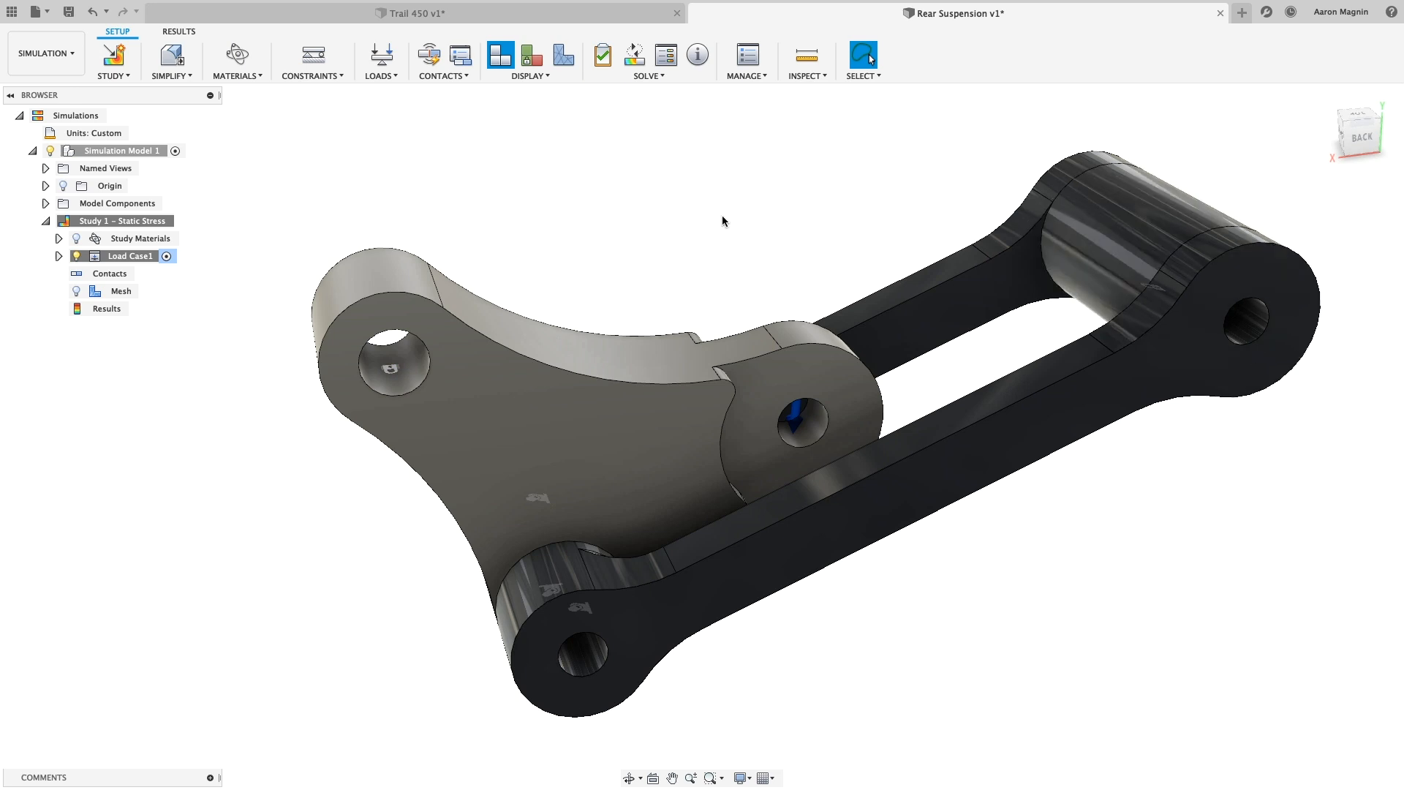
{"action": "mouse_move", "coordinate": [634, 54]}
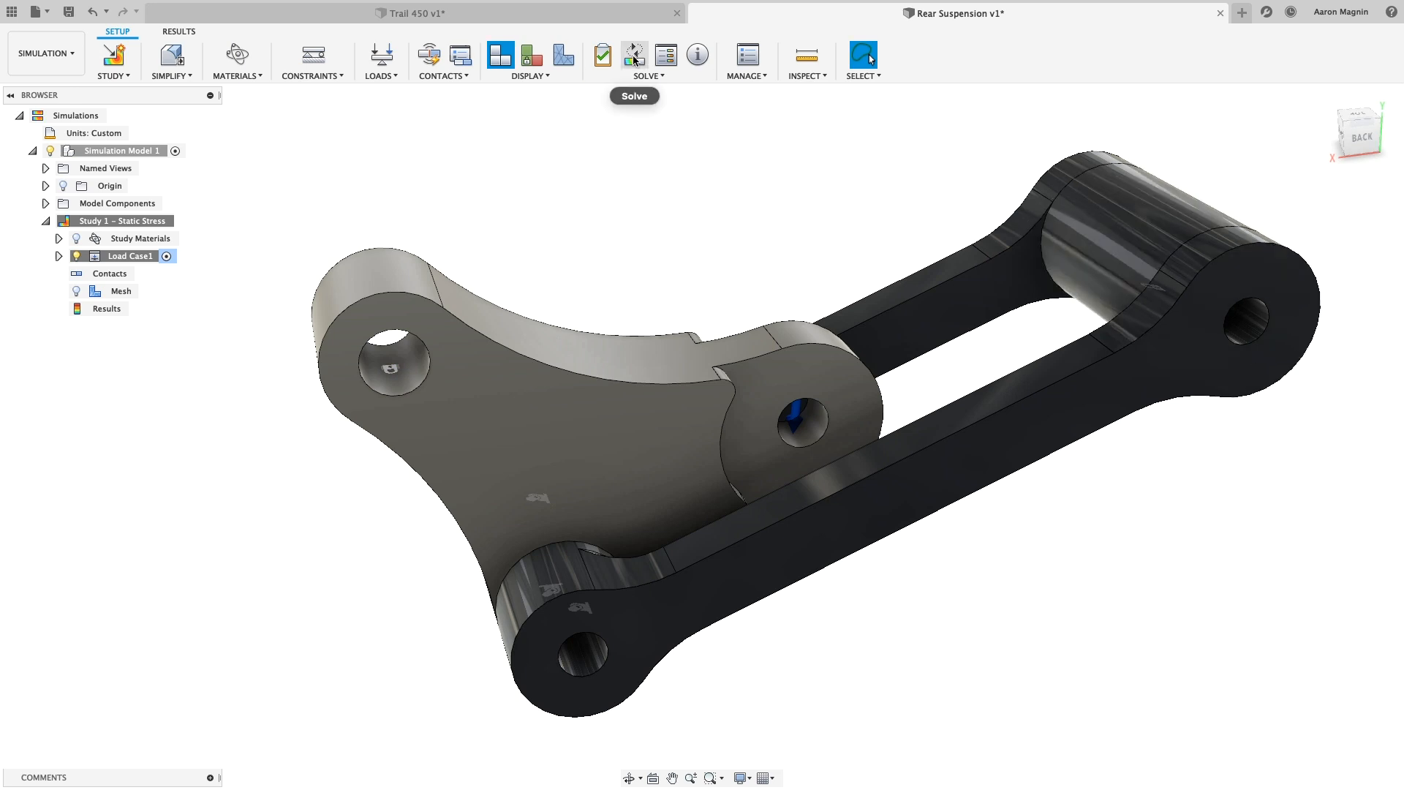
{"action": "left_click", "coordinate": [634, 53]}
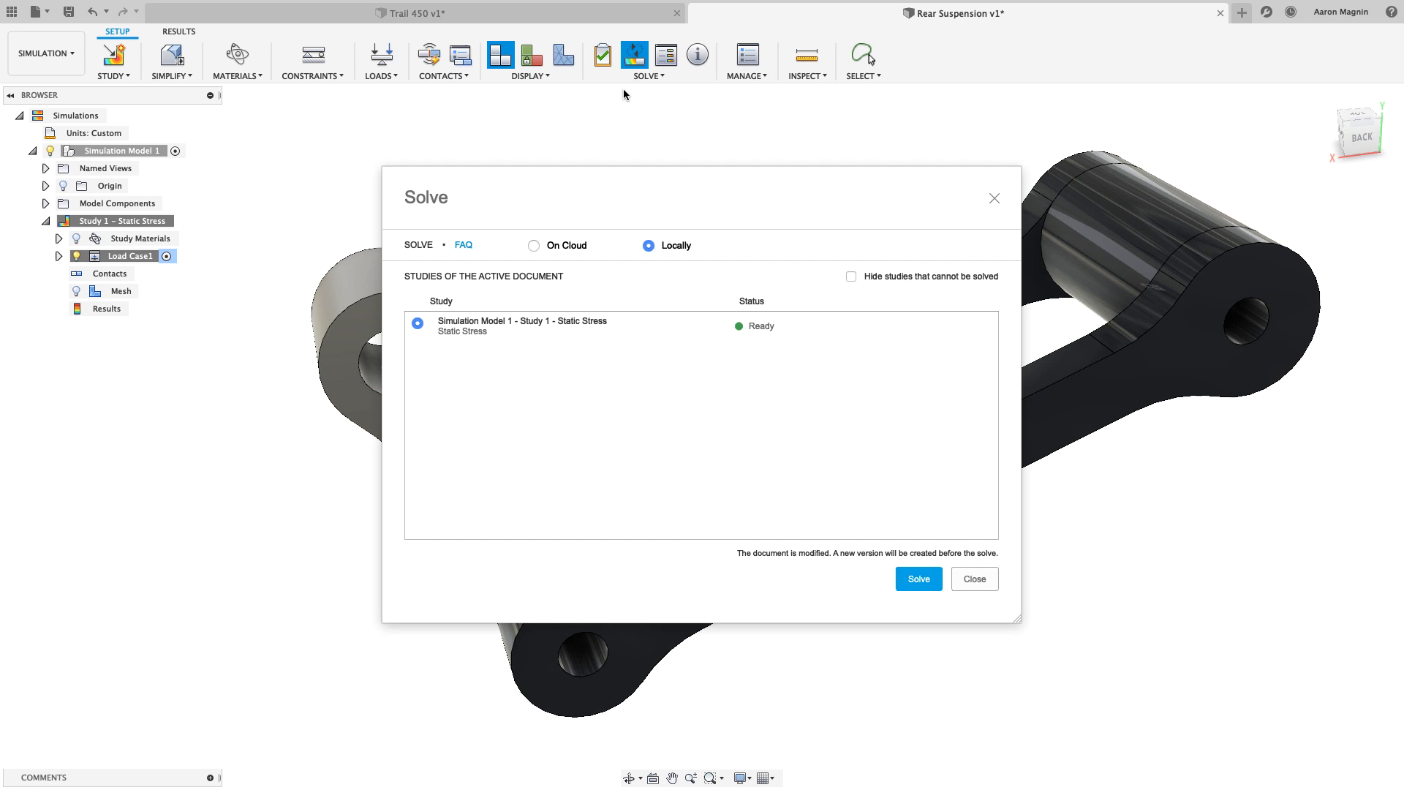
{"action": "mouse_move", "coordinate": [565, 251]}
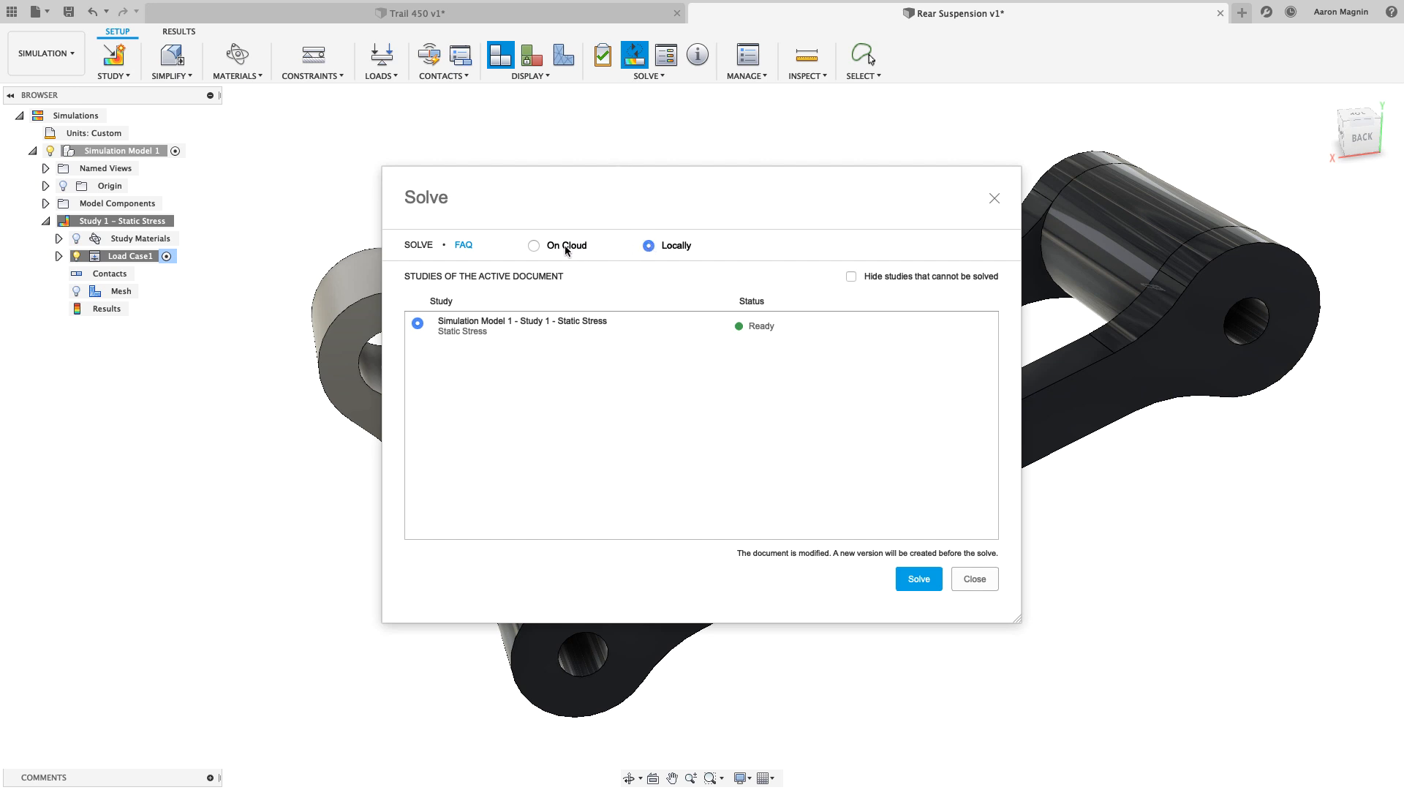
{"action": "left_click", "coordinate": [533, 245]}
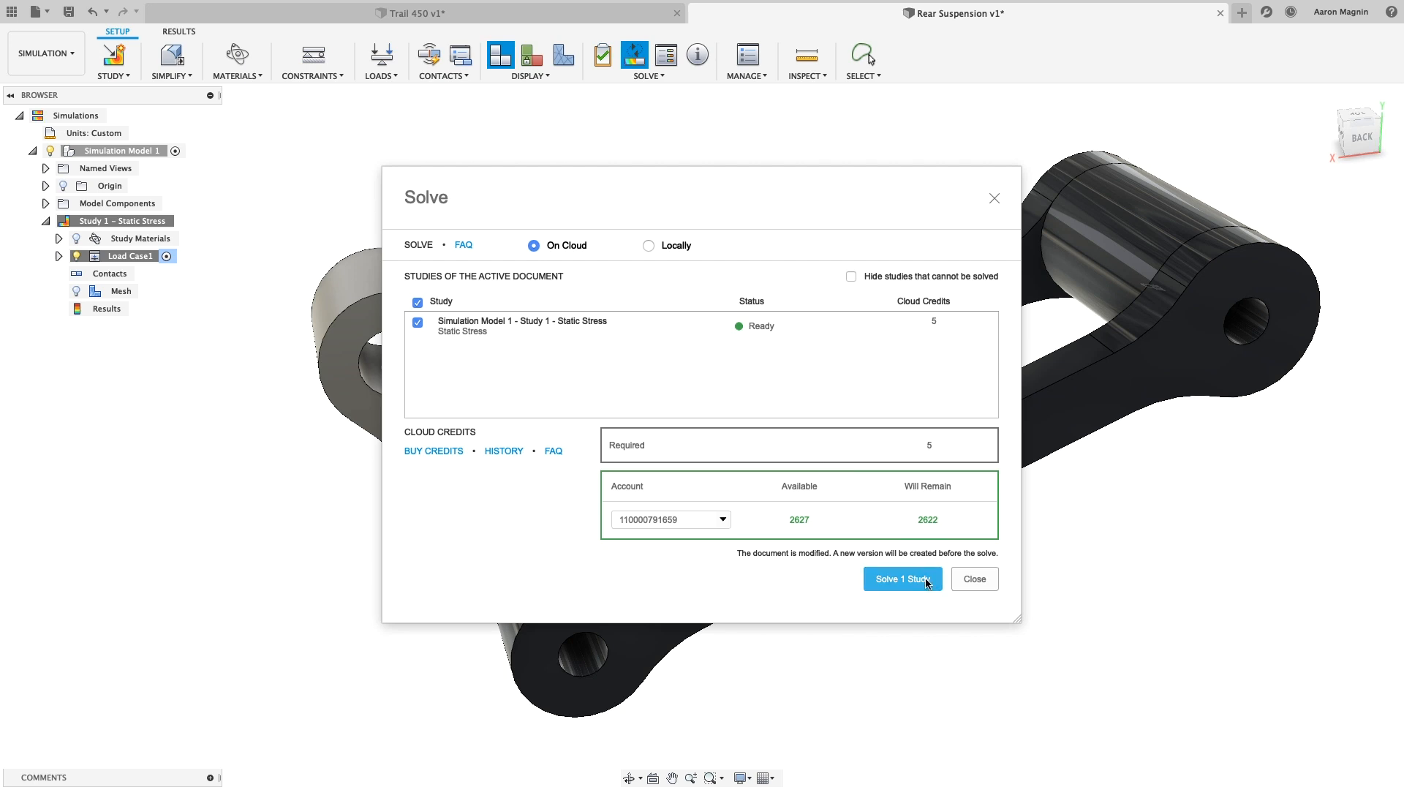
{"action": "left_click", "coordinate": [901, 578]}
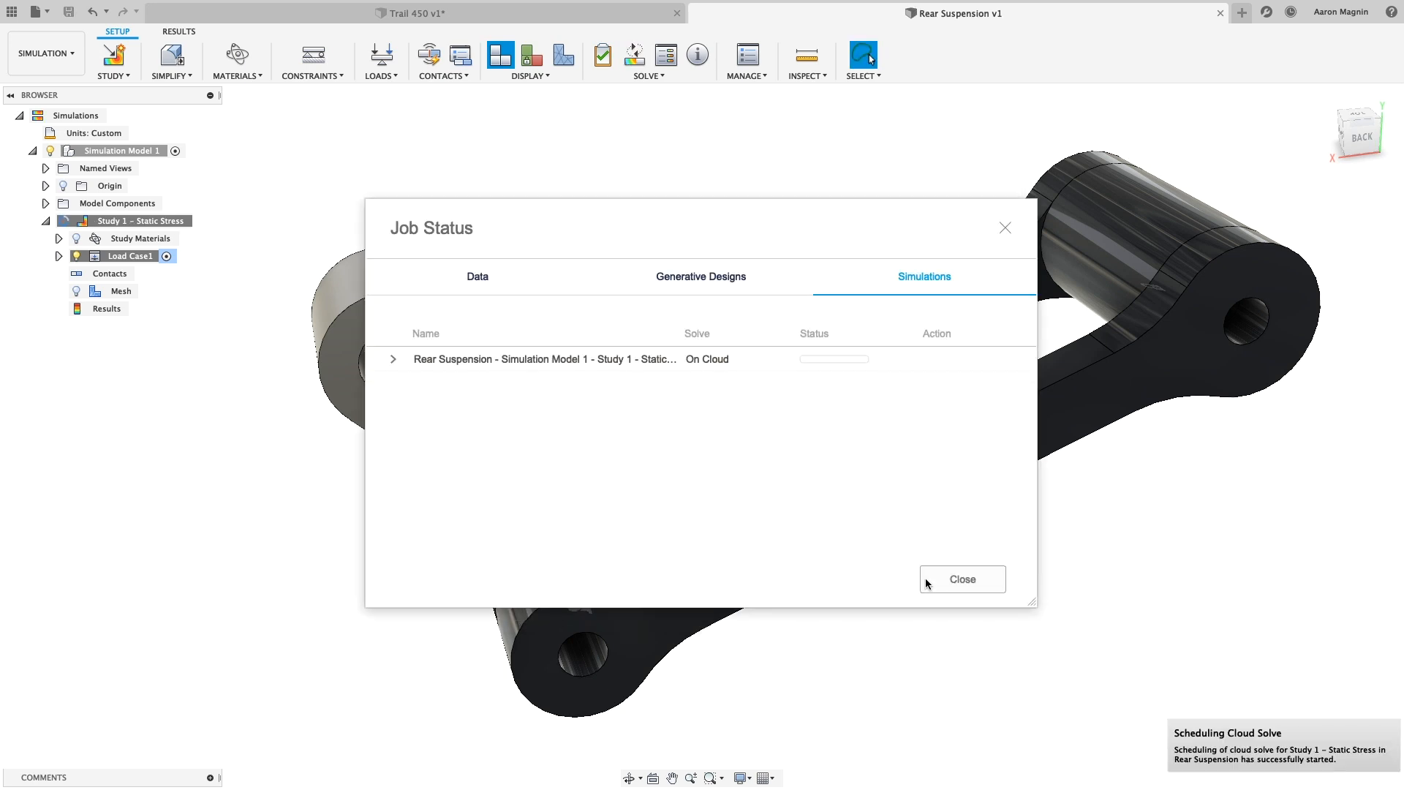
{"action": "left_click", "coordinate": [961, 578]}
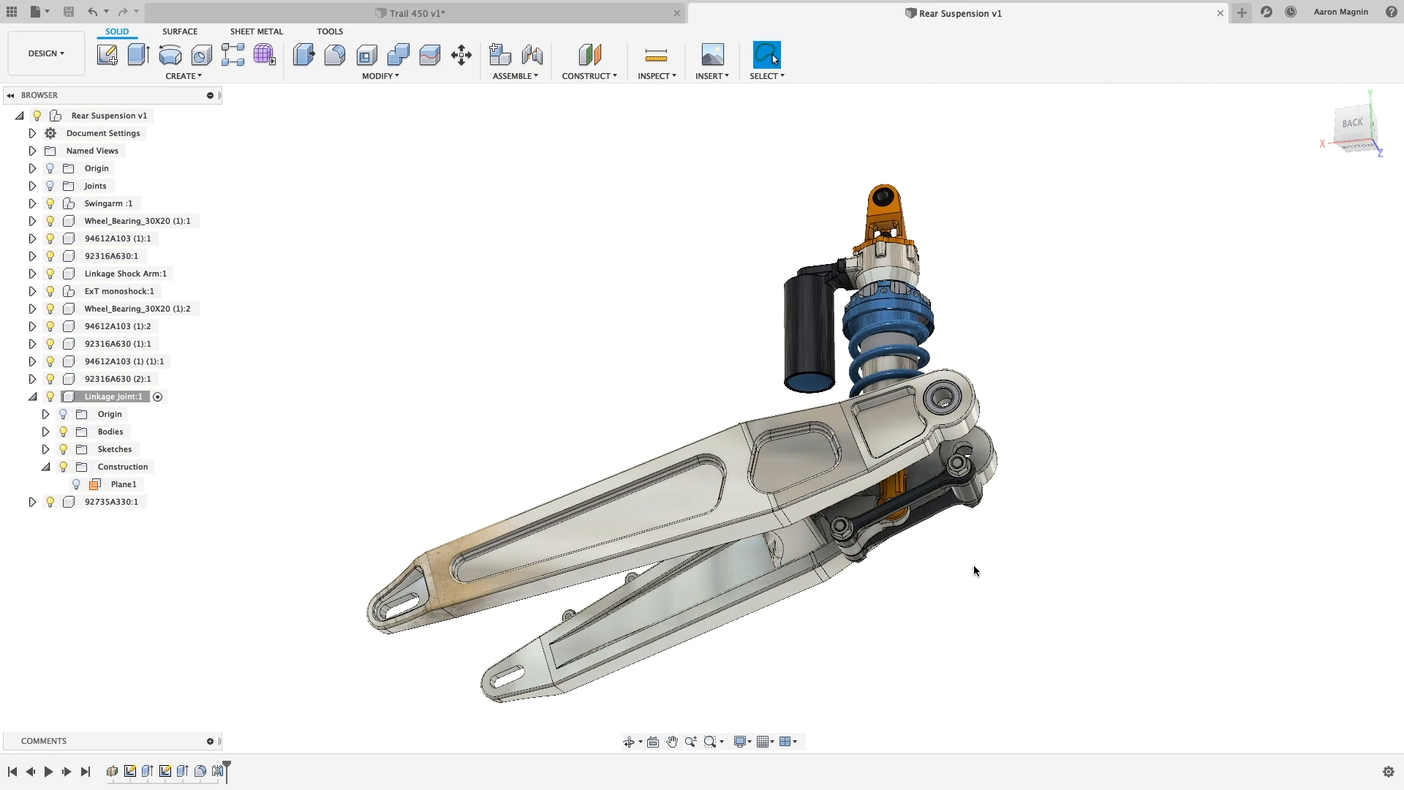
{"action": "mouse_move", "coordinate": [968, 570]}
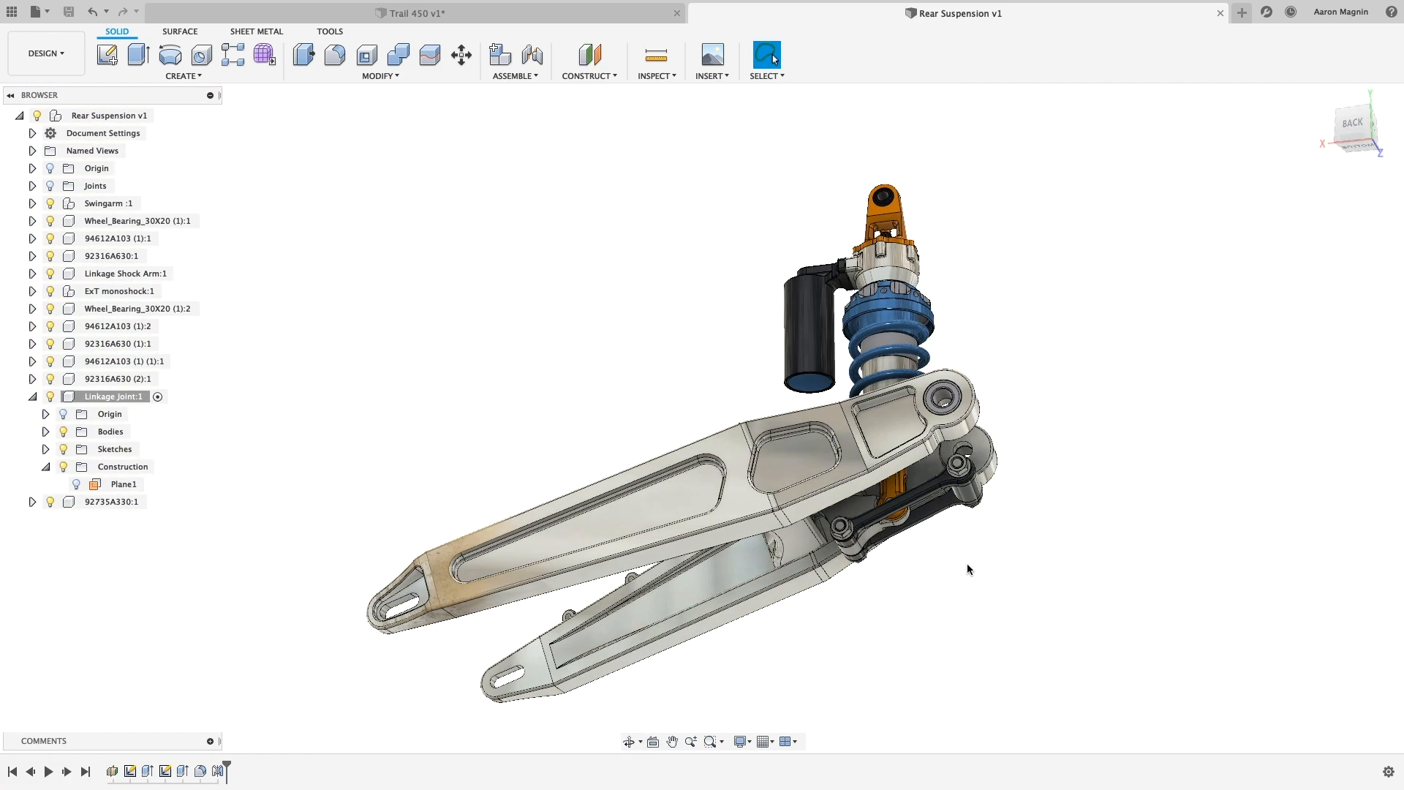
Derive the Linkage Joint body into a new design.
{"action": "left_click", "coordinate": [183, 76]}
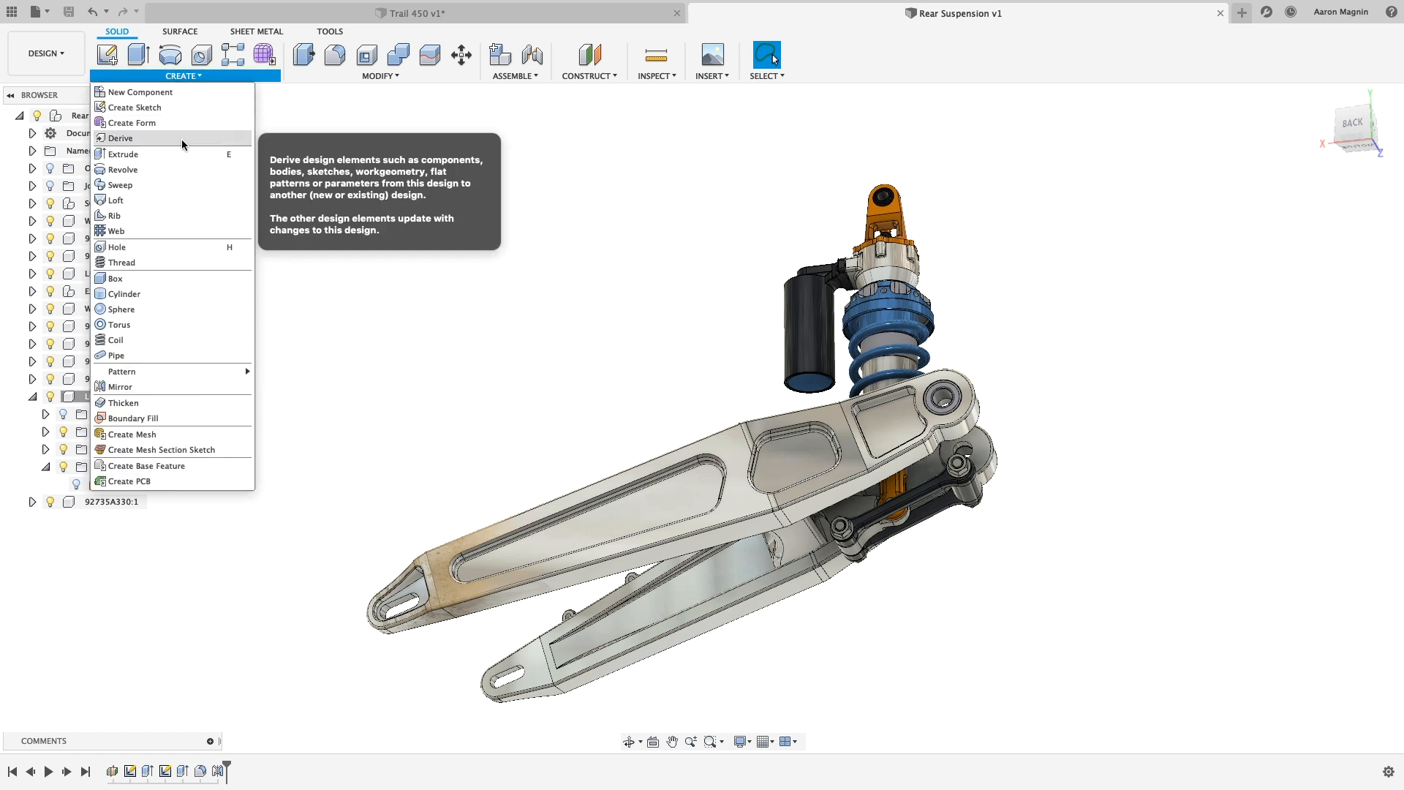
{"action": "left_click", "coordinate": [119, 139]}
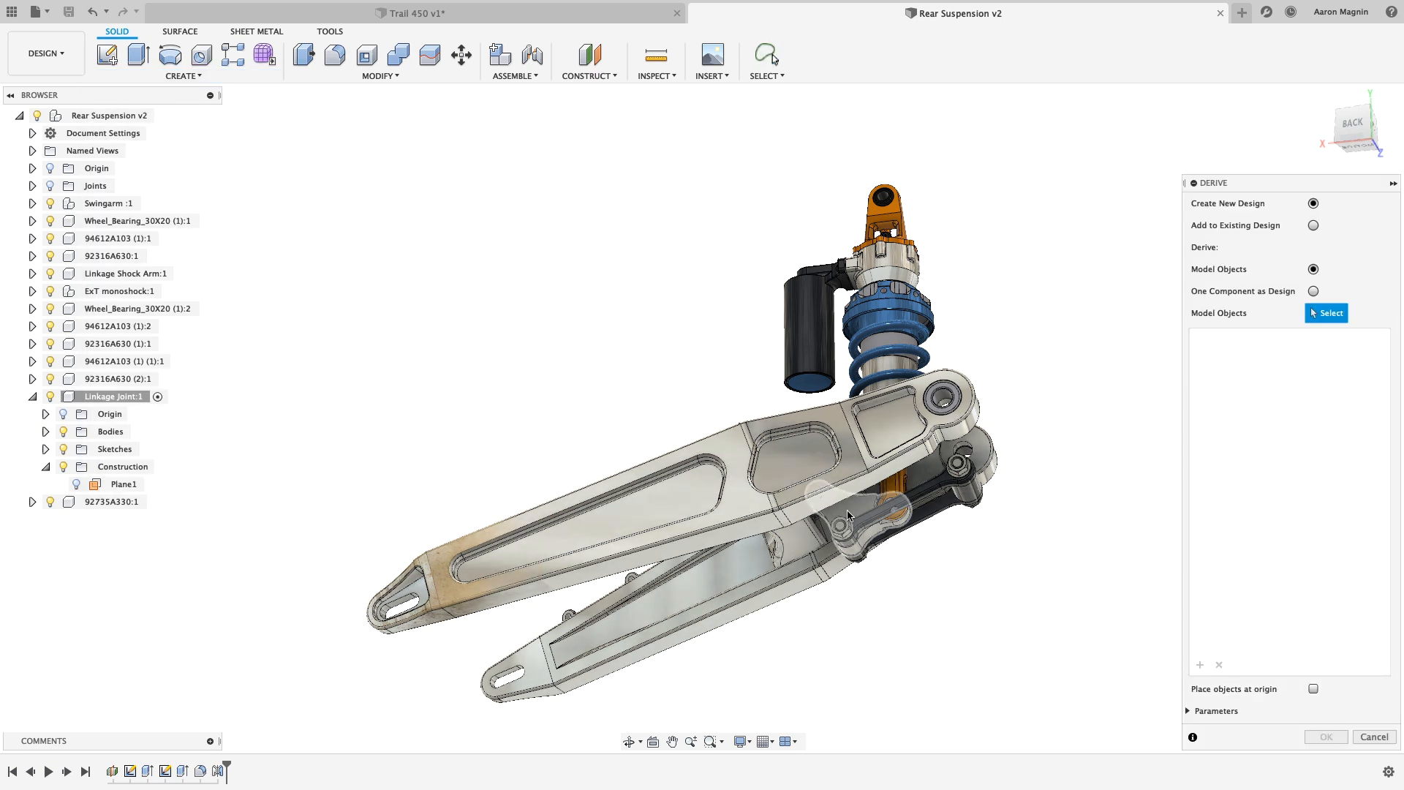
{"action": "left_click", "coordinate": [860, 511]}
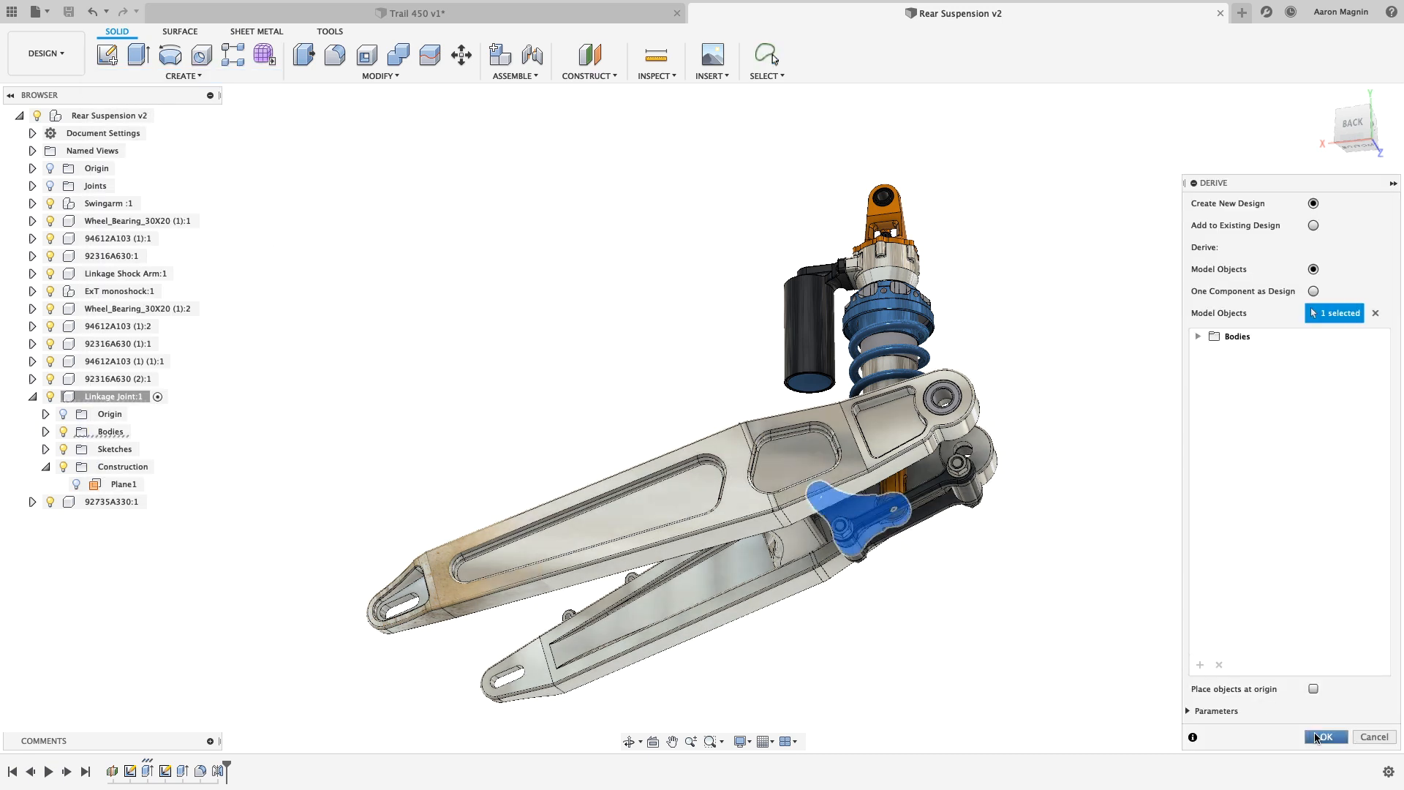
{"action": "left_click", "coordinate": [1325, 736]}
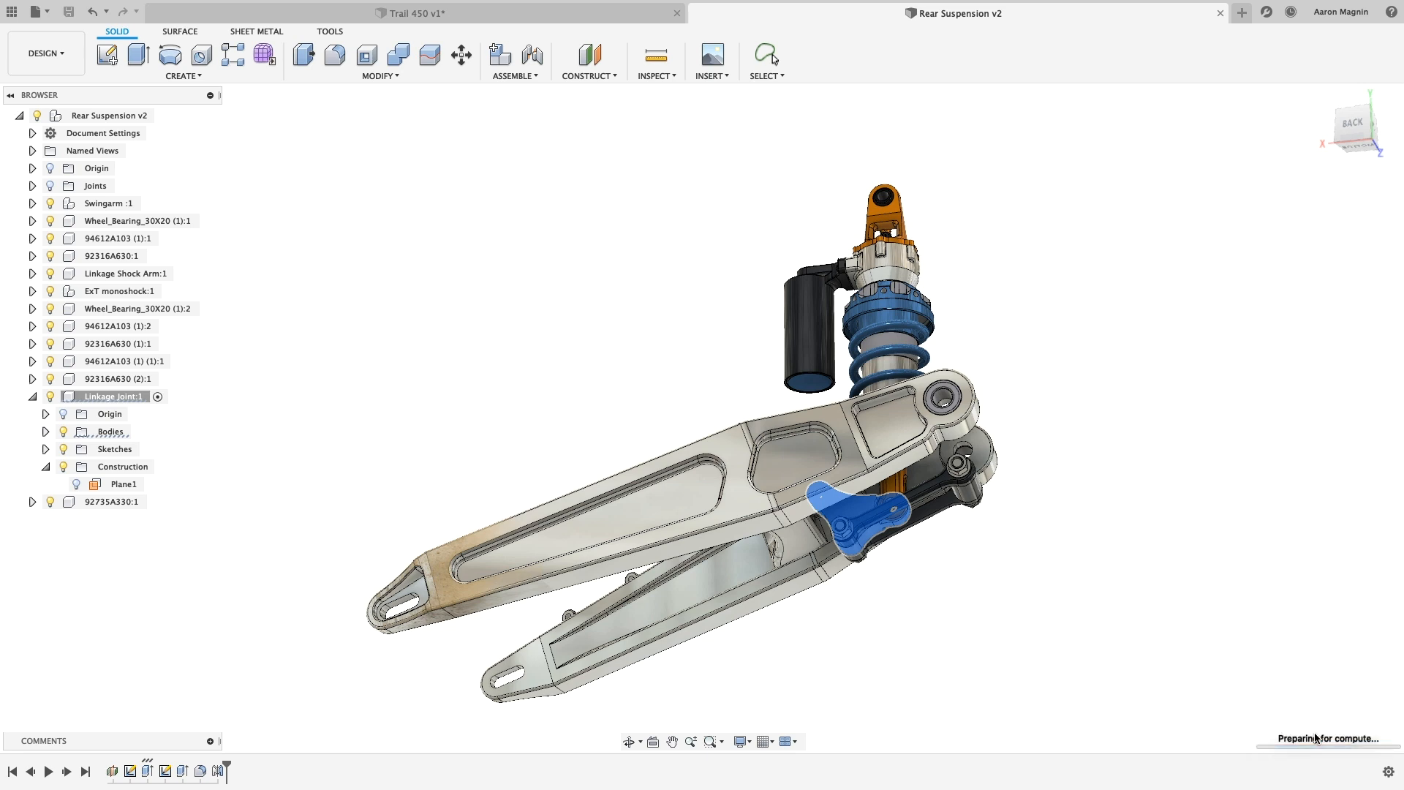
Open the derived design and switch to the Manufacture workspace.
{"action": "left_click", "coordinate": [1241, 13]}
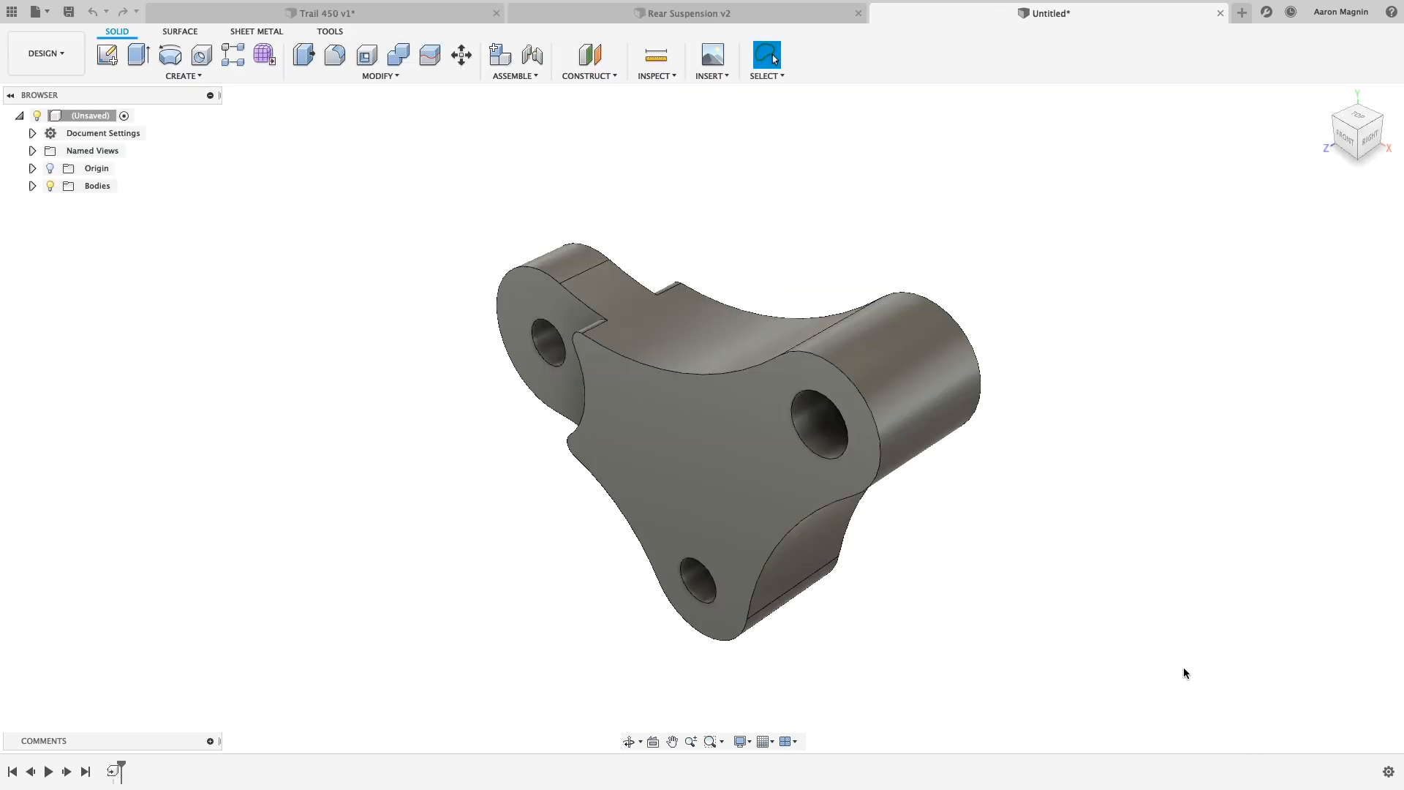
{"action": "left_click", "coordinate": [45, 52]}
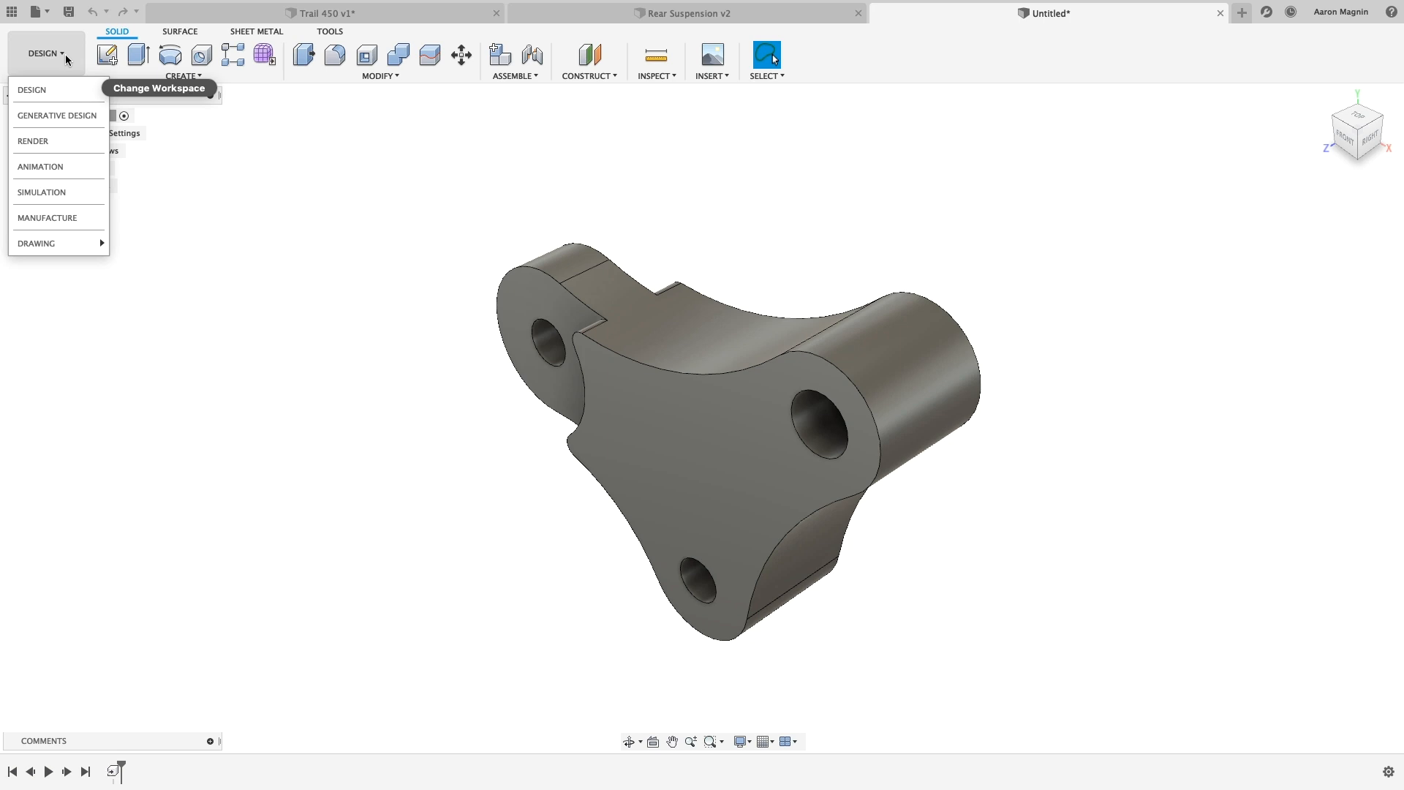
{"action": "mouse_move", "coordinate": [47, 217]}
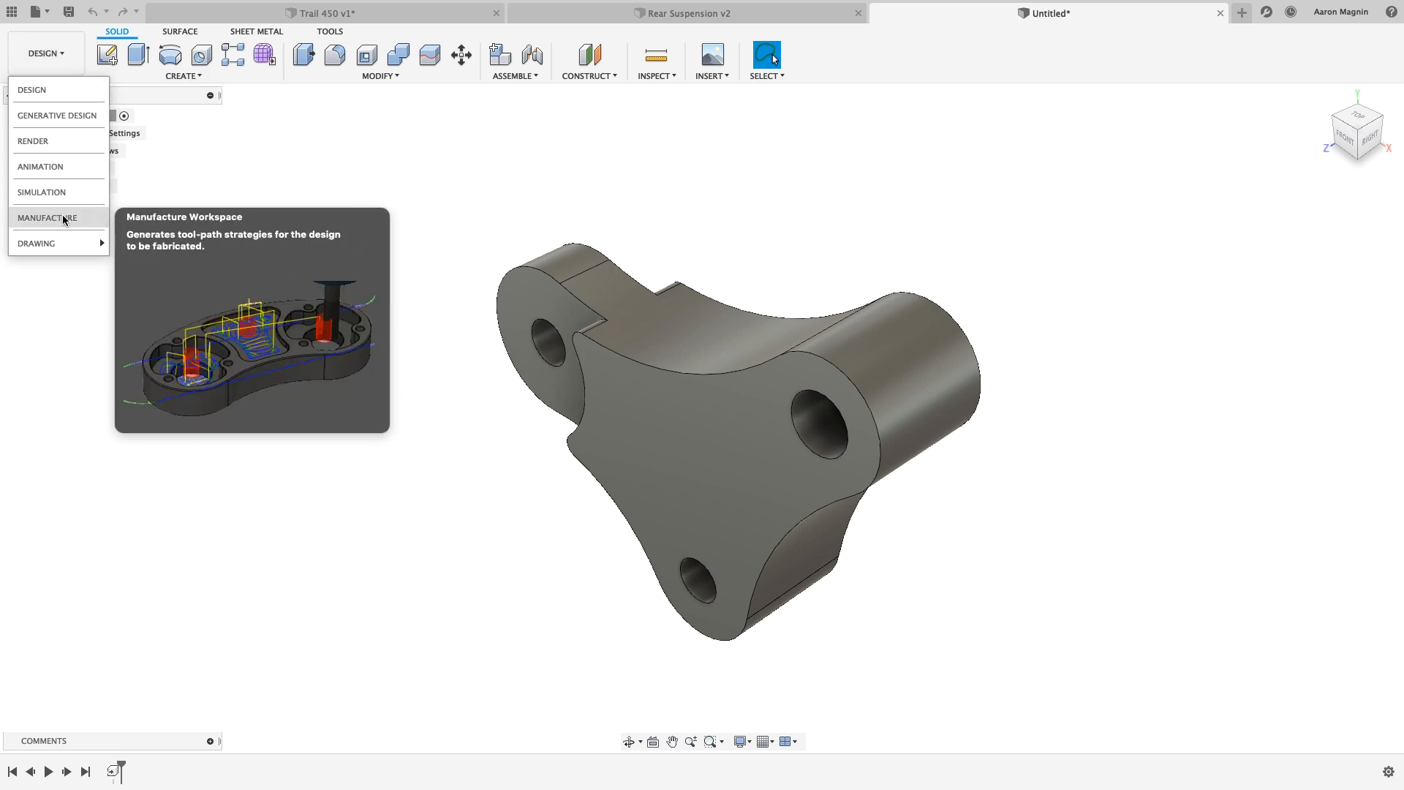
{"action": "left_click", "coordinate": [47, 218]}
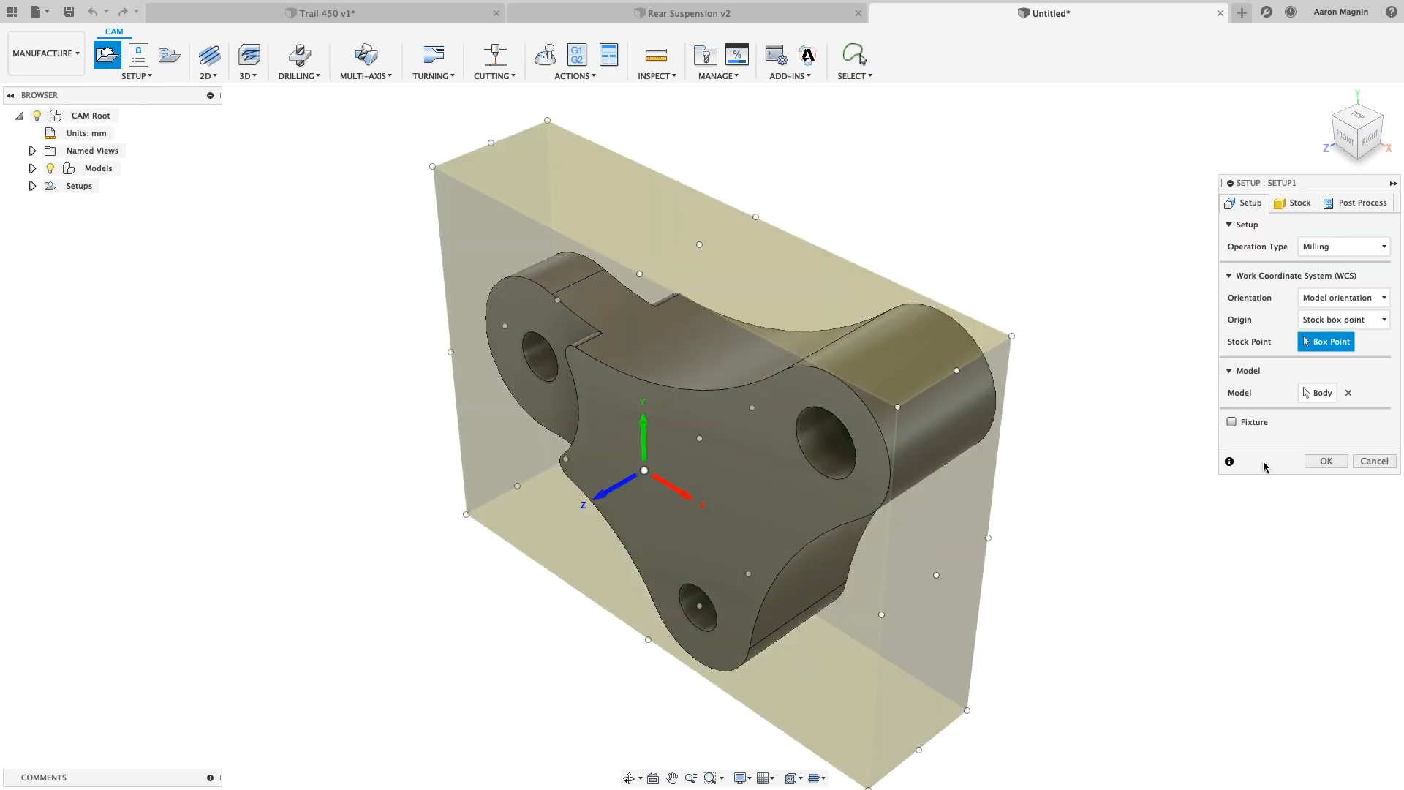
Accept the milling setup and generate a Face1 toolpath with the 2-inch face mill.
{"action": "left_click", "coordinate": [1325, 460]}
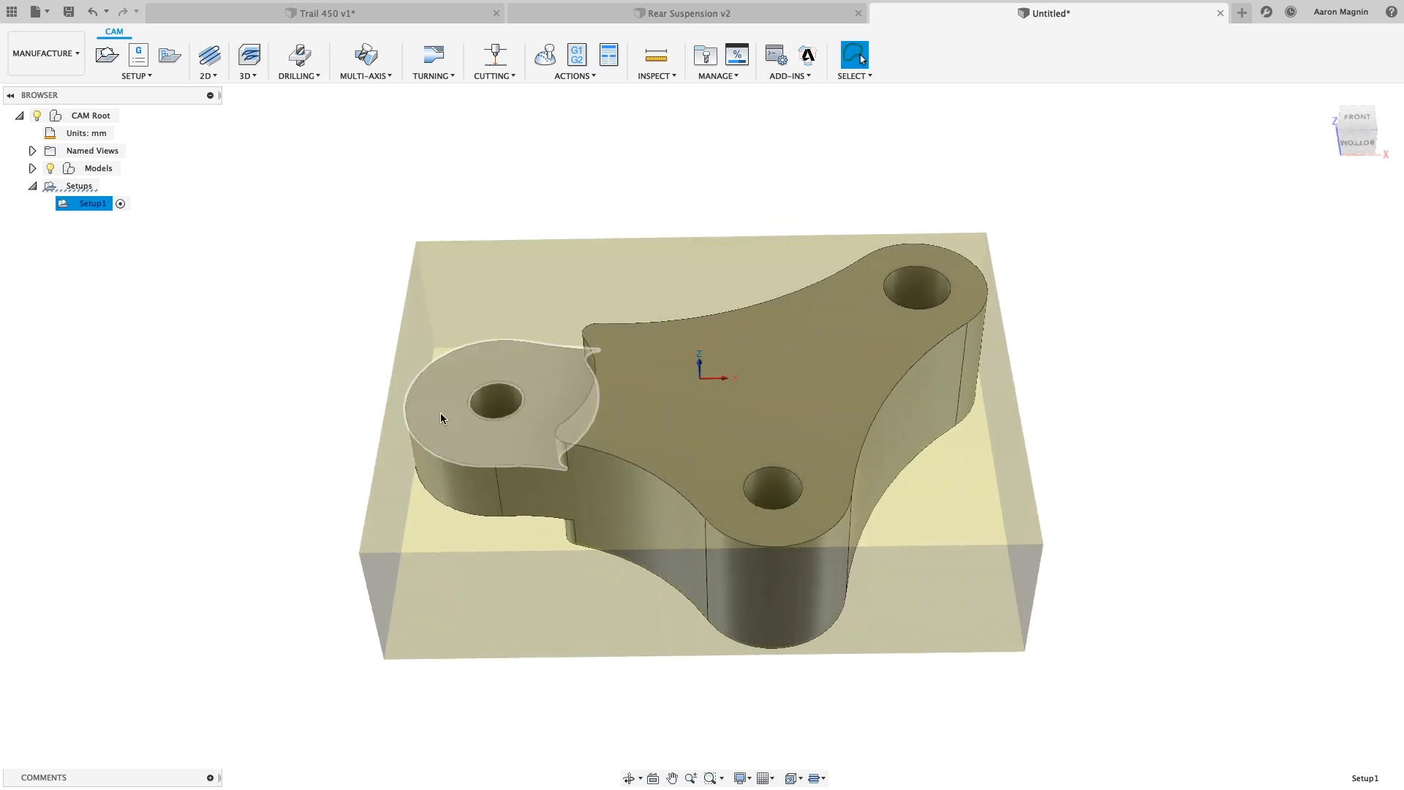
{"action": "left_click", "coordinate": [207, 56]}
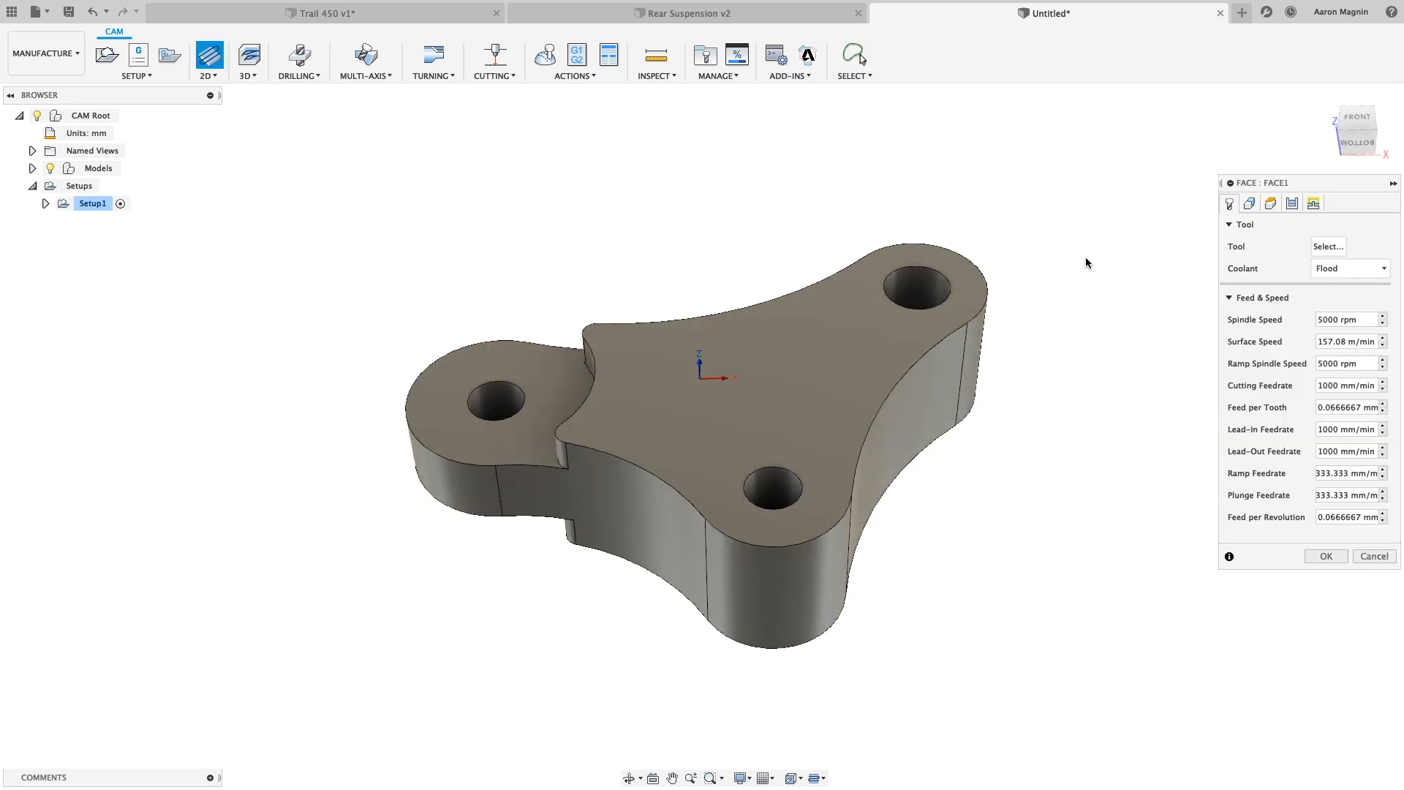
{"action": "left_click", "coordinate": [1327, 247]}
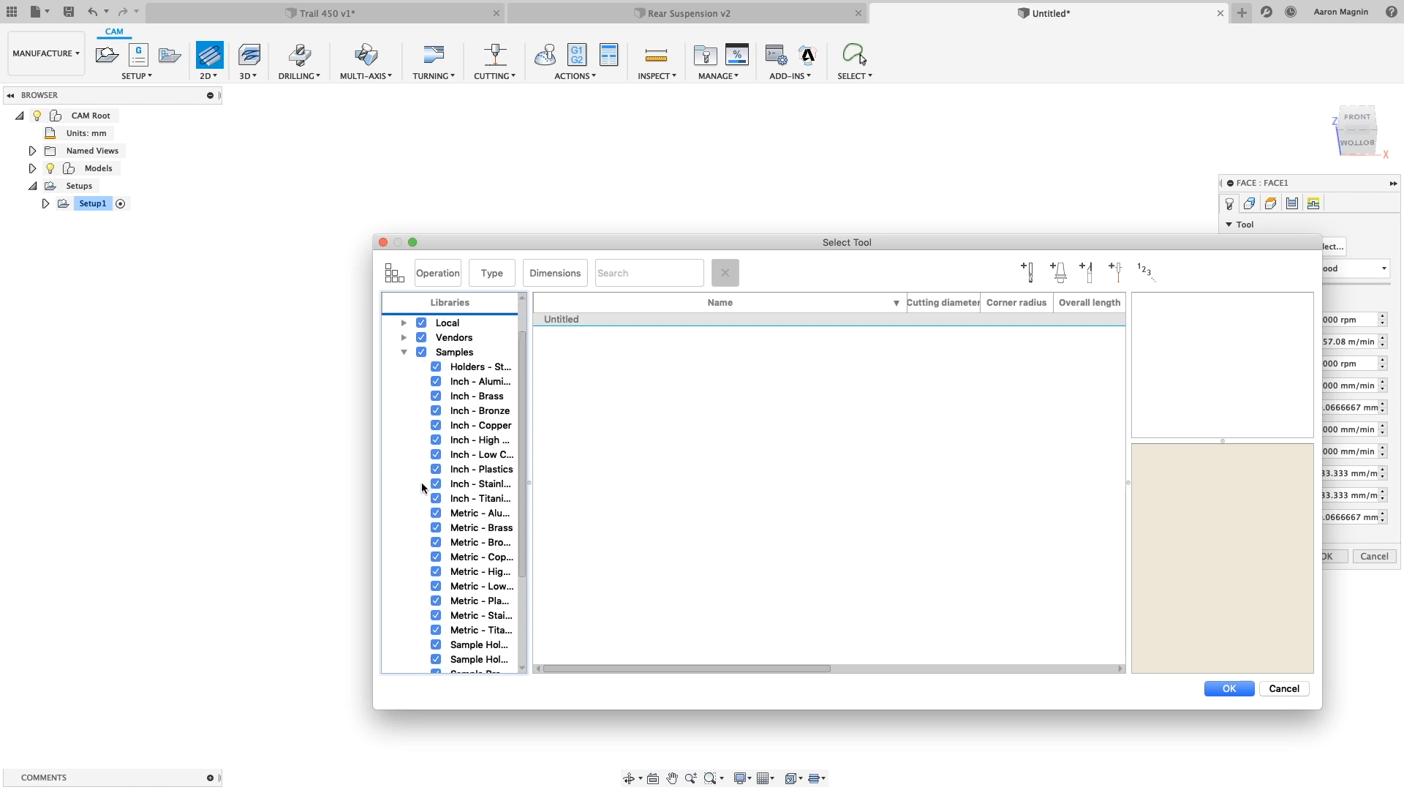
{"action": "left_click", "coordinate": [1228, 689]}
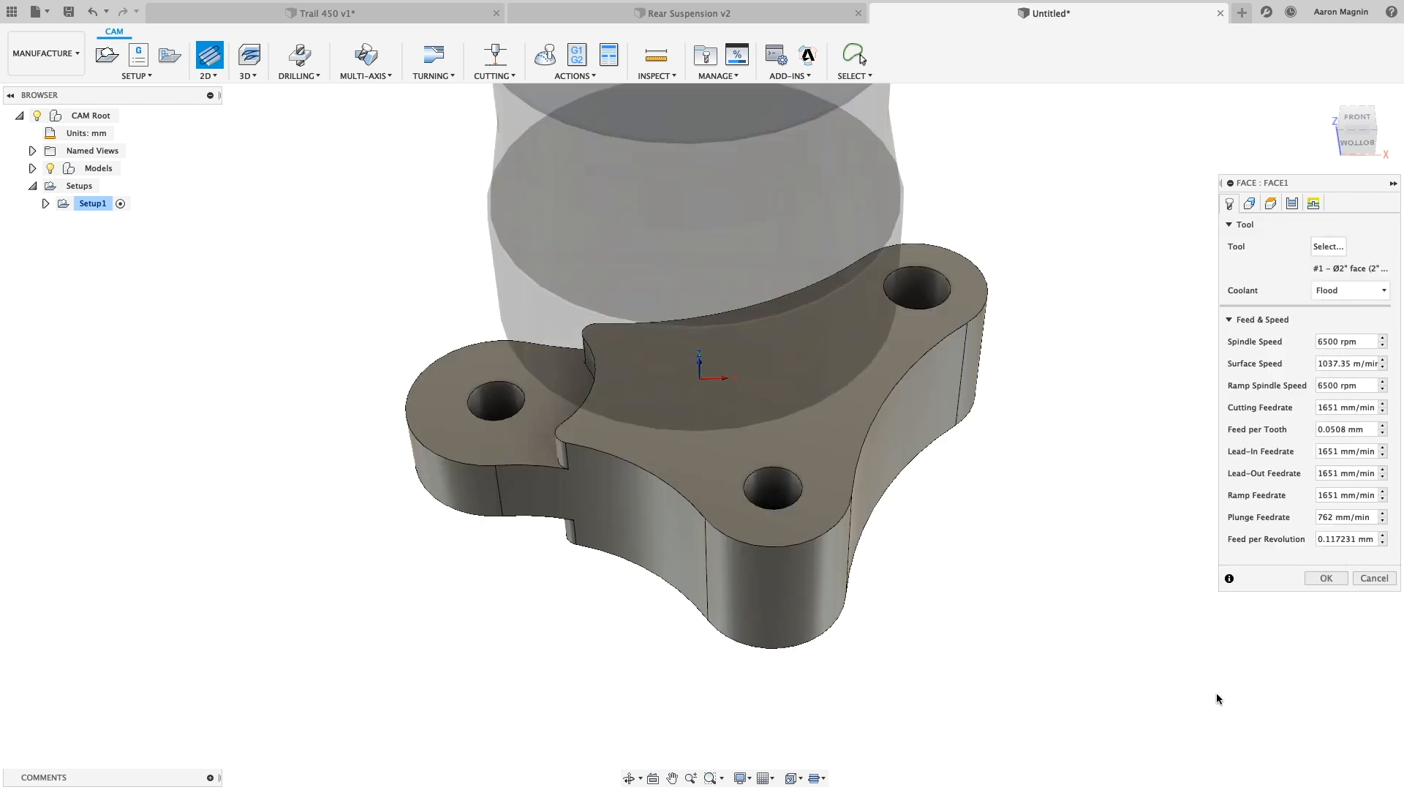
{"action": "left_click", "coordinate": [1325, 578]}
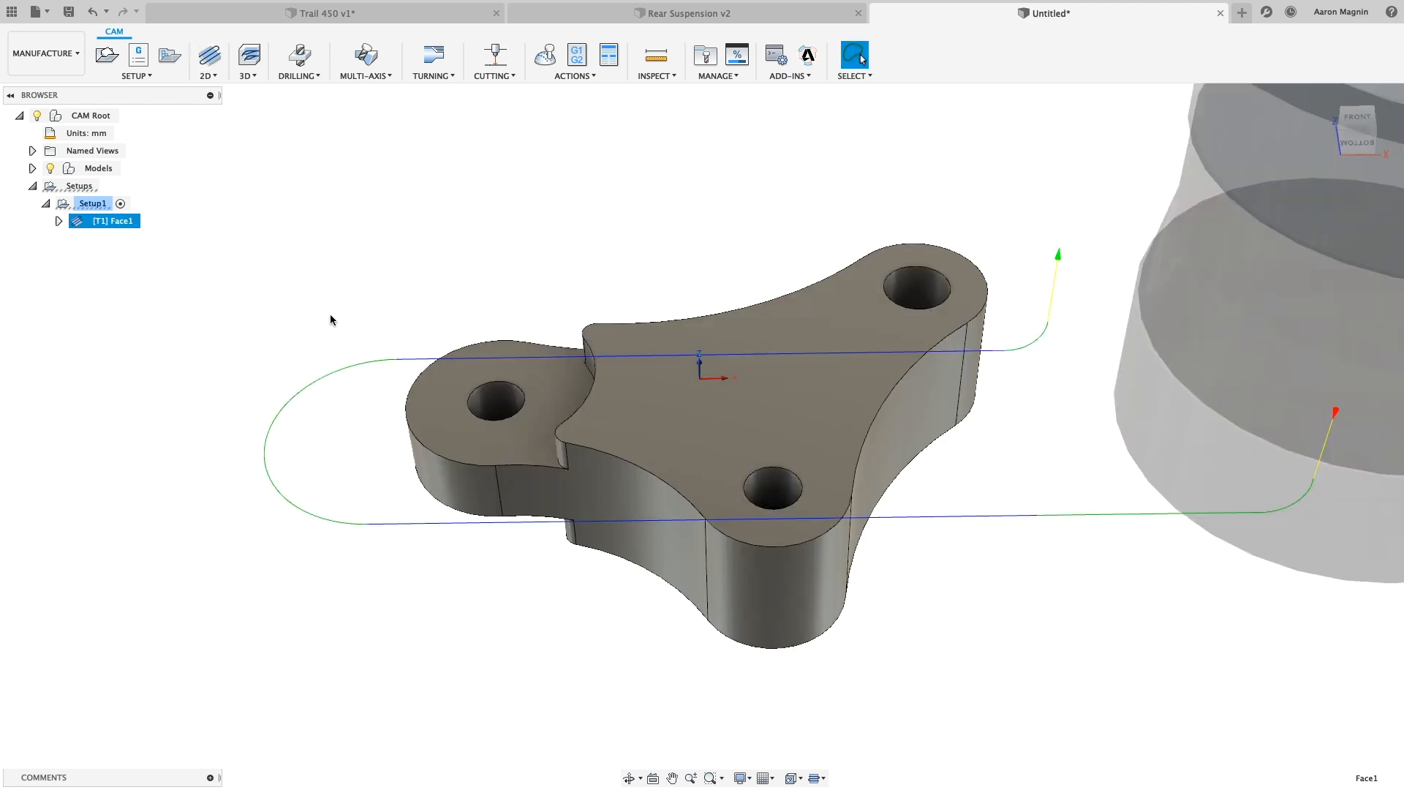
{"action": "left_click", "coordinate": [247, 56]}
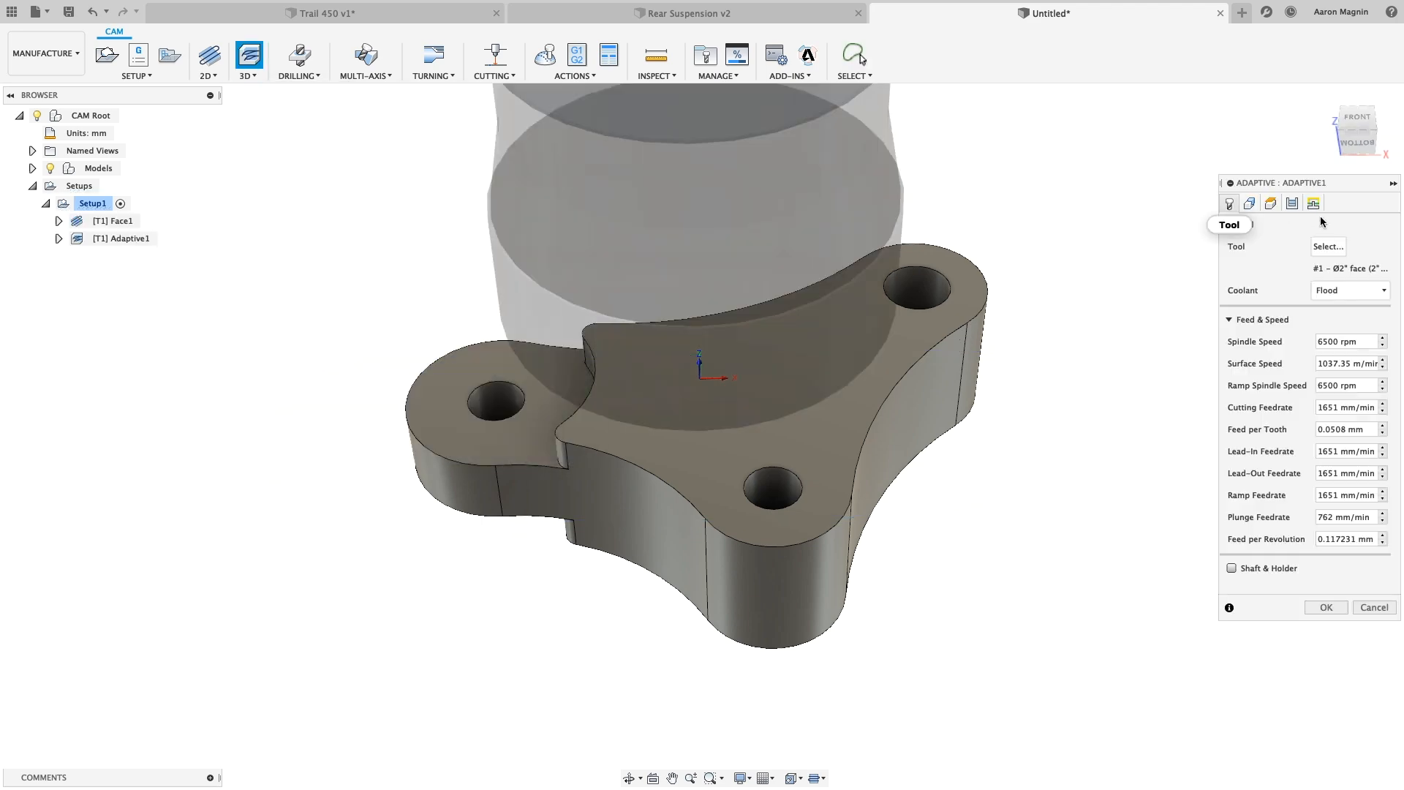
Generate Adaptive1 with the 1/4-inch bull nose tool, then view the Rear Suspension v2 stress results.
{"action": "left_click", "coordinate": [1328, 246]}
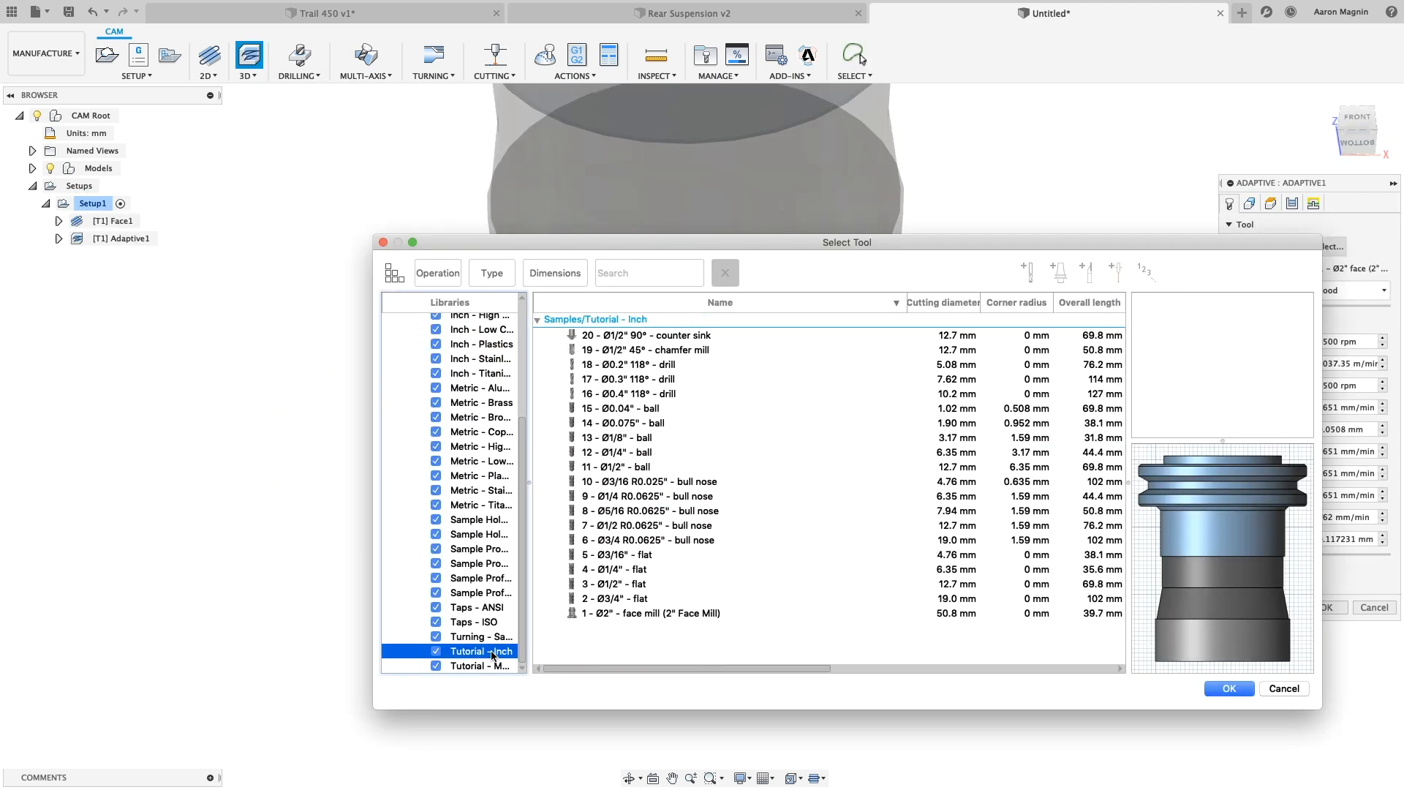
{"action": "left_click", "coordinate": [647, 495]}
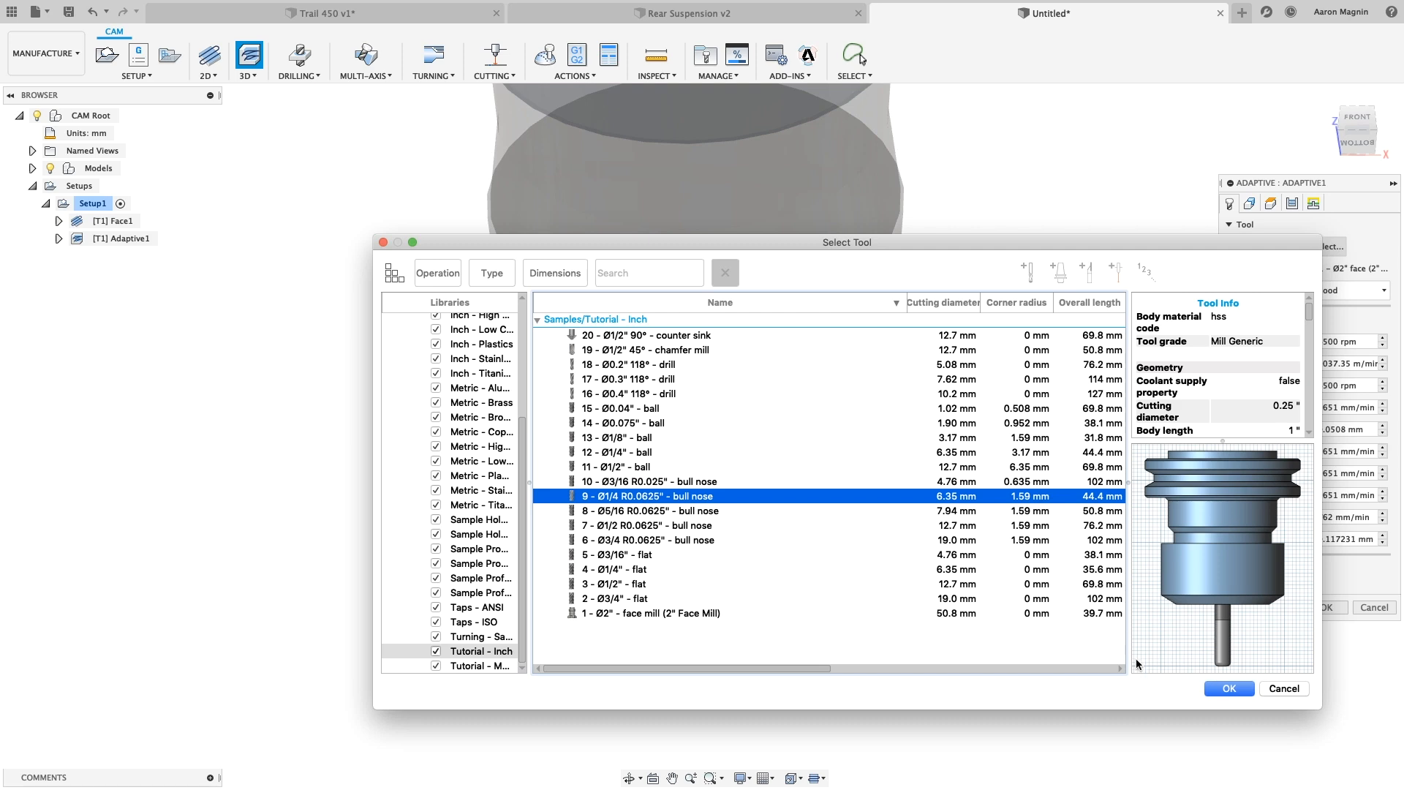
{"action": "left_click", "coordinate": [1227, 687]}
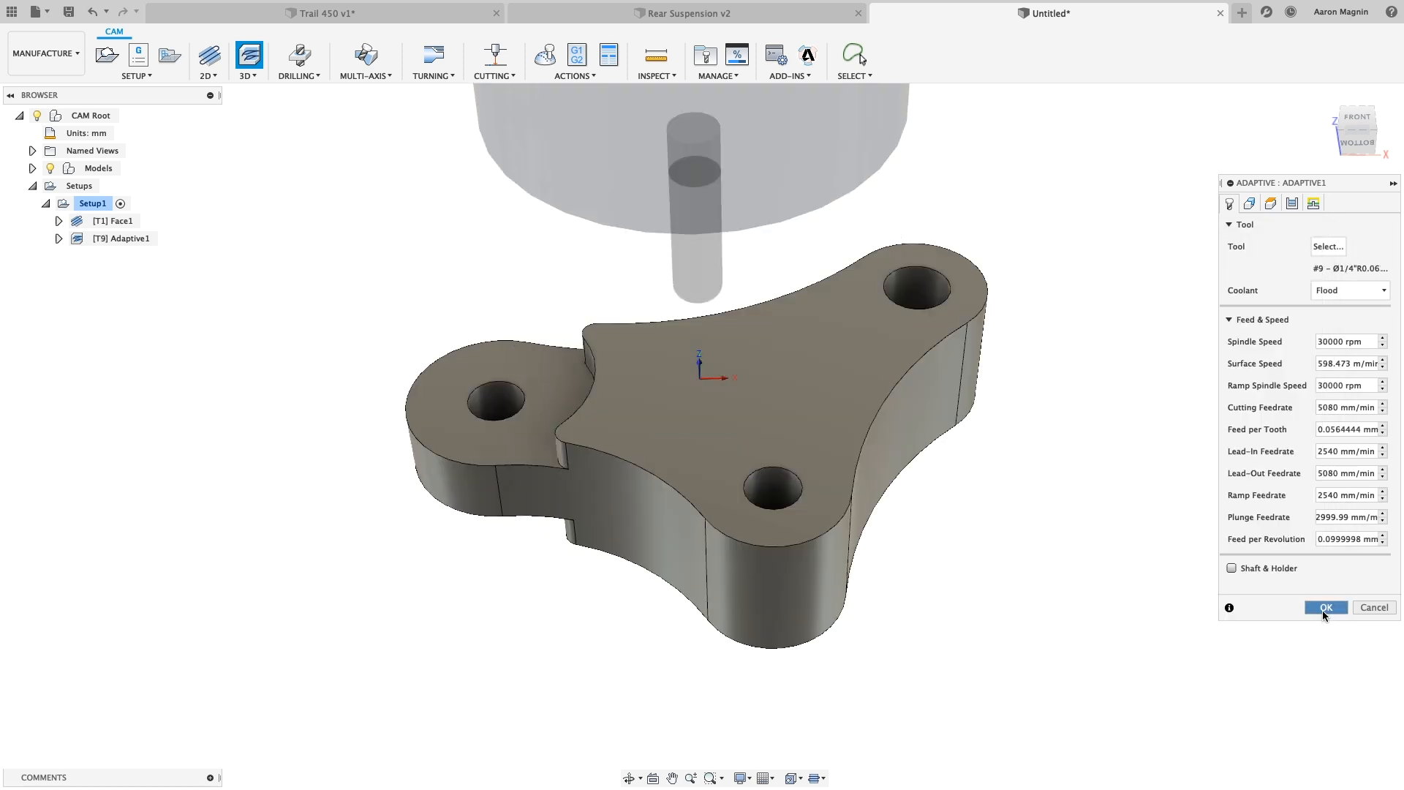
{"action": "left_click", "coordinate": [1325, 607]}
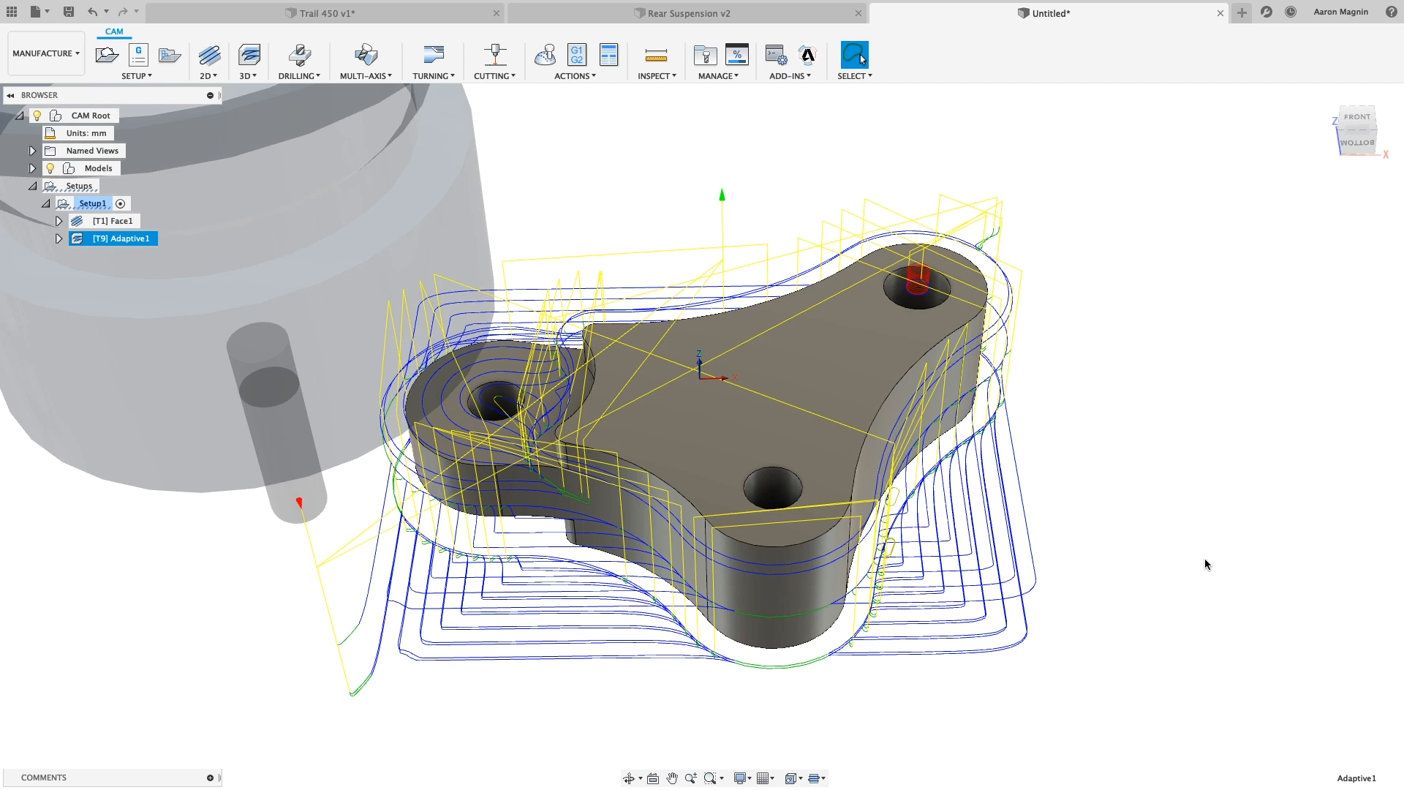
{"action": "left_click", "coordinate": [68, 10]}
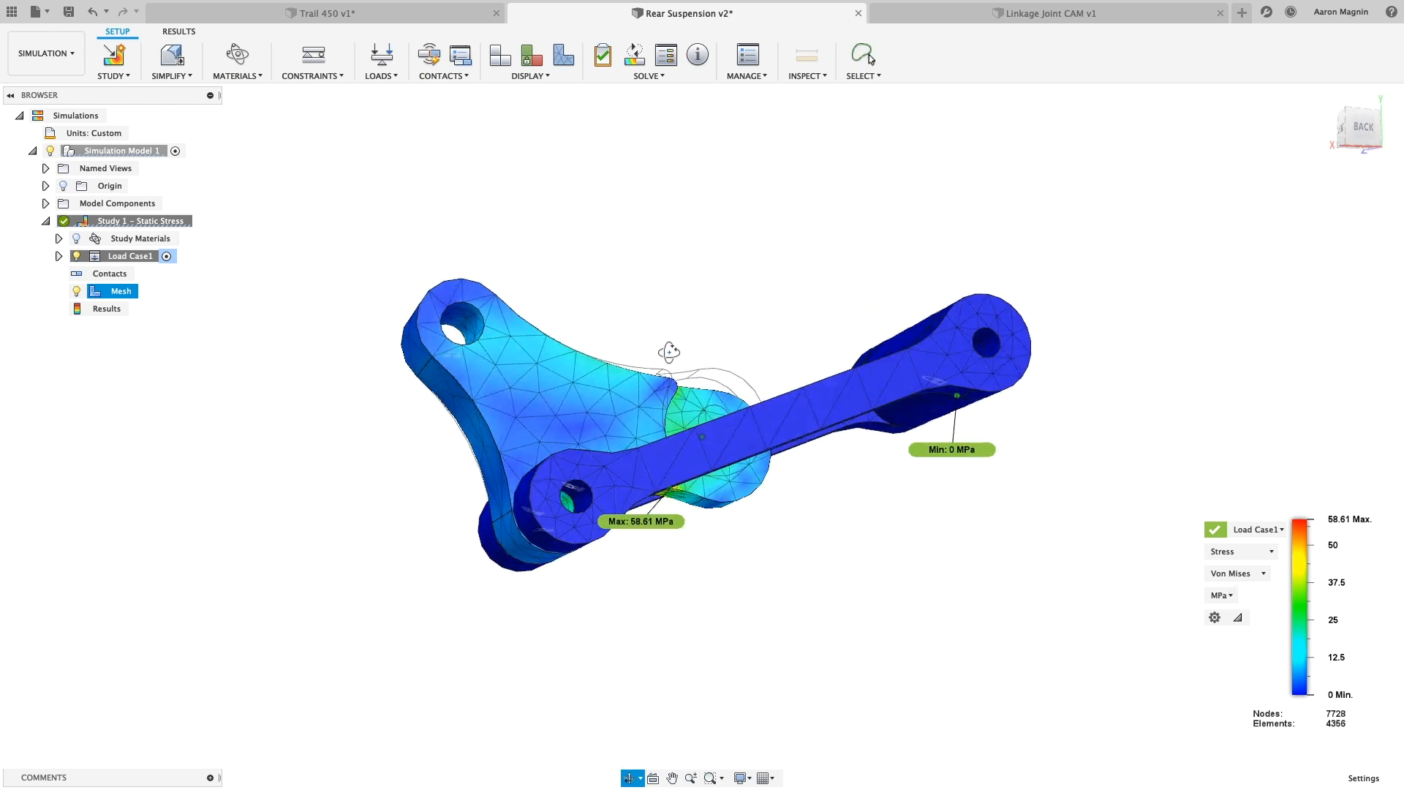
Switch Rear Suspension v2 back to the Design workspace.
{"action": "left_click", "coordinate": [45, 53]}
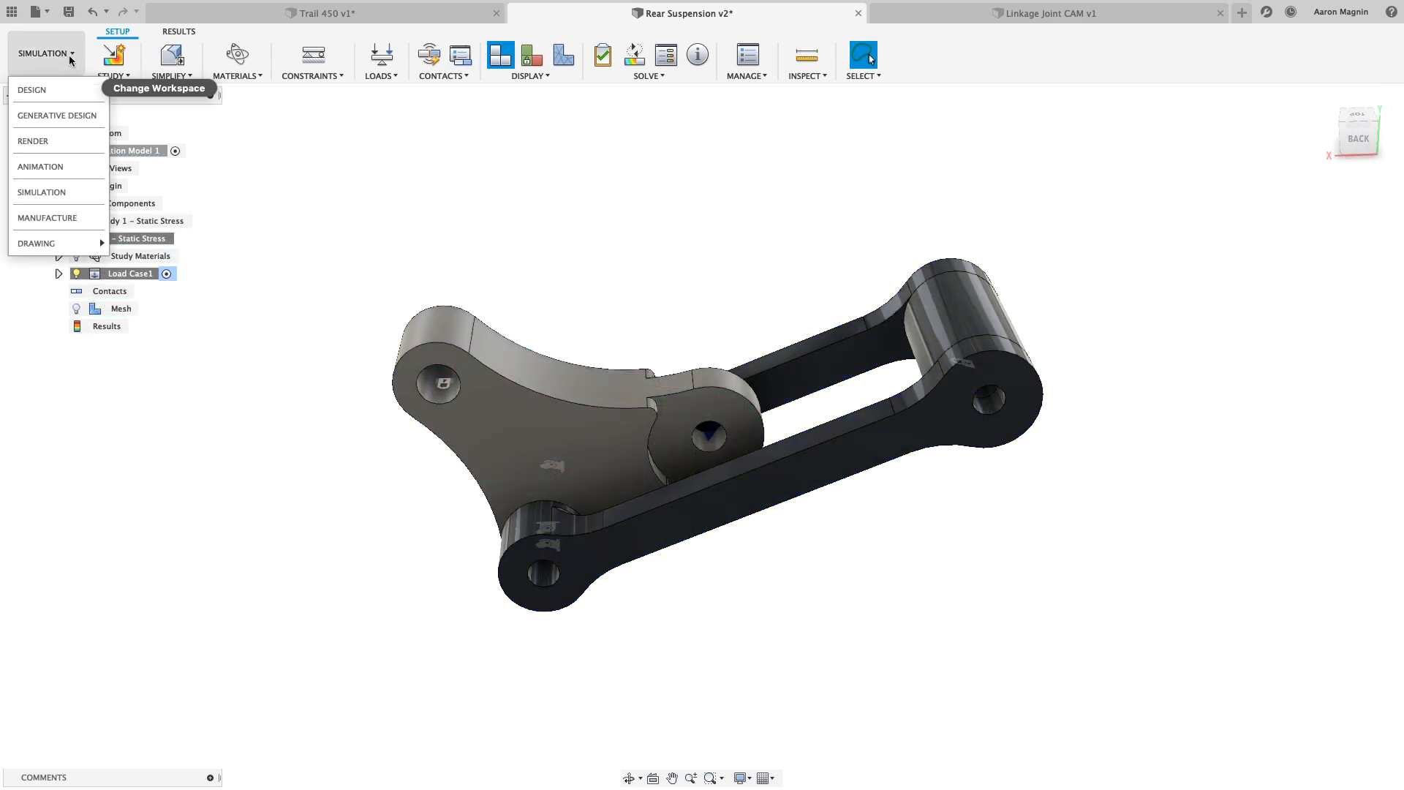
{"action": "left_click", "coordinate": [31, 89]}
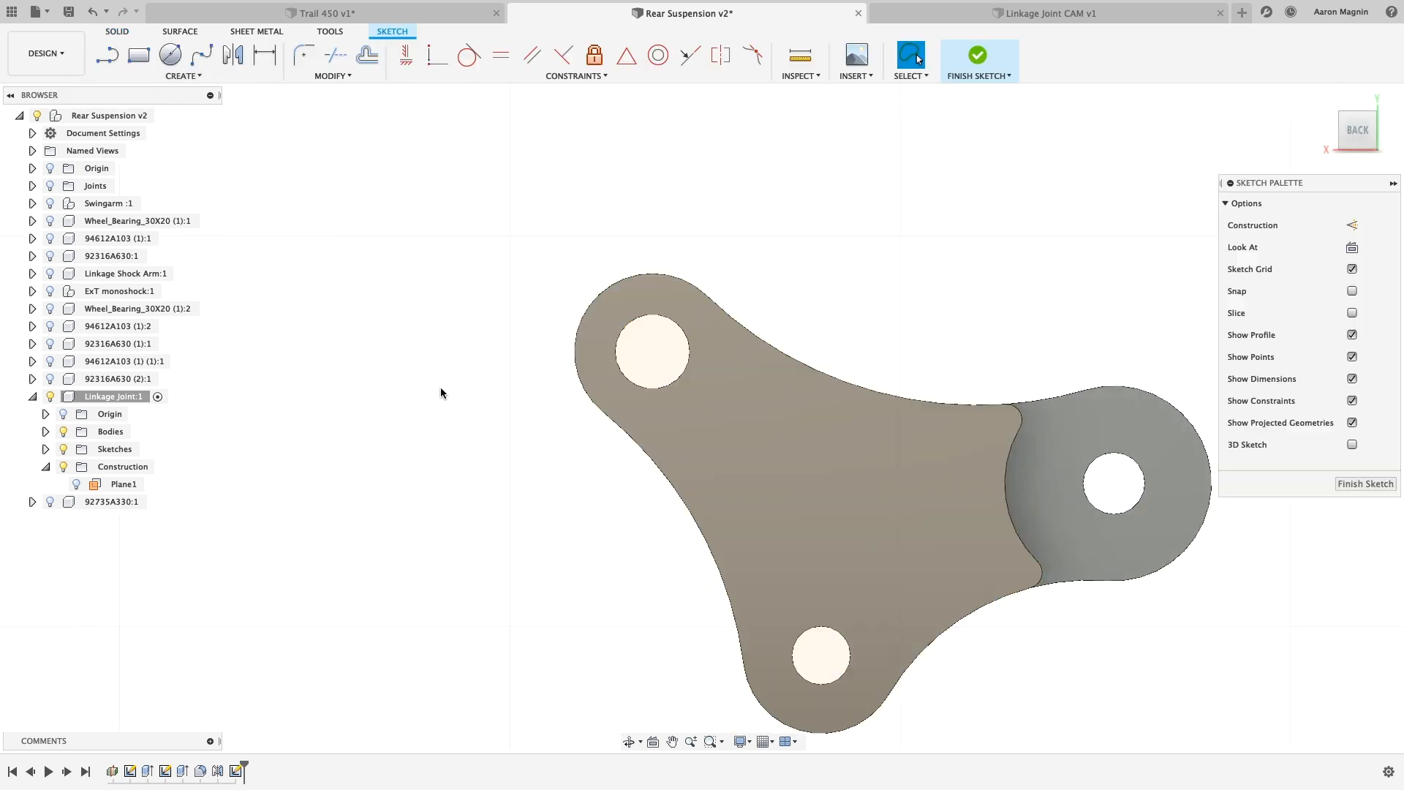
Offset the triangular outline, circle the lower hole, and extrude-cut the pocket into the face.
{"action": "left_click", "coordinate": [366, 56]}
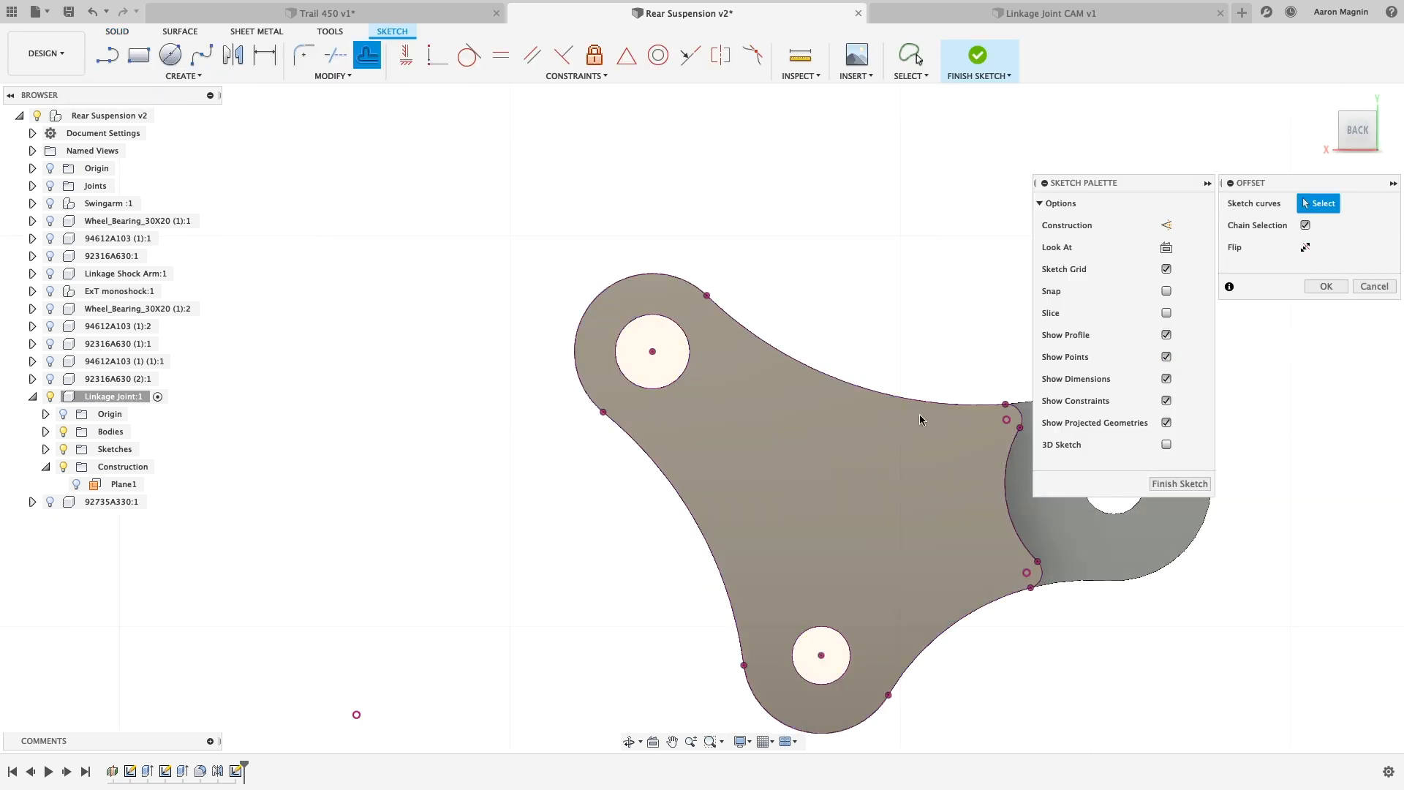
{"action": "left_click", "coordinate": [917, 424]}
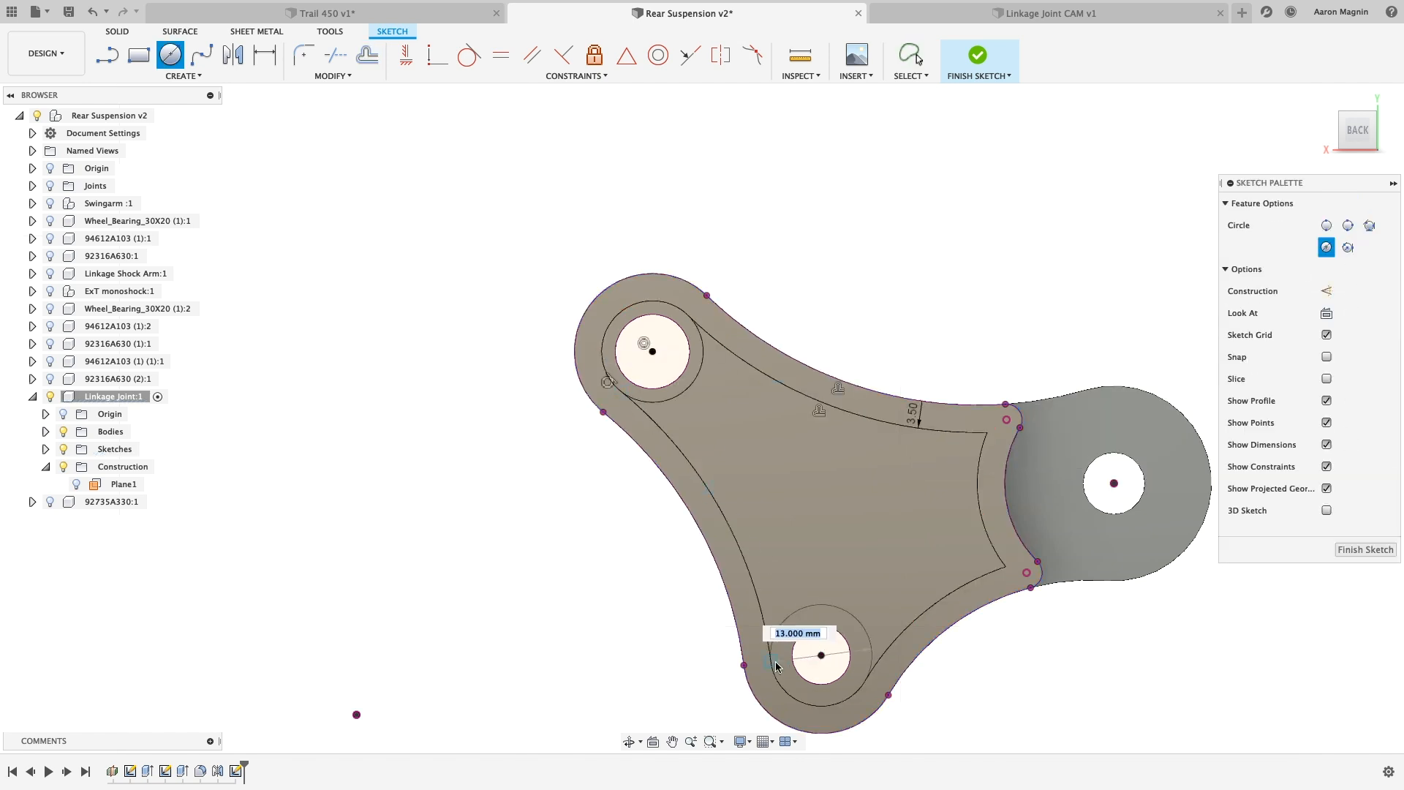
{"action": "left_click", "coordinate": [909, 53]}
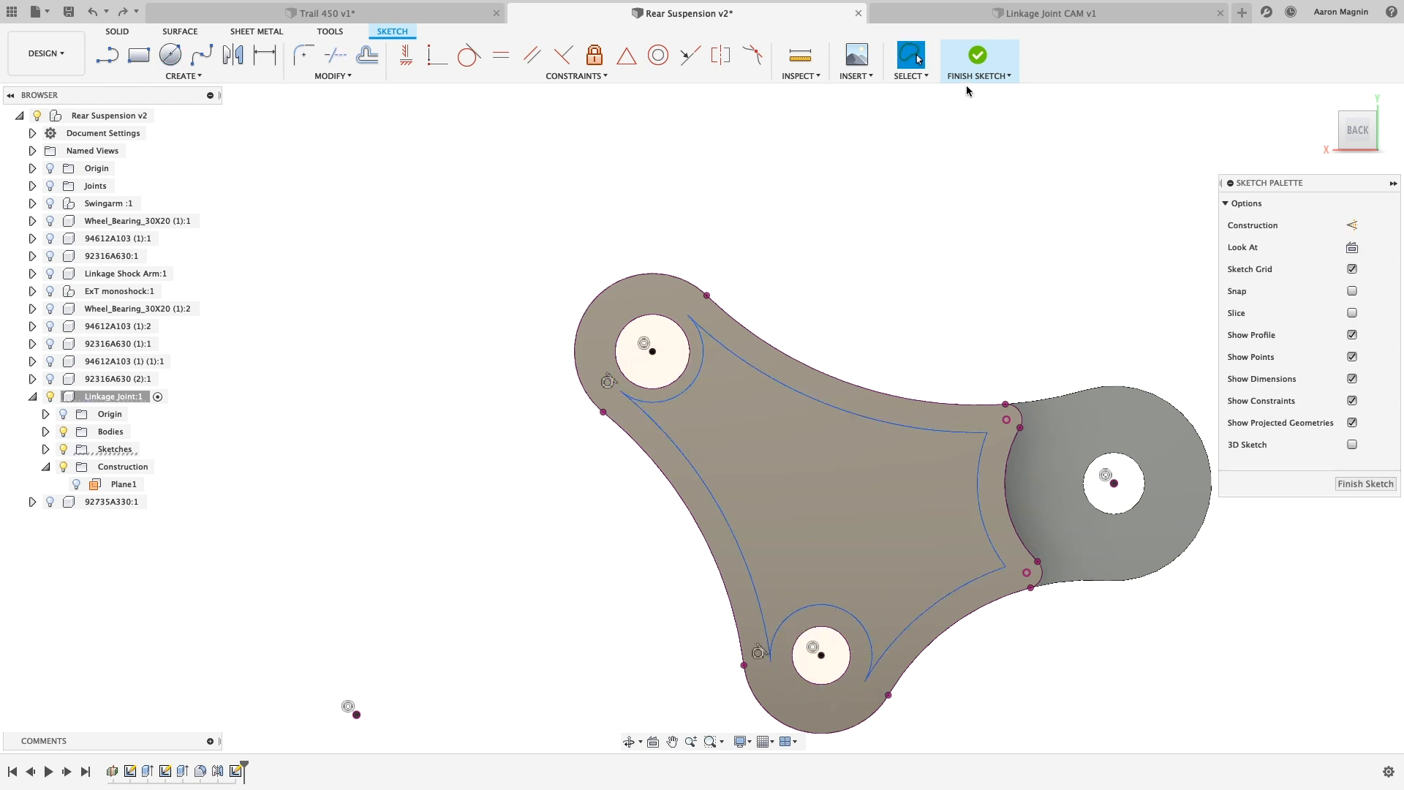
{"action": "left_click", "coordinate": [978, 55]}
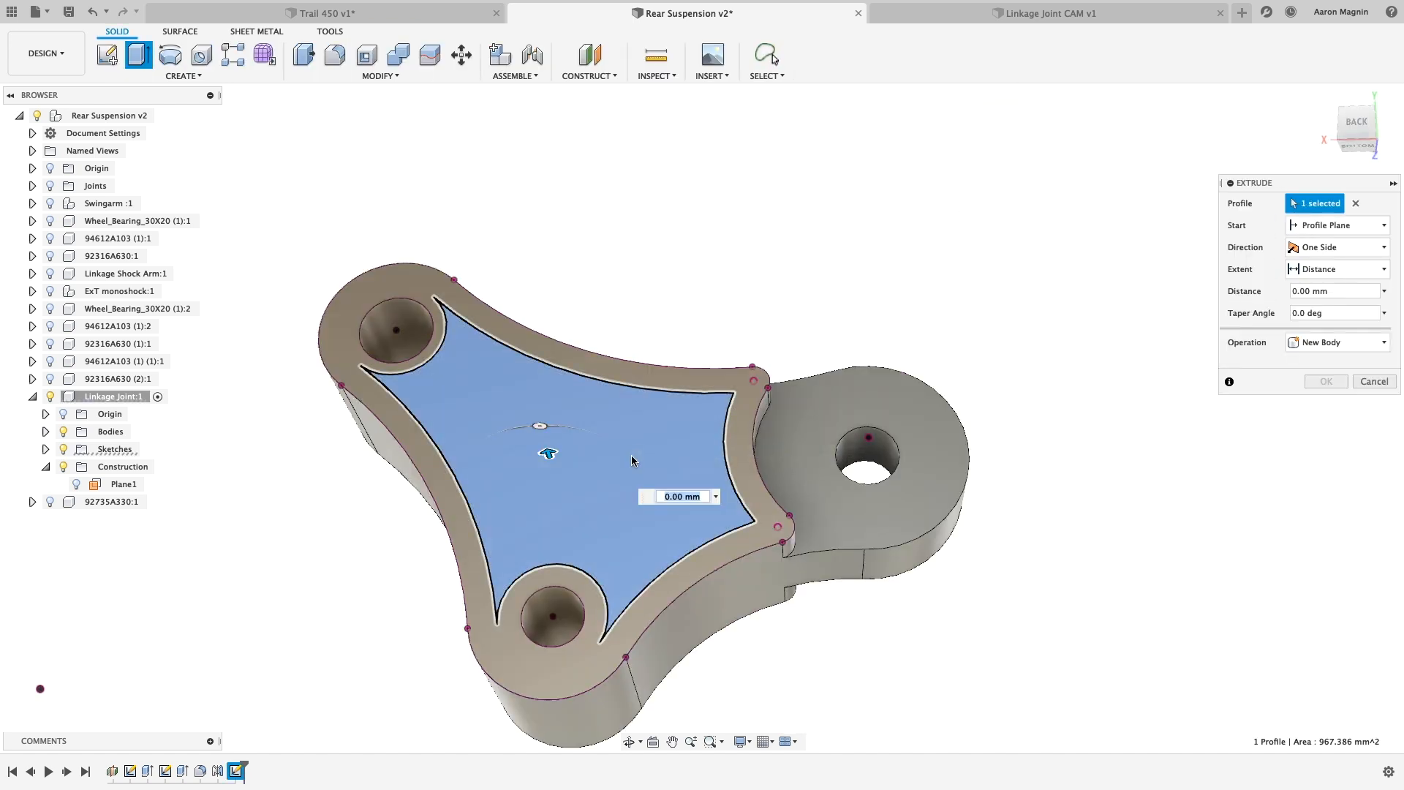
{"action": "left_click", "coordinate": [334, 55]}
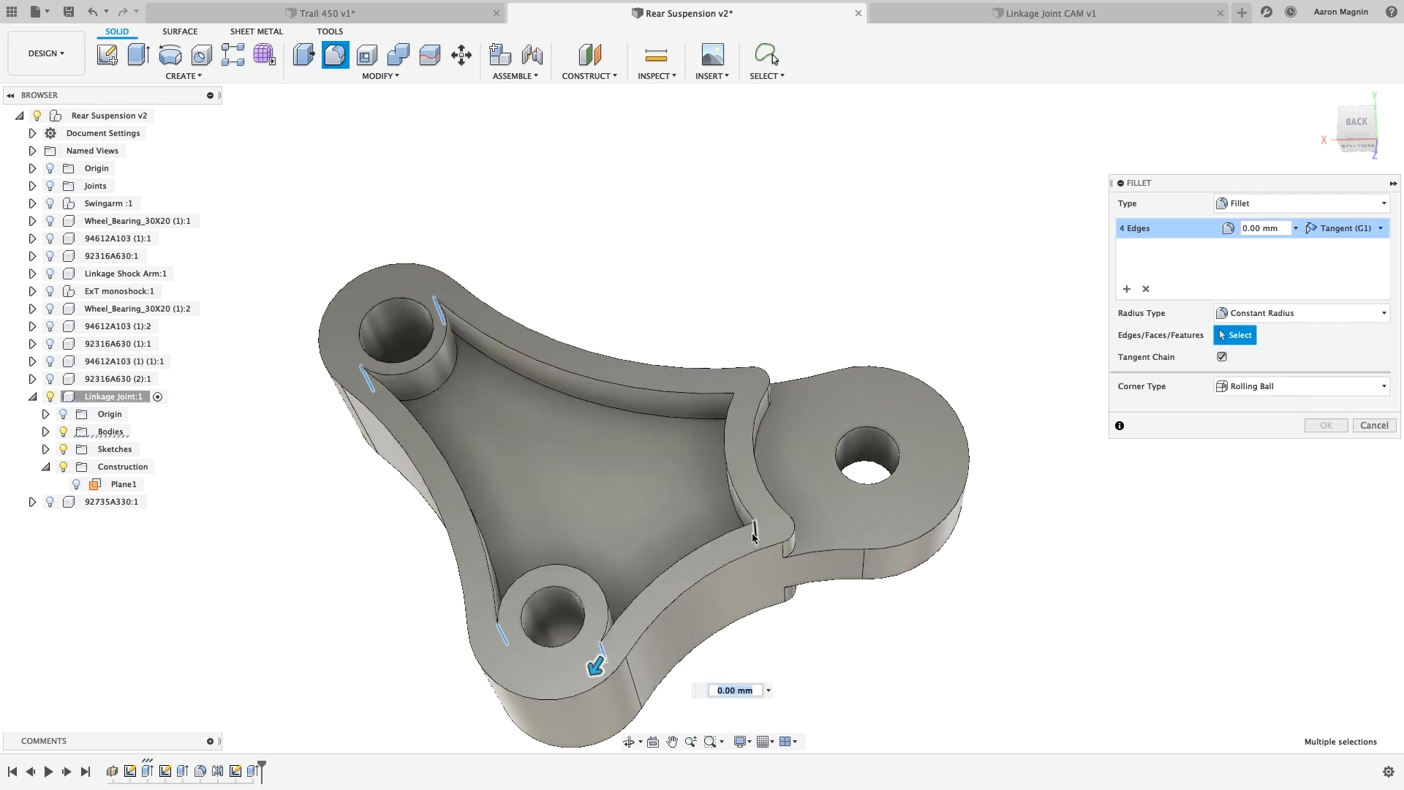
Fillet the six pocket edges at 0.125 in and mirror the pocket features across Plane1.
{"action": "left_click", "coordinate": [725, 412]}
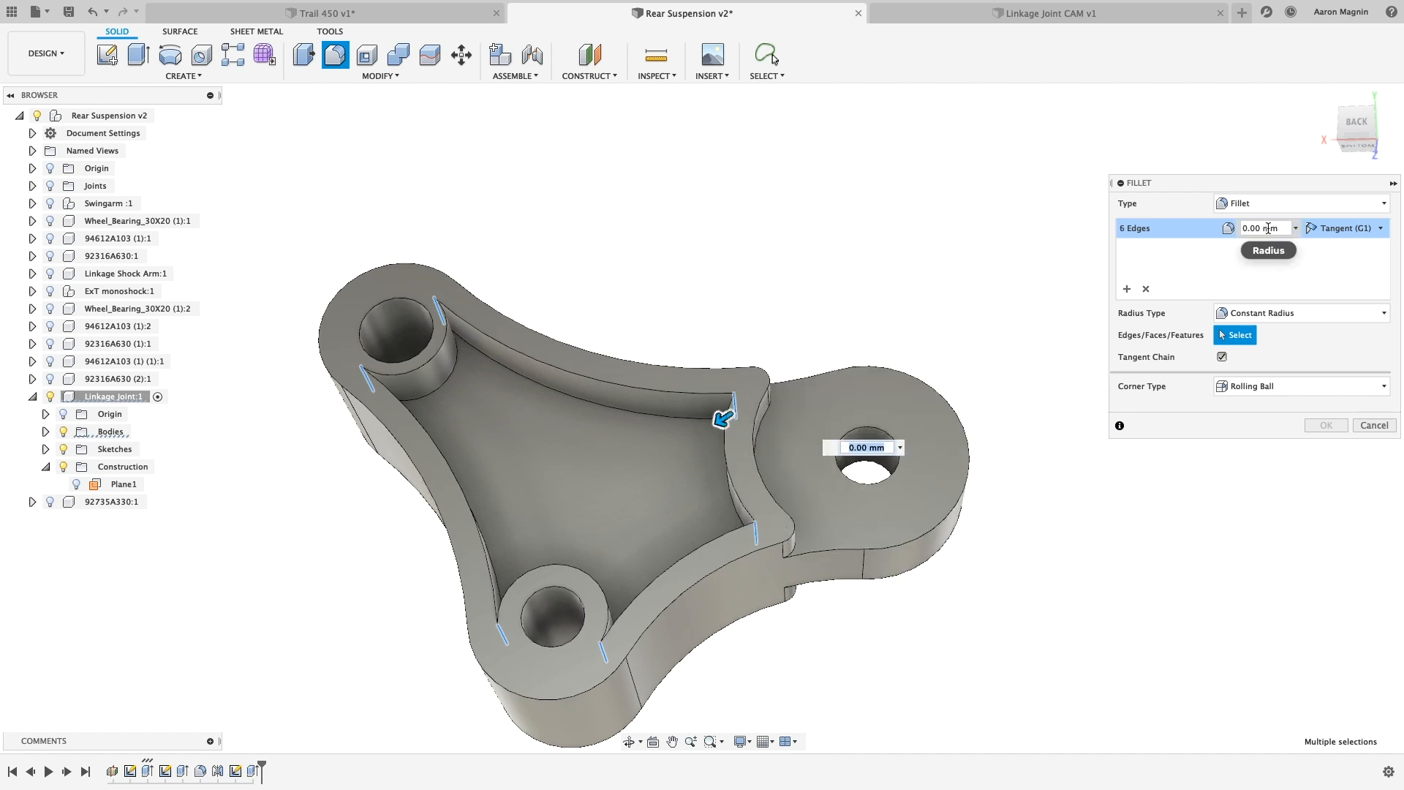
{"action": "type", "text": ".125in"}
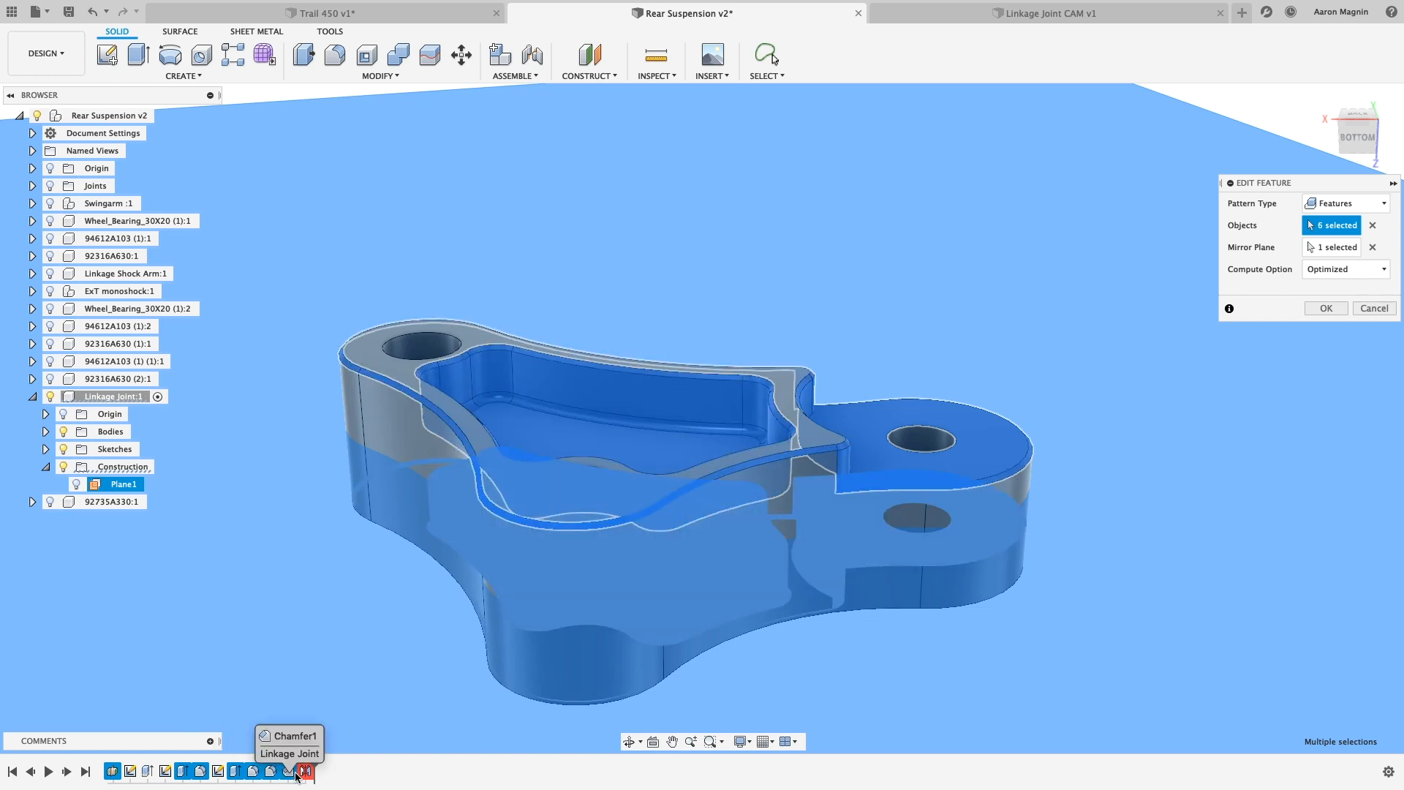
{"action": "left_click", "coordinate": [1325, 307]}
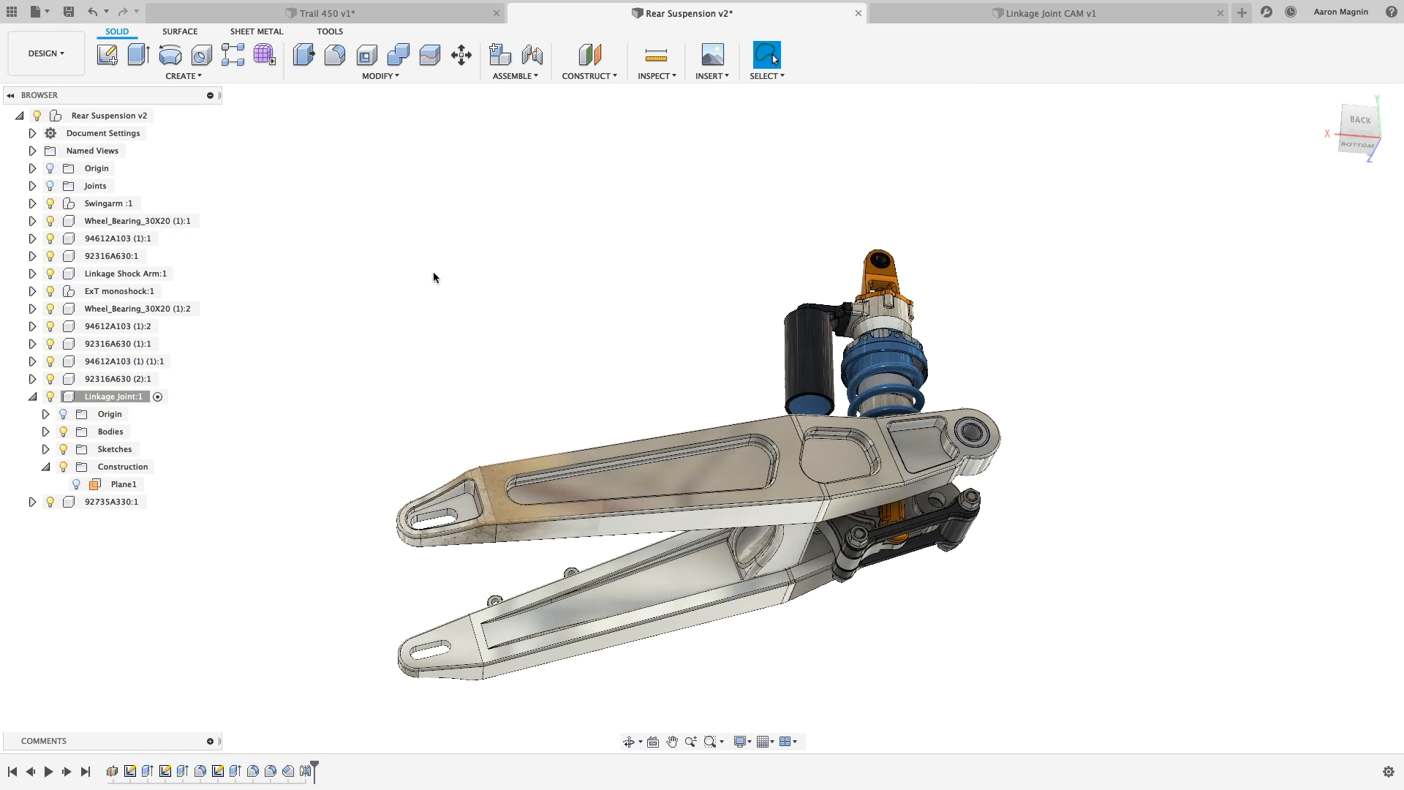
Clone Study 1 and solve the new Study 2 on the cloud.
{"action": "right_click", "coordinate": [134, 220]}
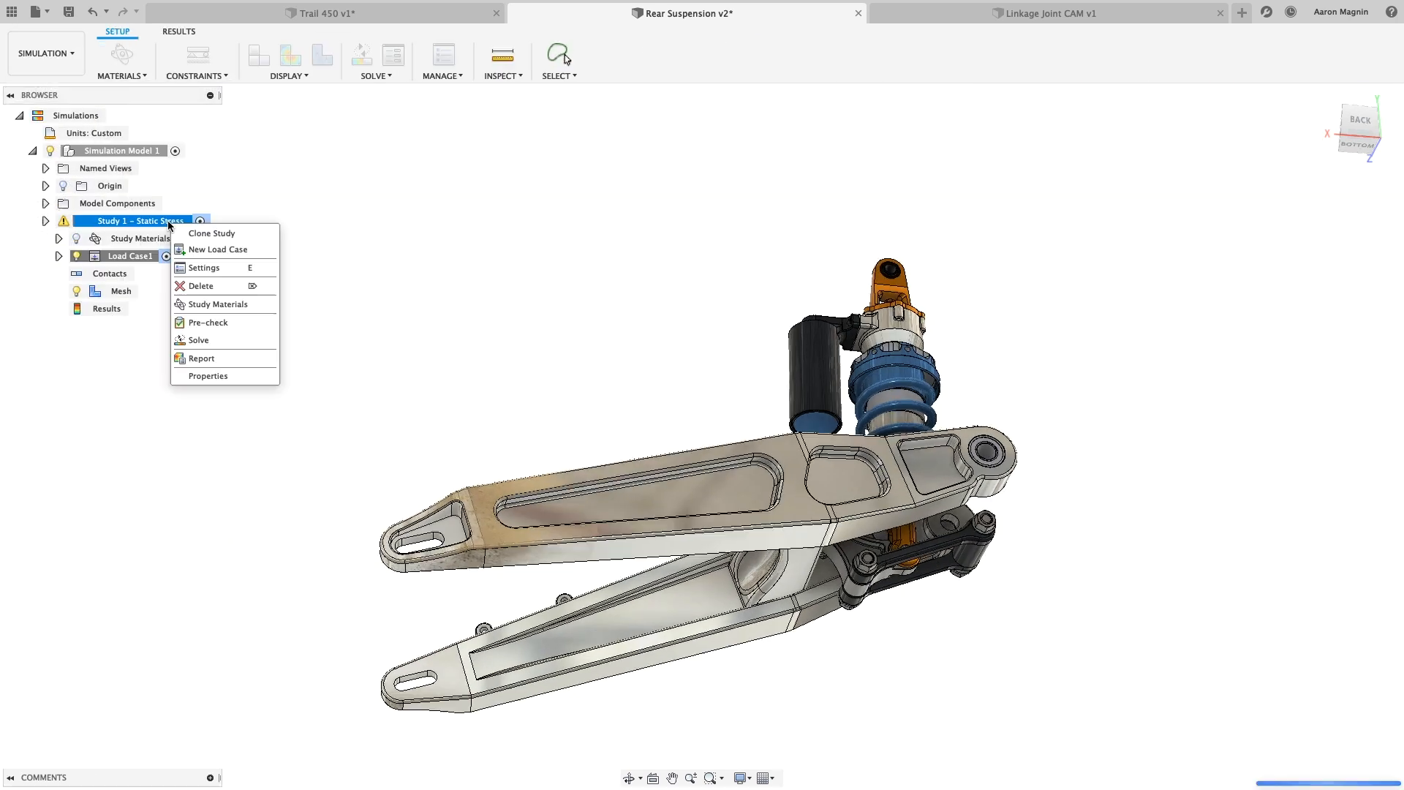
{"action": "left_click", "coordinate": [212, 232]}
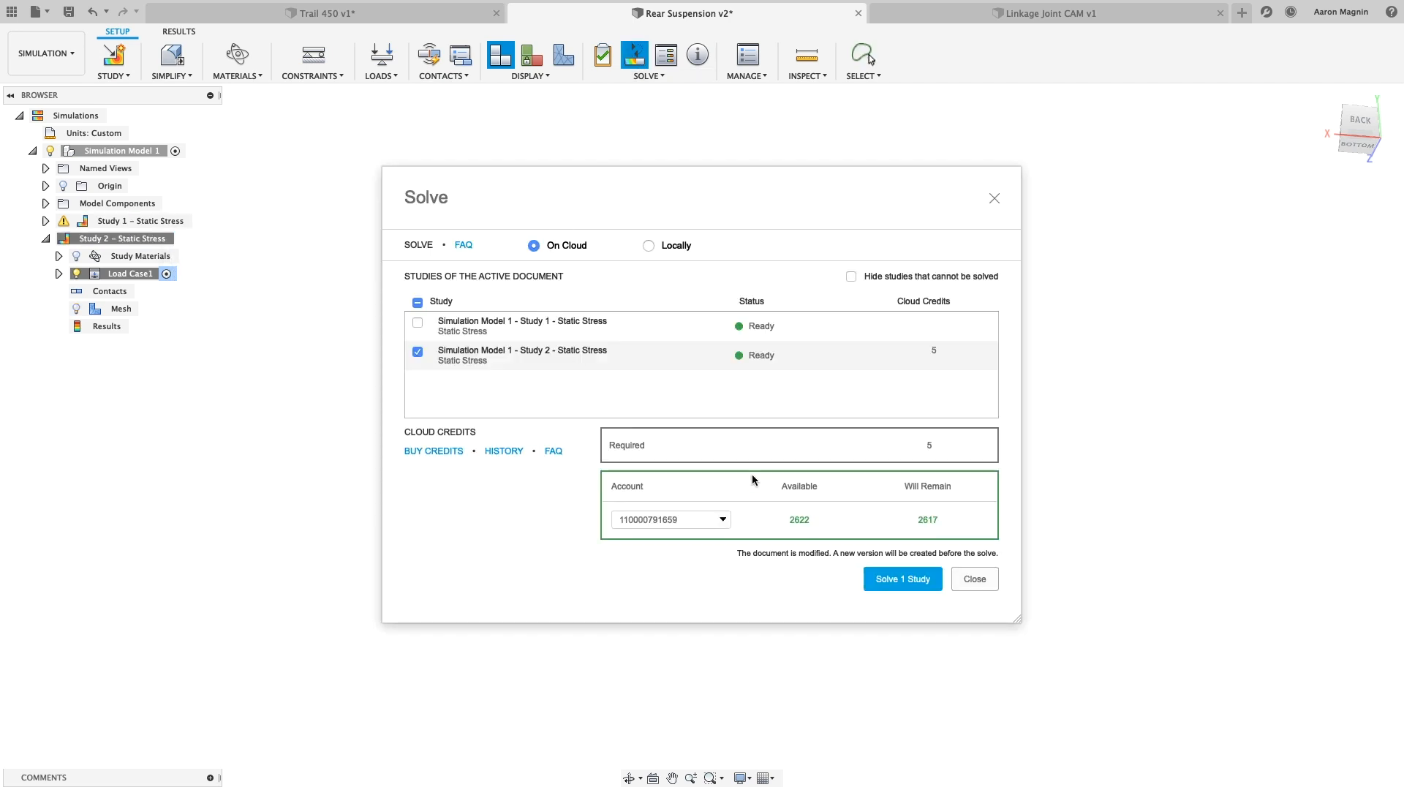
{"action": "left_click", "coordinate": [901, 578]}
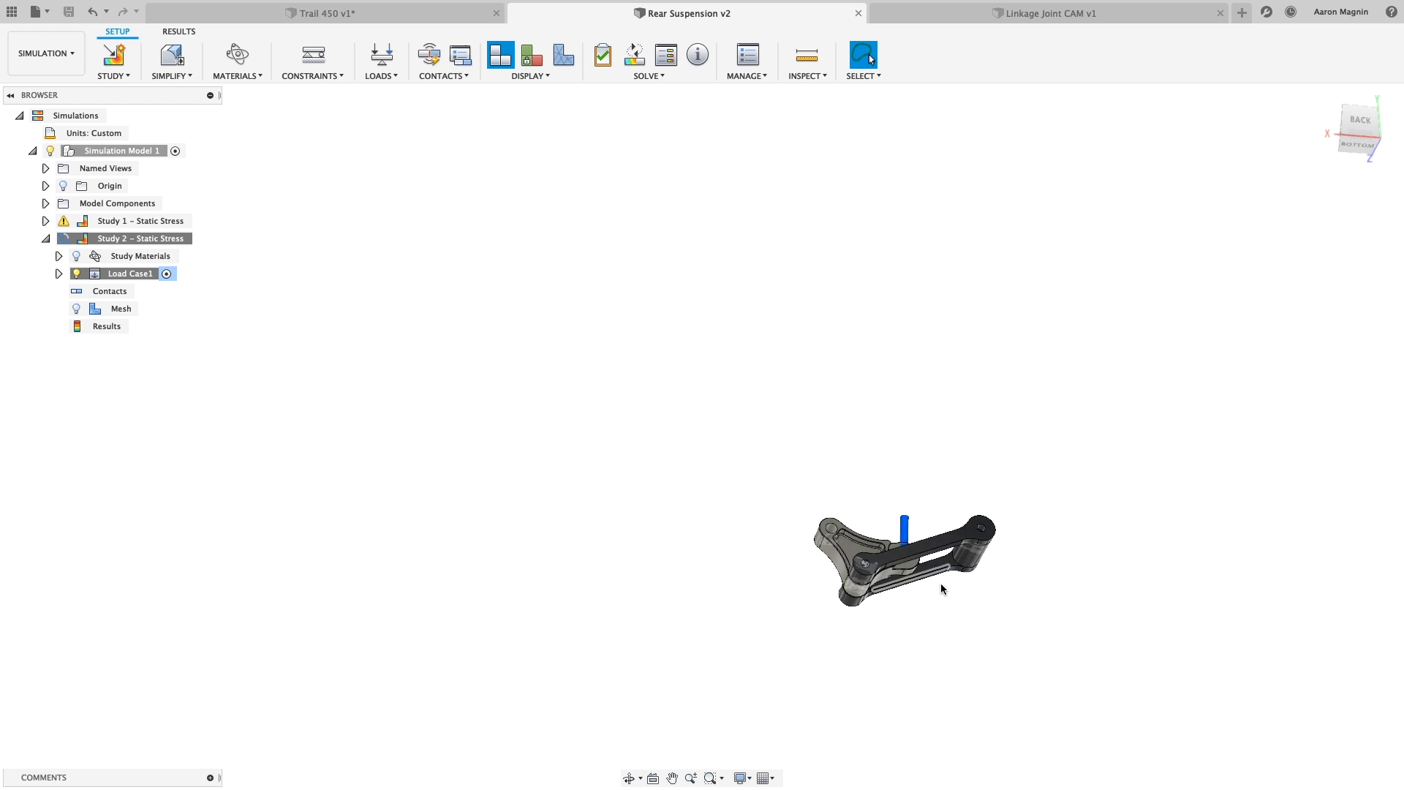
{"action": "left_click", "coordinate": [1046, 13]}
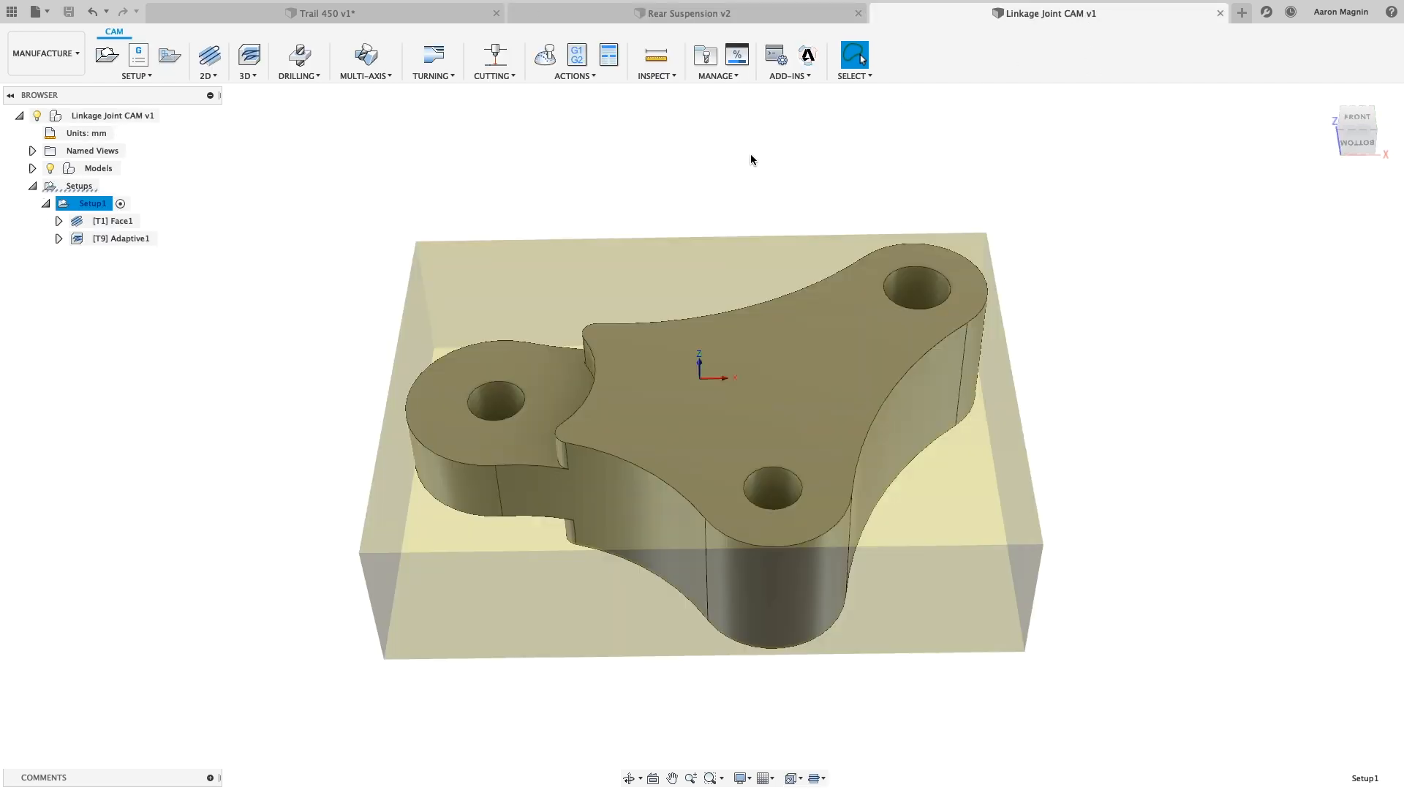
Update the CAM part to the latest design and regenerate the Face1 and Adaptive1 toolpaths.
{"action": "left_click", "coordinate": [44, 52]}
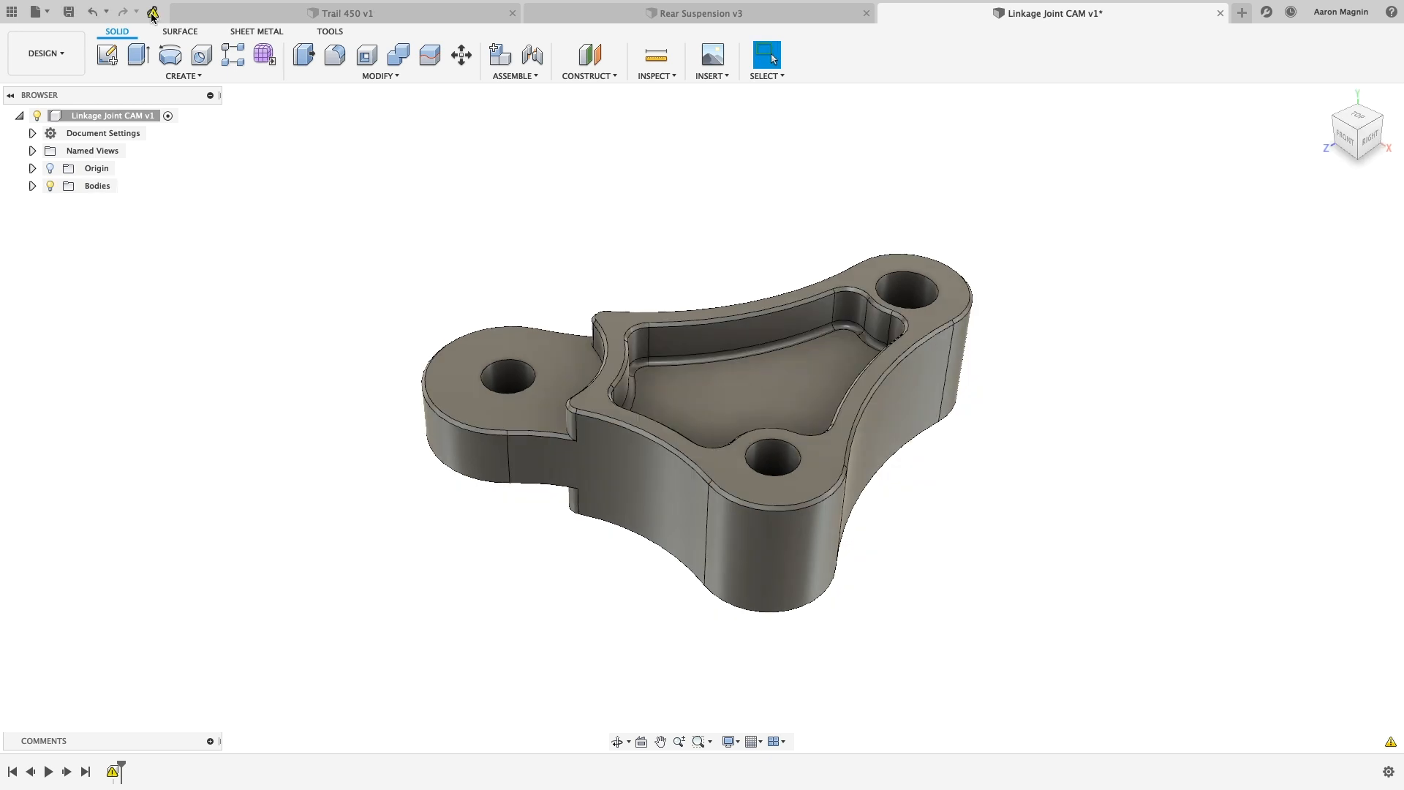
{"action": "left_click", "coordinate": [45, 53]}
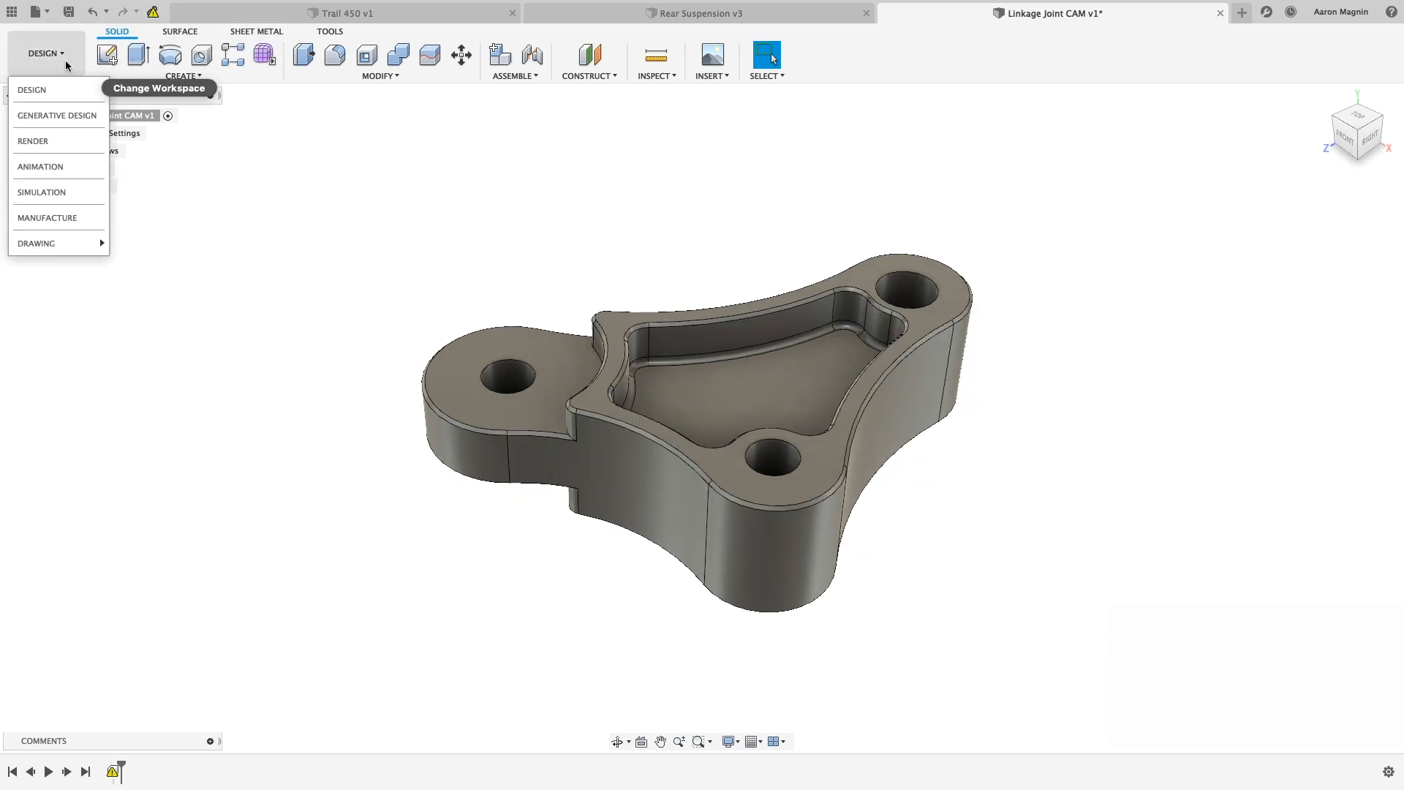
{"action": "left_click", "coordinate": [45, 218]}
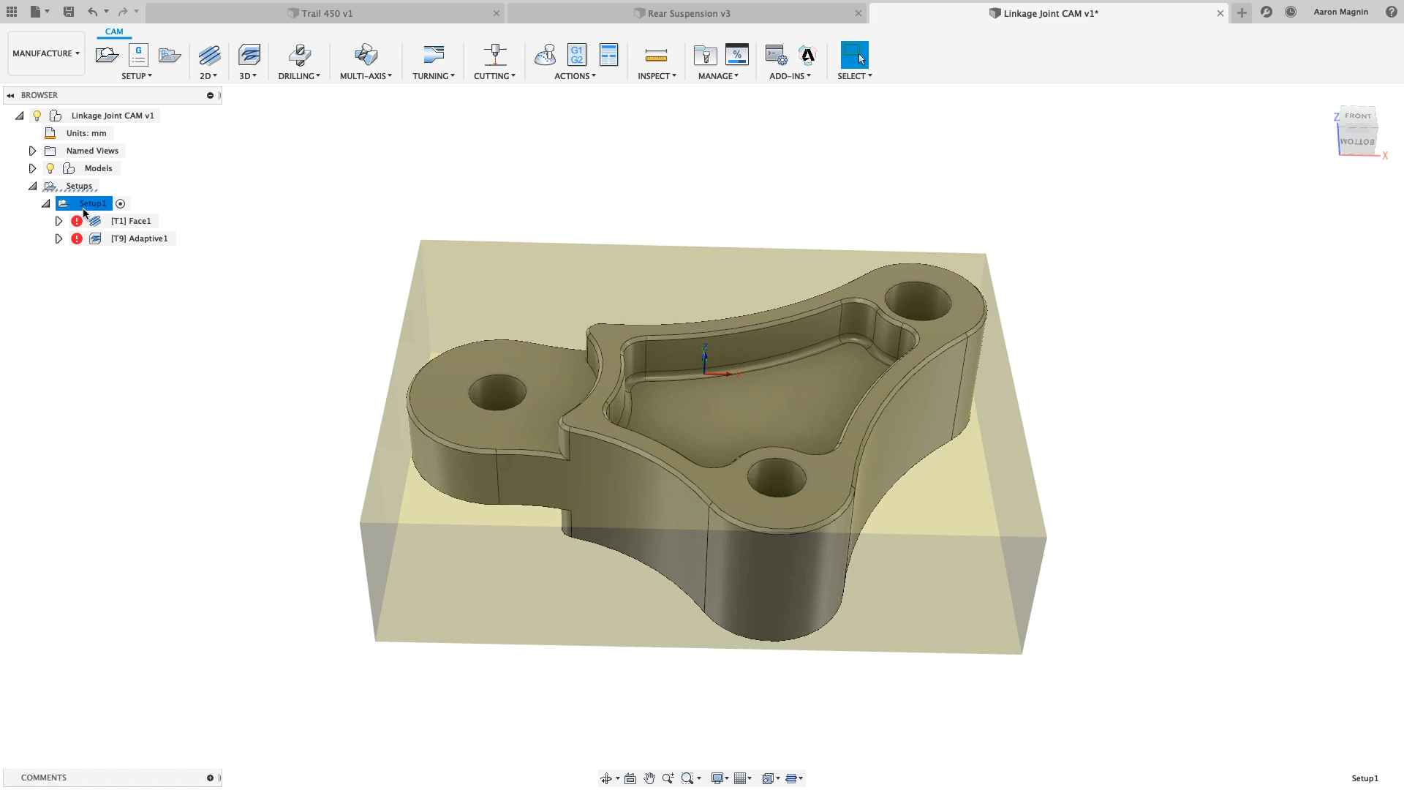
{"action": "right_click", "coordinate": [90, 204]}
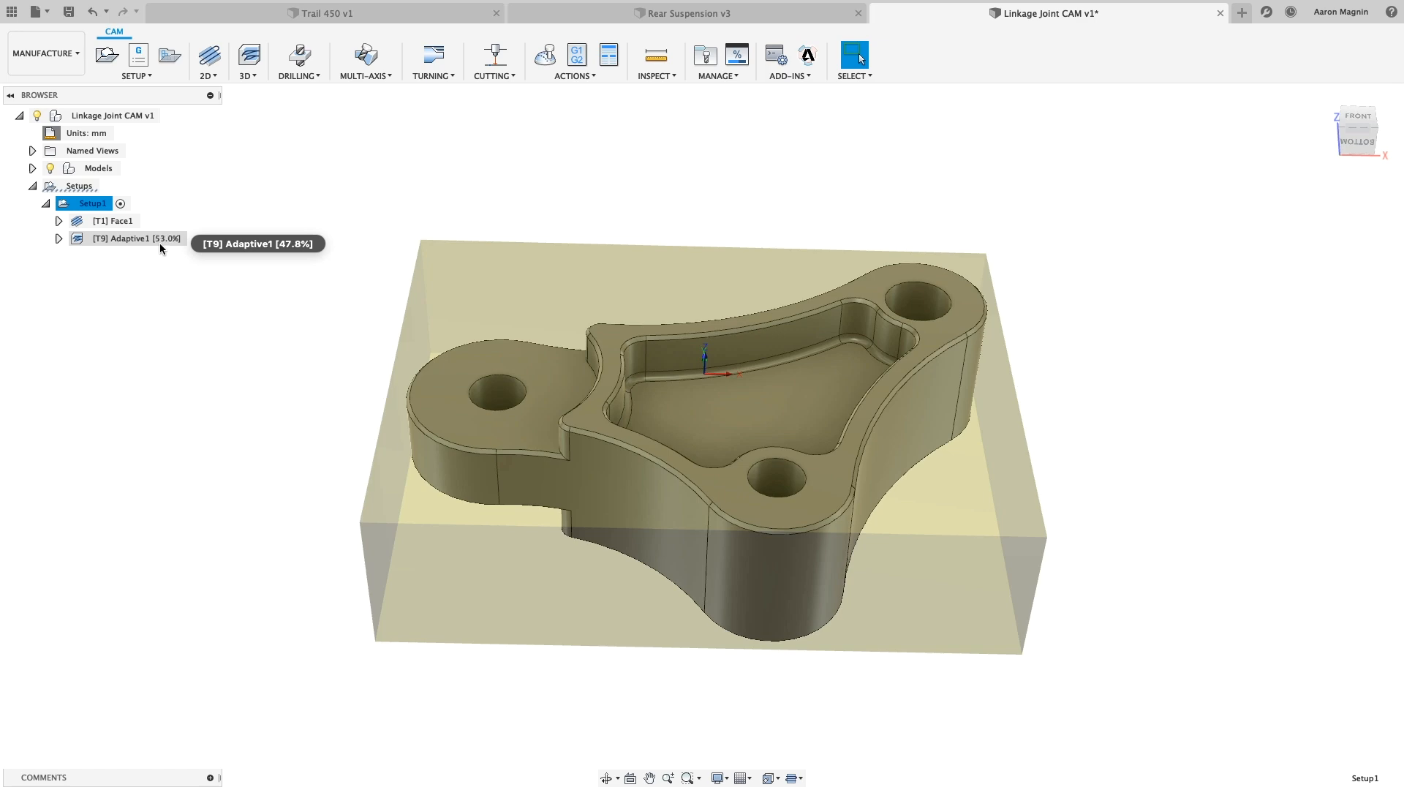
{"action": "left_click", "coordinate": [125, 239]}
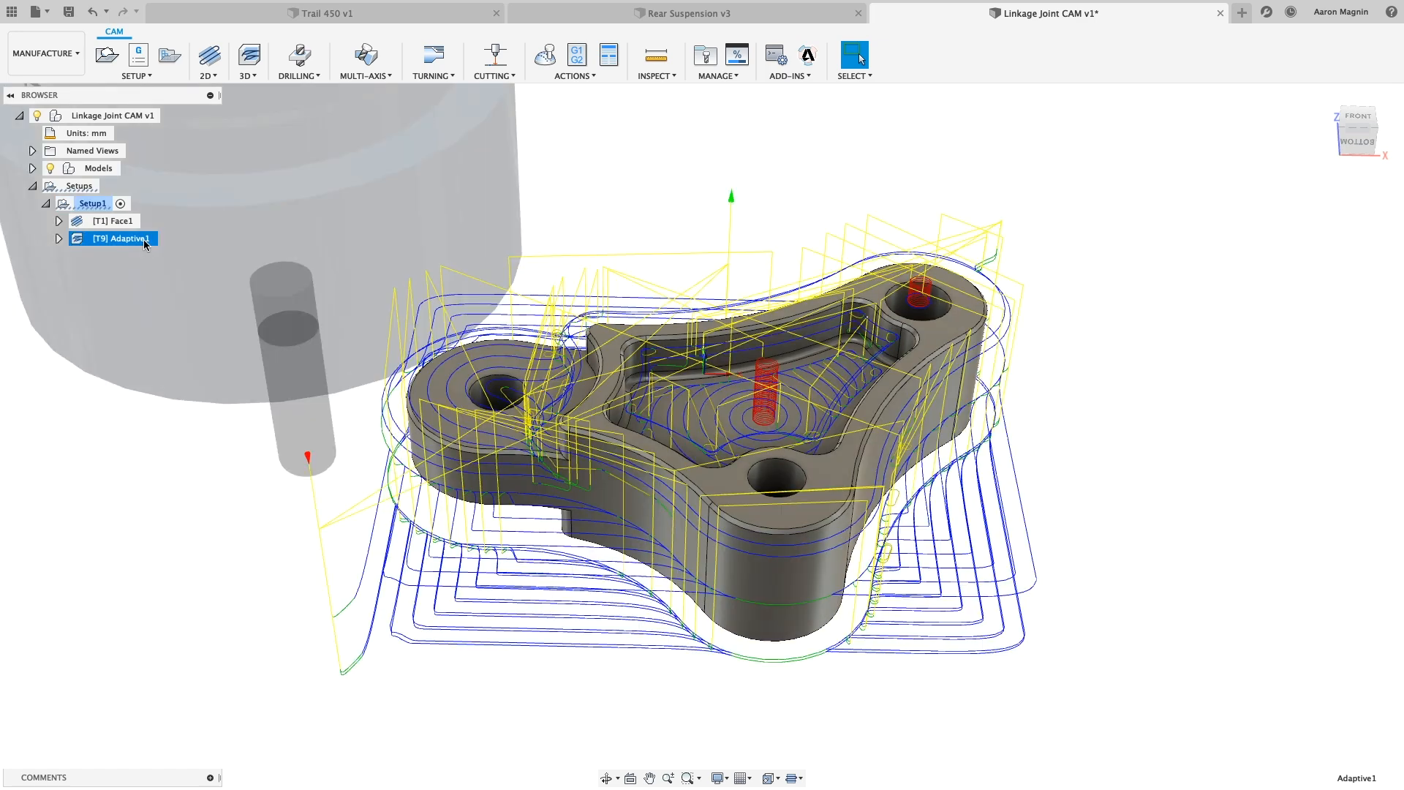
{"action": "left_click", "coordinate": [112, 220]}
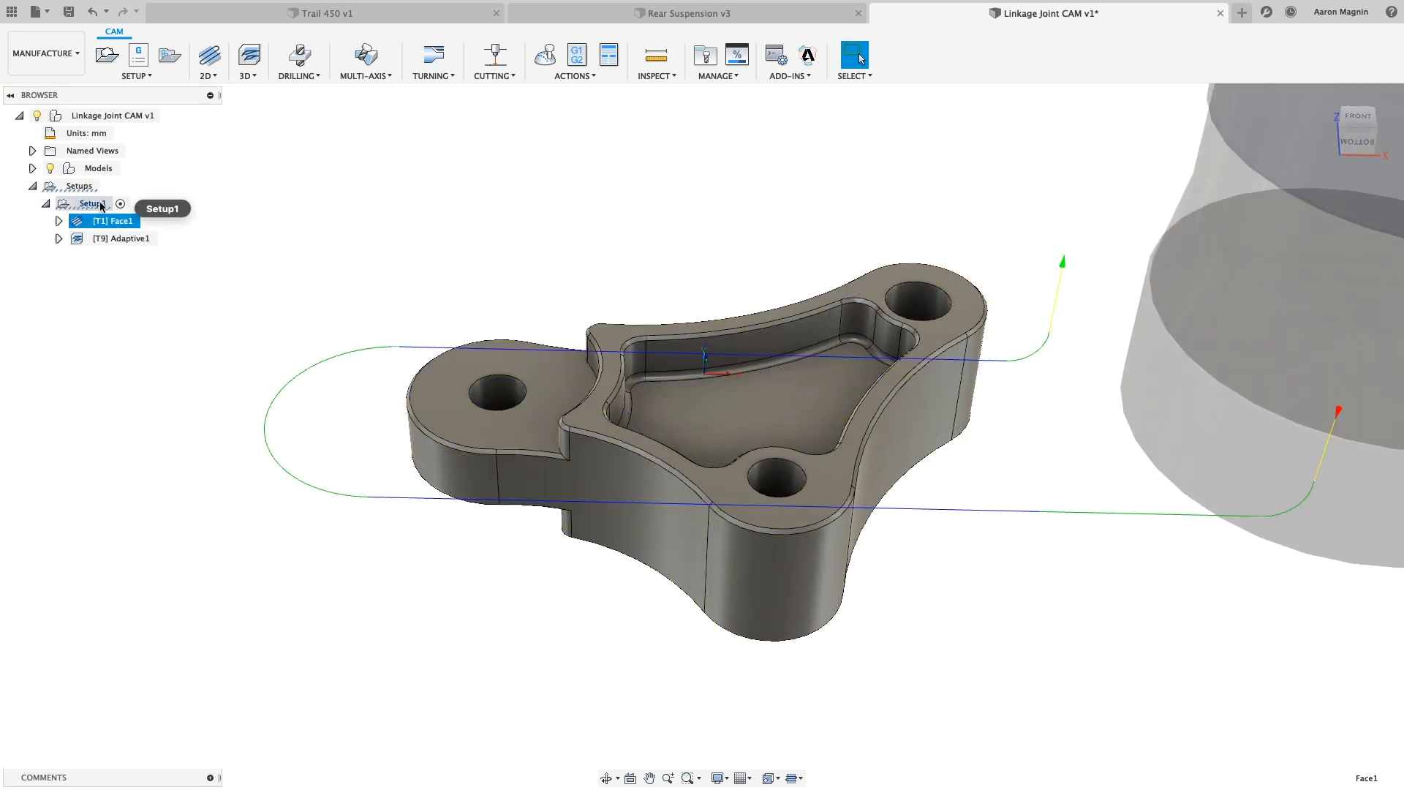
Simulate Setup1 machining with stock shown, play to the end, and close the simulation.
{"action": "left_click", "coordinate": [543, 55]}
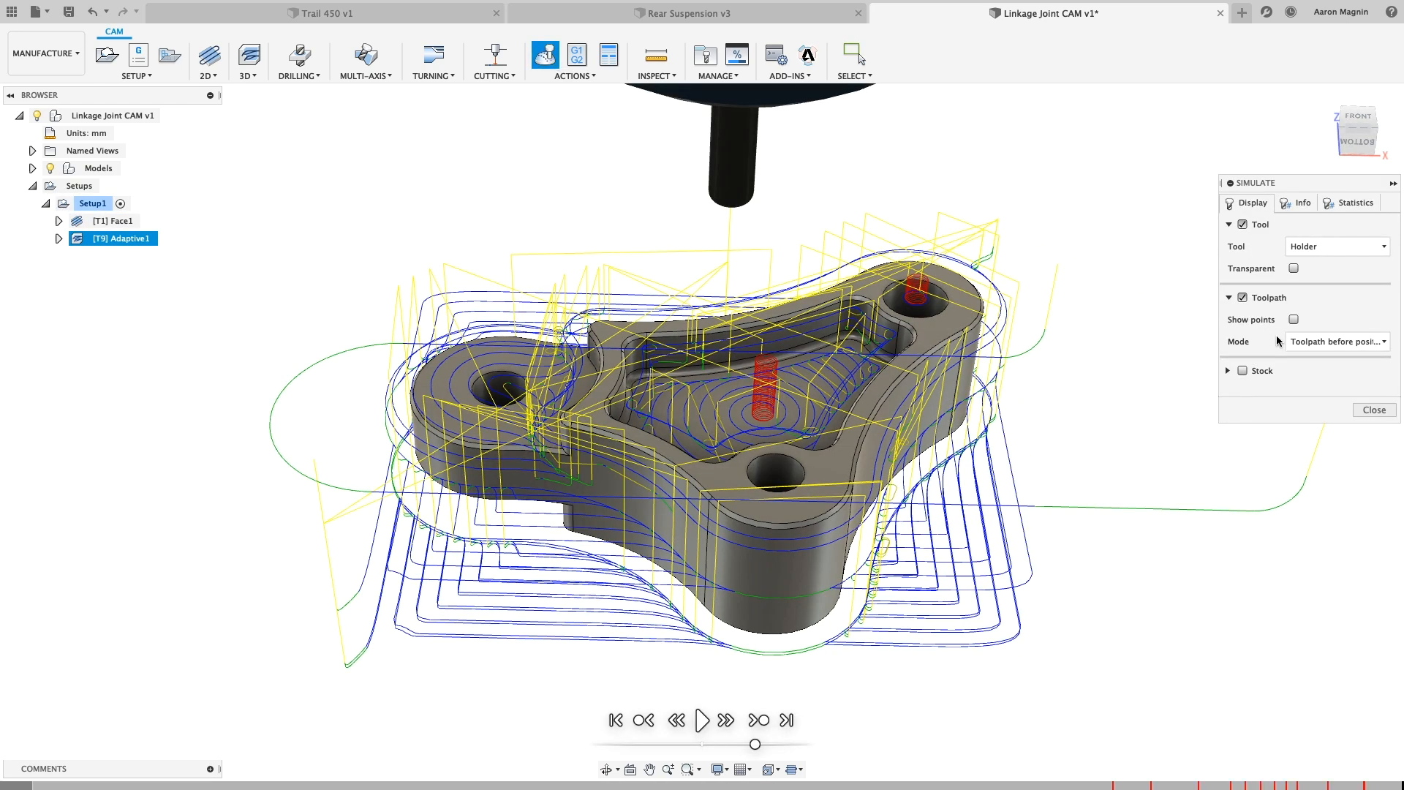
{"action": "left_click", "coordinate": [1243, 370]}
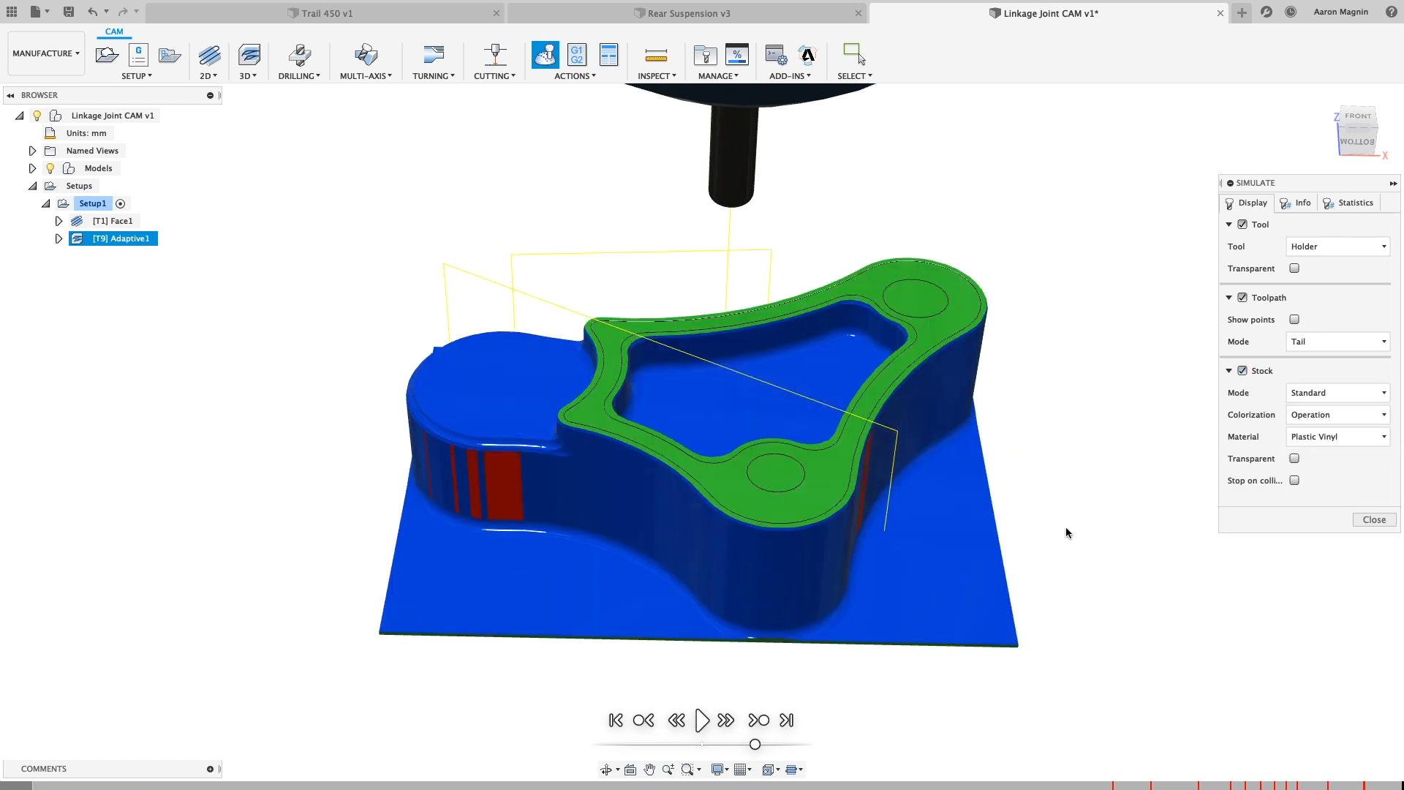
{"action": "left_click", "coordinate": [701, 718]}
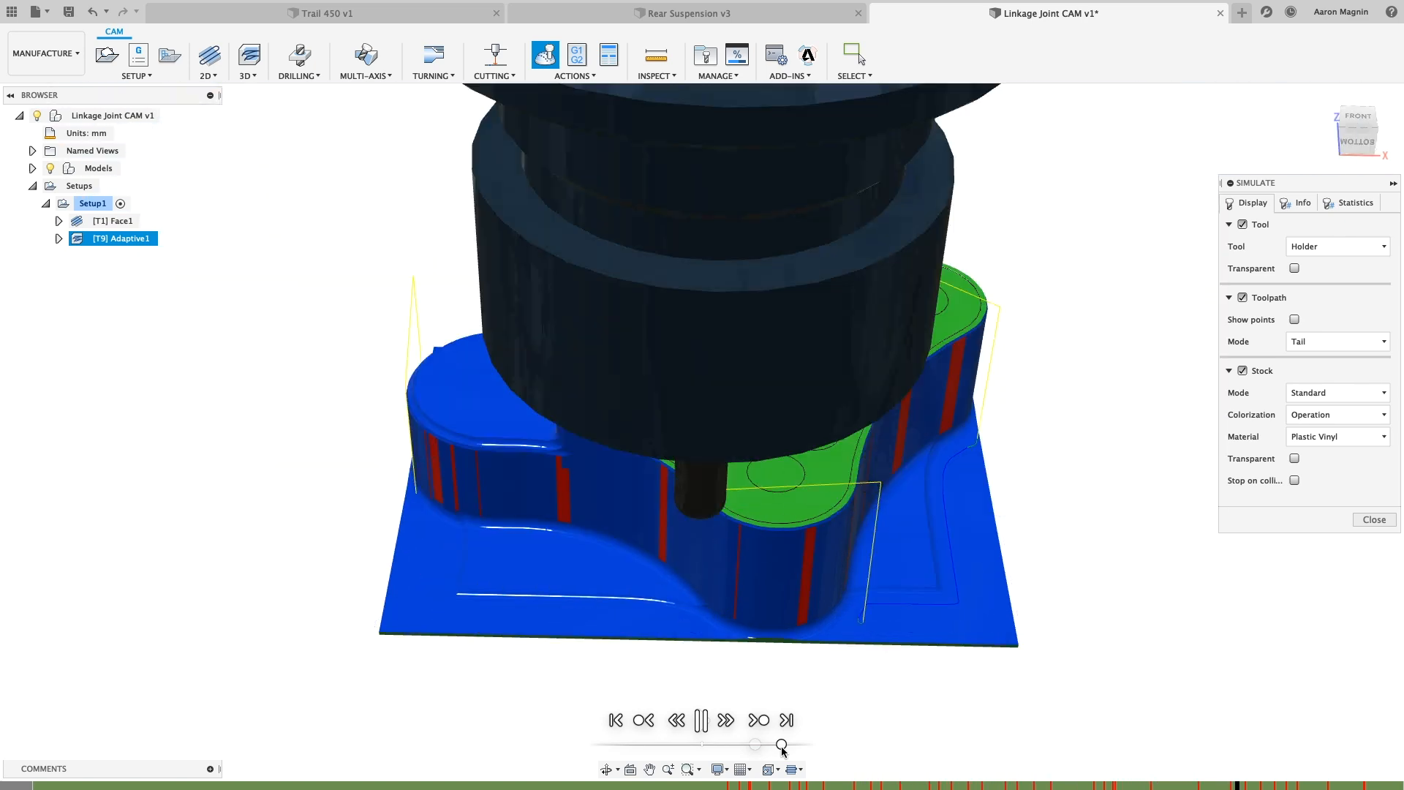
{"action": "left_click", "coordinate": [702, 719]}
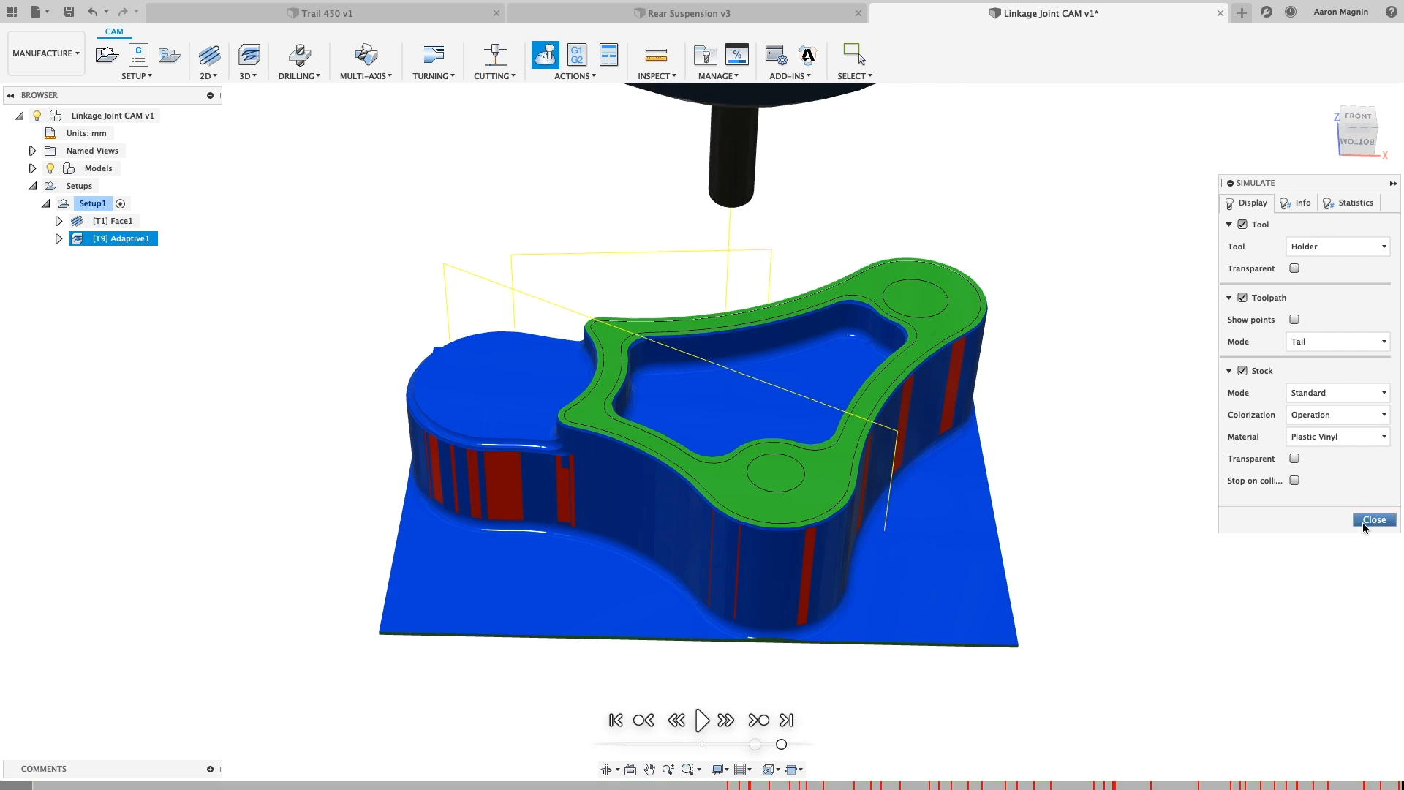
{"action": "left_click", "coordinate": [1373, 519]}
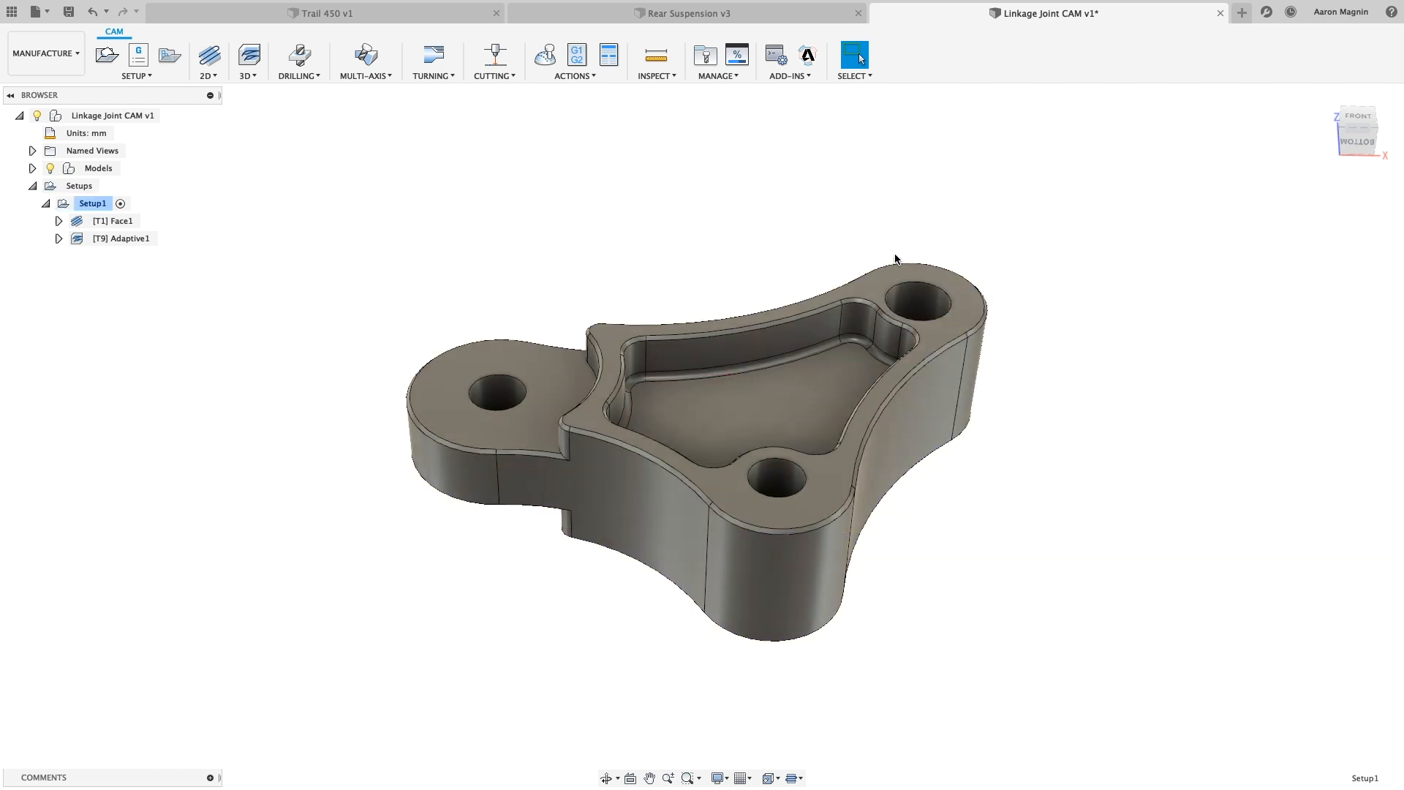
{"action": "mouse_move", "coordinate": [686, 13]}
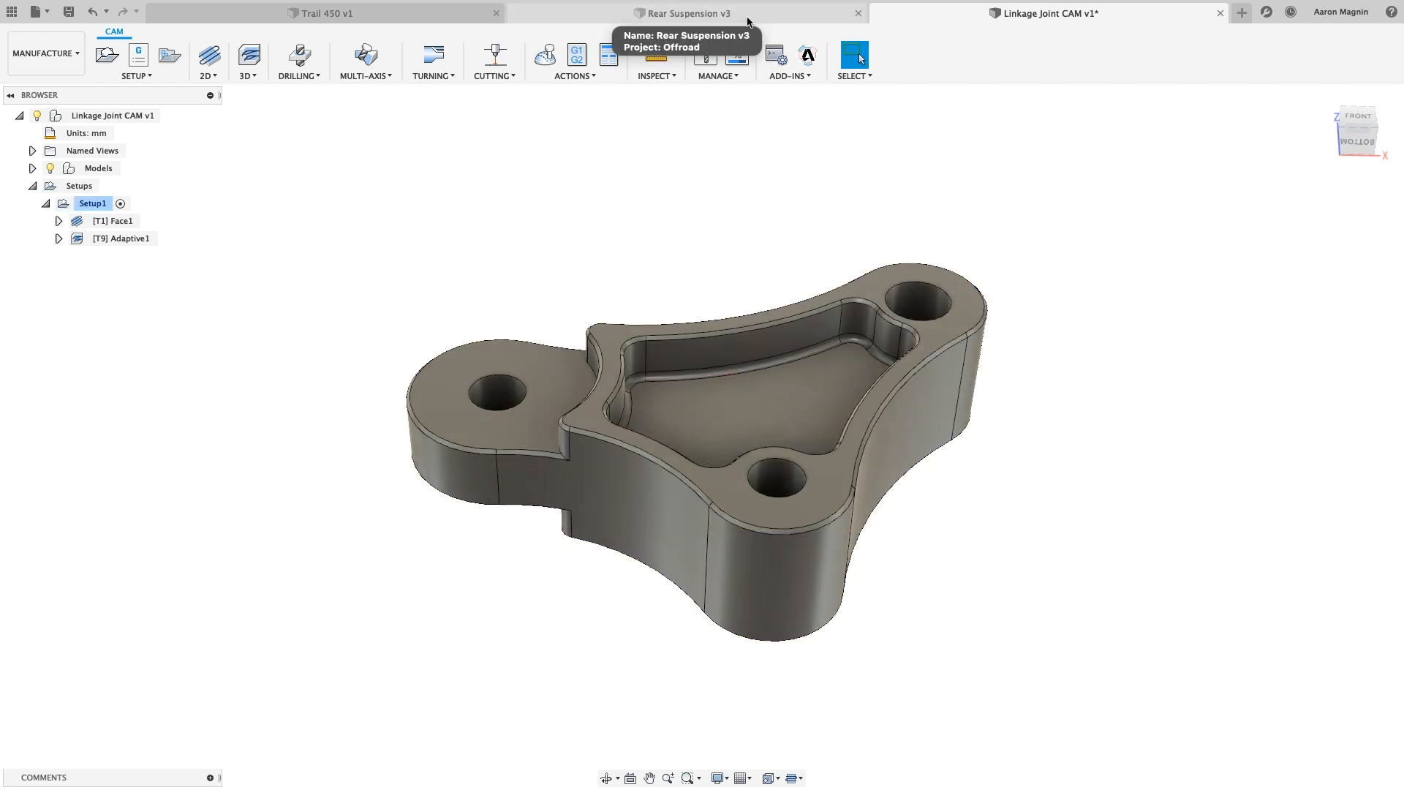
Show stress results in Rear Suspension v3 and compare Study 1 with Study 2 (58.61 vs 57.71 MPa).
{"action": "left_click", "coordinate": [691, 12]}
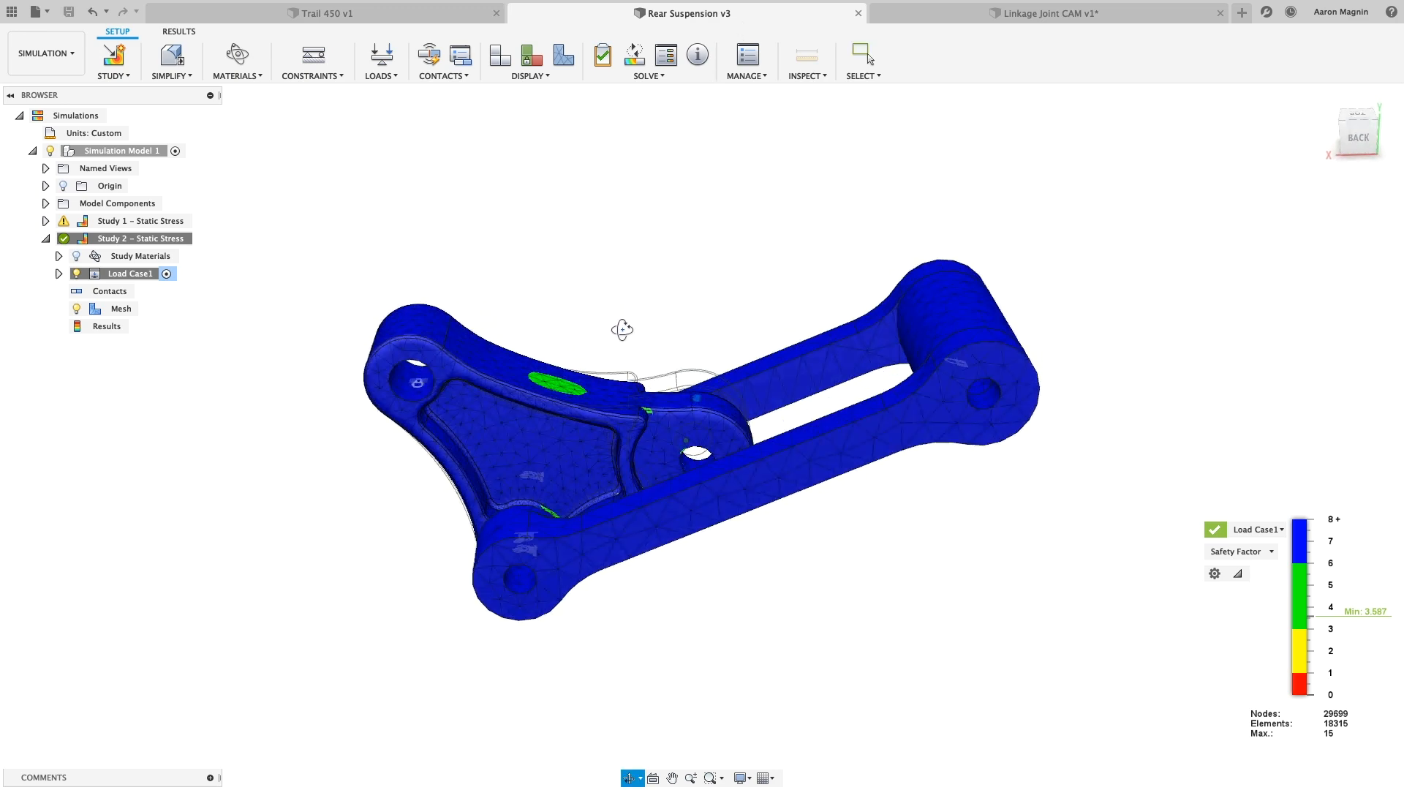
{"action": "left_click", "coordinate": [1238, 551]}
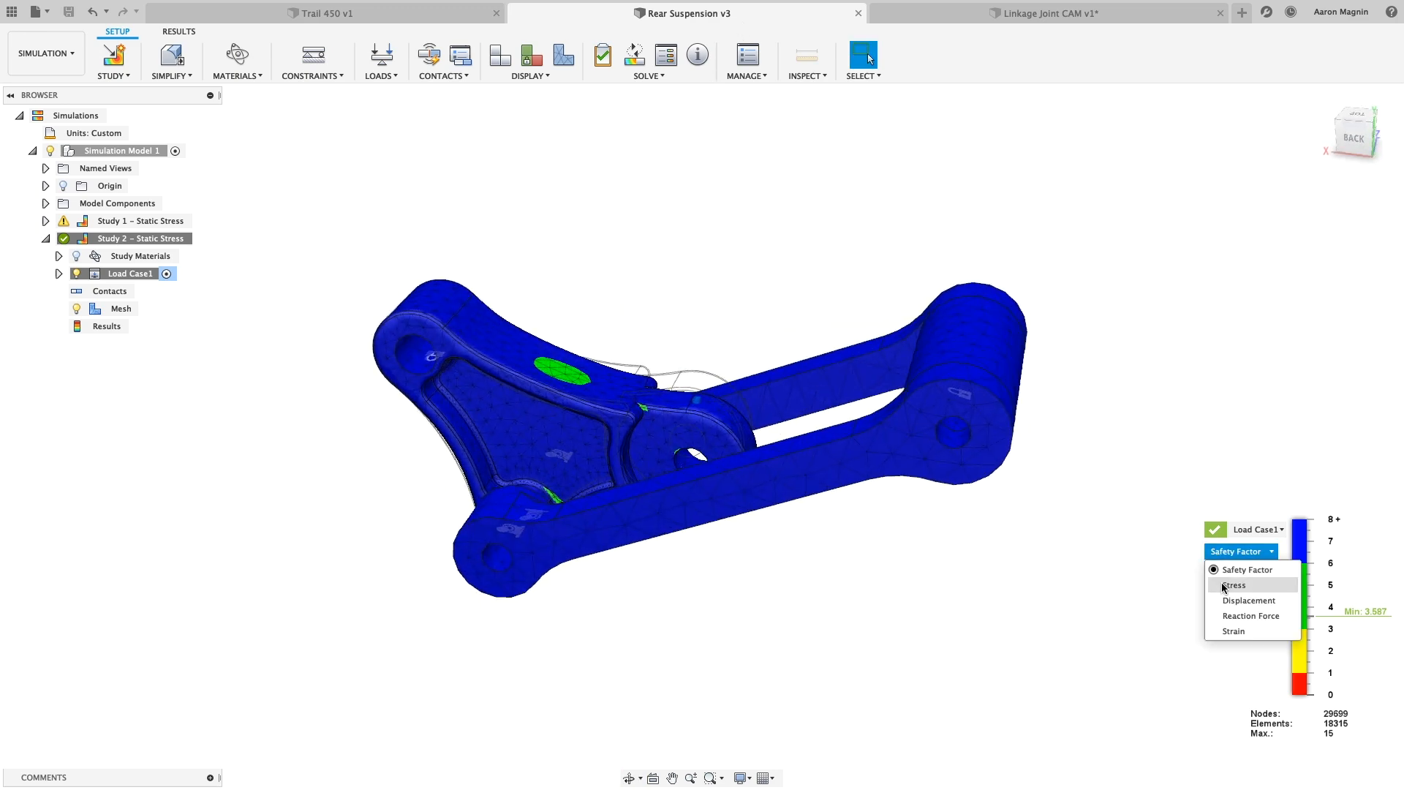
{"action": "left_click", "coordinate": [1233, 584]}
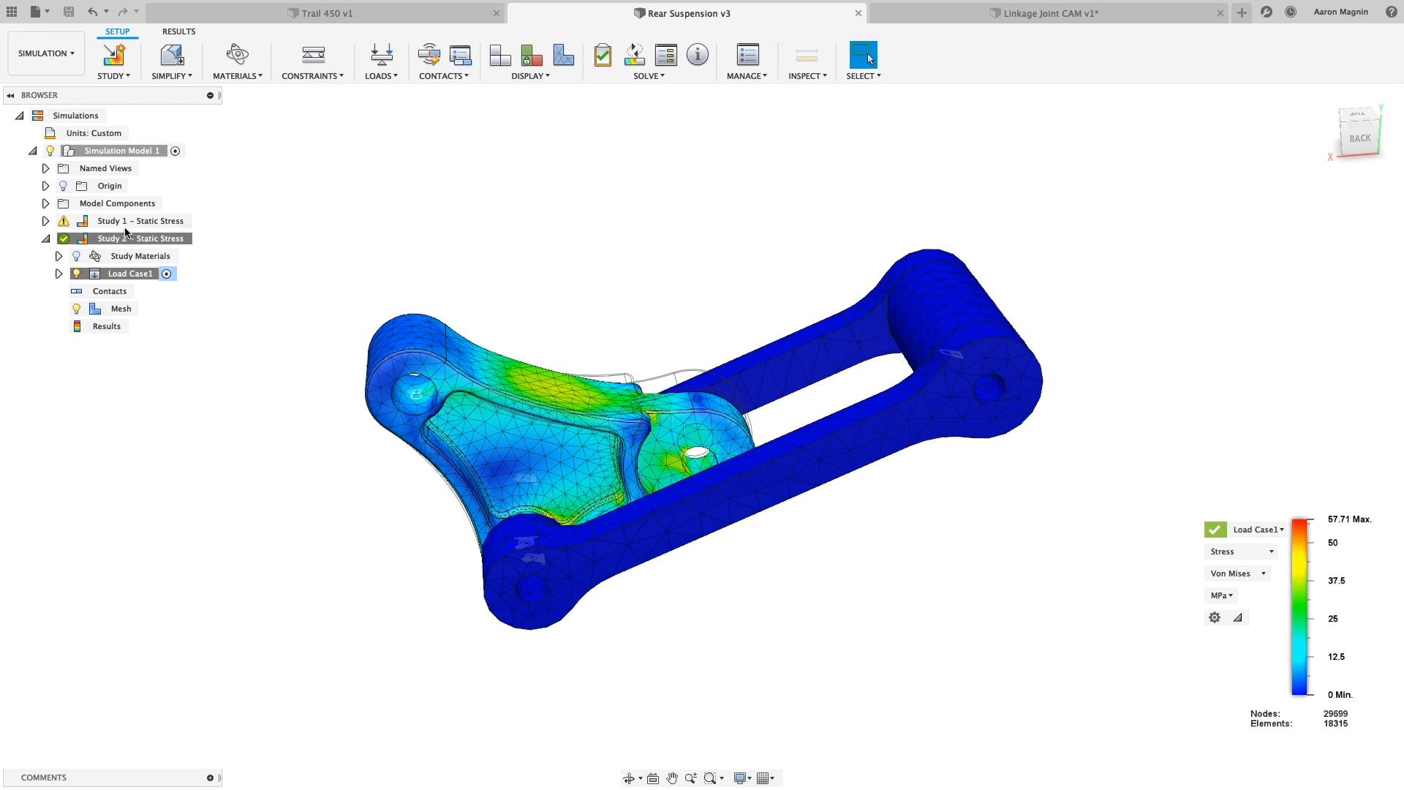
{"action": "right_click", "coordinate": [134, 324]}
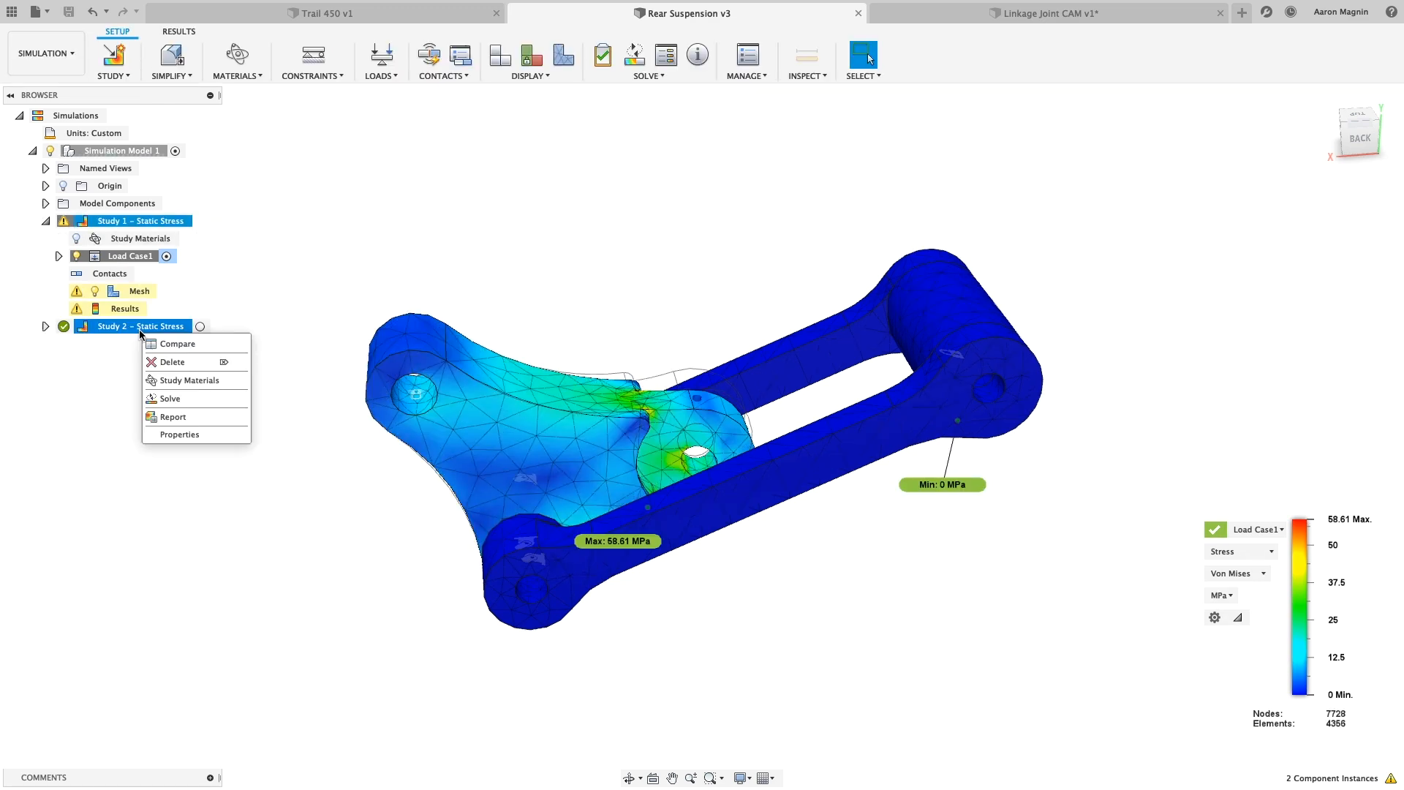
{"action": "left_click", "coordinate": [177, 343]}
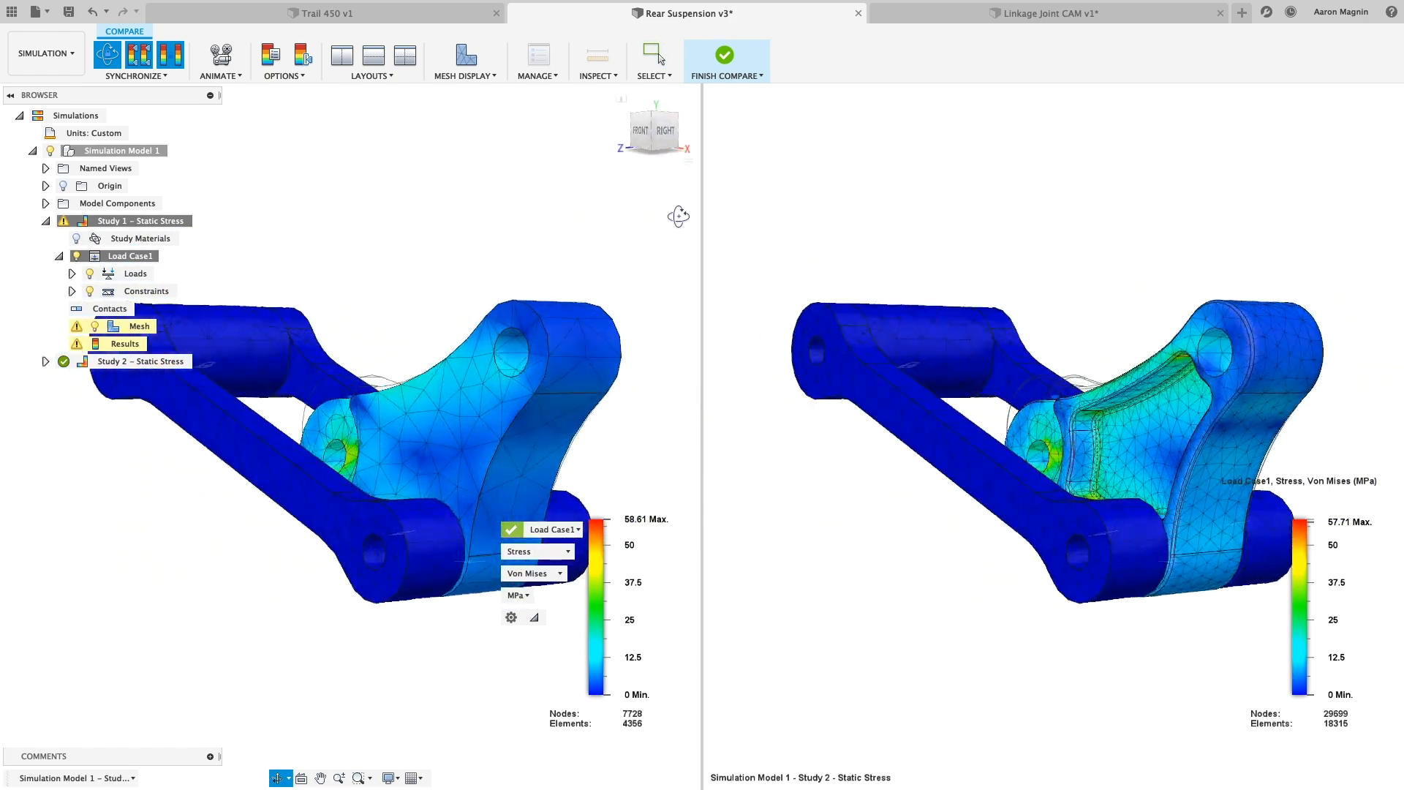
Switch the study comparison to displacement results and return to the Trail 450 v1 assembly.
{"action": "left_click", "coordinate": [534, 550]}
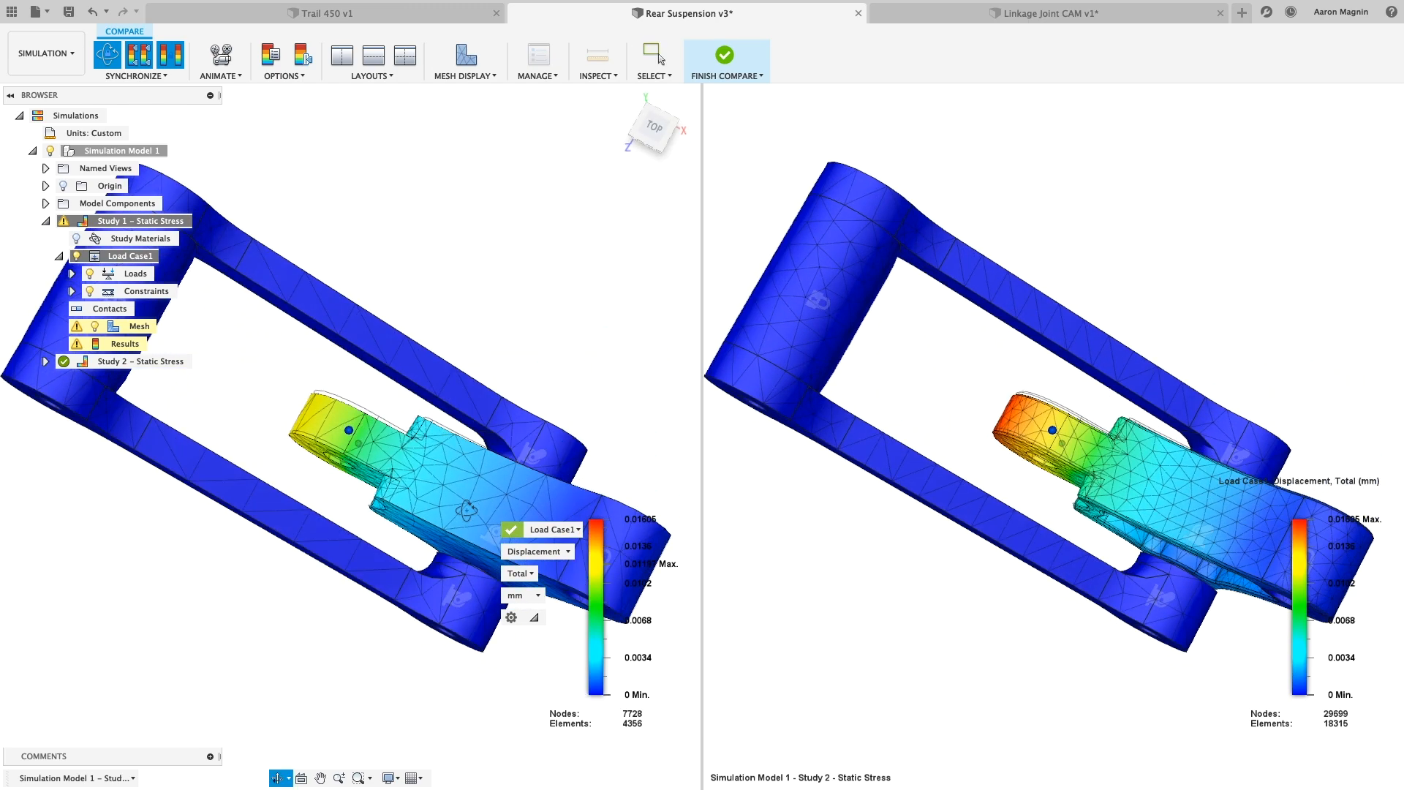
{"action": "left_click", "coordinate": [345, 13]}
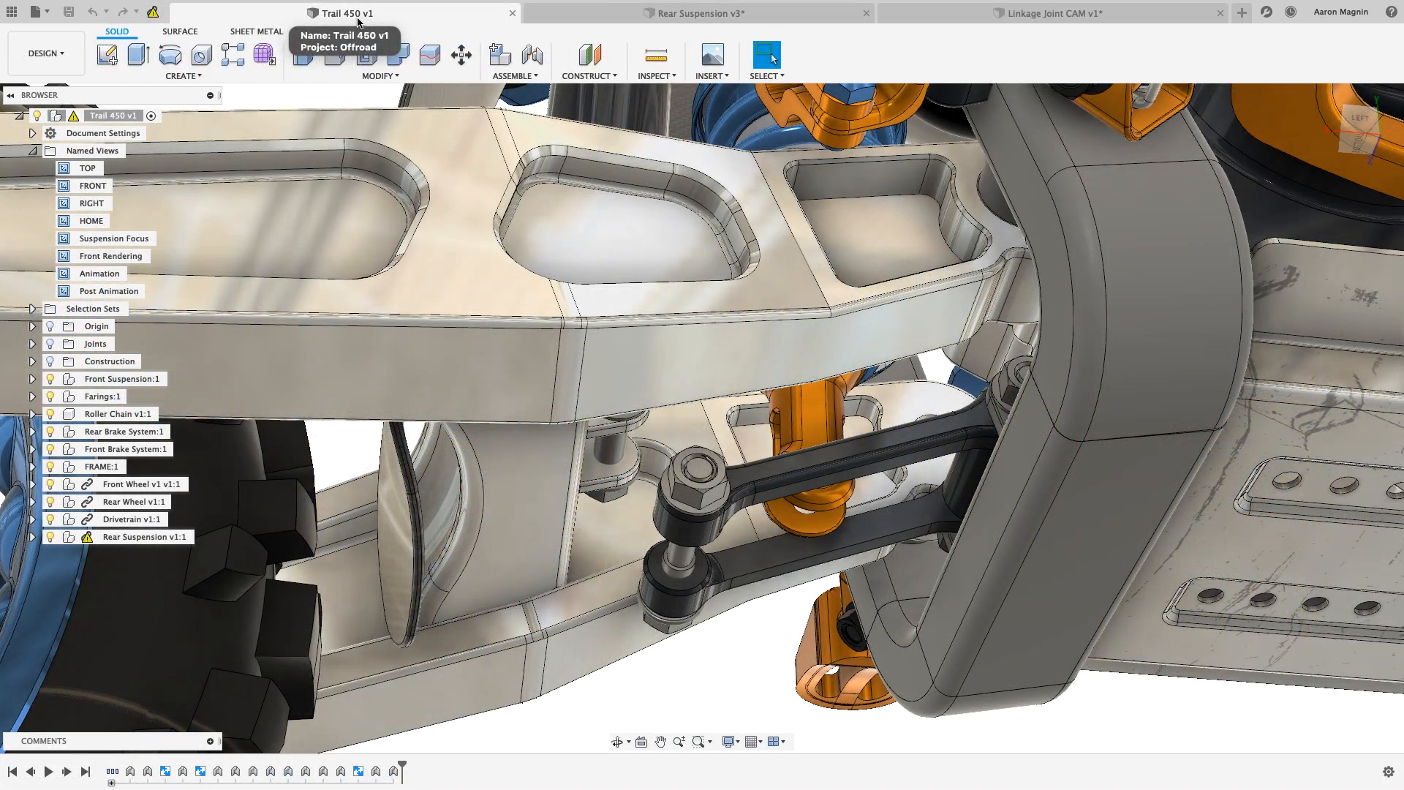
{"action": "mouse_move", "coordinate": [153, 12]}
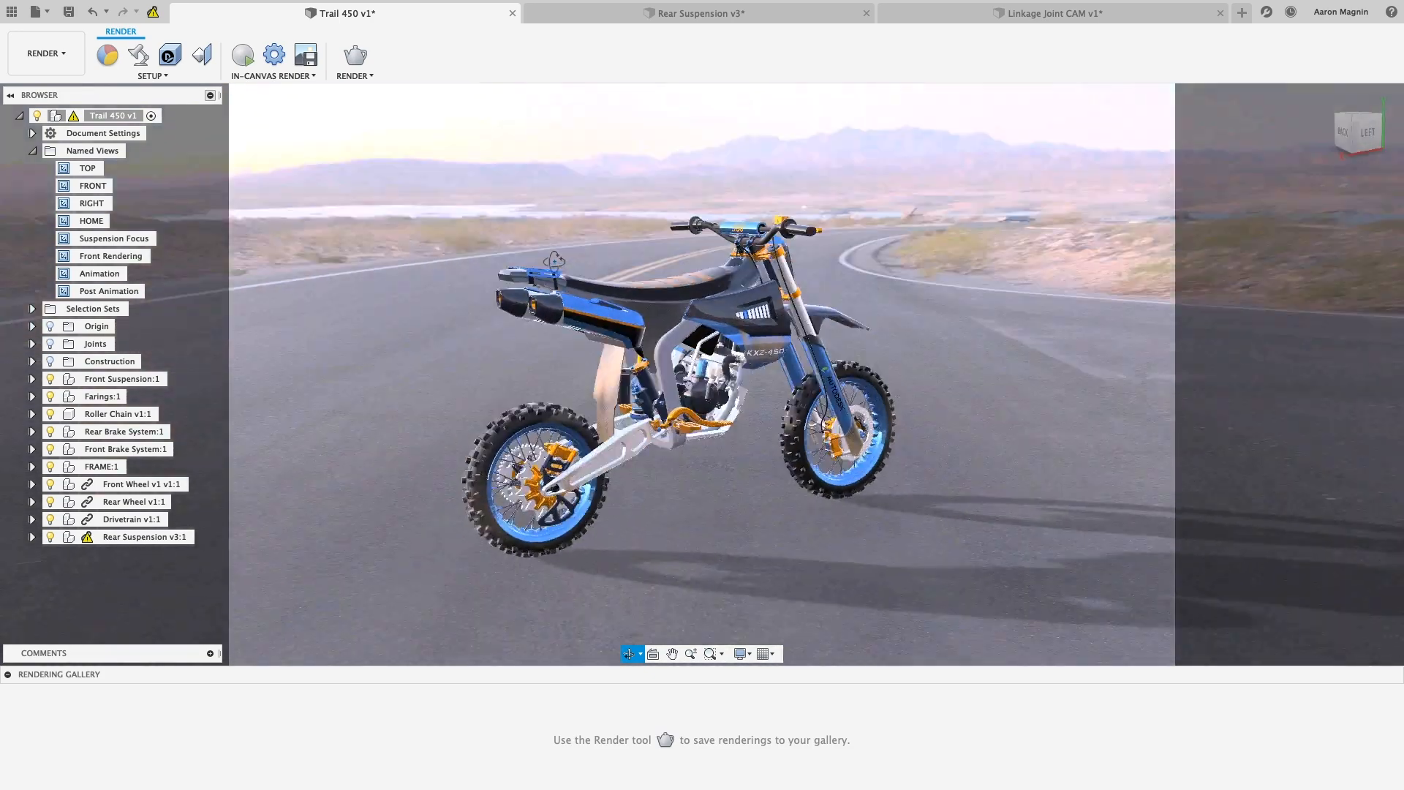
Adjust the Trail 450 scene settings, rotating the environment to 0 degrees.
{"action": "left_click", "coordinate": [137, 55]}
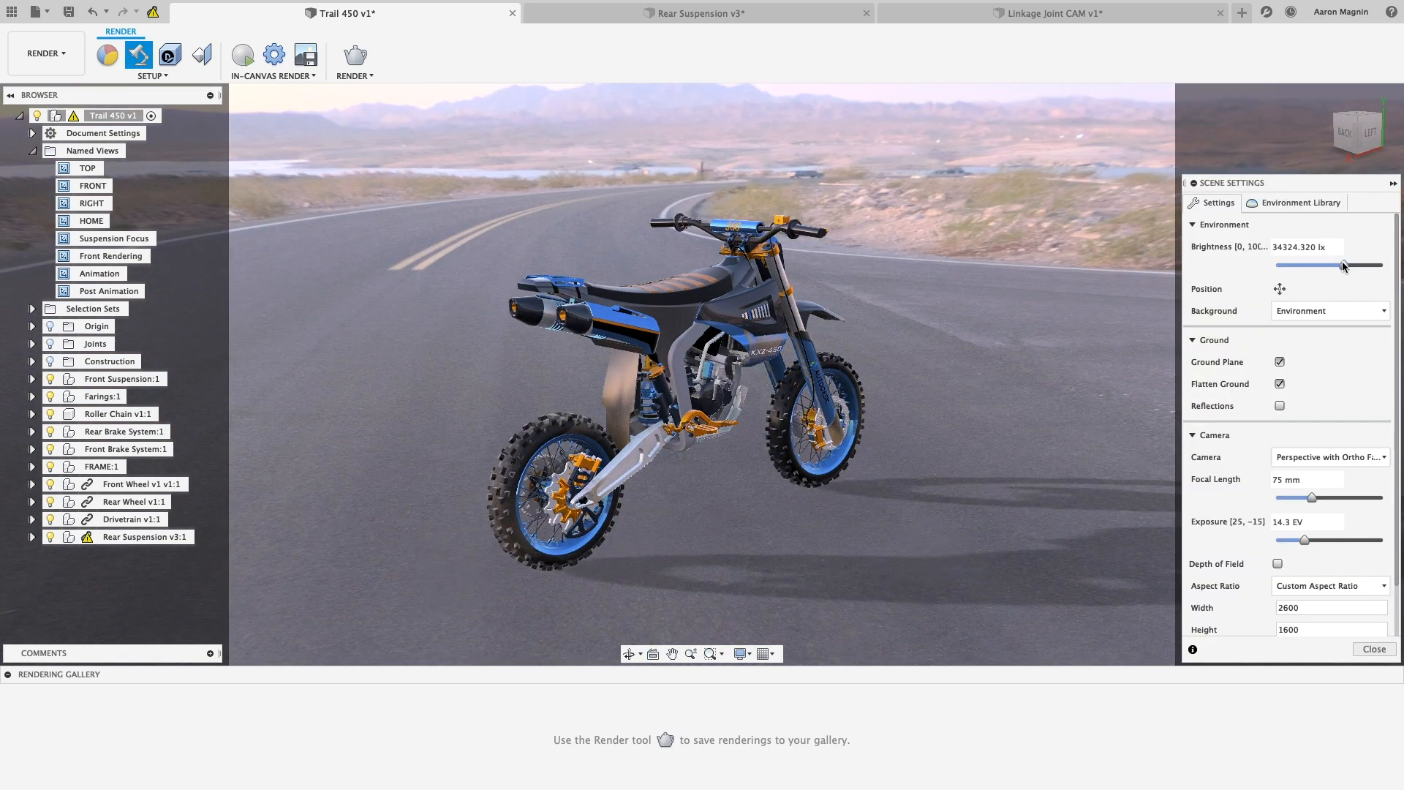
{"action": "left_click", "coordinate": [1279, 288]}
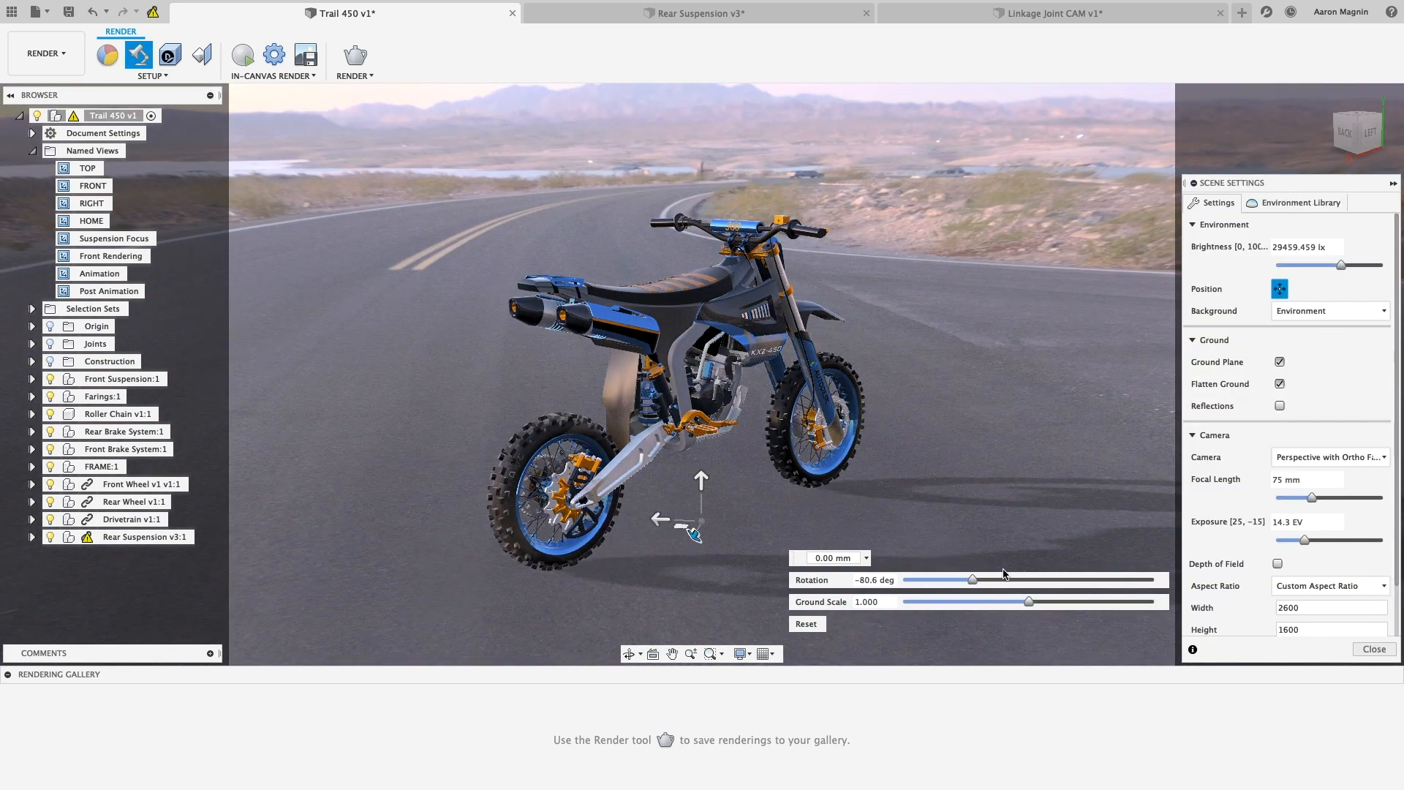
{"action": "left_click_drag", "start_coordinate": [971, 579], "coordinate": [1029, 579]}
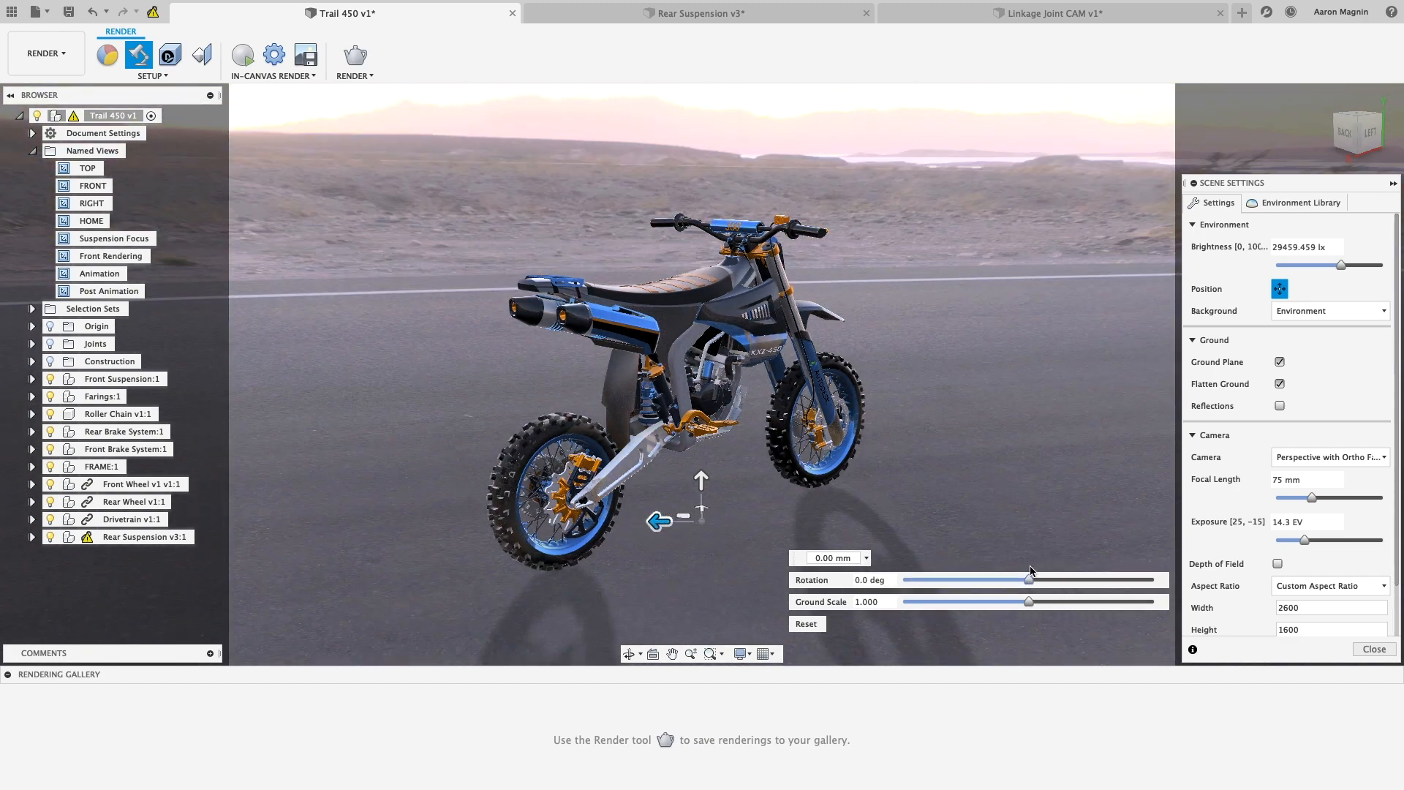
{"action": "left_click_drag", "start_coordinate": [1307, 497], "coordinate": [1340, 498]}
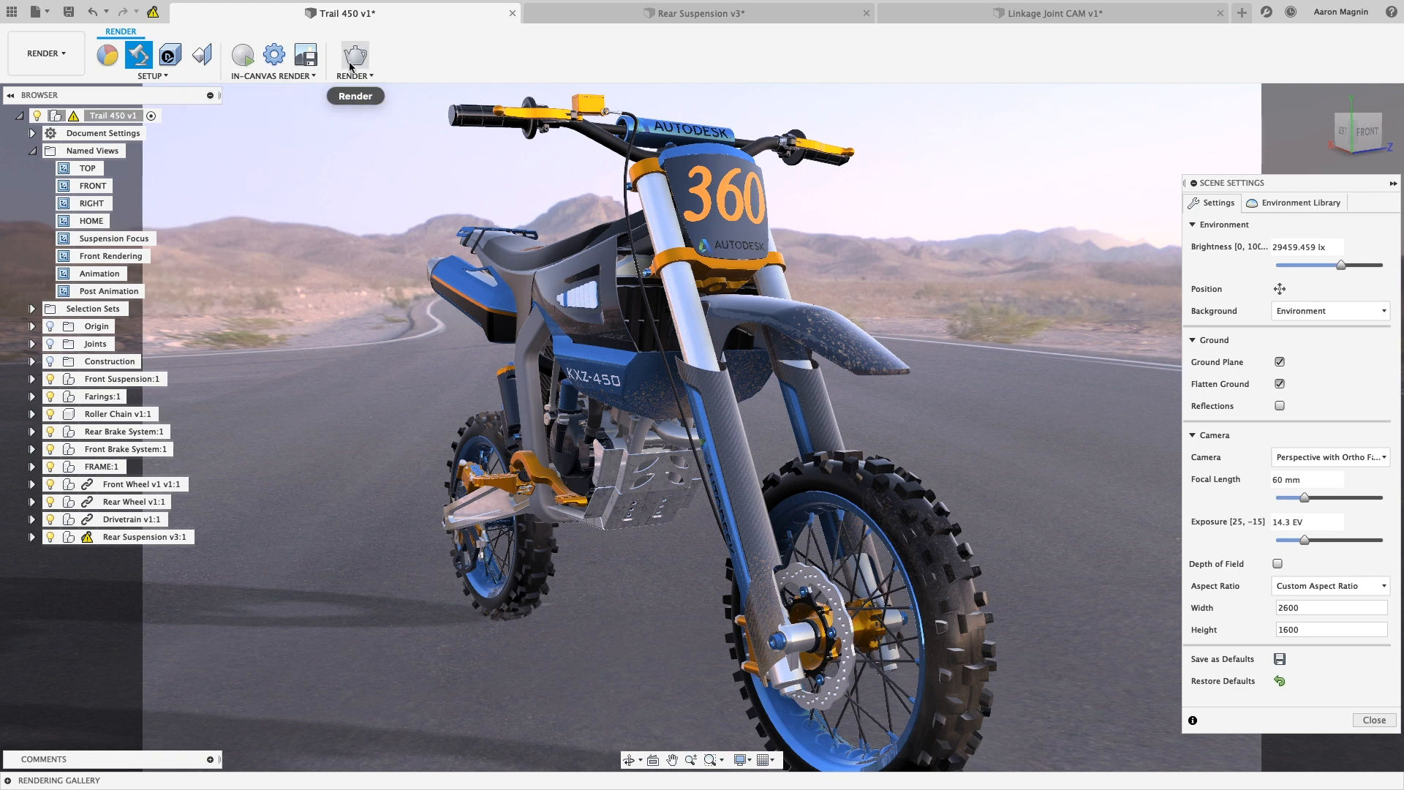
Send a final-quality cloud render of the Trail 450 bike.
{"action": "left_click", "coordinate": [351, 55]}
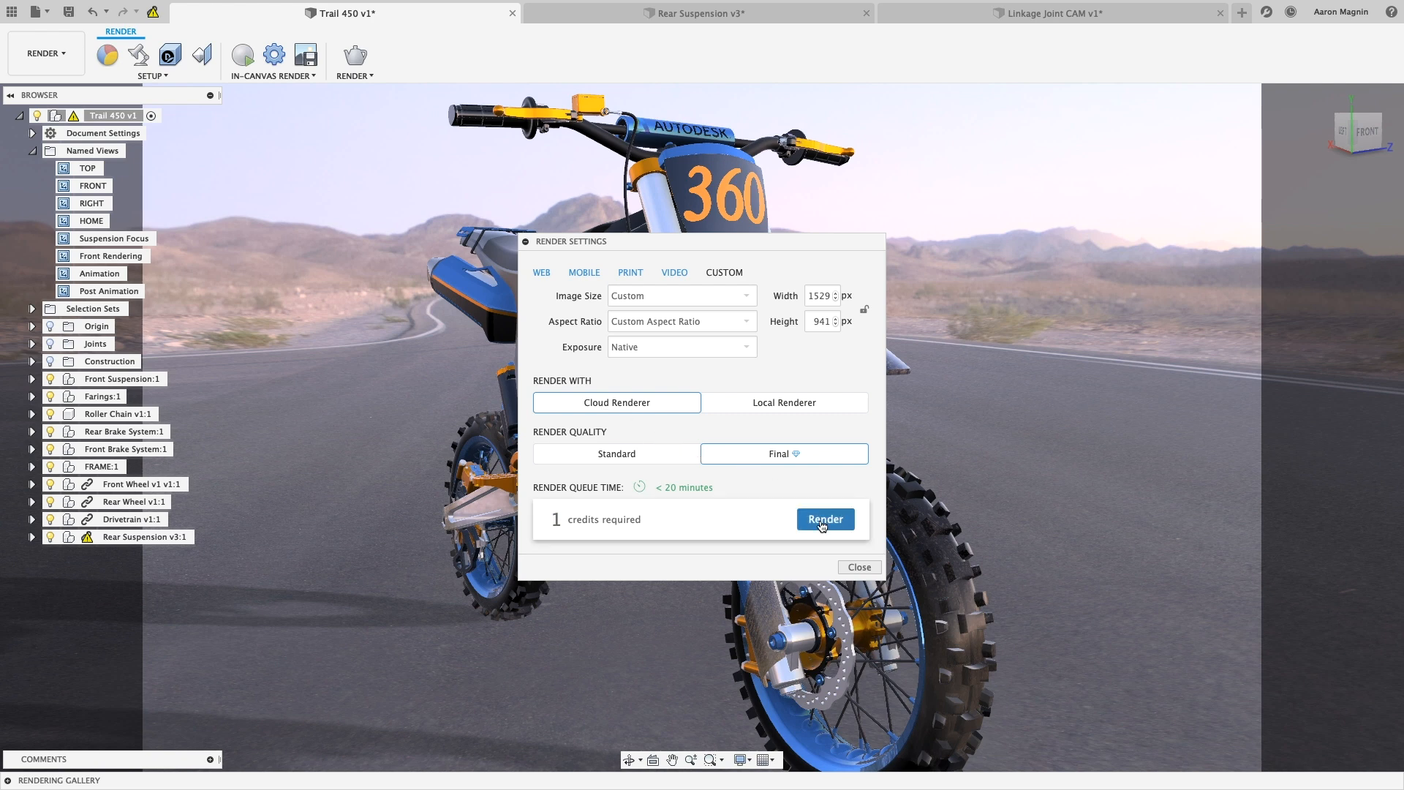
{"action": "left_click", "coordinate": [824, 519]}
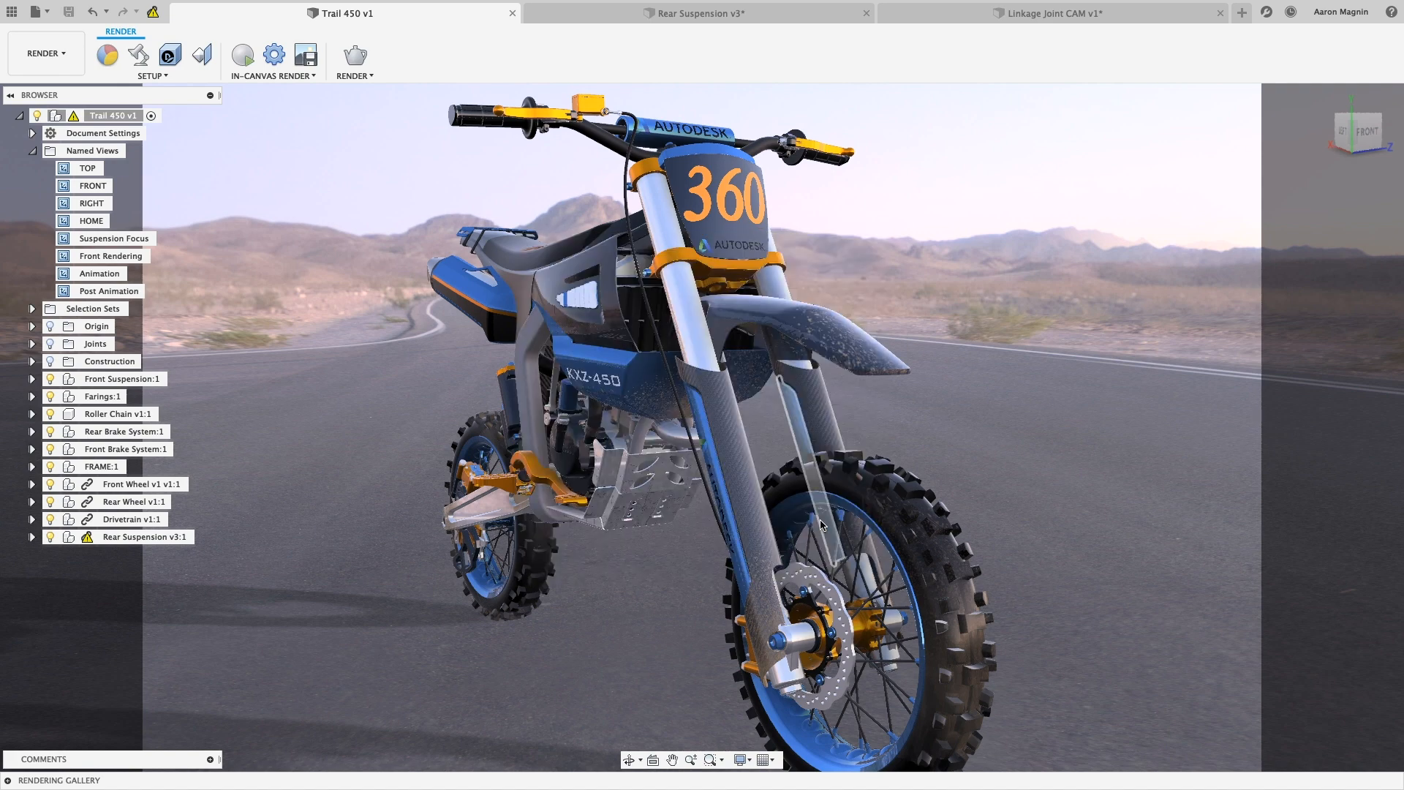
{"action": "left_click", "coordinate": [1049, 12]}
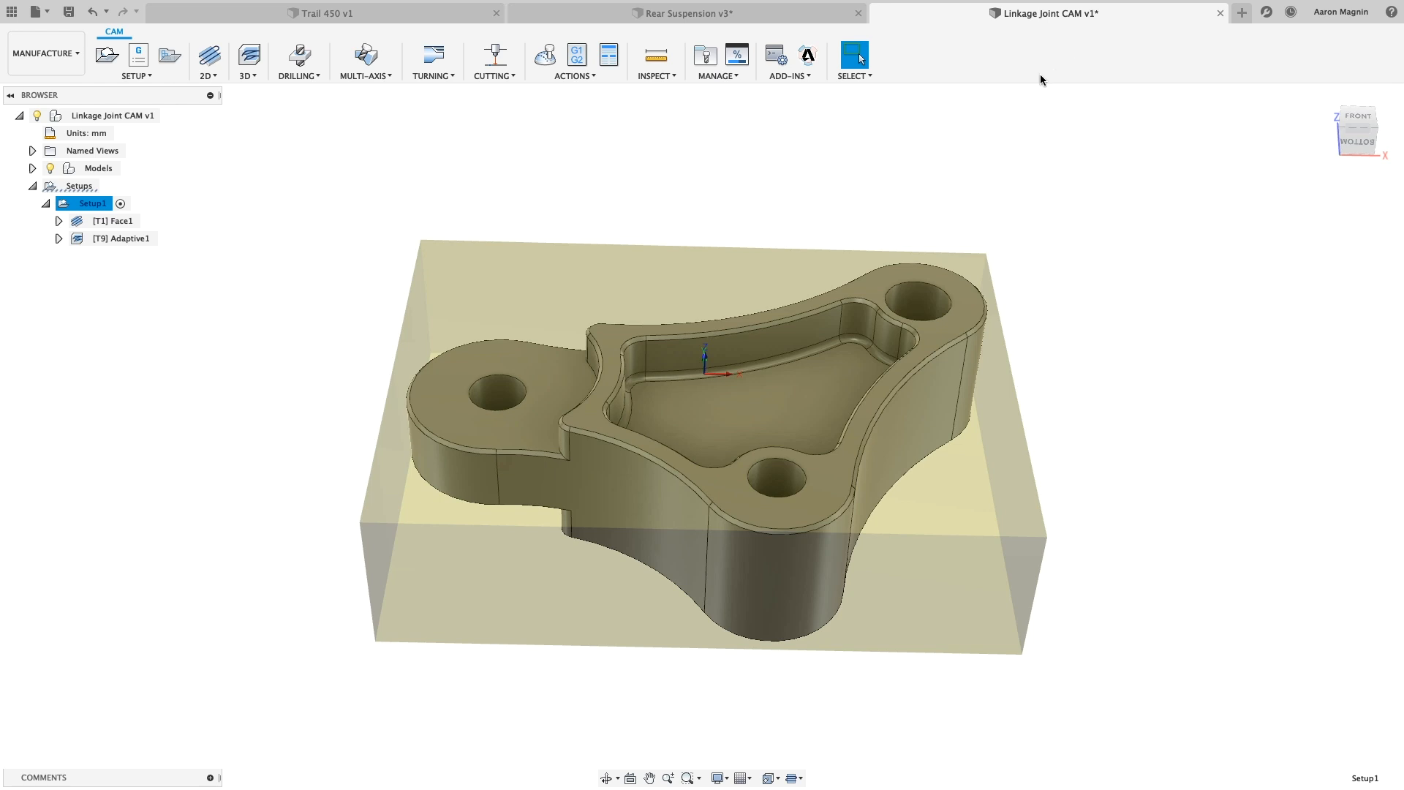
Create a Linkage Joint drawing from the design with a front view and section view.
{"action": "left_click", "coordinate": [45, 53]}
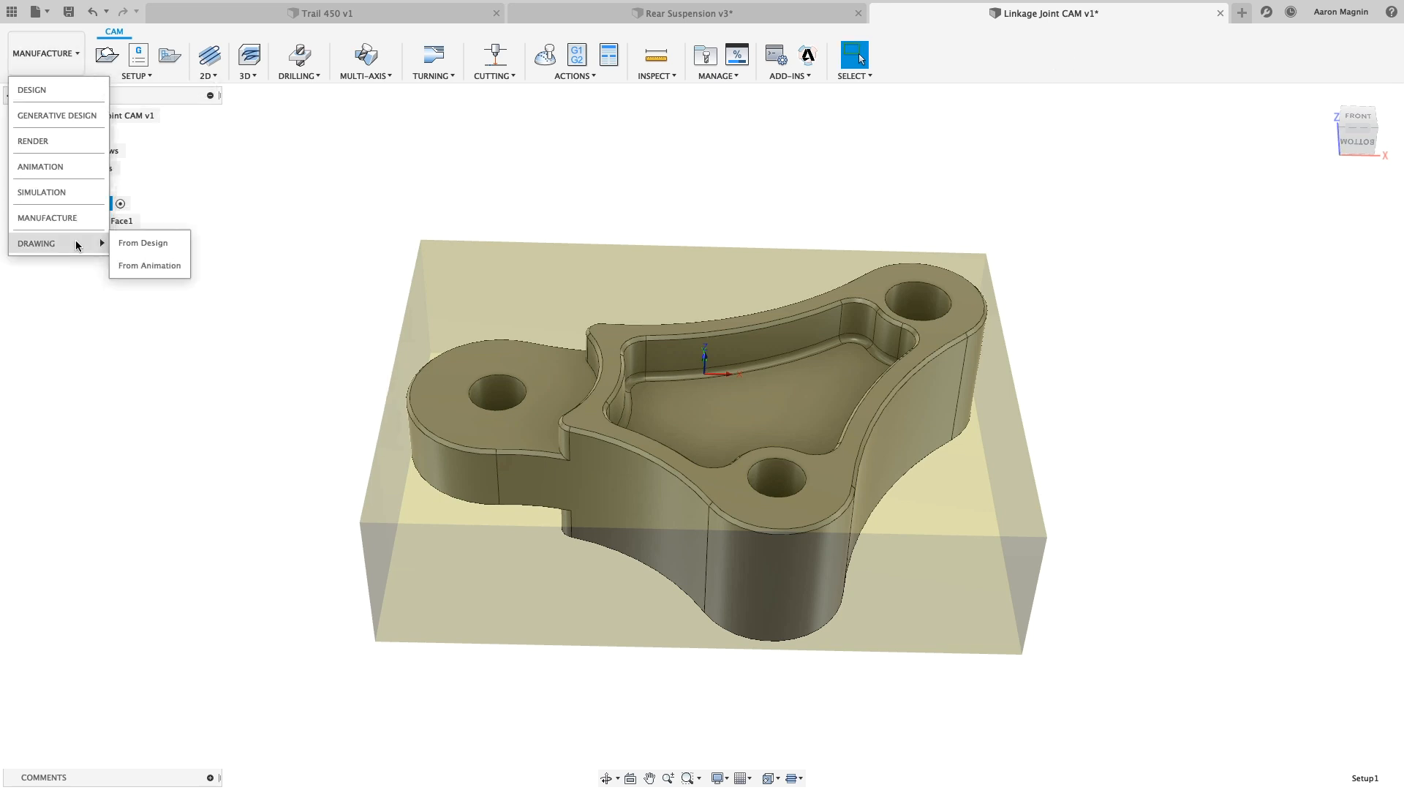
{"action": "left_click", "coordinate": [143, 243]}
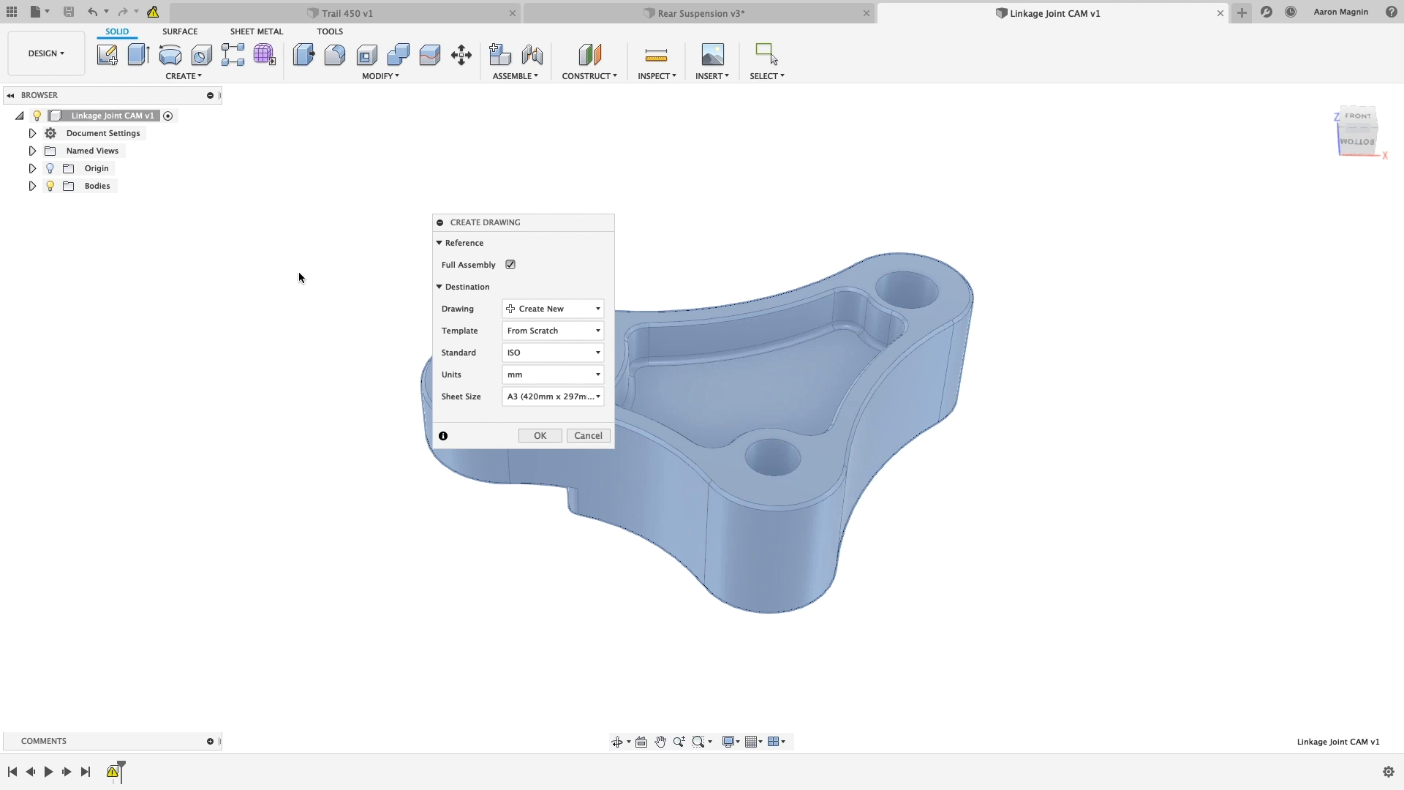
{"action": "left_click", "coordinate": [538, 435]}
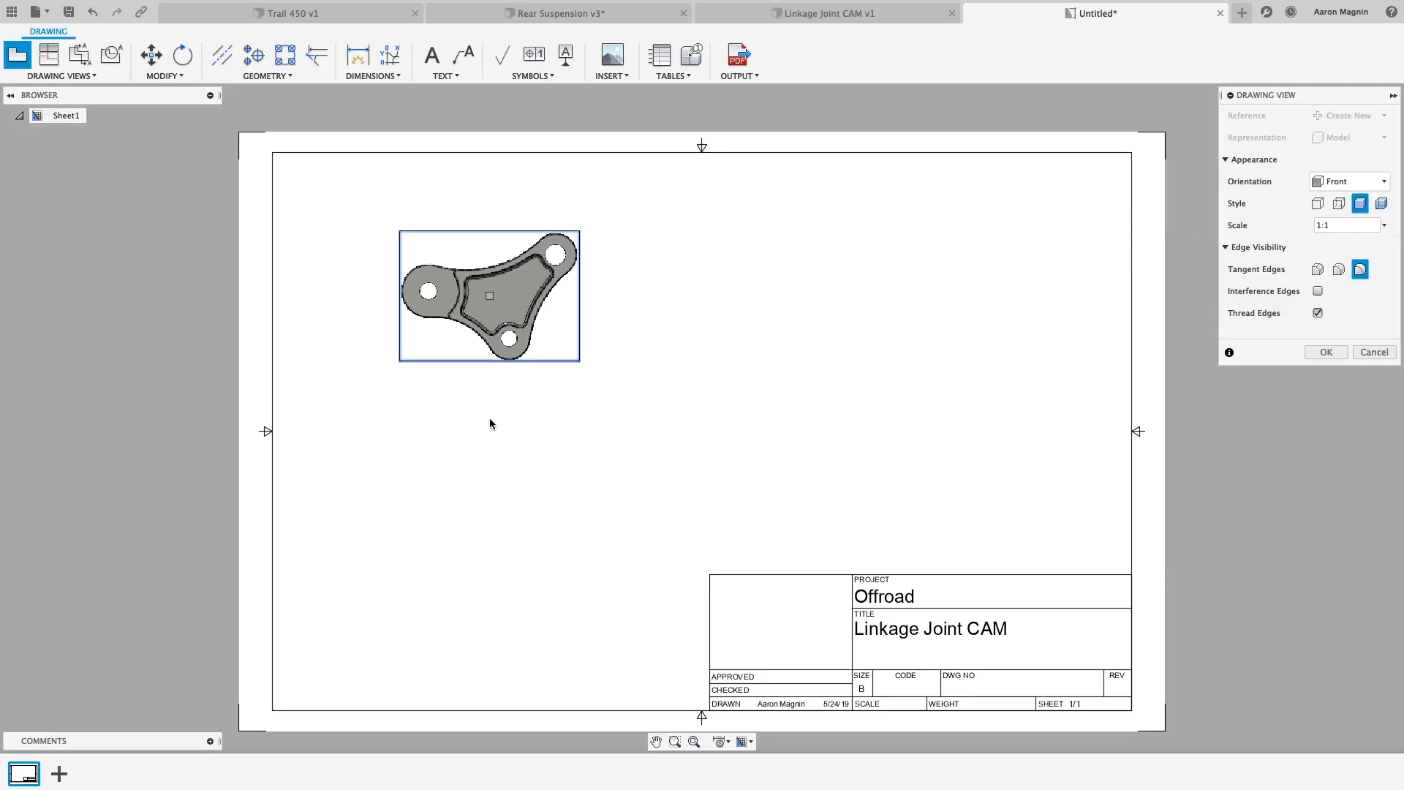
{"action": "left_click", "coordinate": [1326, 351]}
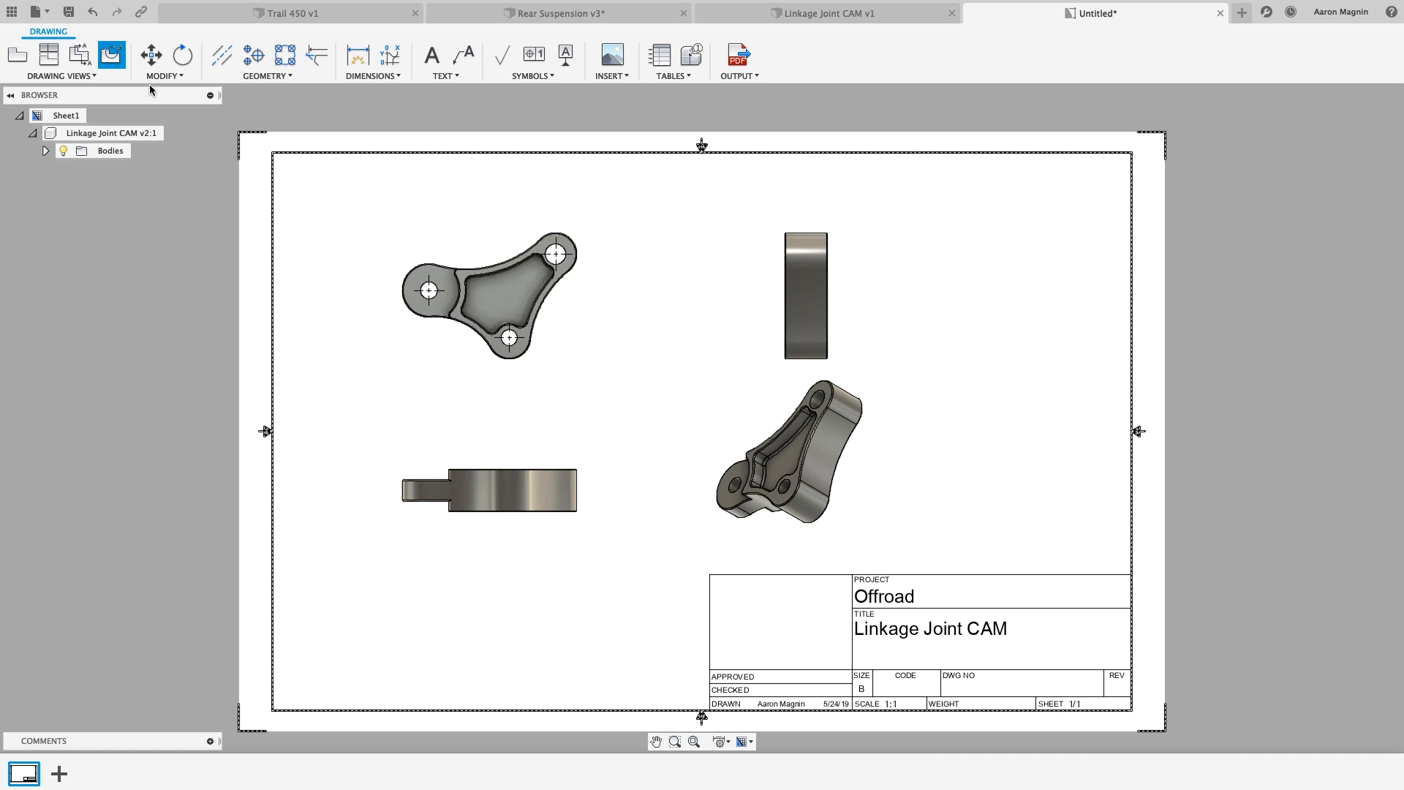
{"action": "left_click", "coordinate": [1010, 249]}
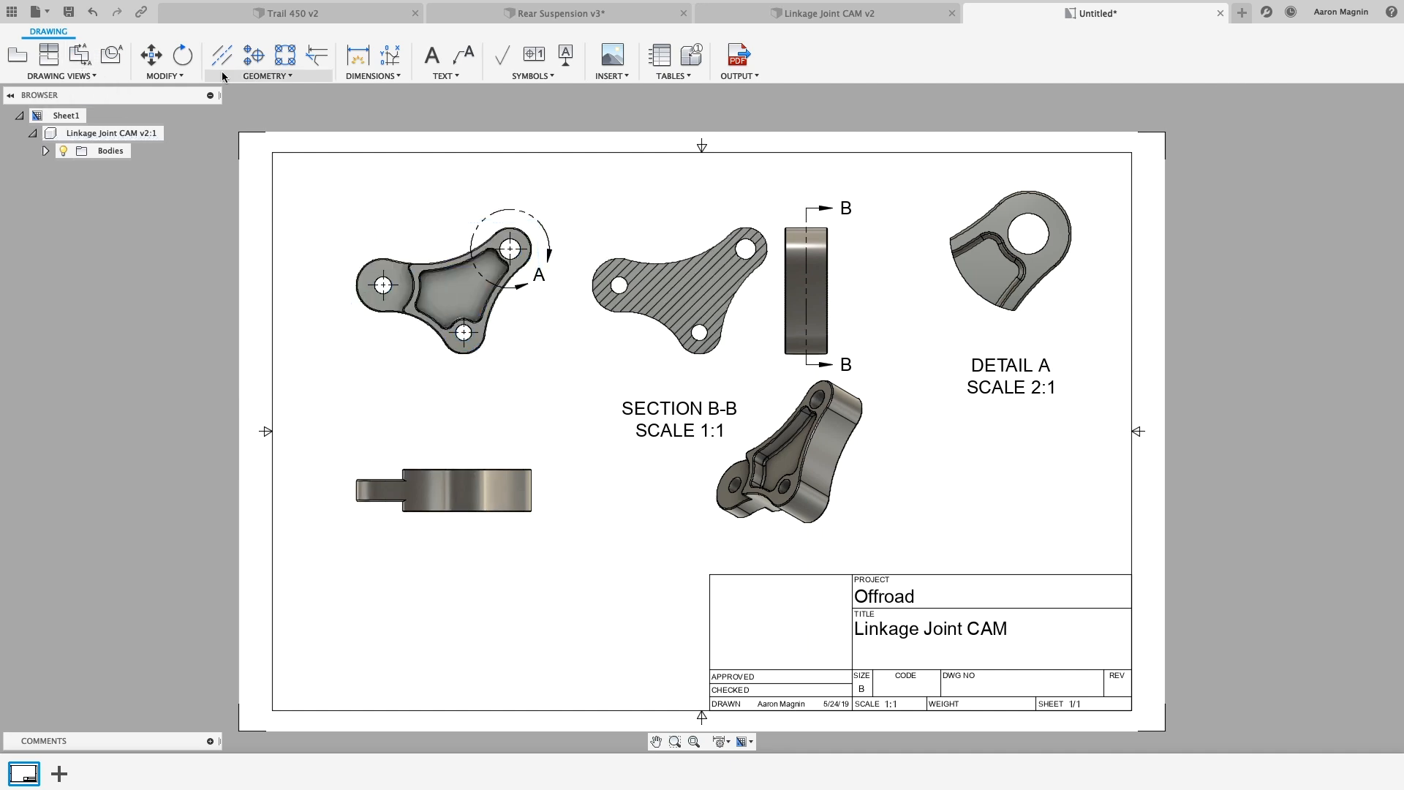
Add radius and diameter dimensions to the front view and save the drawing.
{"action": "left_click", "coordinate": [356, 54]}
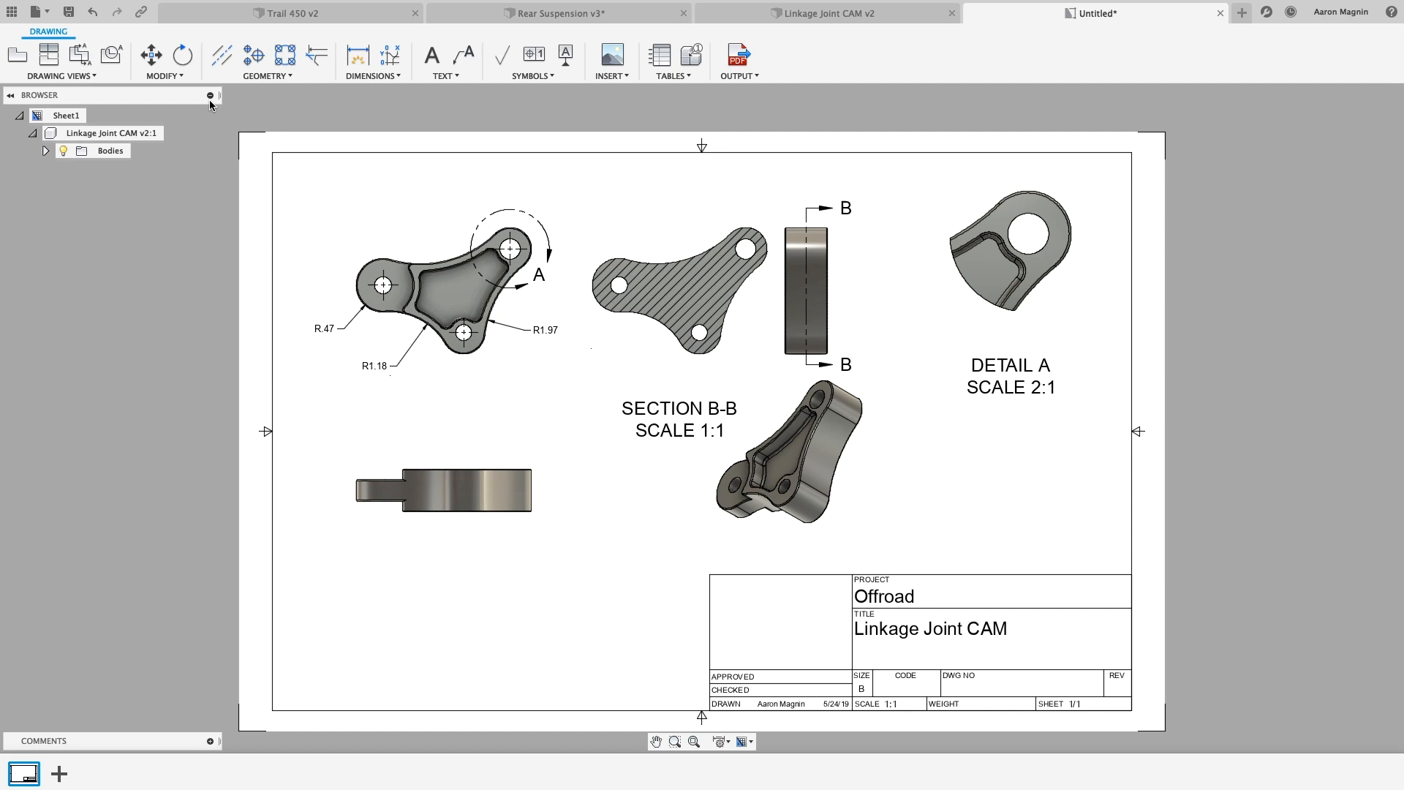
{"action": "mouse_move", "coordinate": [357, 53]}
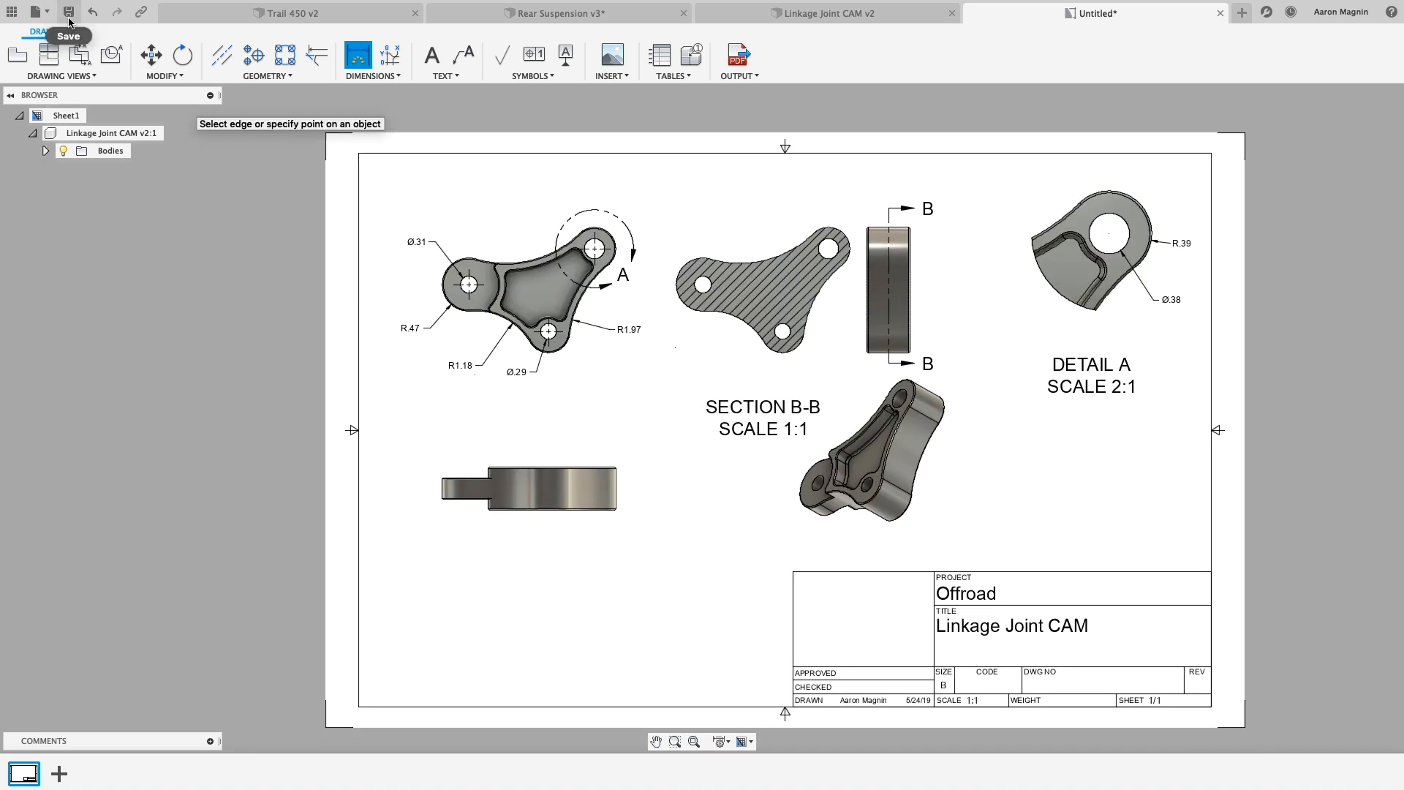
{"action": "left_click", "coordinate": [68, 12]}
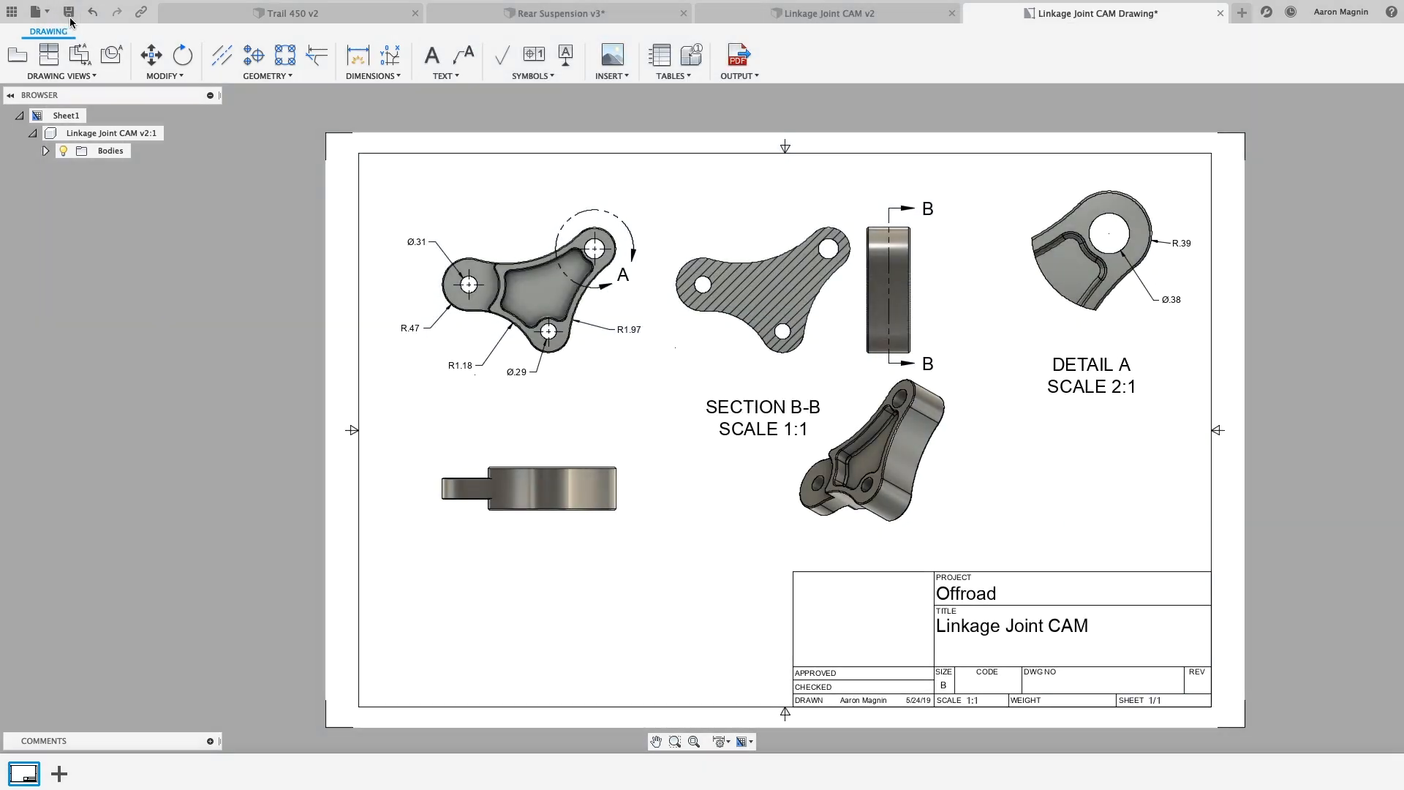
{"action": "left_click", "coordinate": [68, 11]}
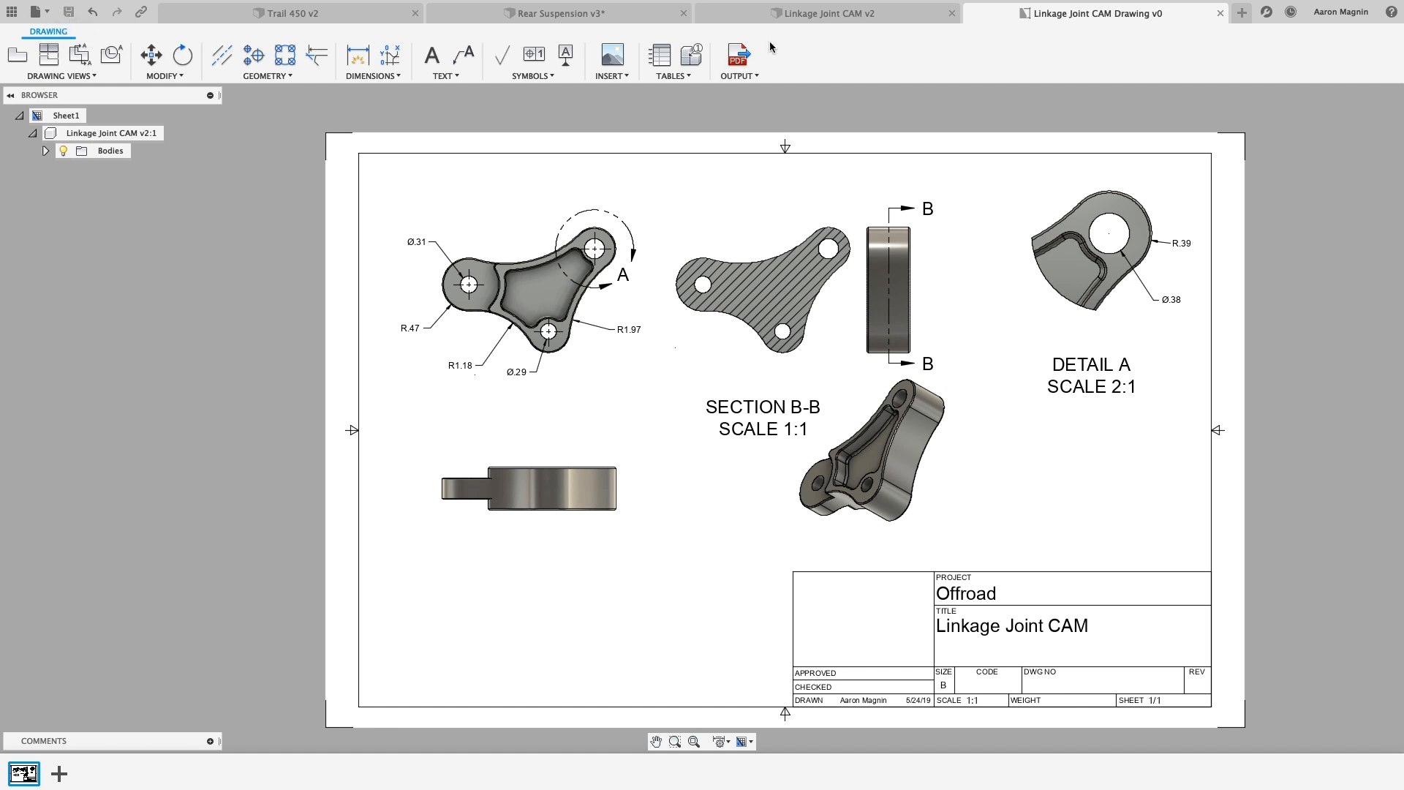
{"action": "left_click", "coordinate": [824, 12]}
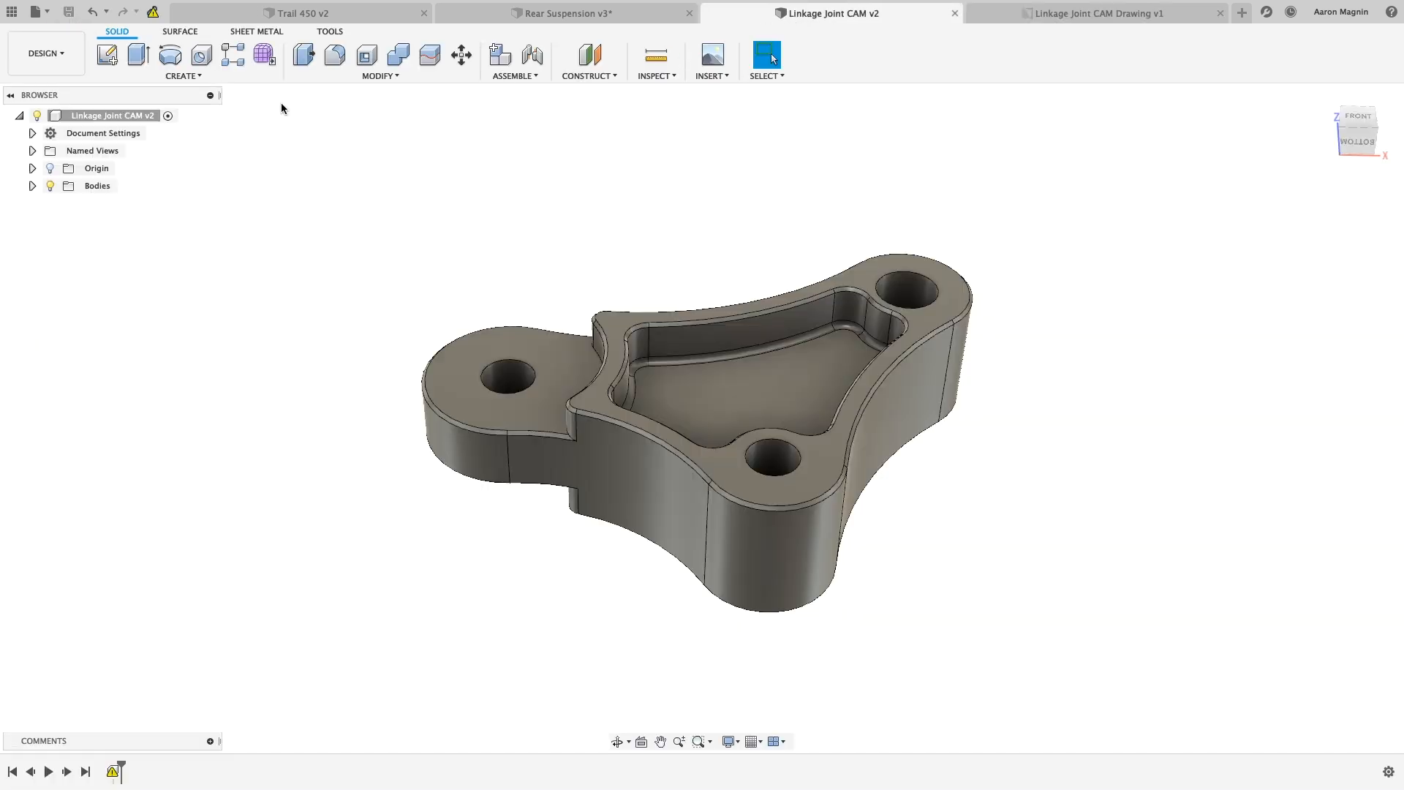
Browse from the Trail 450 page to the Rear Suspension design and view it in 3D.
{"action": "left_click", "coordinate": [36, 12]}
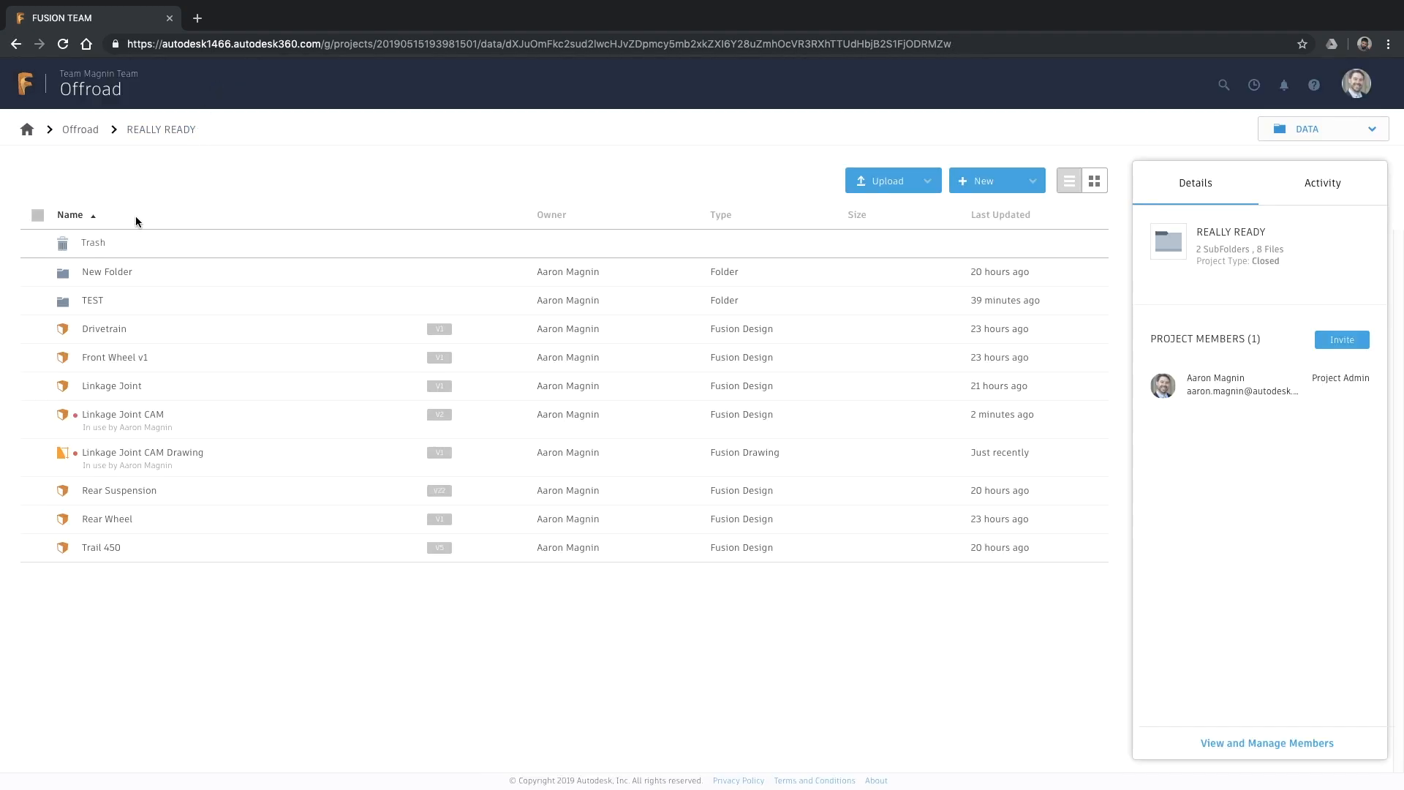
{"action": "left_click", "coordinate": [92, 300]}
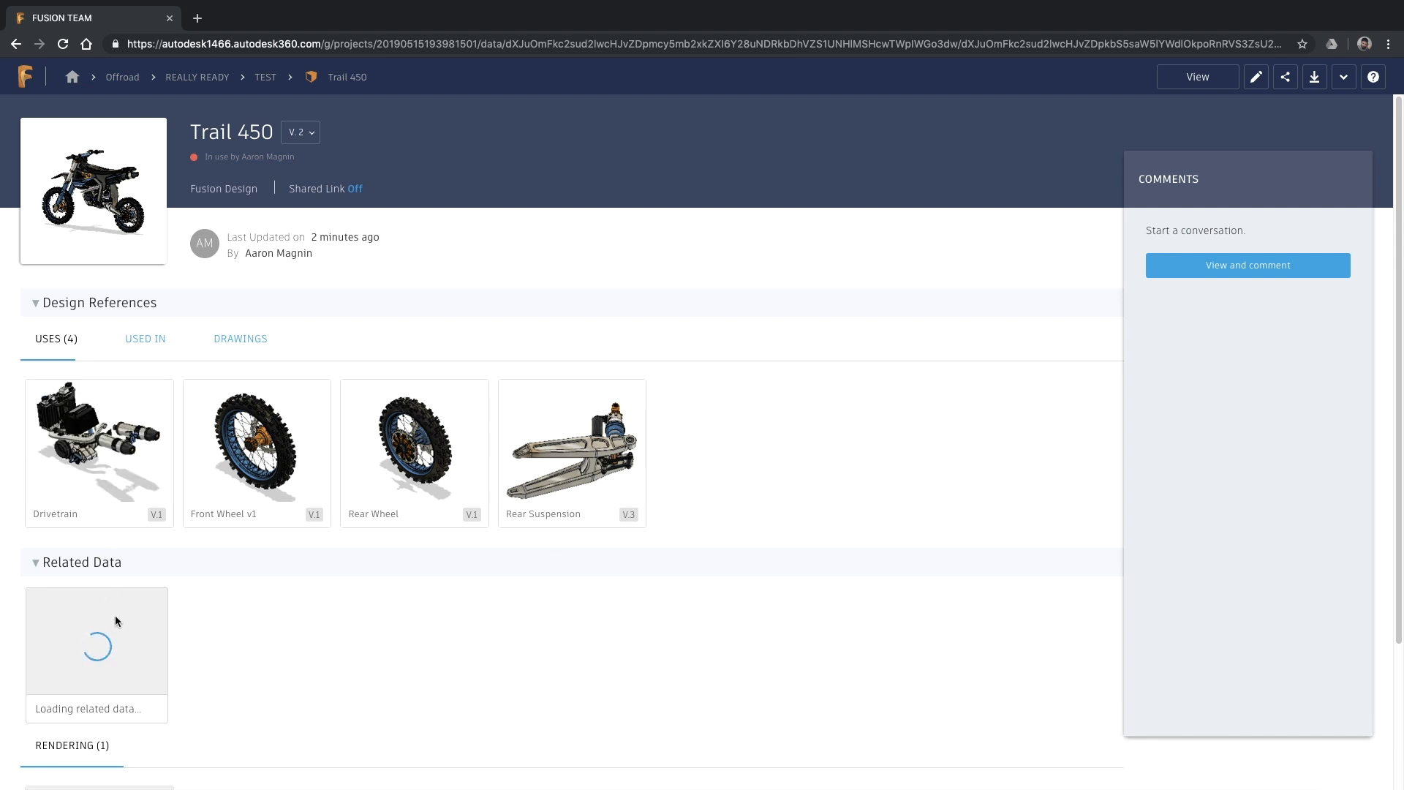
{"action": "left_click", "coordinate": [571, 443]}
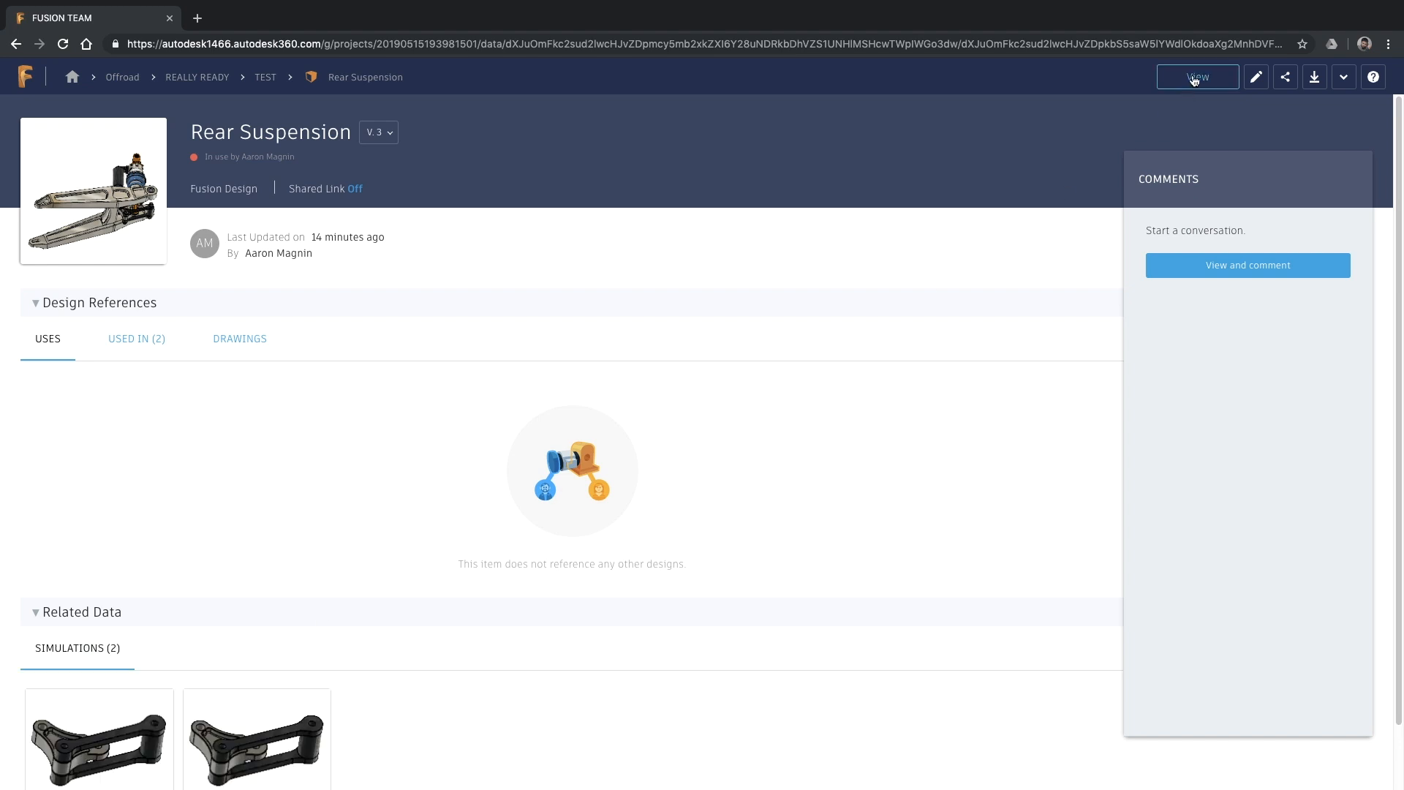
{"action": "left_click", "coordinate": [1196, 77]}
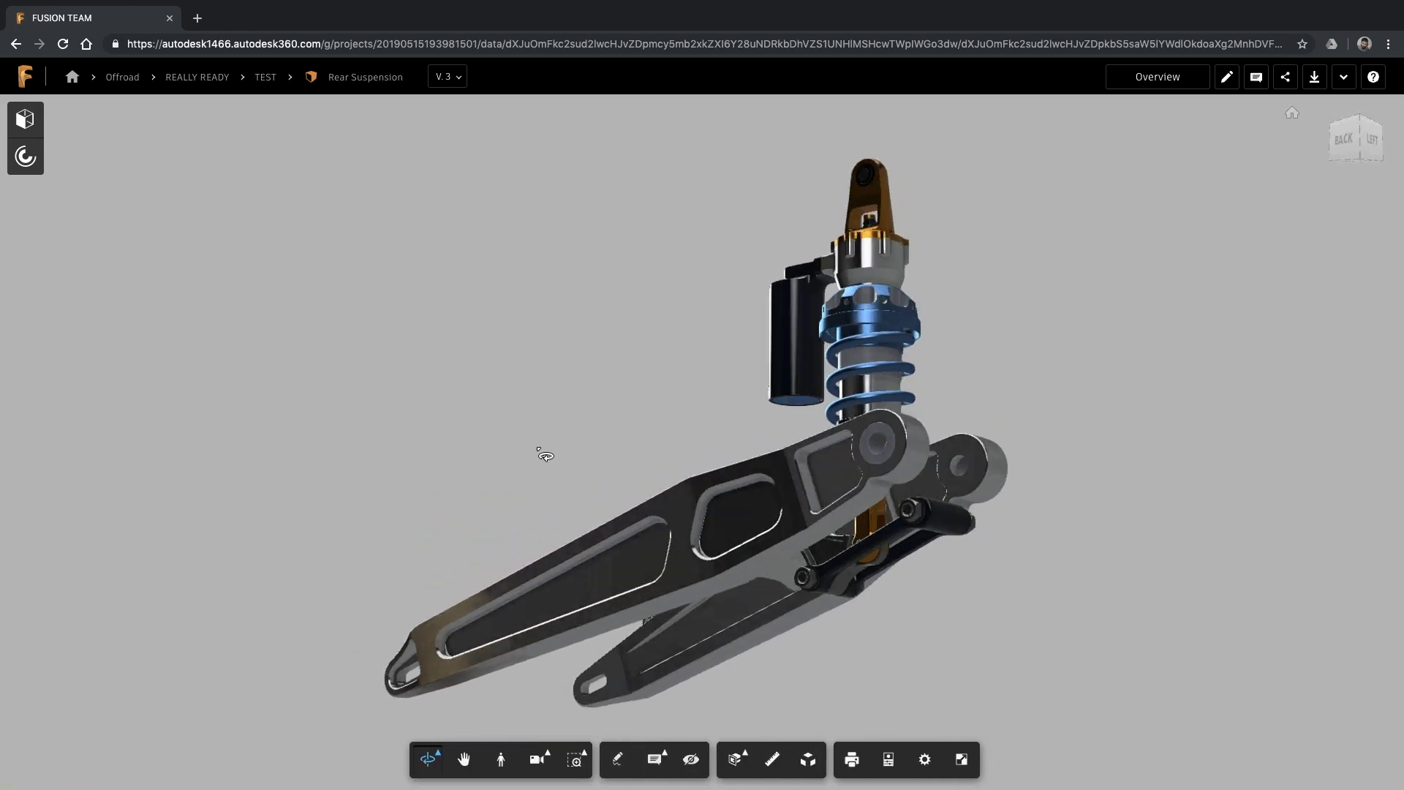
Start a comment 'Looks good!' with a snapshot of the zoomed-in linkage.
{"action": "right_click", "coordinate": [689, 514]}
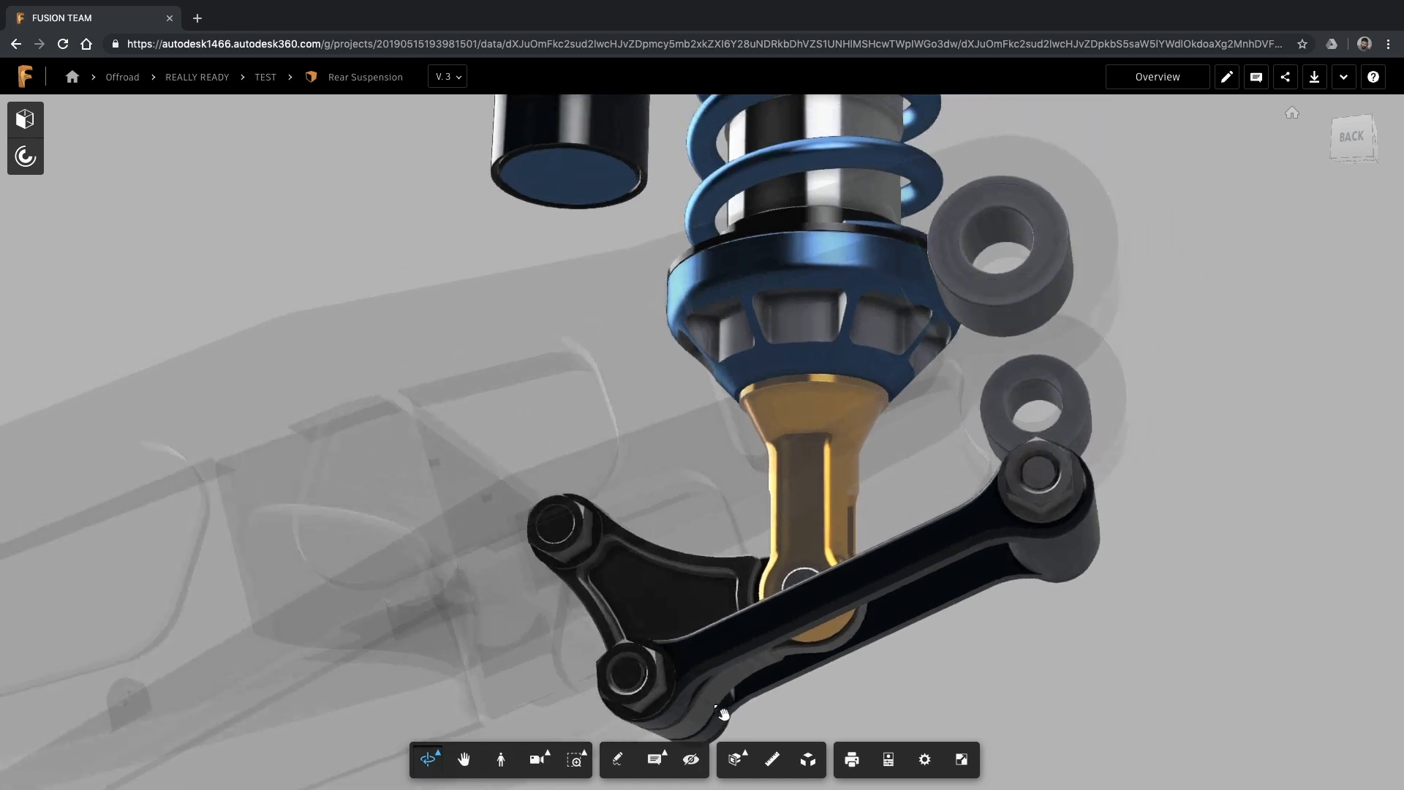
{"action": "left_click", "coordinate": [1225, 76]}
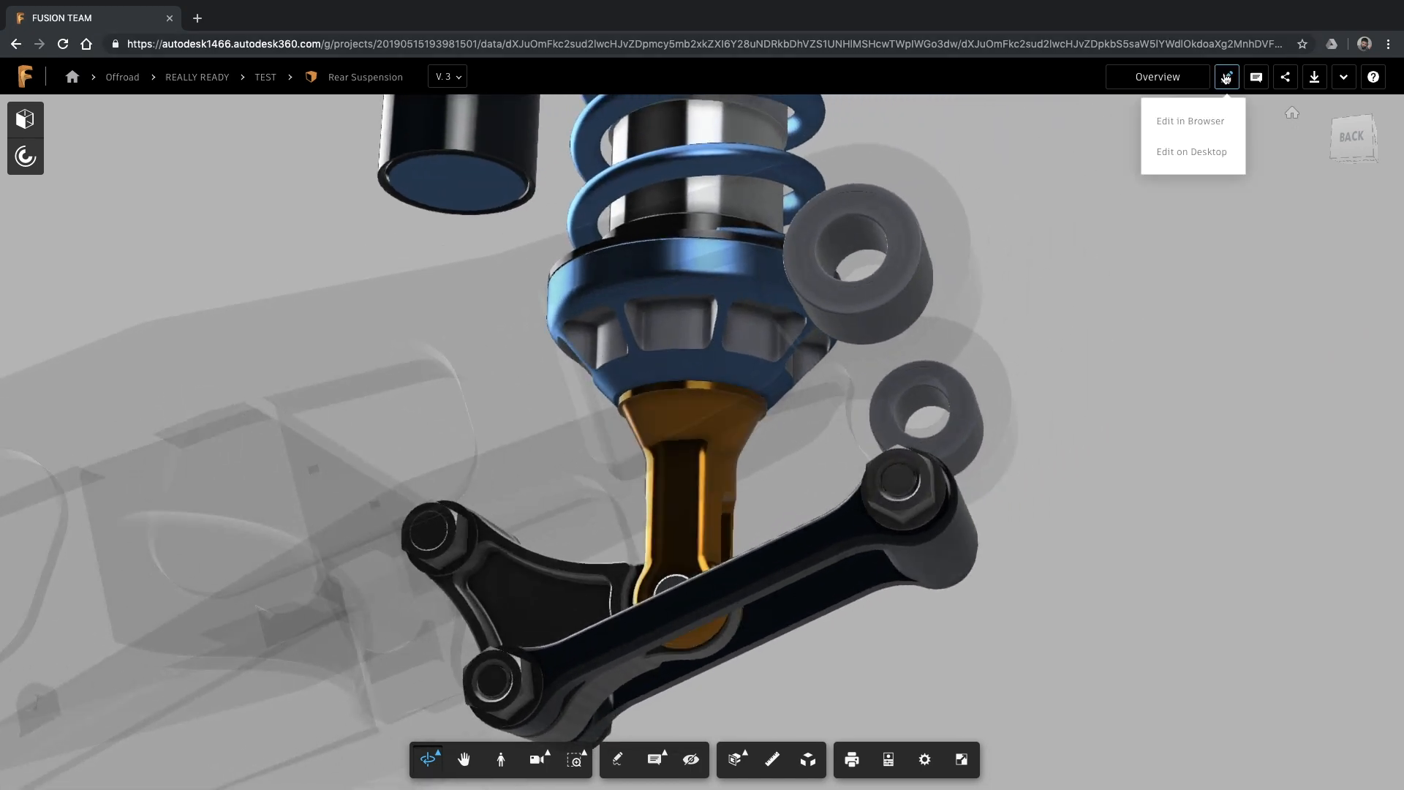
{"action": "left_click", "coordinate": [1255, 76]}
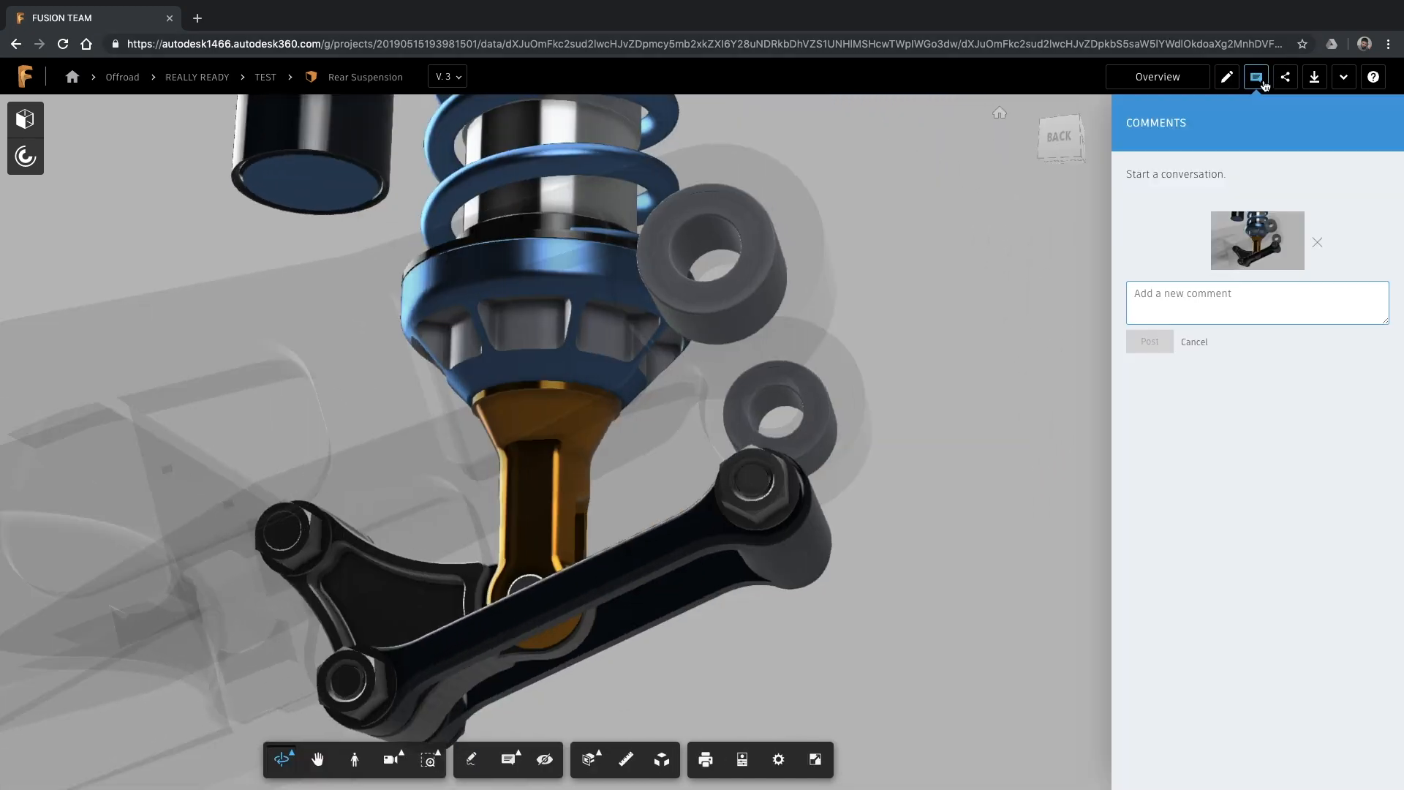
{"action": "type", "text": "Looks good!"}
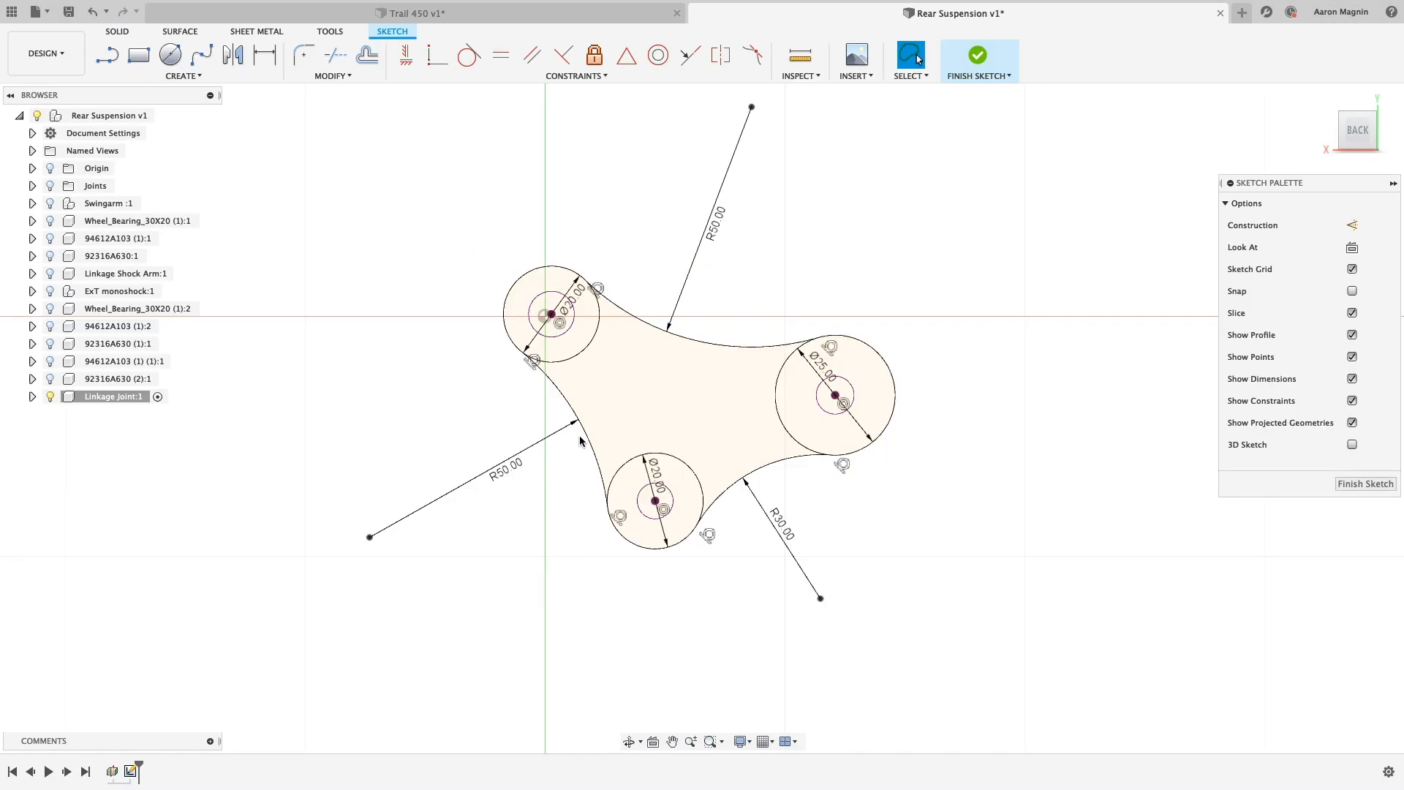
Cycle through the Rear Suspension, Linkage Joint CAM, drawing and Trail 450 tabs to Render Scene Settings.
{"action": "left_click", "coordinate": [978, 53]}
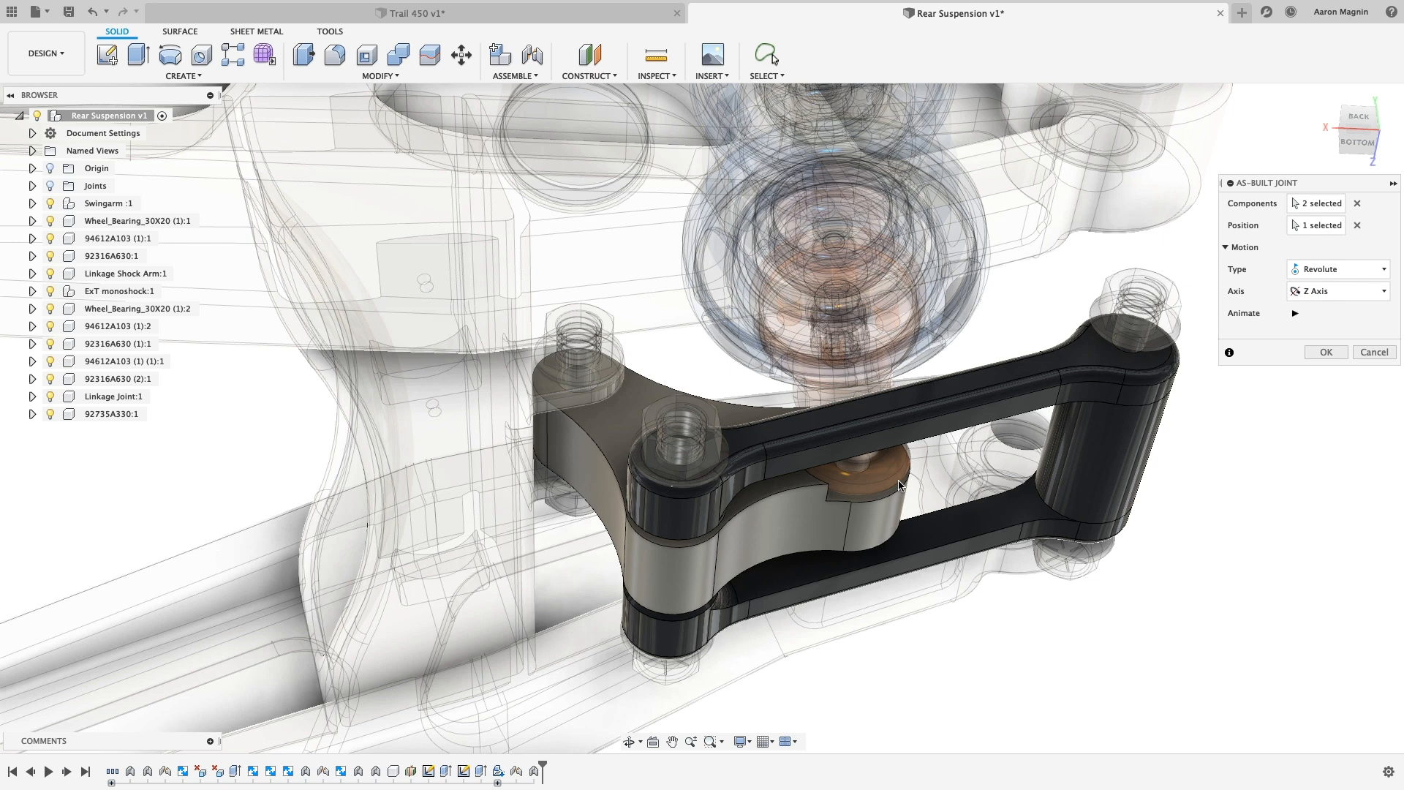
{"action": "left_click", "coordinate": [1041, 13]}
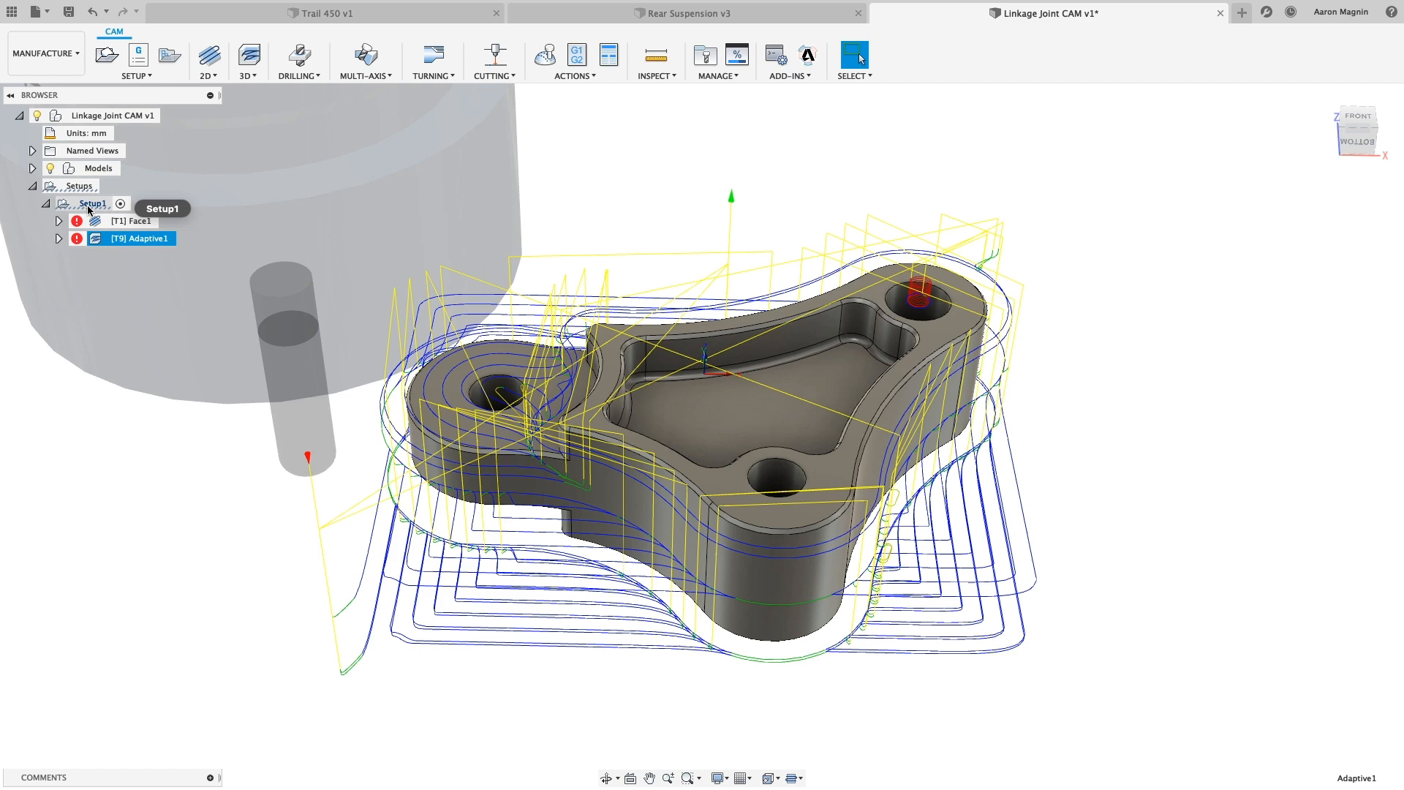
{"action": "left_click", "coordinate": [685, 13]}
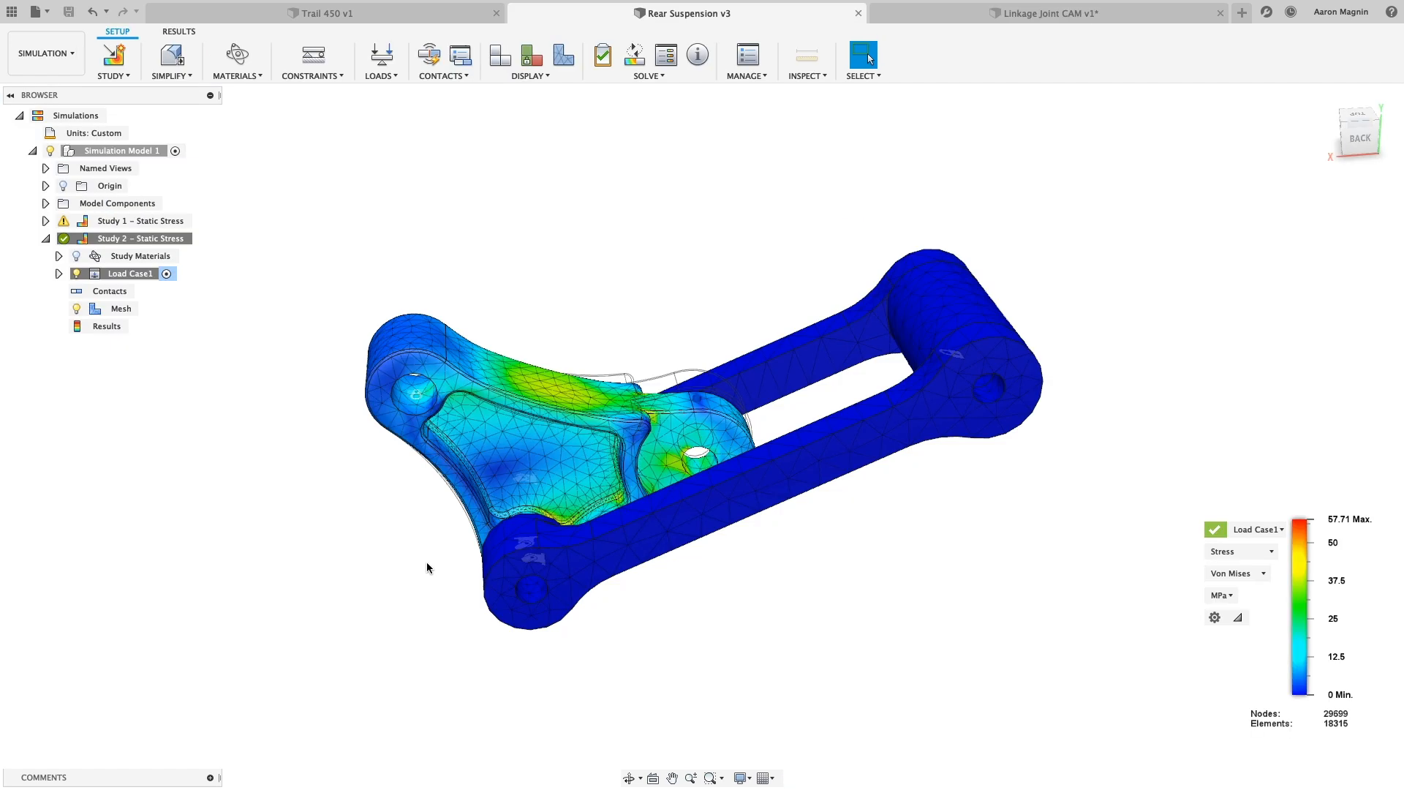
{"action": "left_click", "coordinate": [1096, 13]}
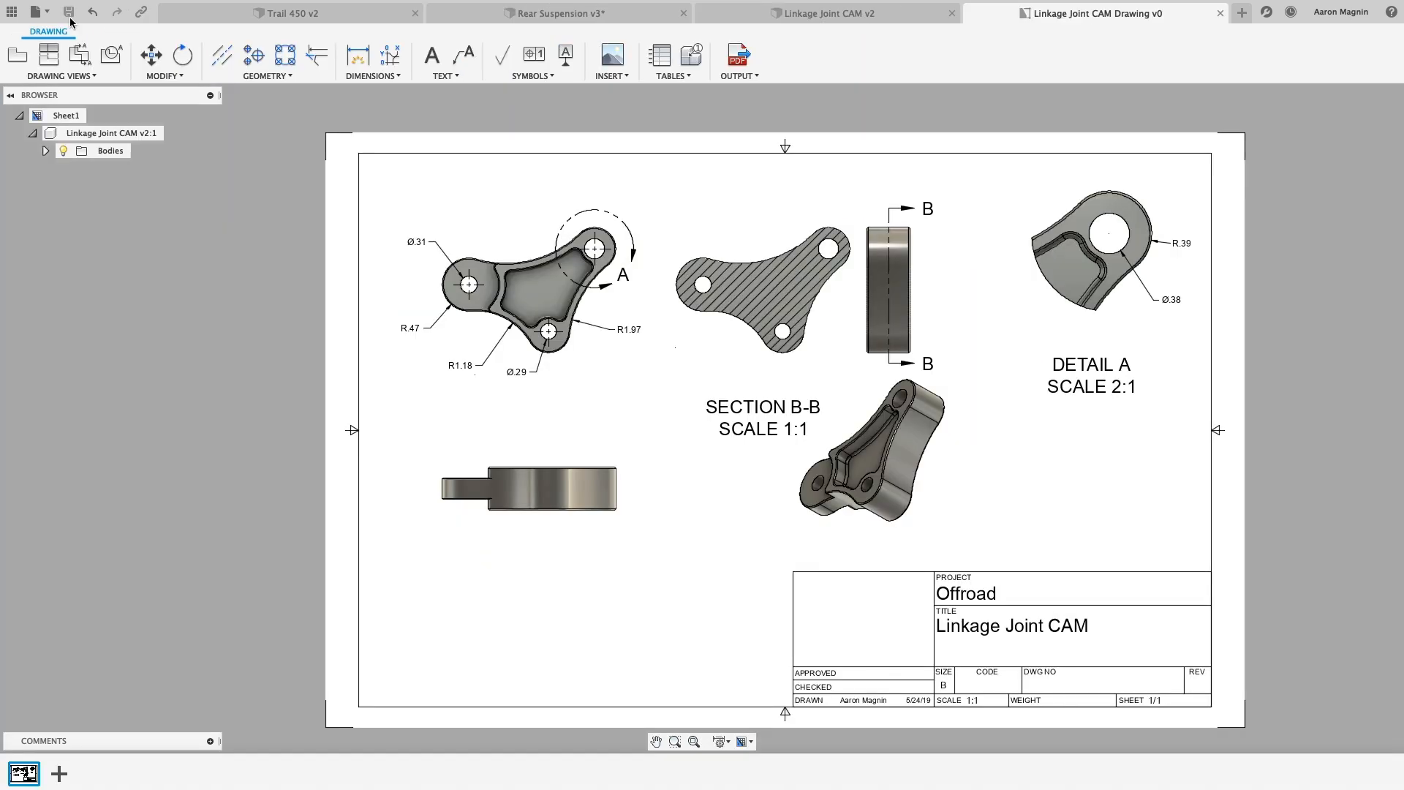
{"action": "left_click", "coordinate": [289, 13]}
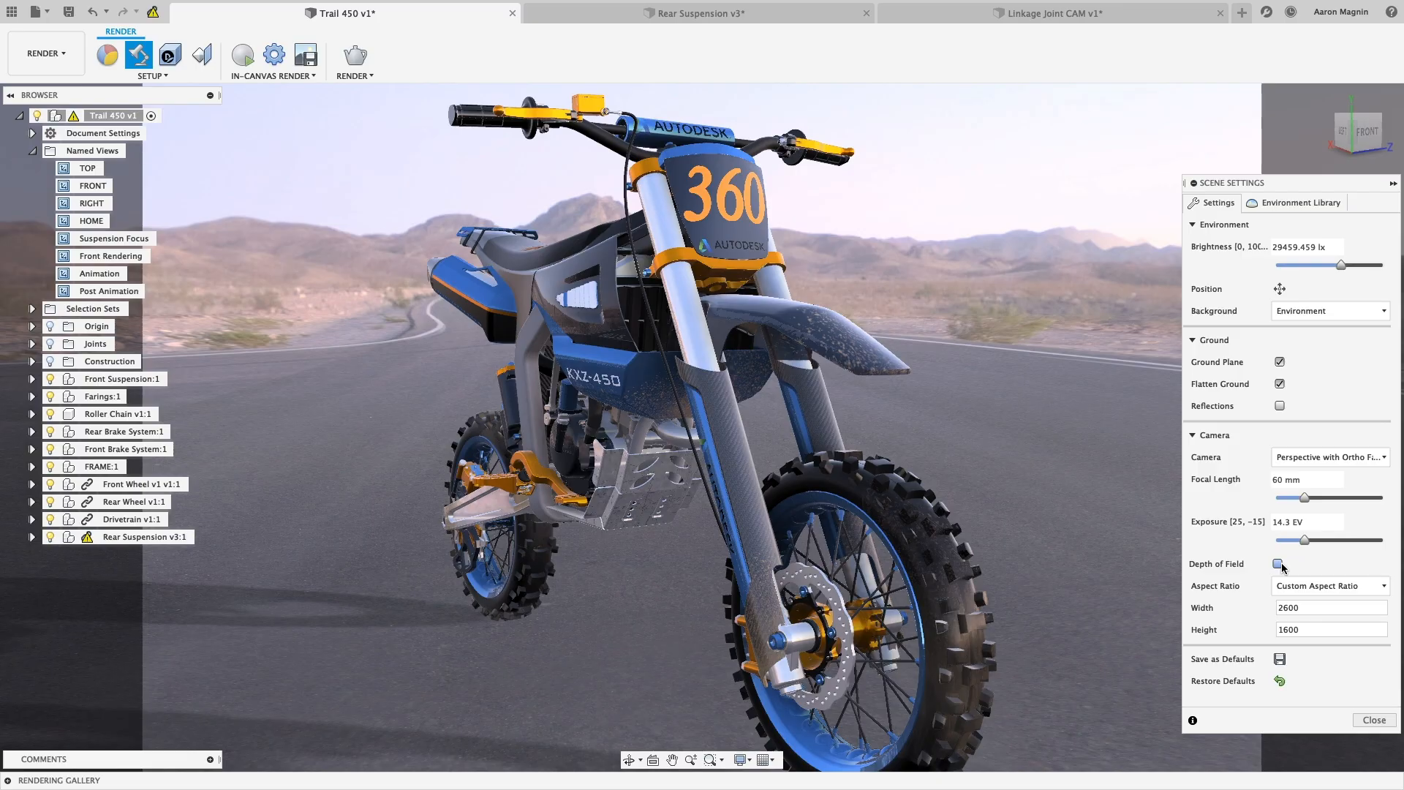